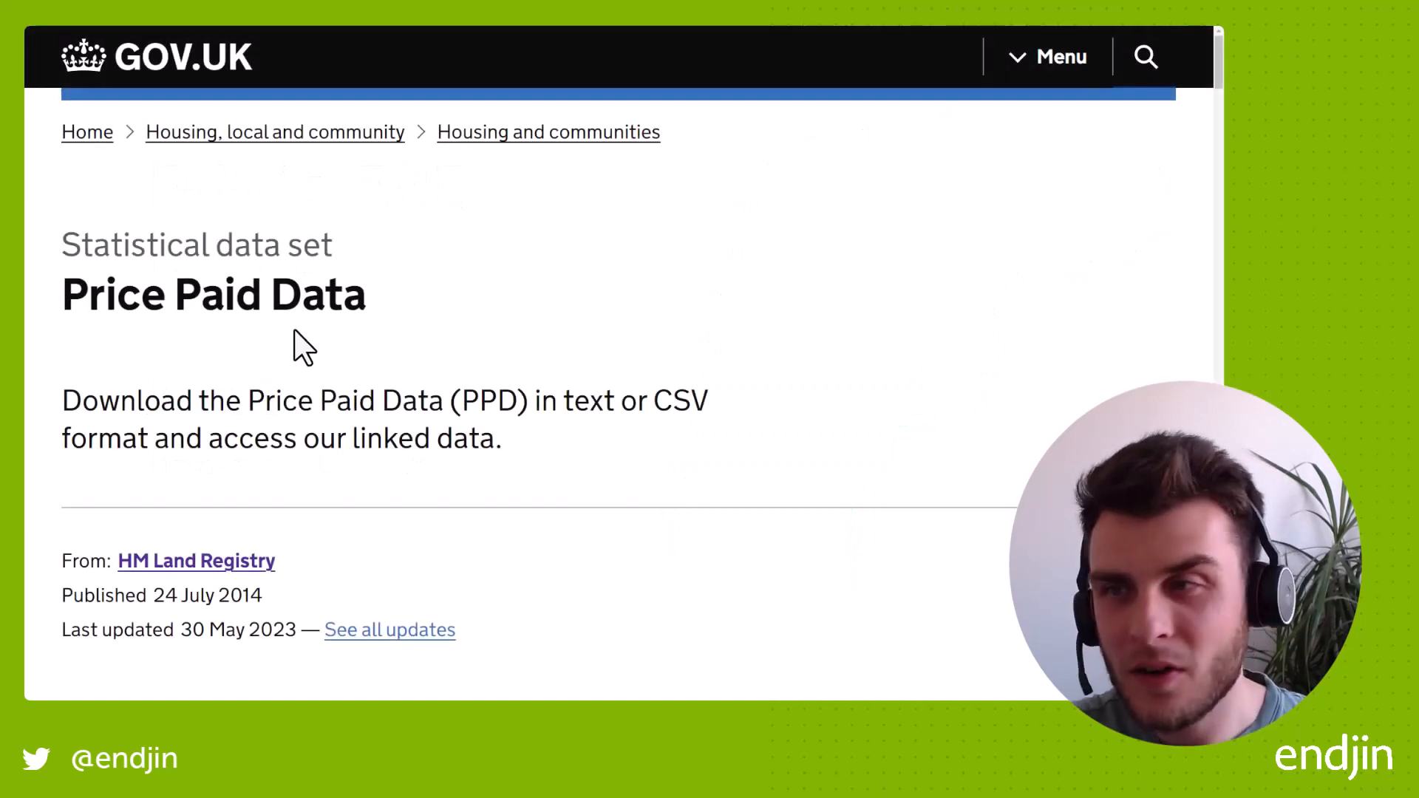
mouse_move(127, 349)
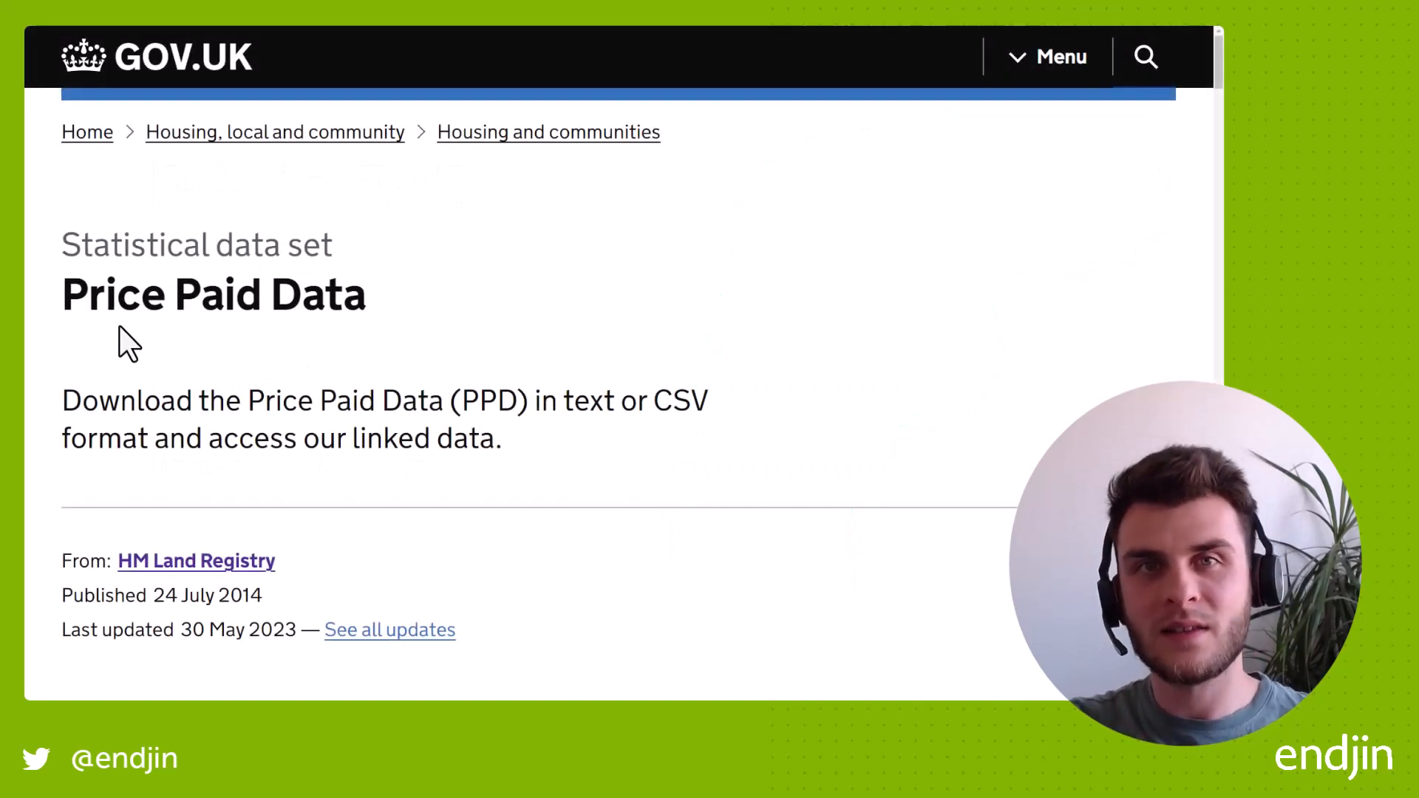
mouse_move(167, 199)
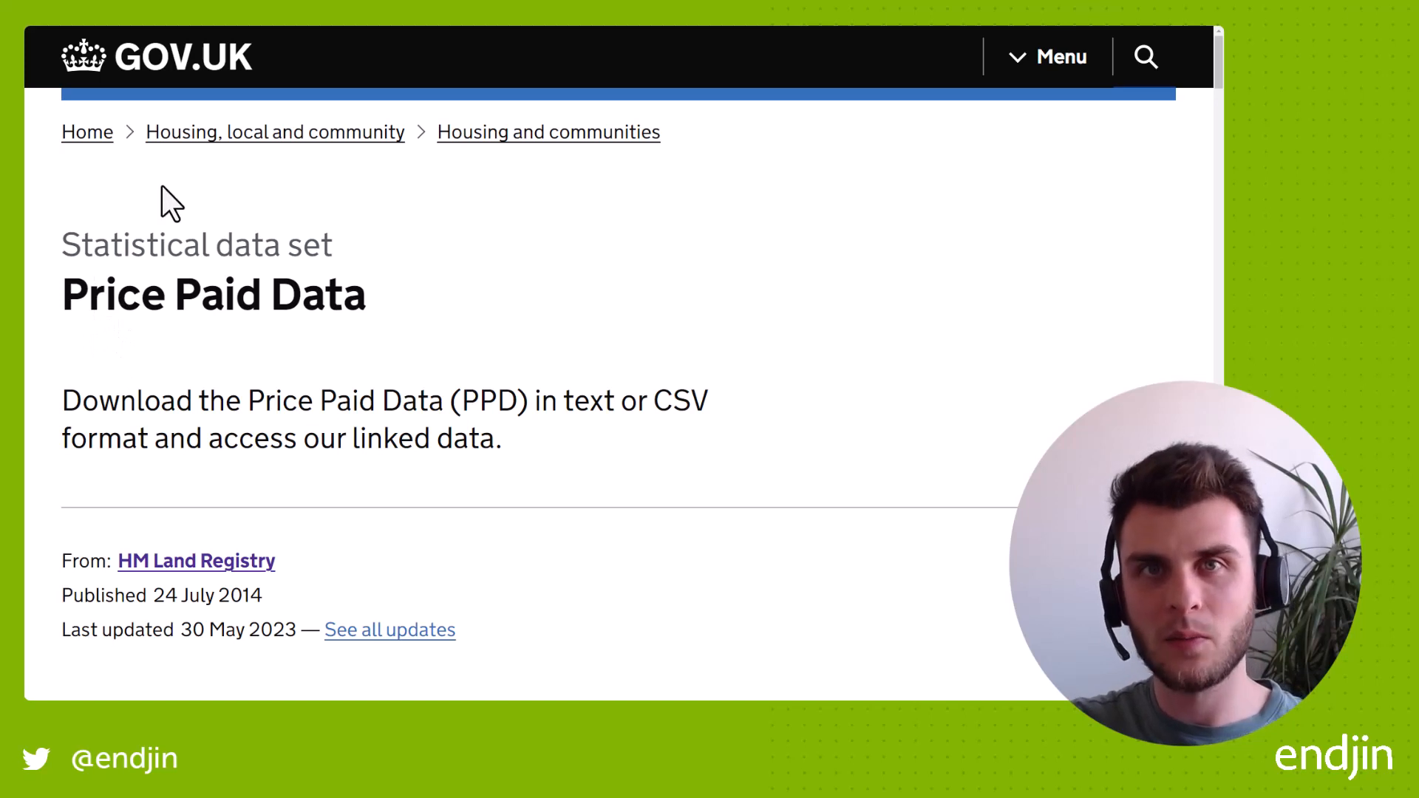
mouse_move(221, 401)
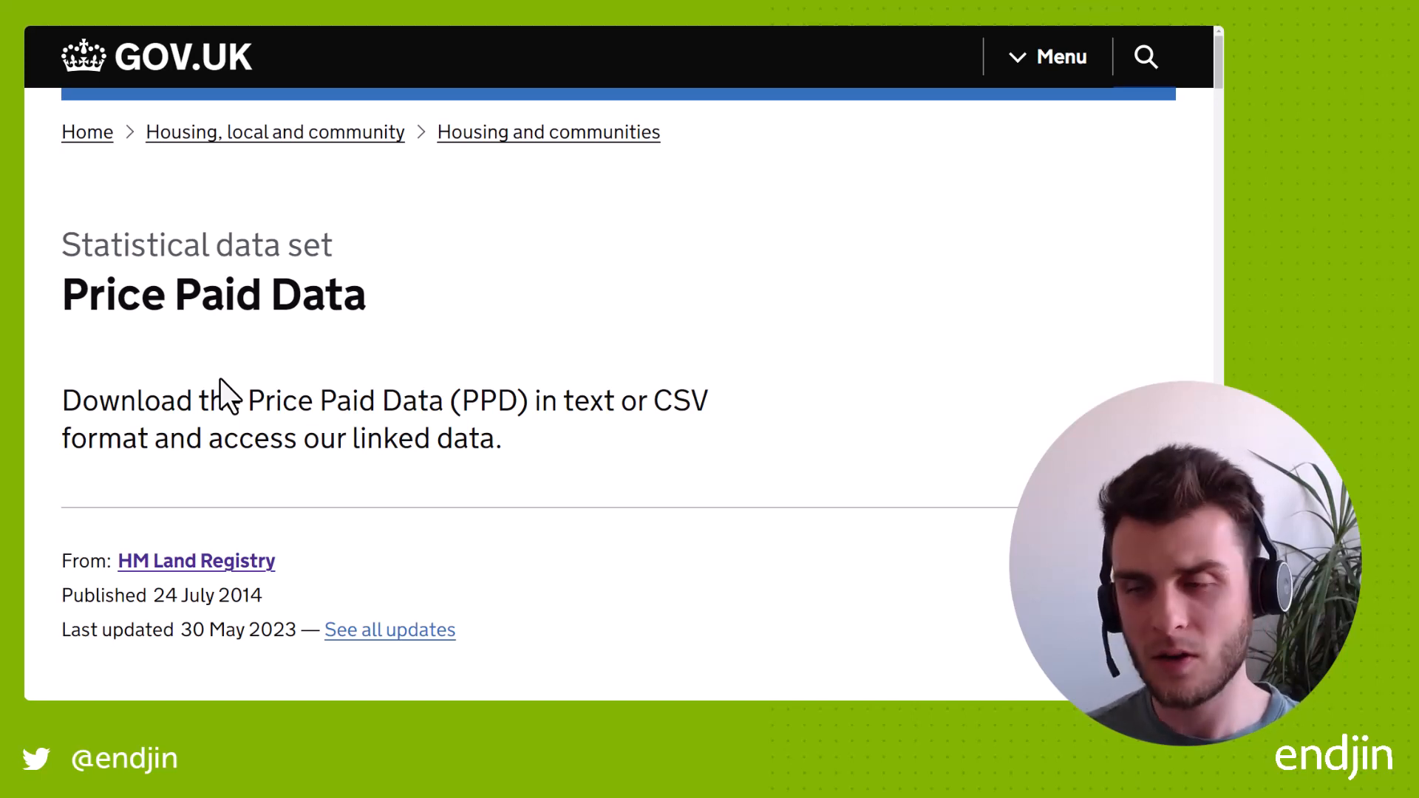
- Scroll the Price Paid Data page past Contents and Address data to the download links
scroll(down, 3)
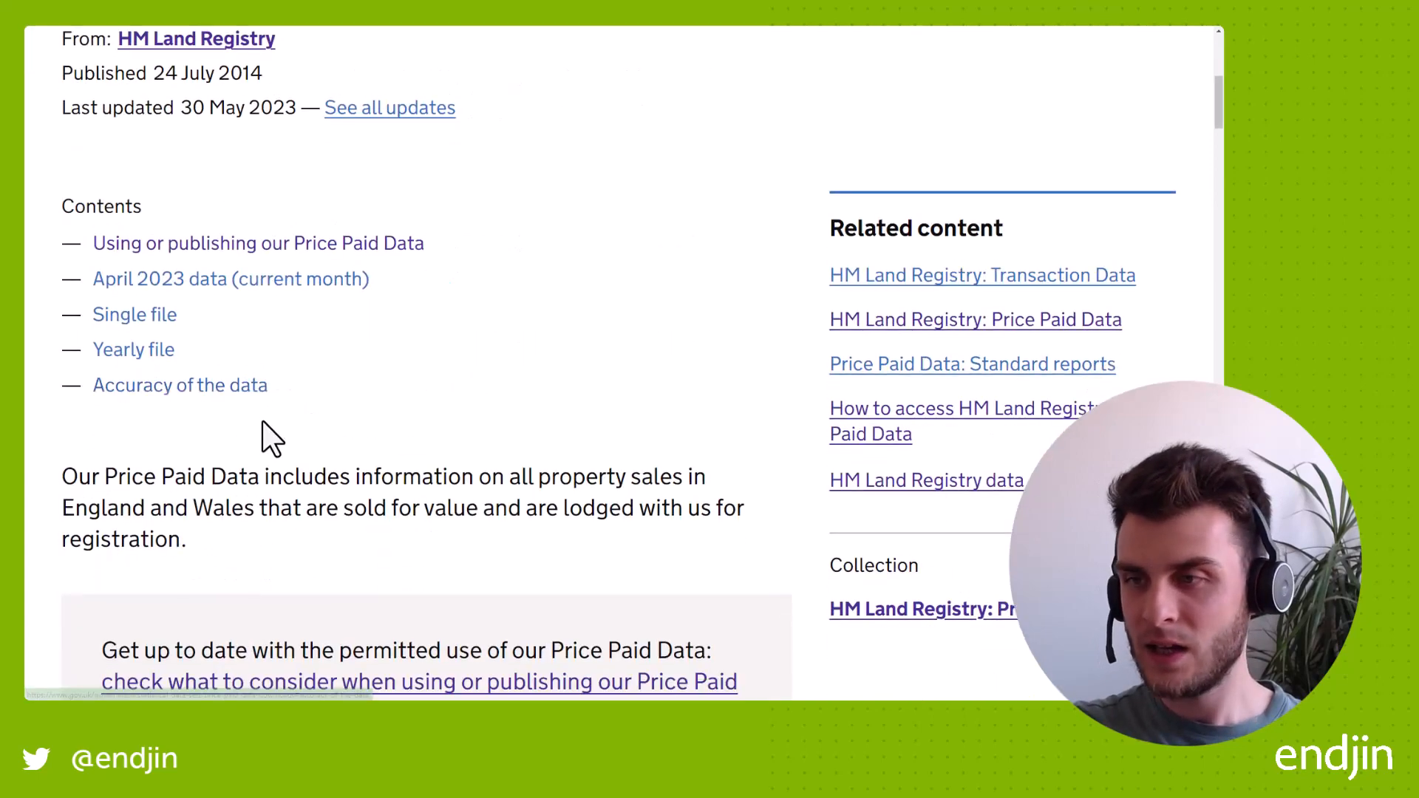
scroll(down, 3)
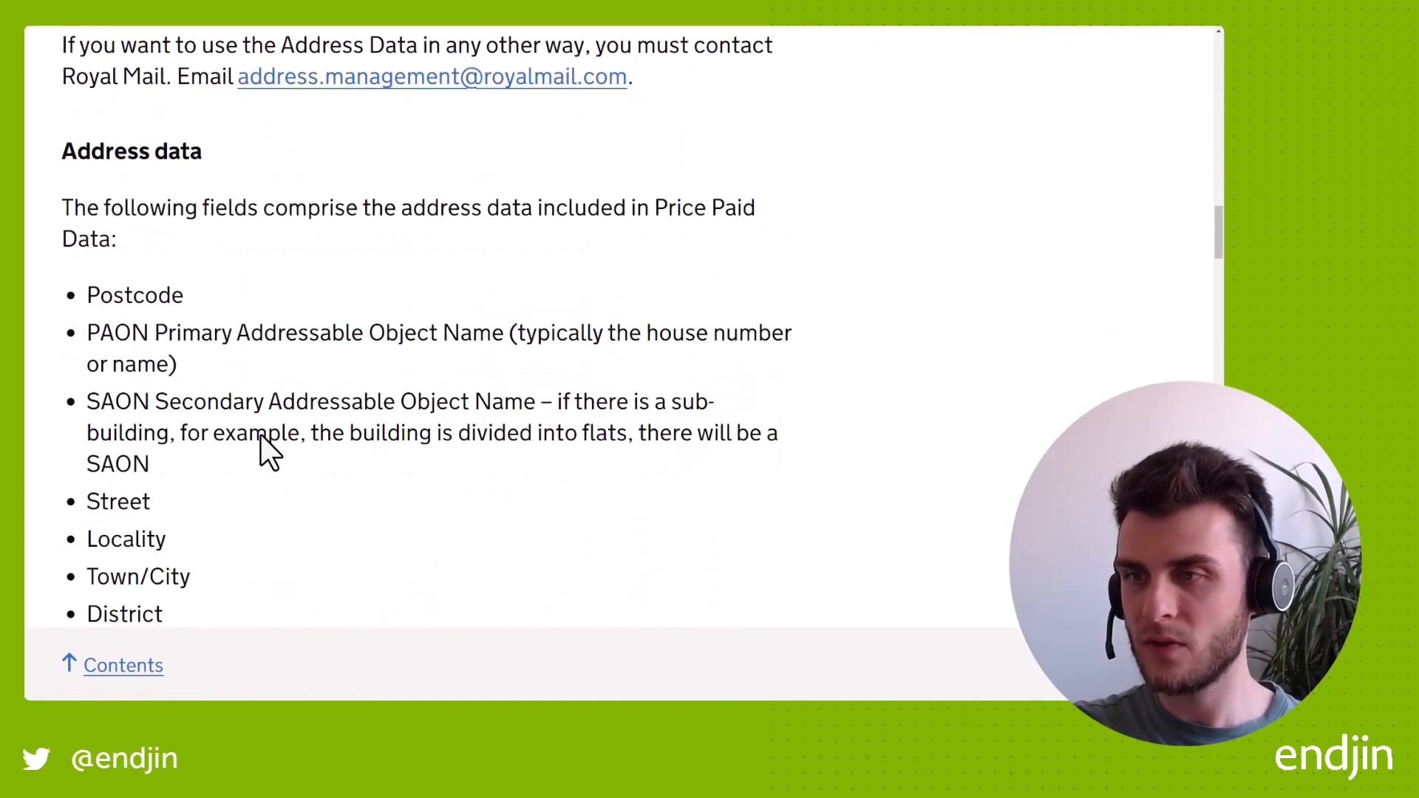
scroll(down, 3)
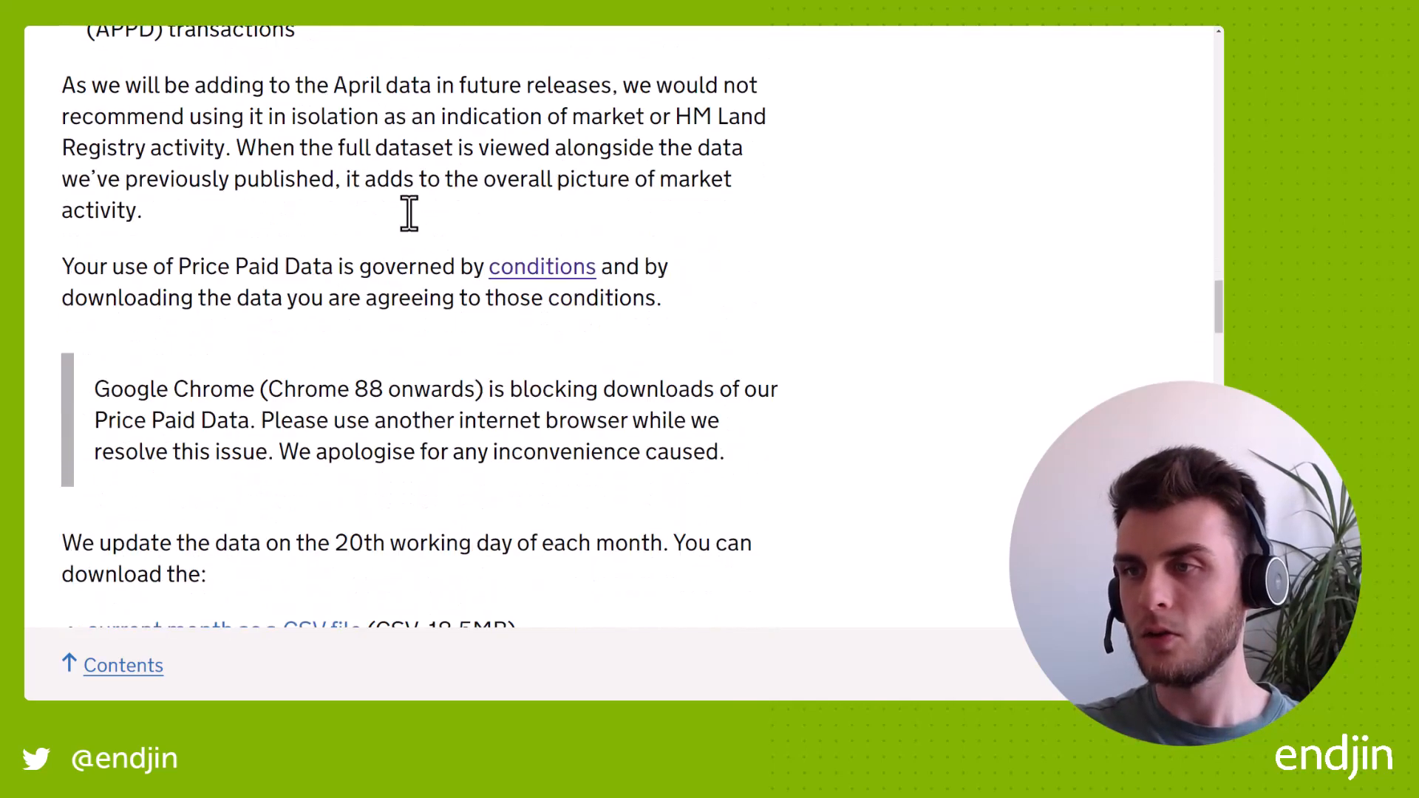
scroll(down, 3)
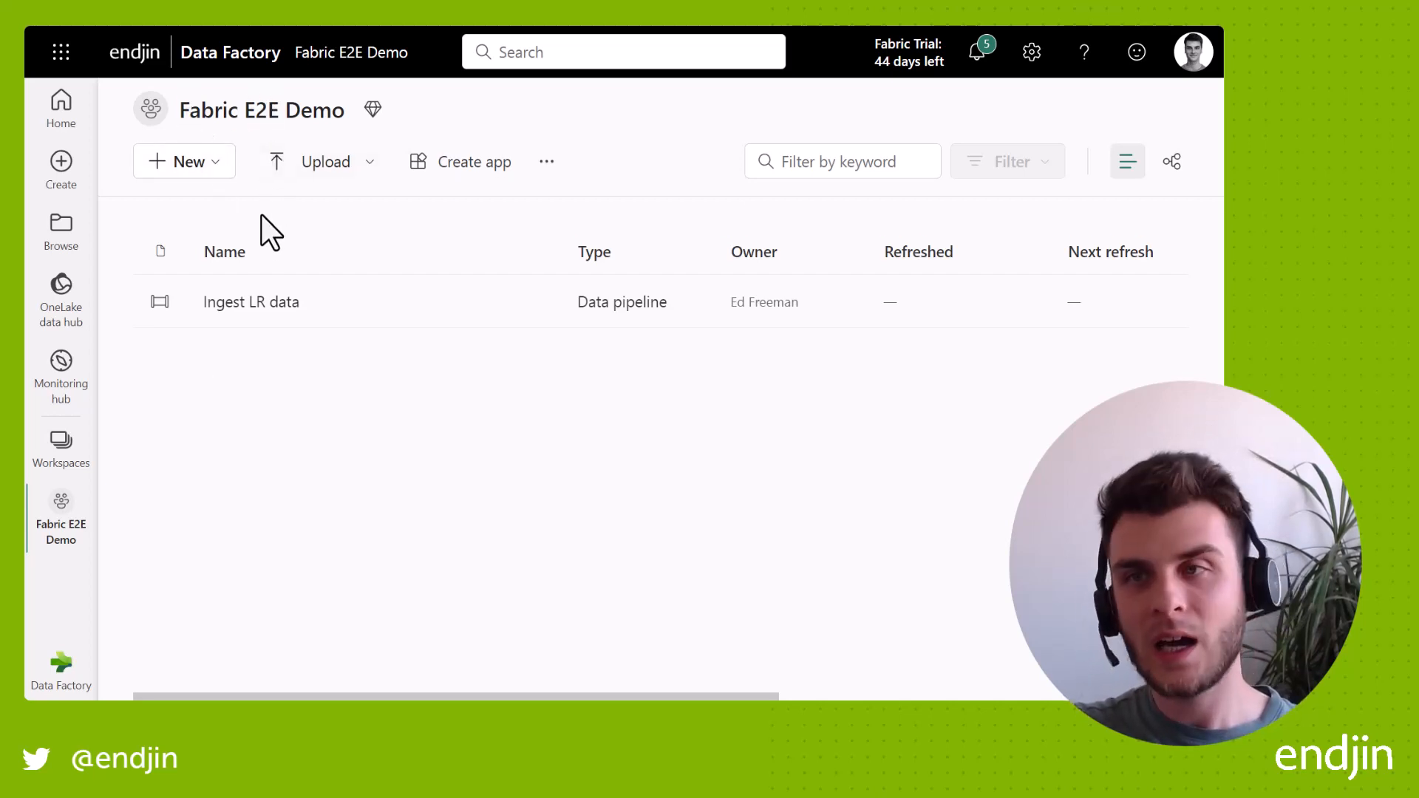
mouse_move(251, 301)
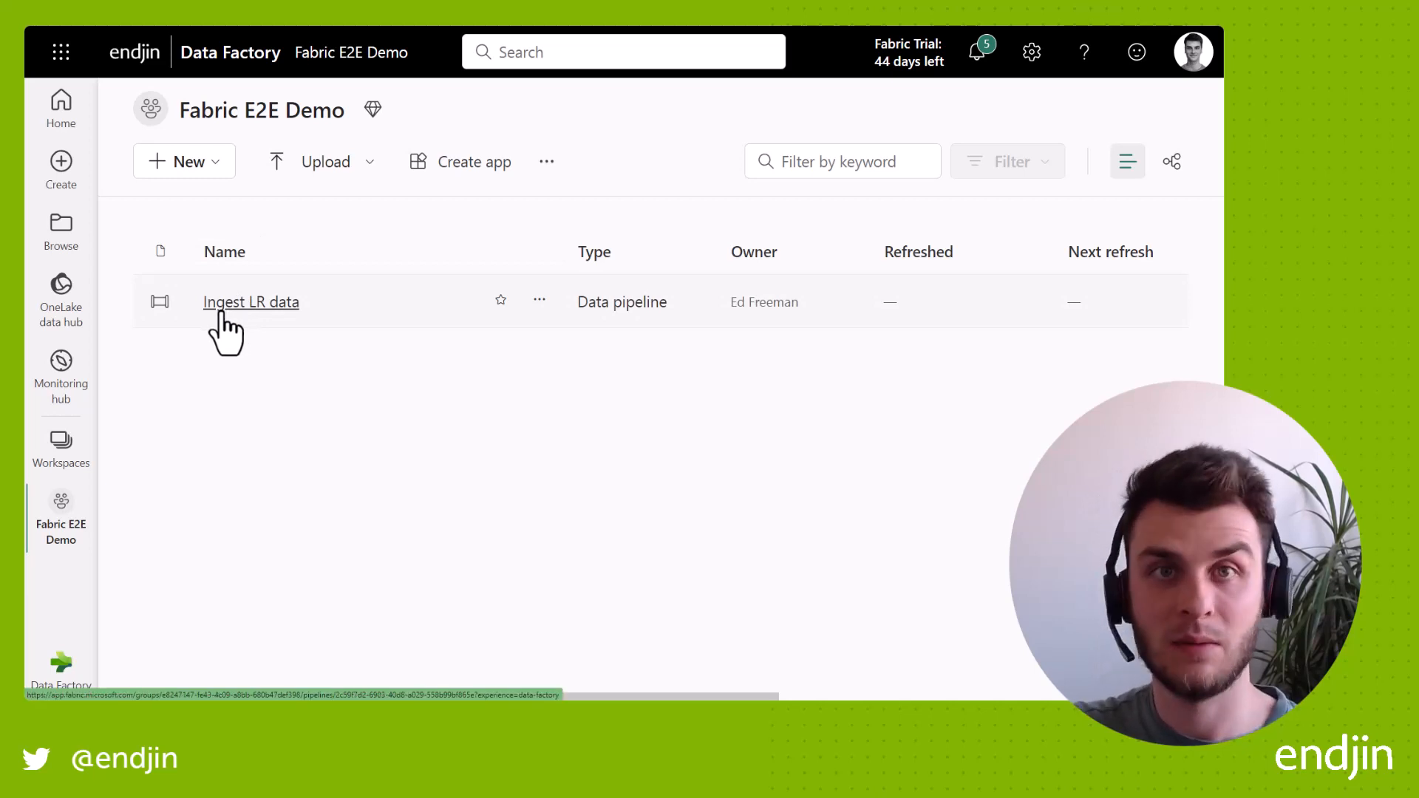
- Open the Ingest LR data pipeline from the Fabric E2E Demo workspace list
click(251, 301)
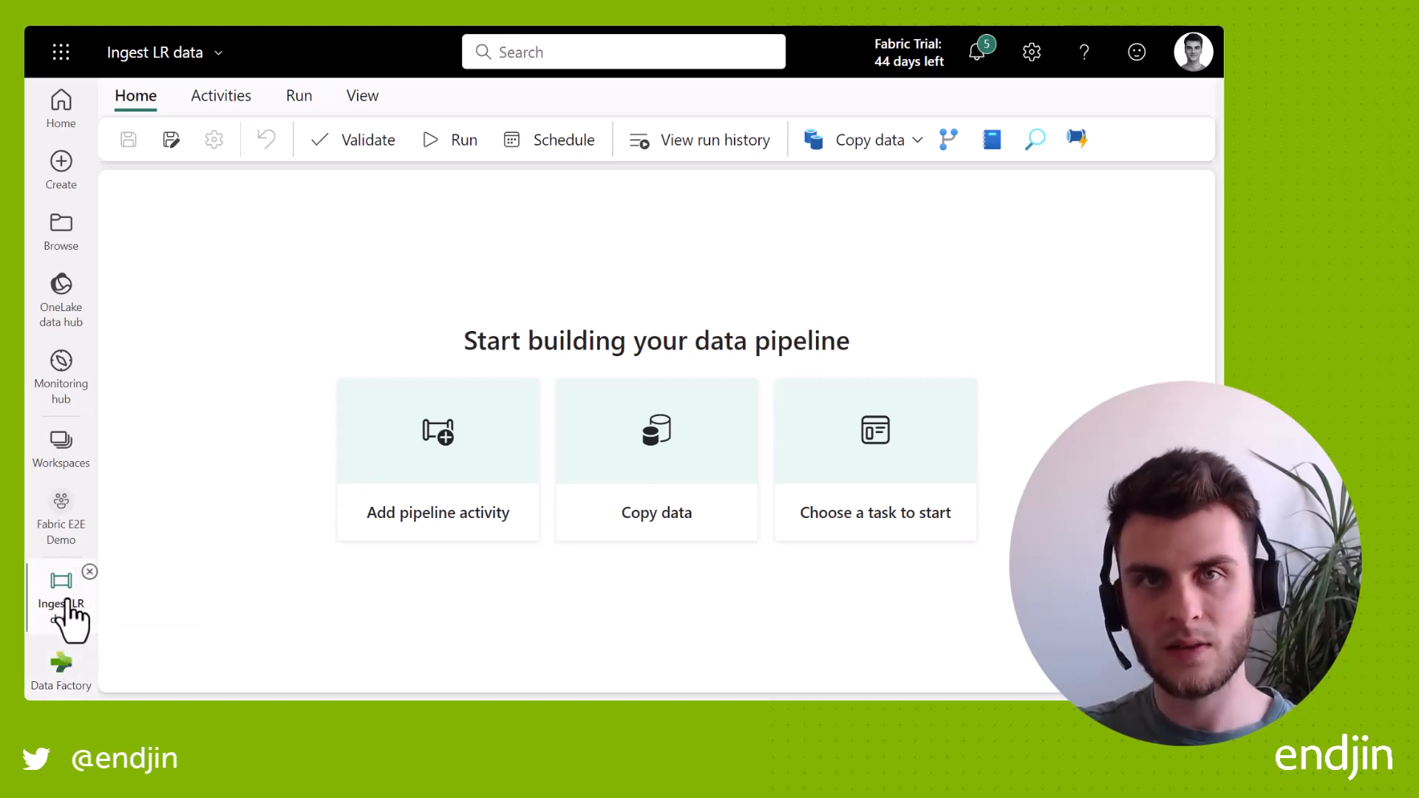
mouse_move(60, 603)
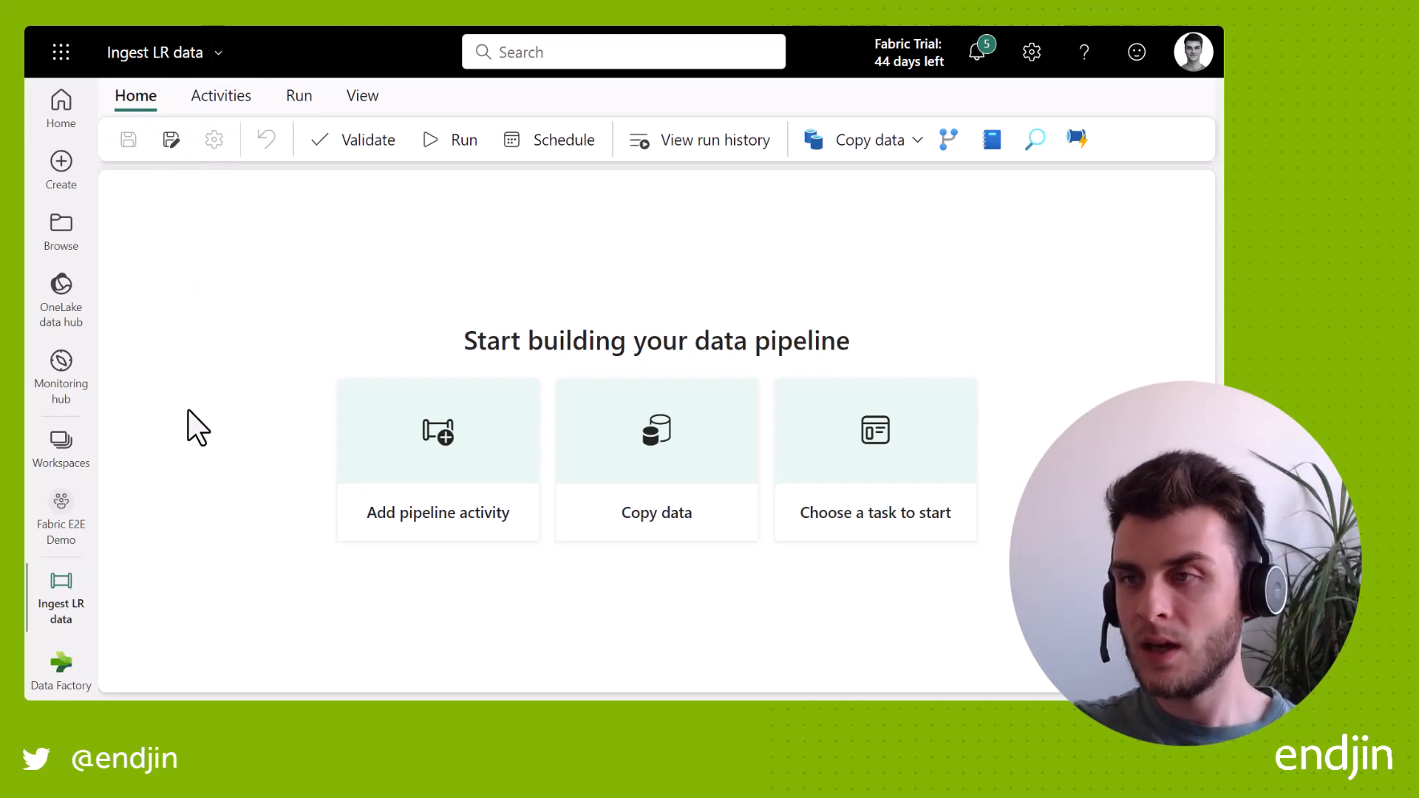
mouse_move(204, 401)
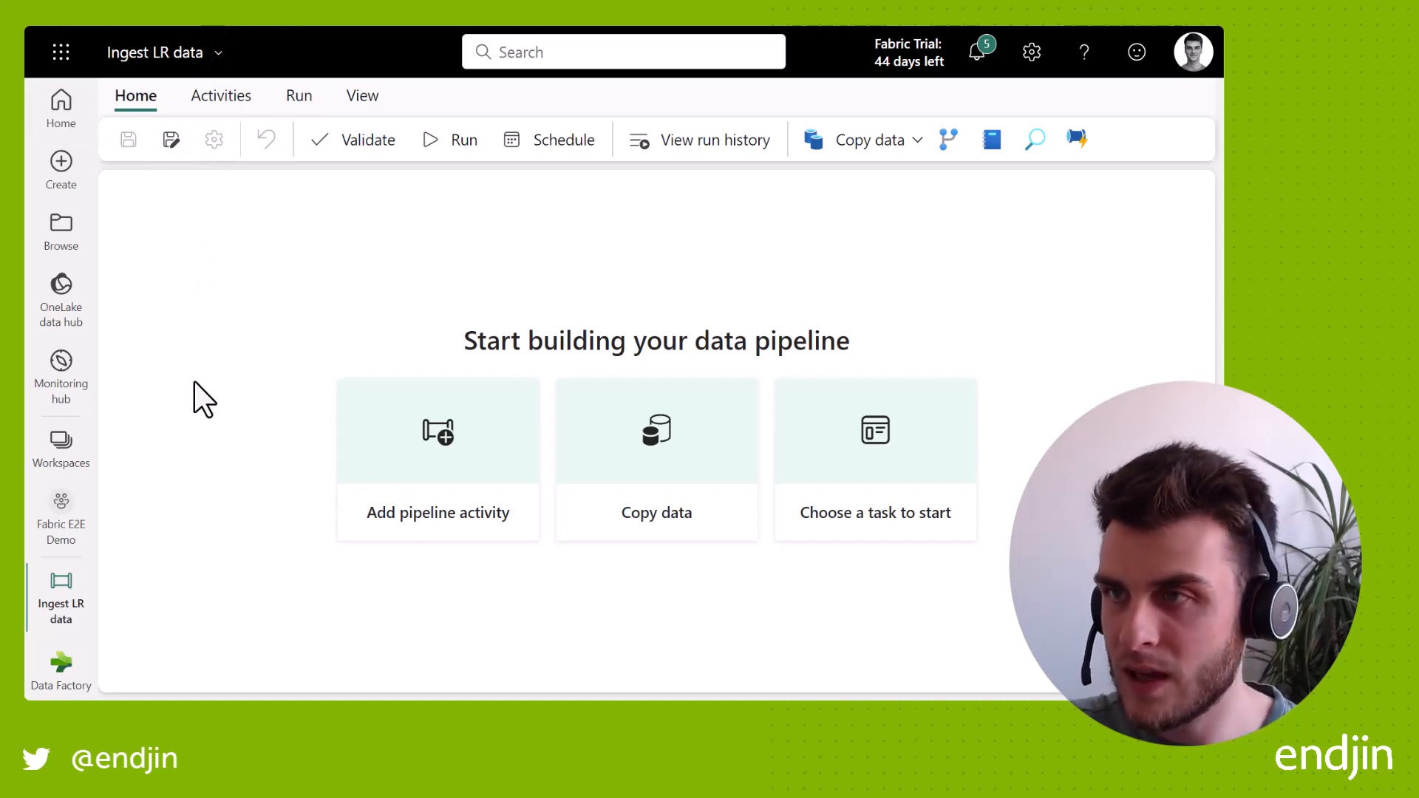
mouse_move(171, 139)
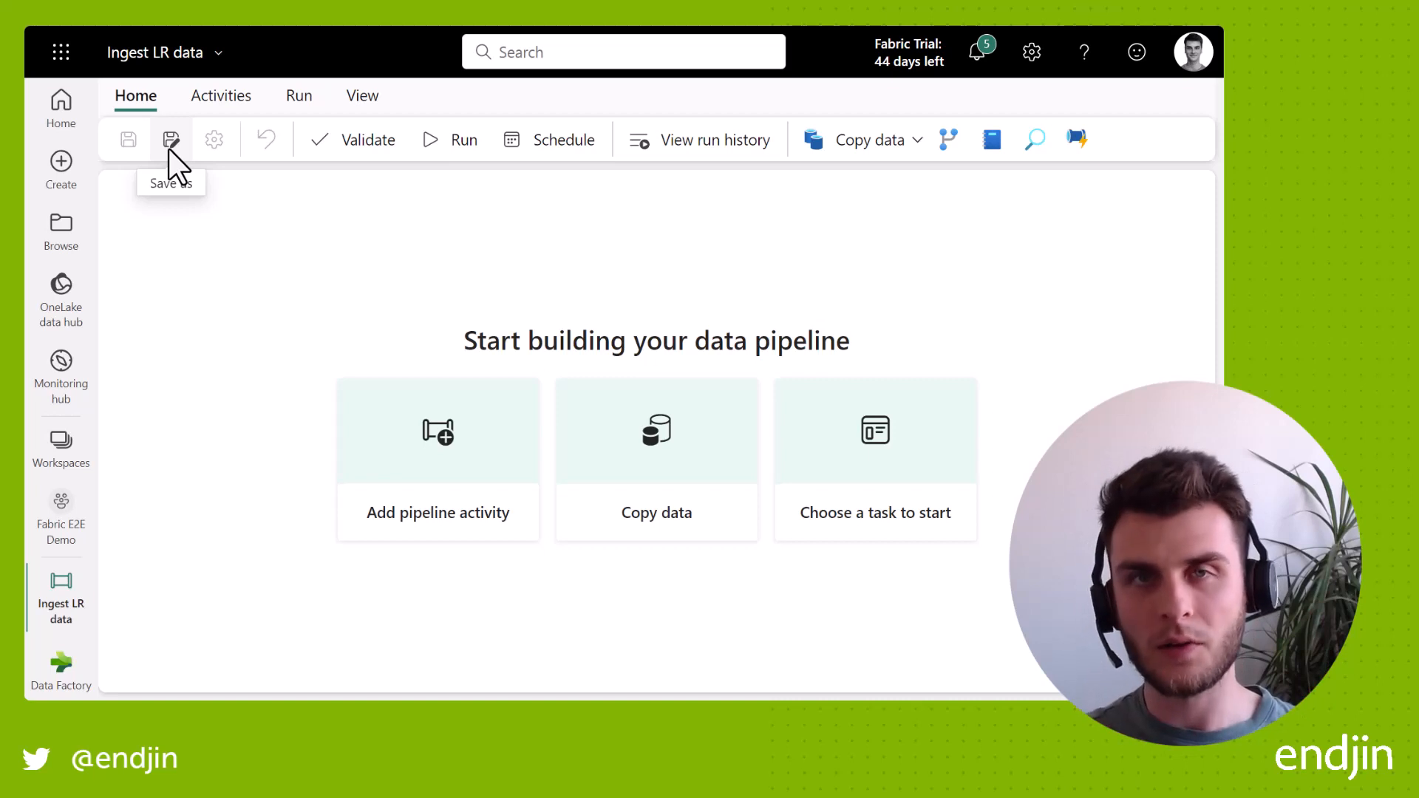
mouse_move(238, 214)
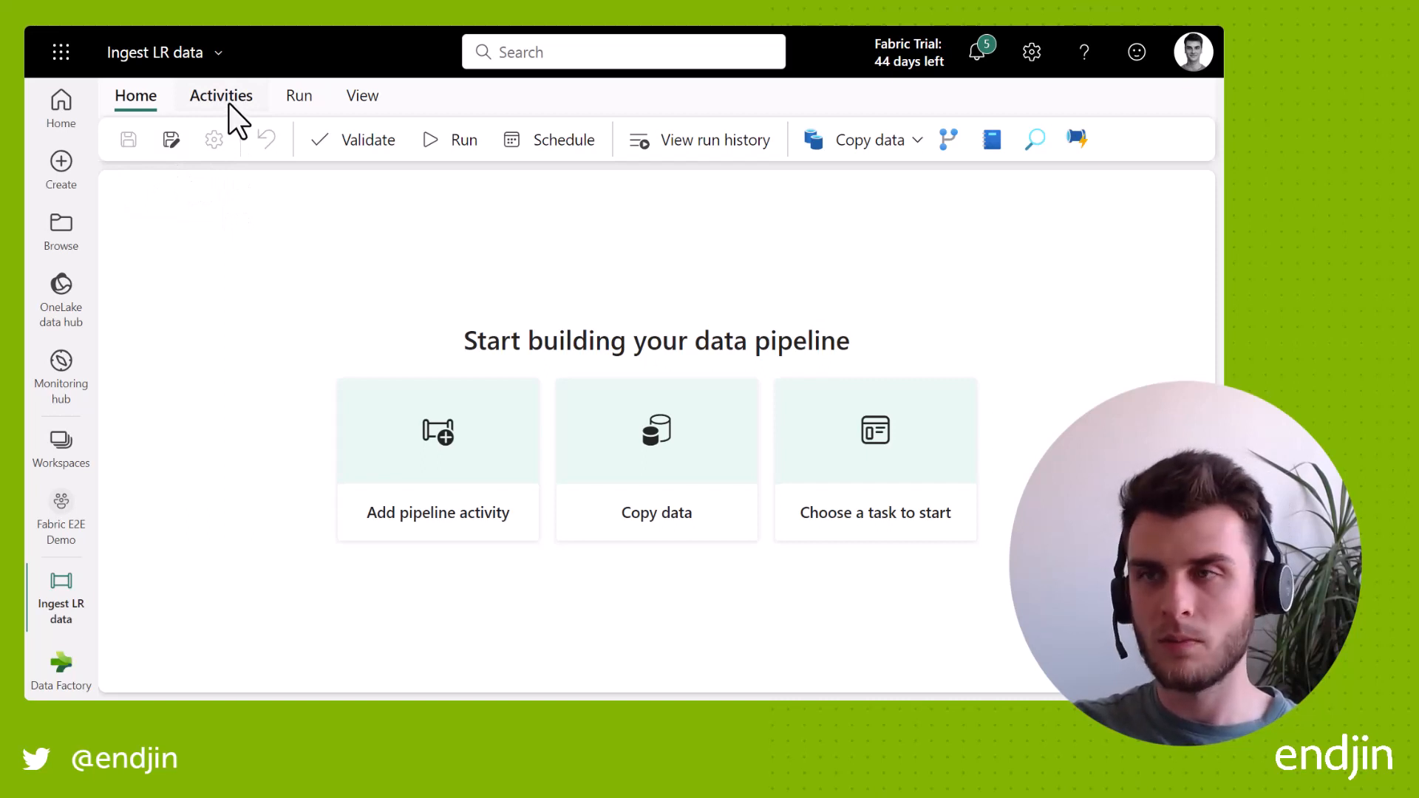
- Show the Activities list and expand the Copy data options (Add to canvas, Use copy assistant)
click(221, 95)
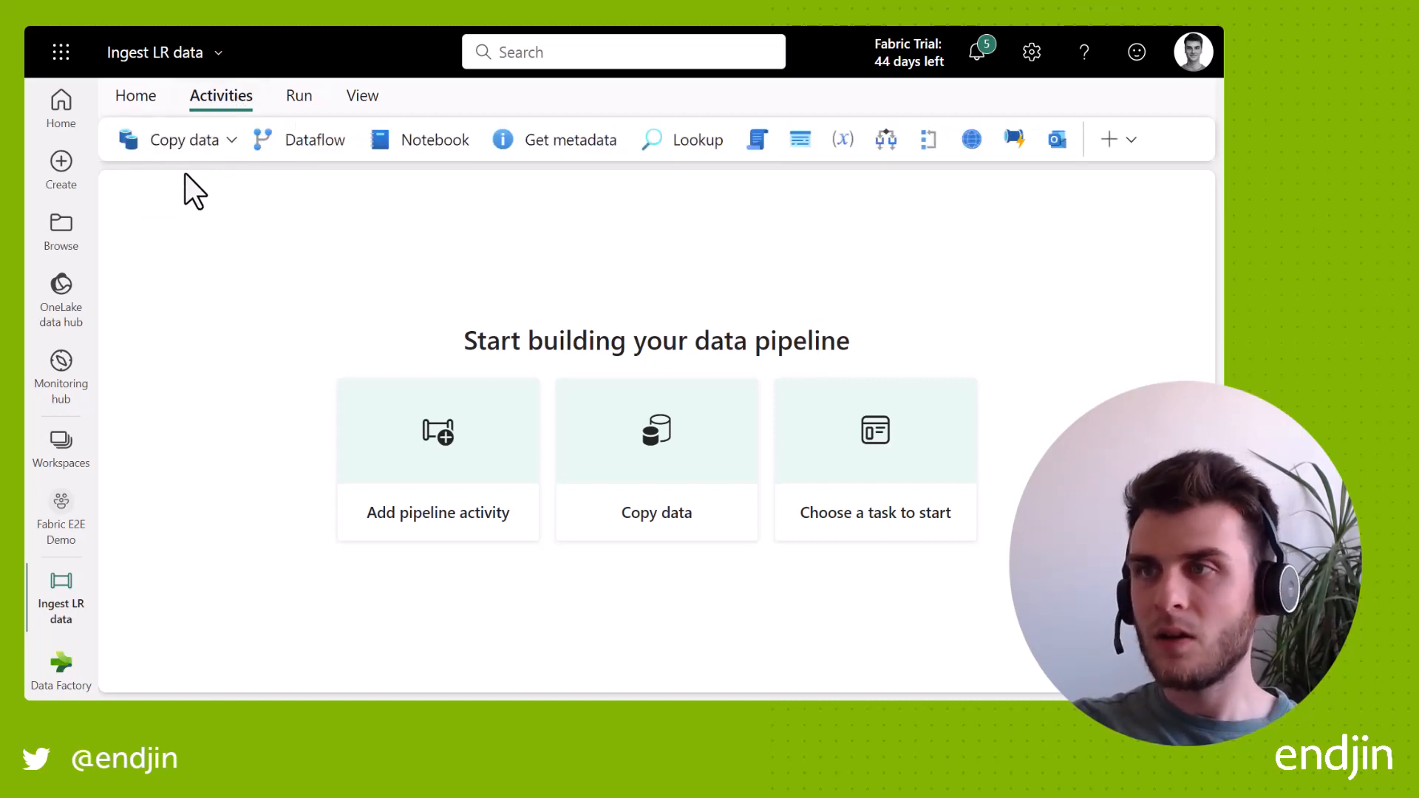
mouse_move(201, 210)
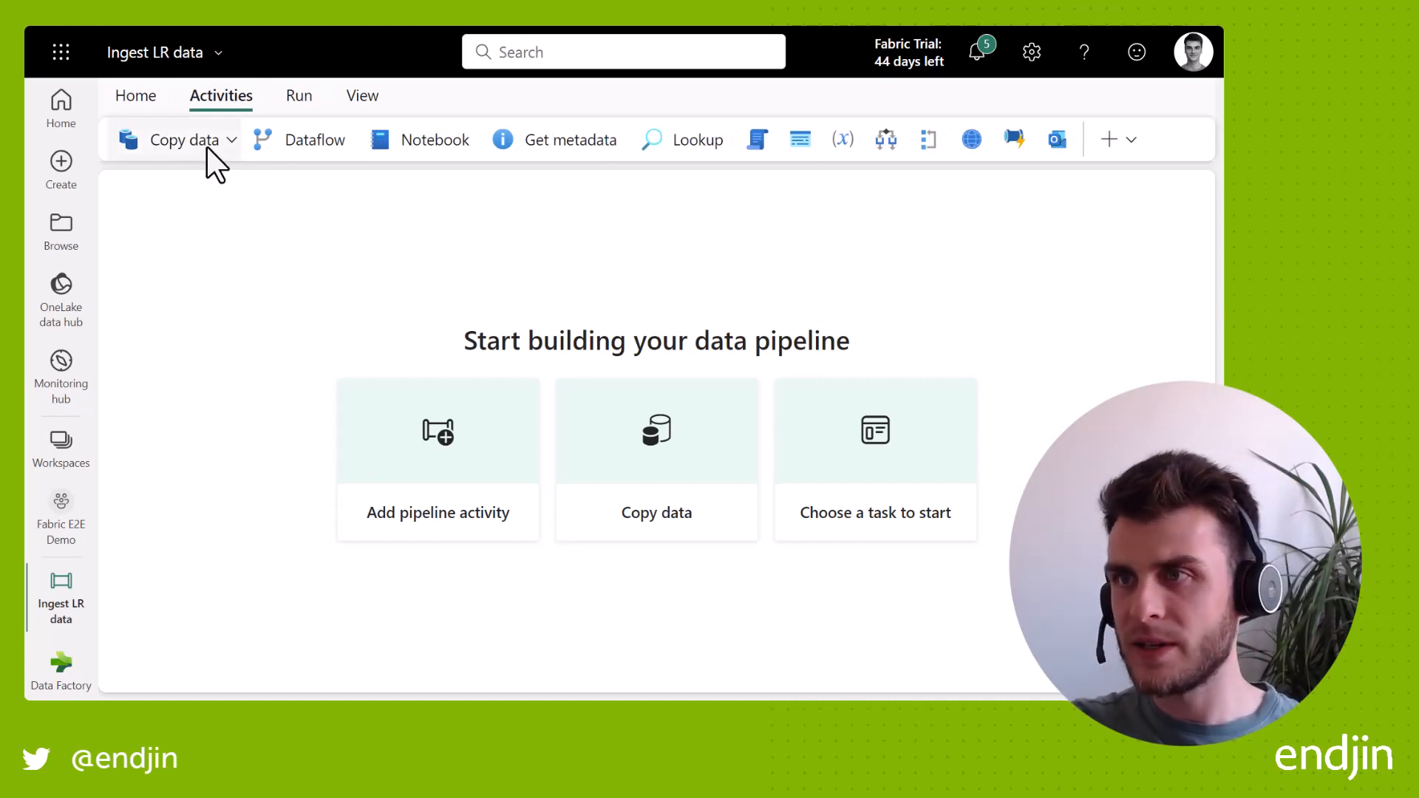
click(188, 139)
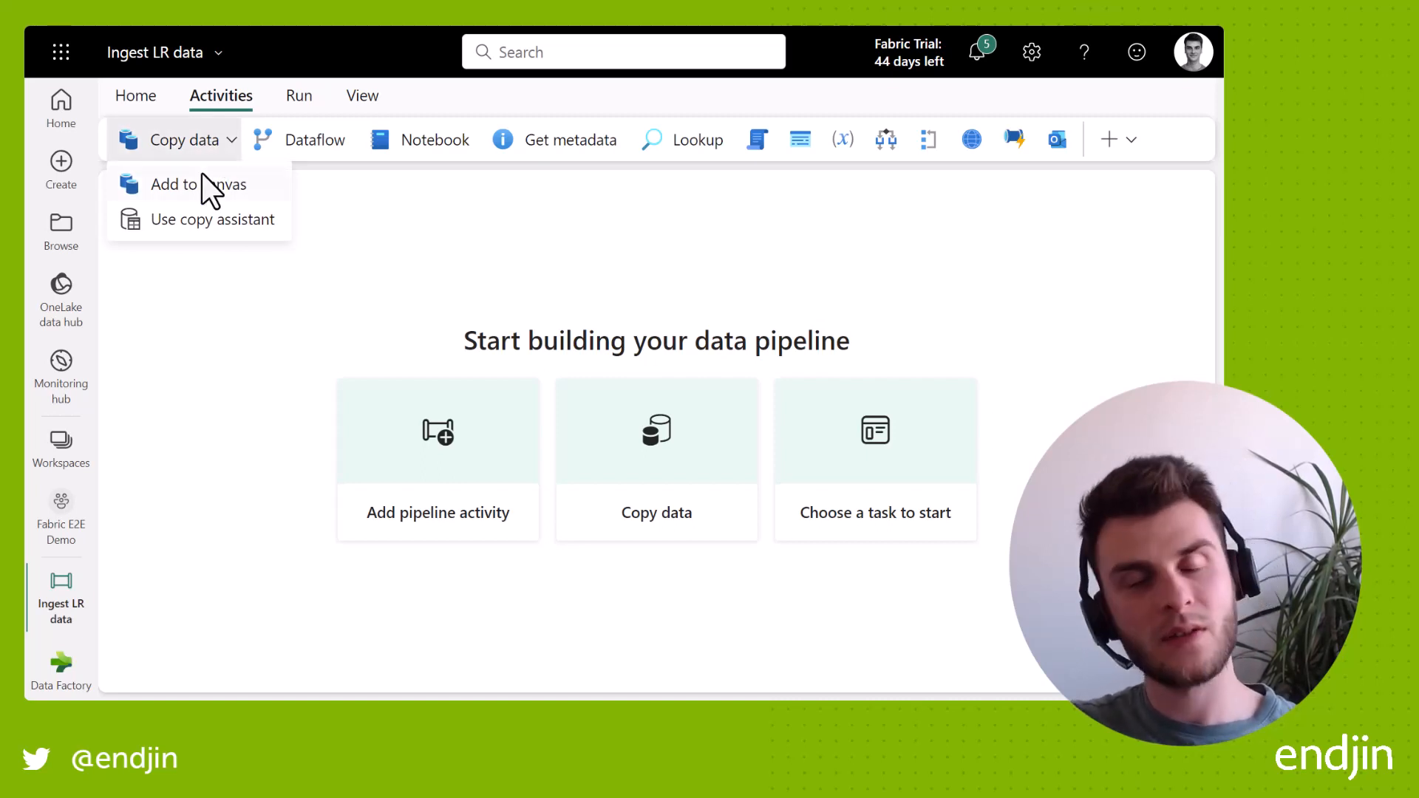
mouse_move(201, 243)
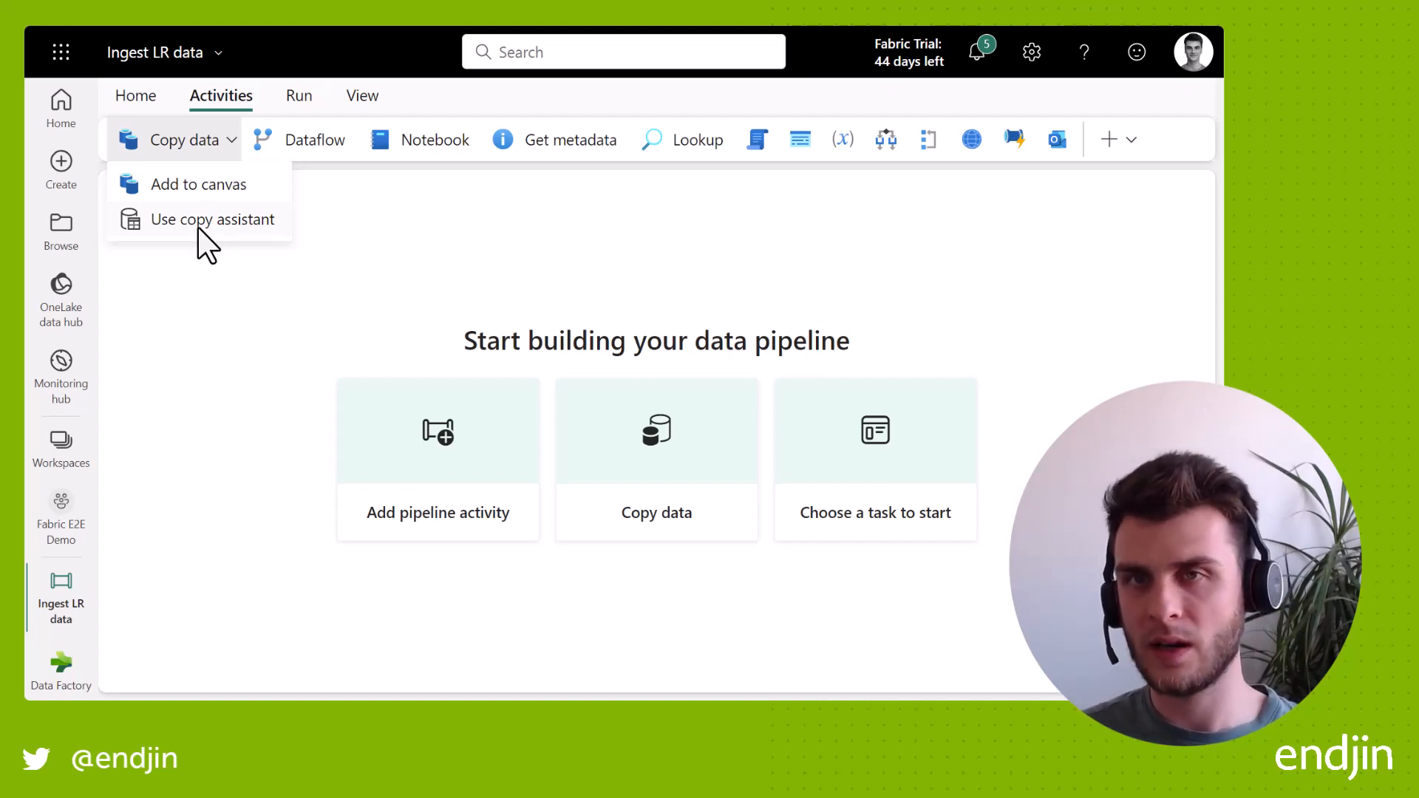
mouse_move(197, 187)
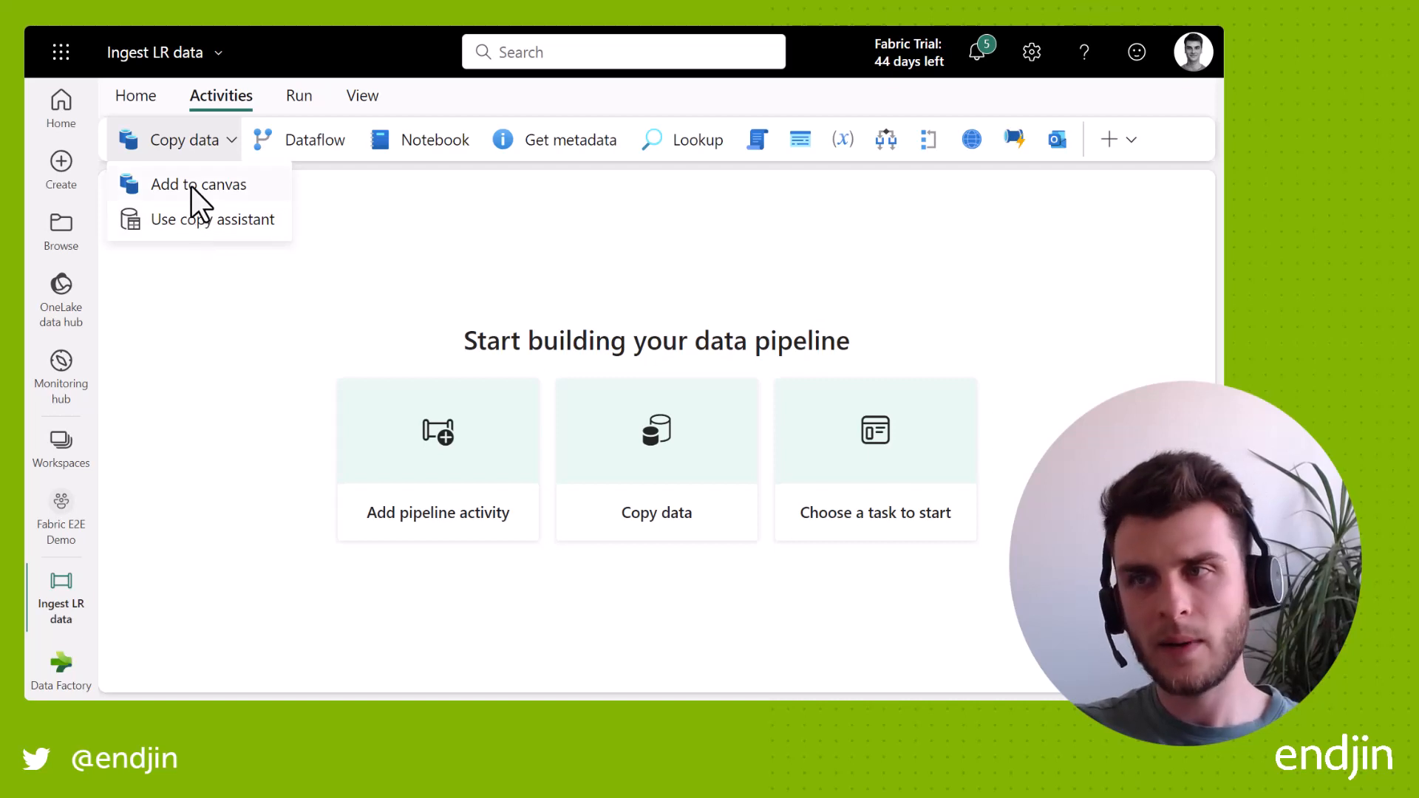
- Add a Copy data activity to the canvas and enlarge its properties pane
click(197, 184)
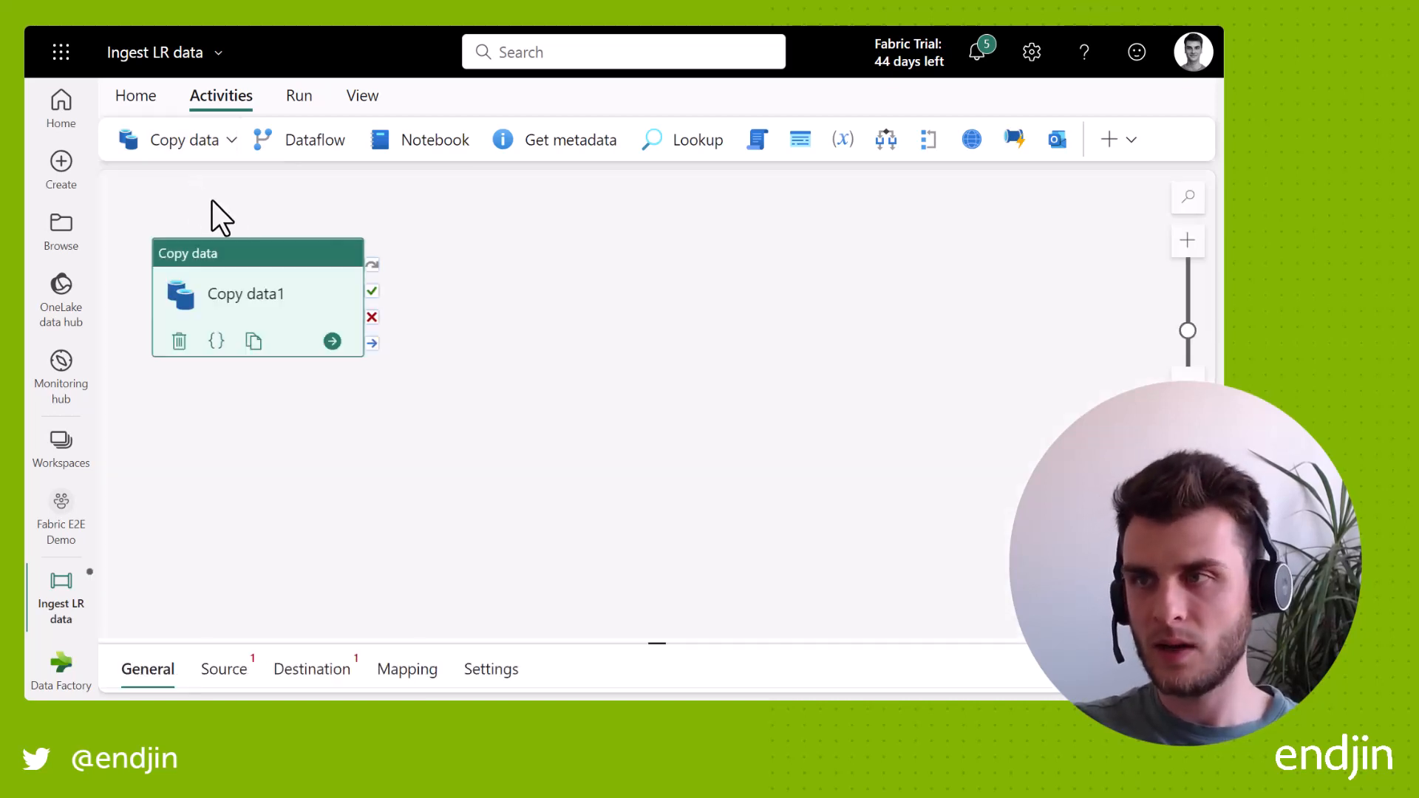
drag(657, 643, 663, 515)
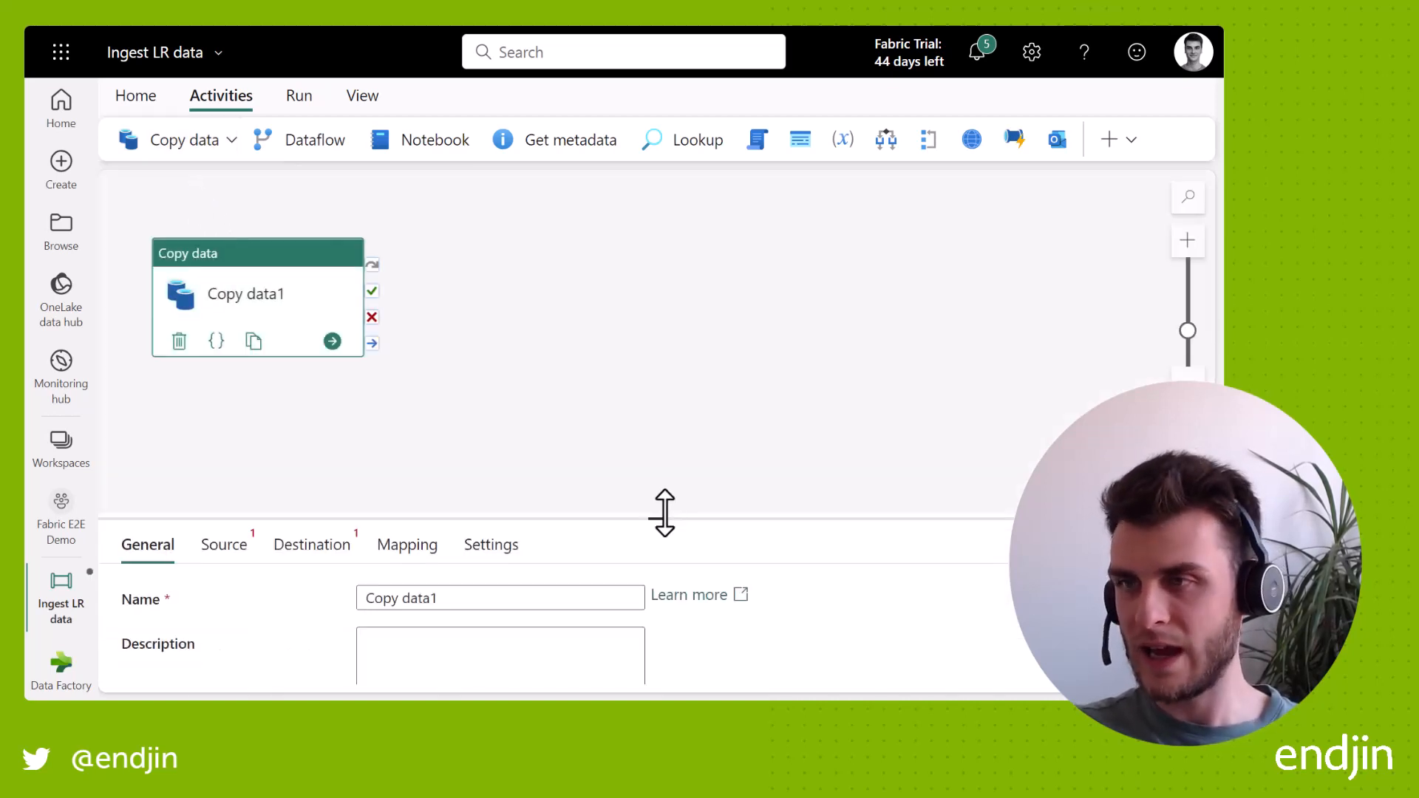
drag(663, 515, 656, 370)
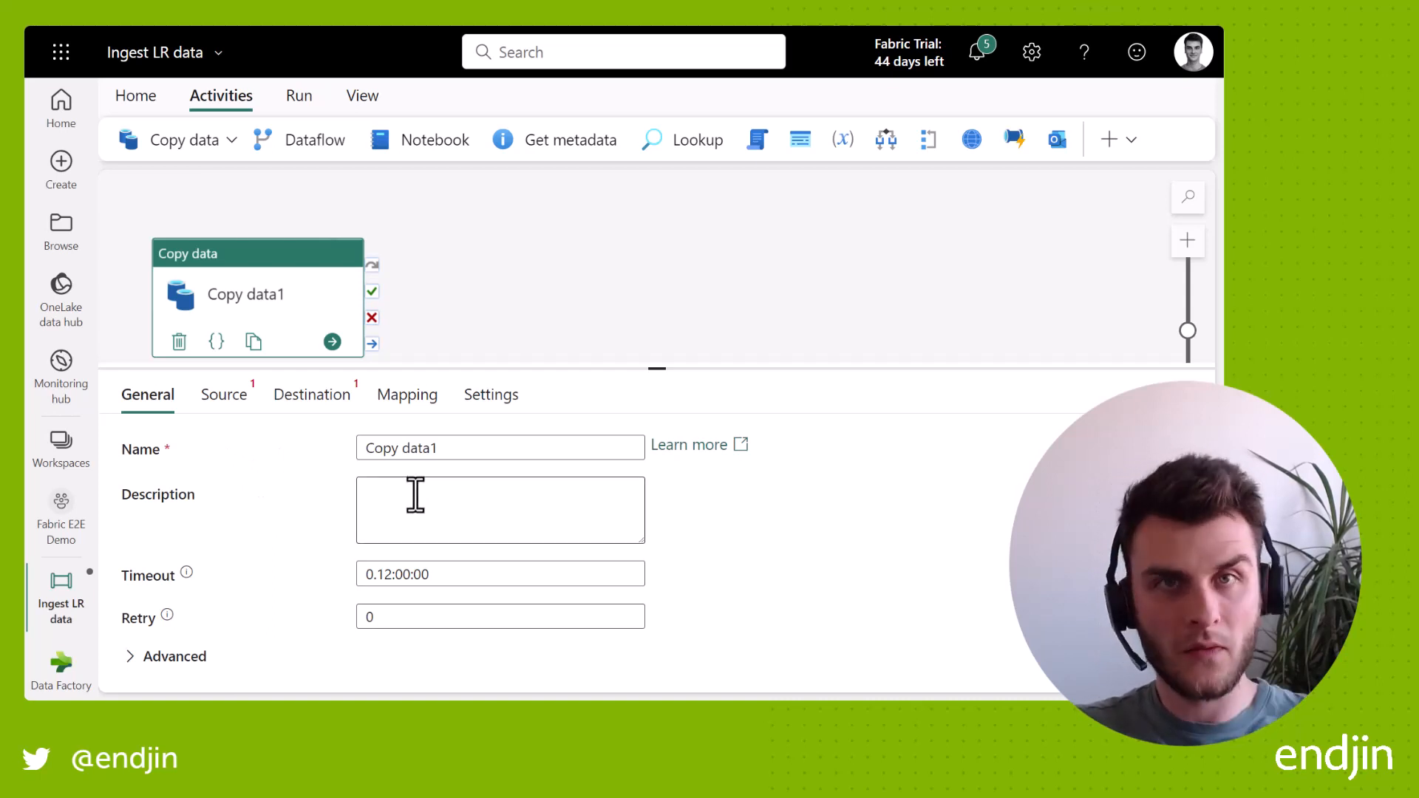
- Rename the activity to 'Copy LR data from websote' in the General Name field
triple_click(500, 447)
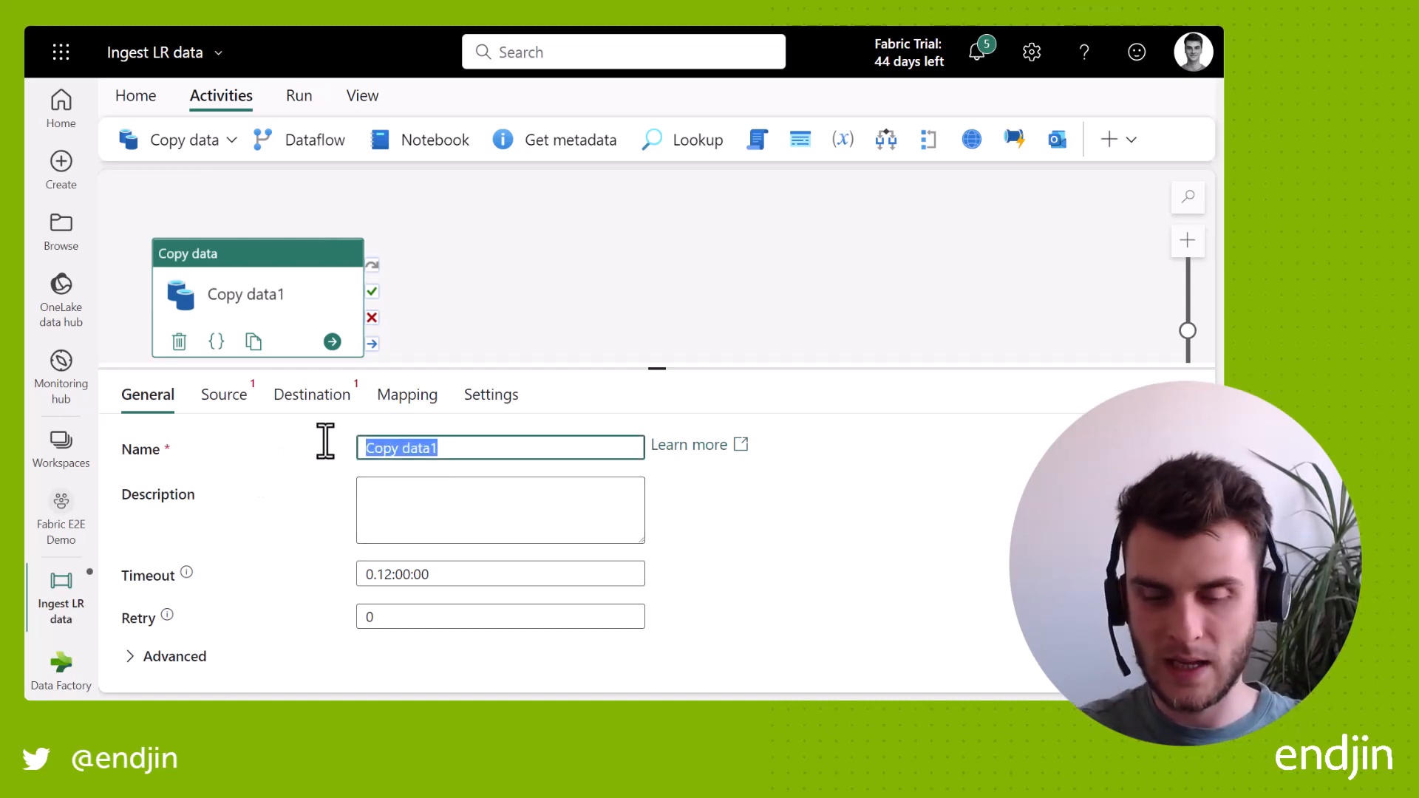
text(Copy LR)
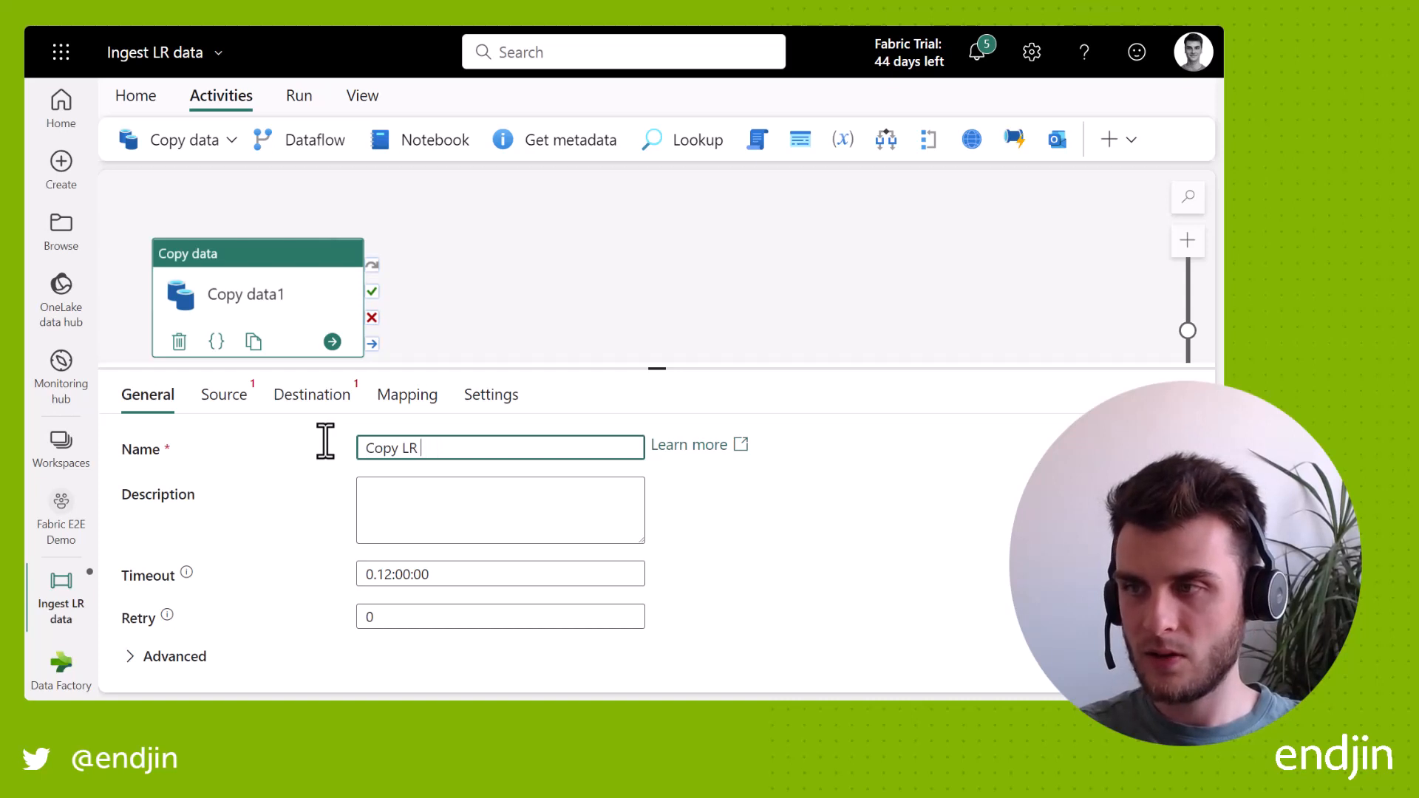
text(data from)
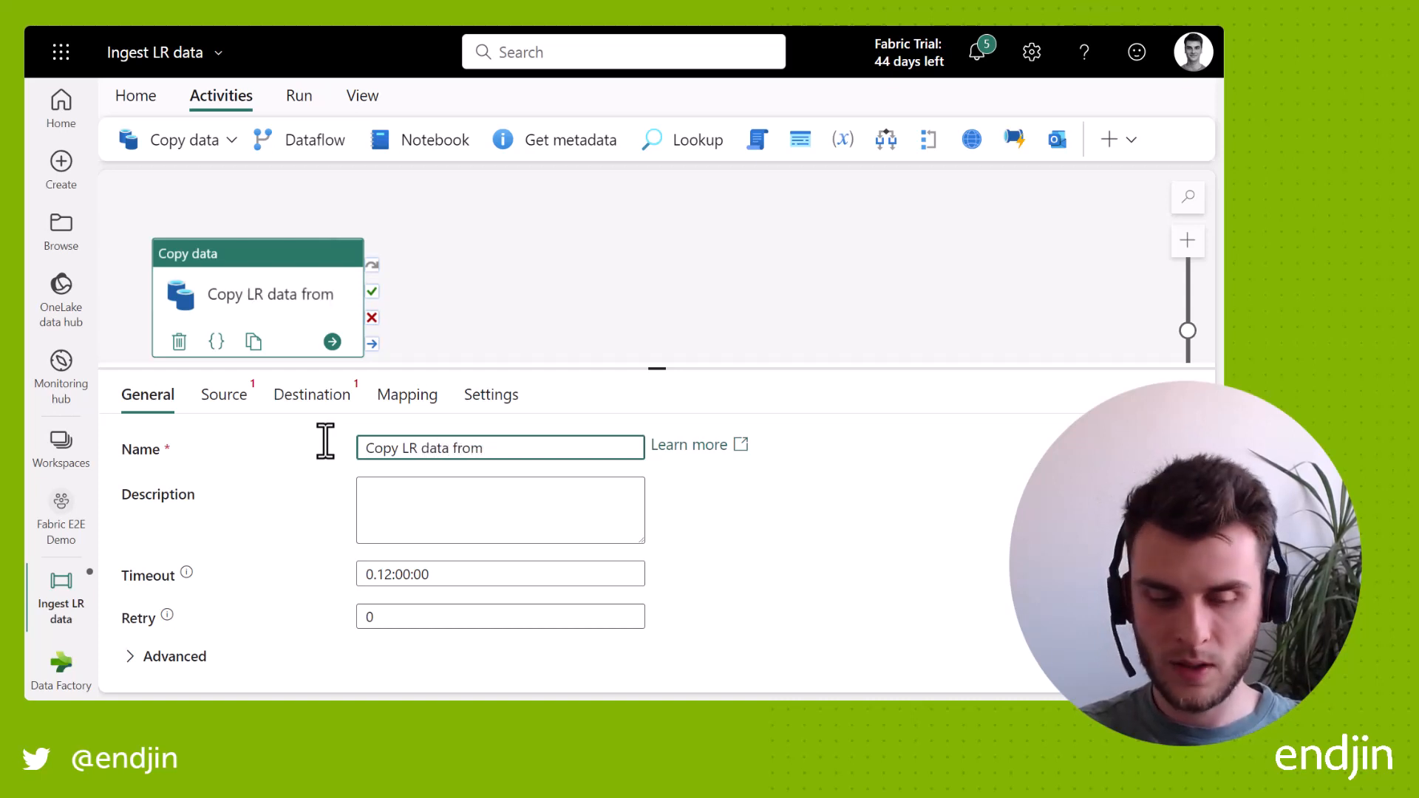
text(websote)
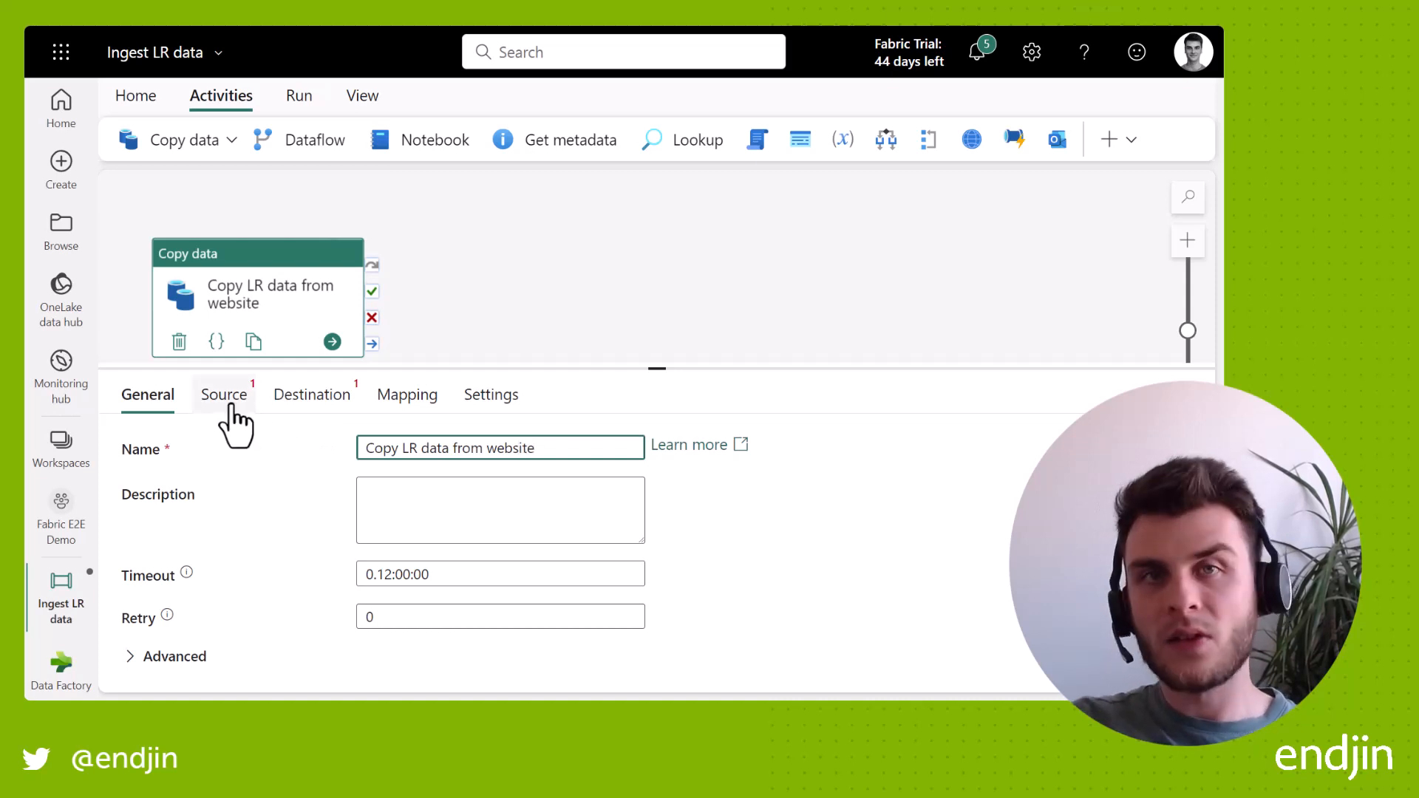
- Start a new HTTP source connection with the Land Registry website URL and basic authentication
click(222, 394)
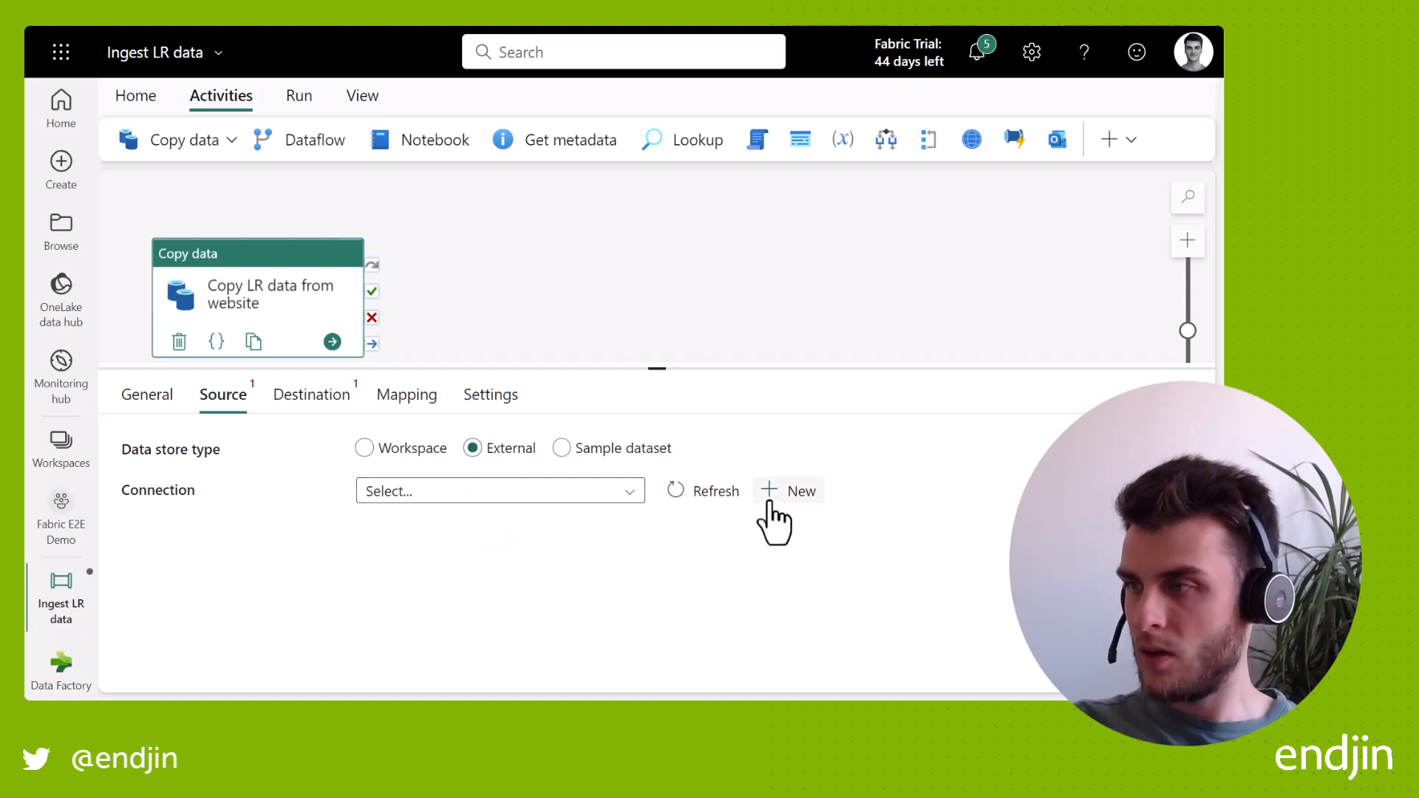
click(788, 490)
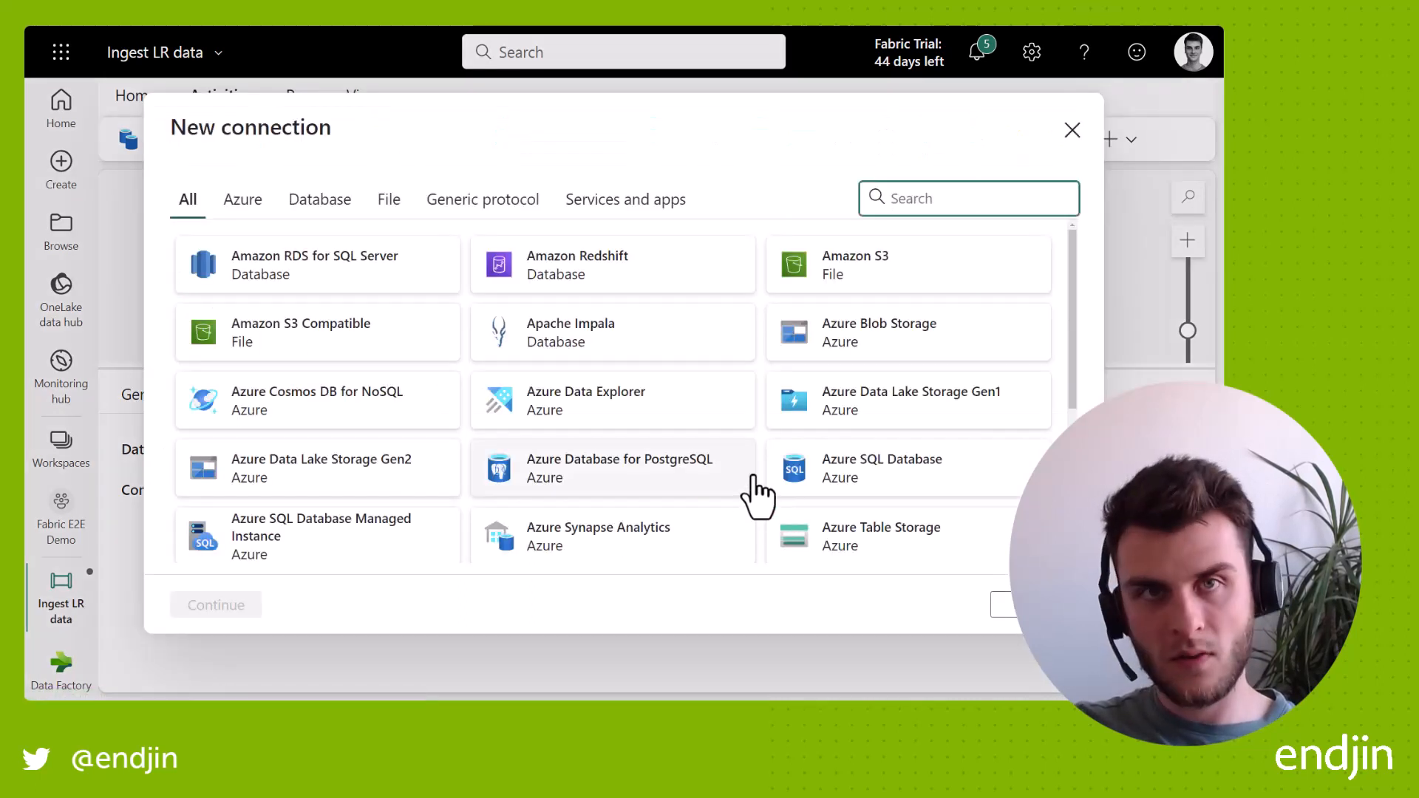
text(http)
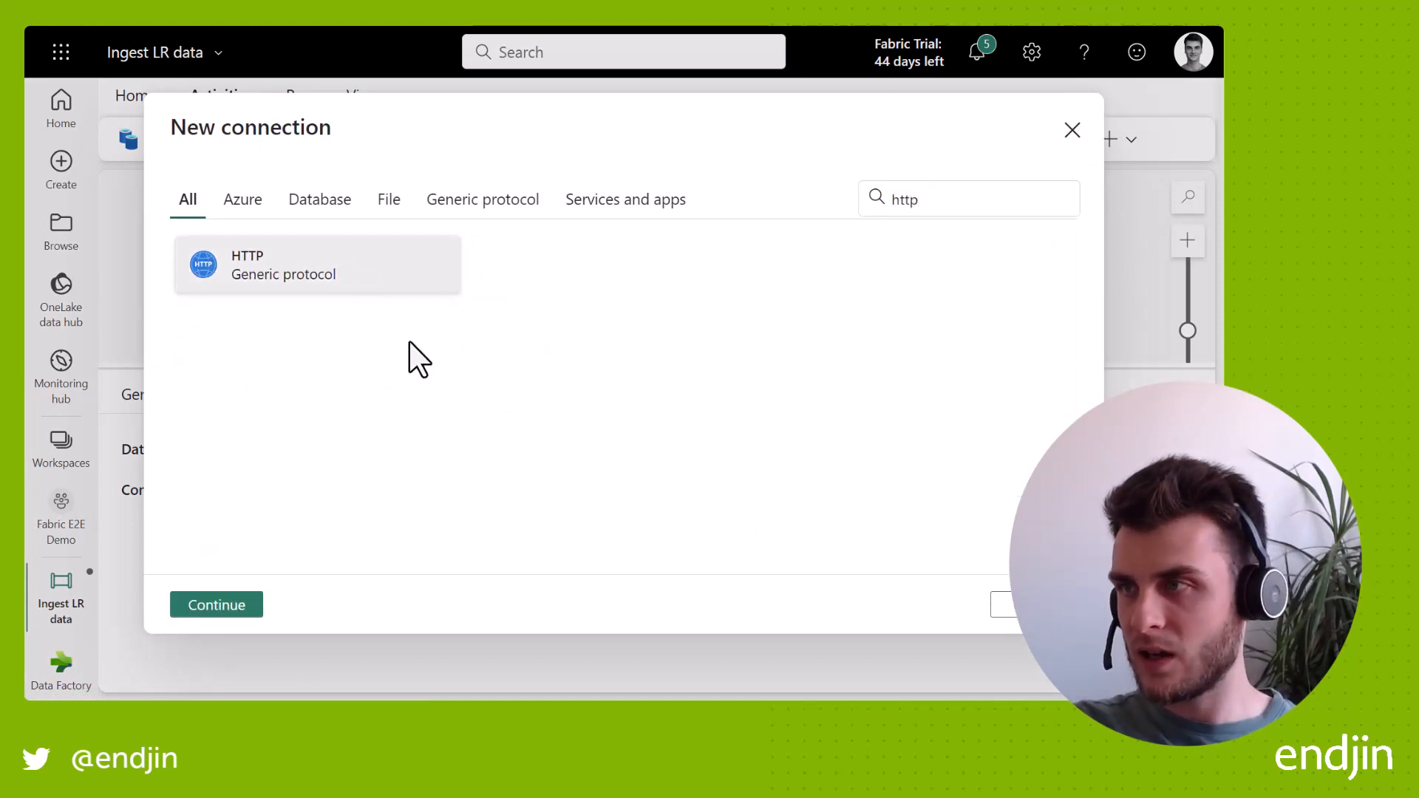
click(216, 605)
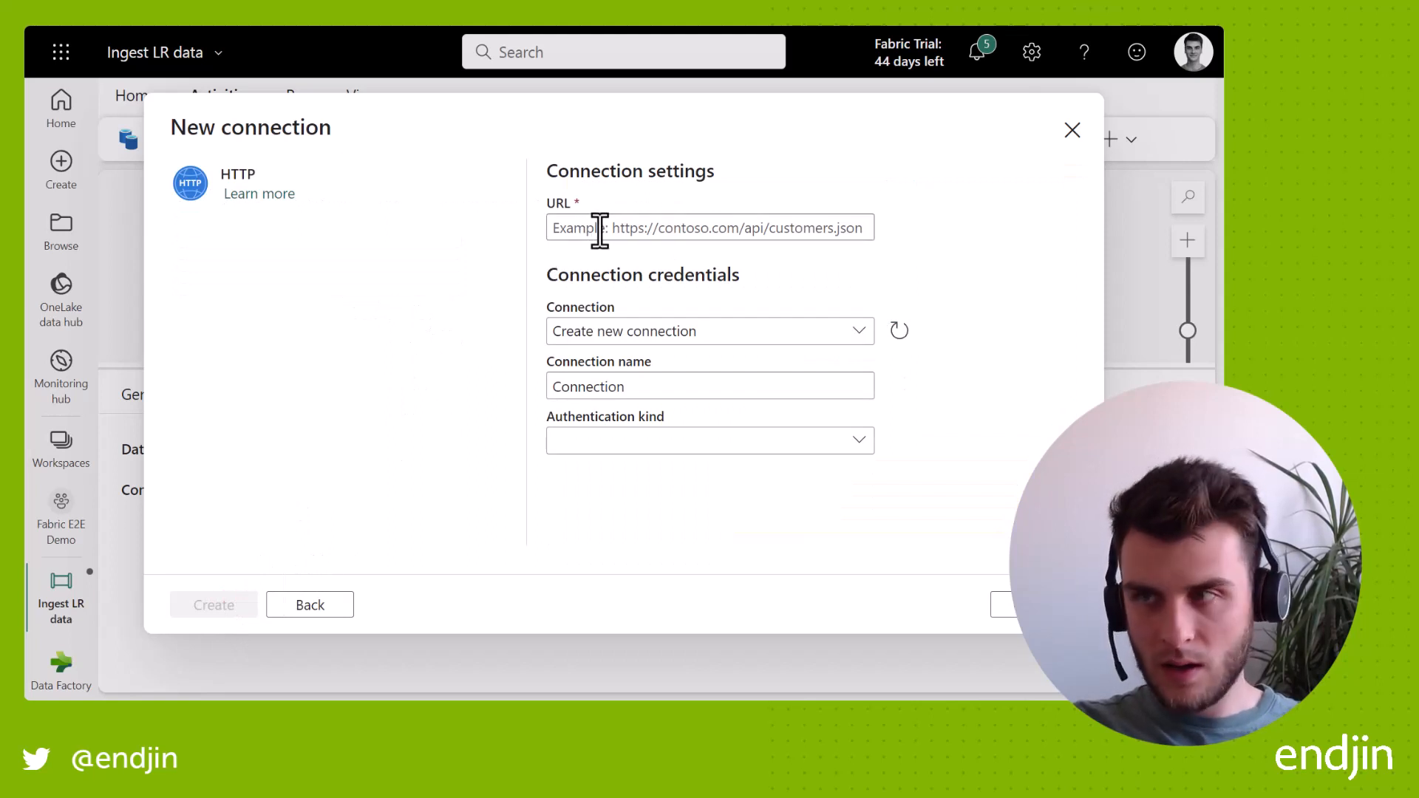
text(try.gov.uk.s3-website-eu-west-1.amazonaws.com/)
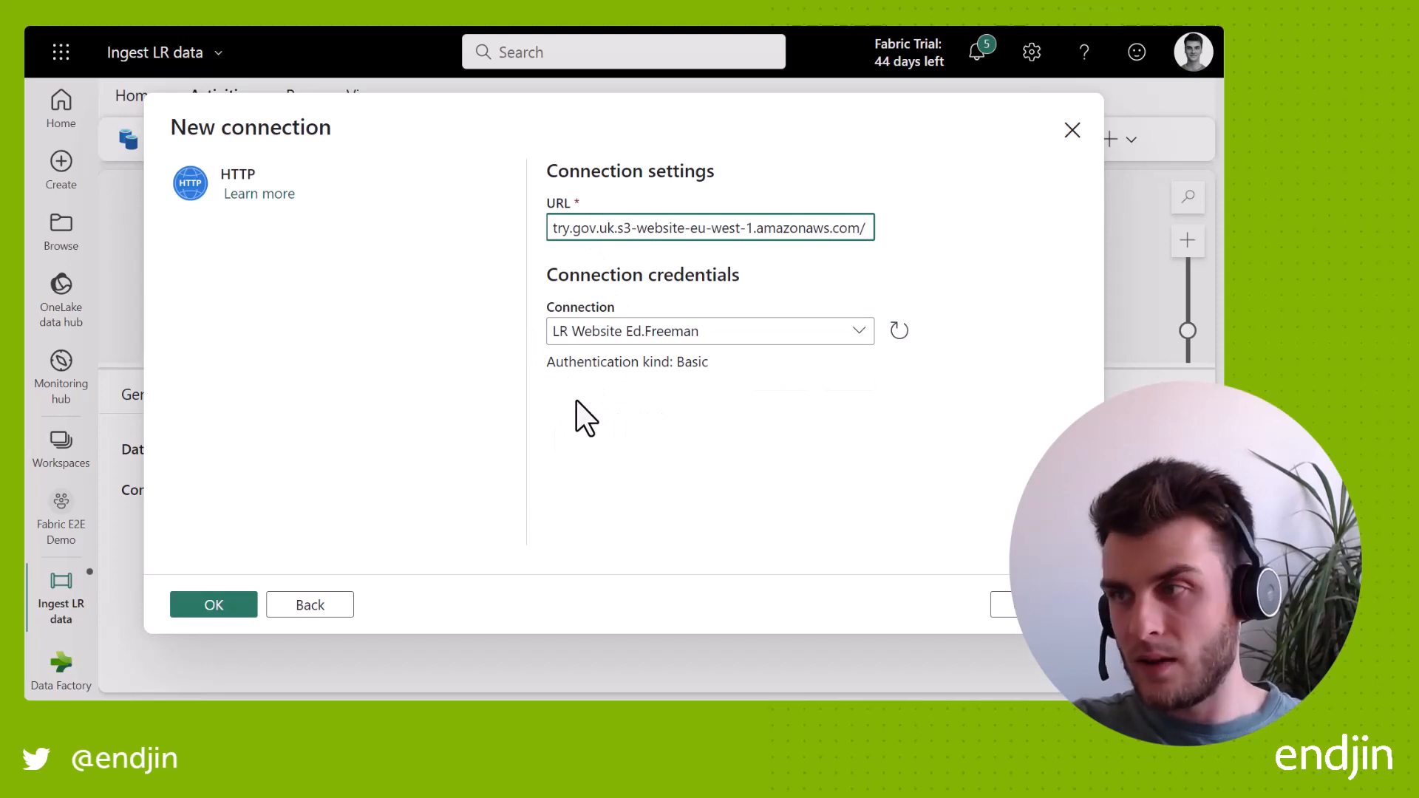
mouse_move(654, 393)
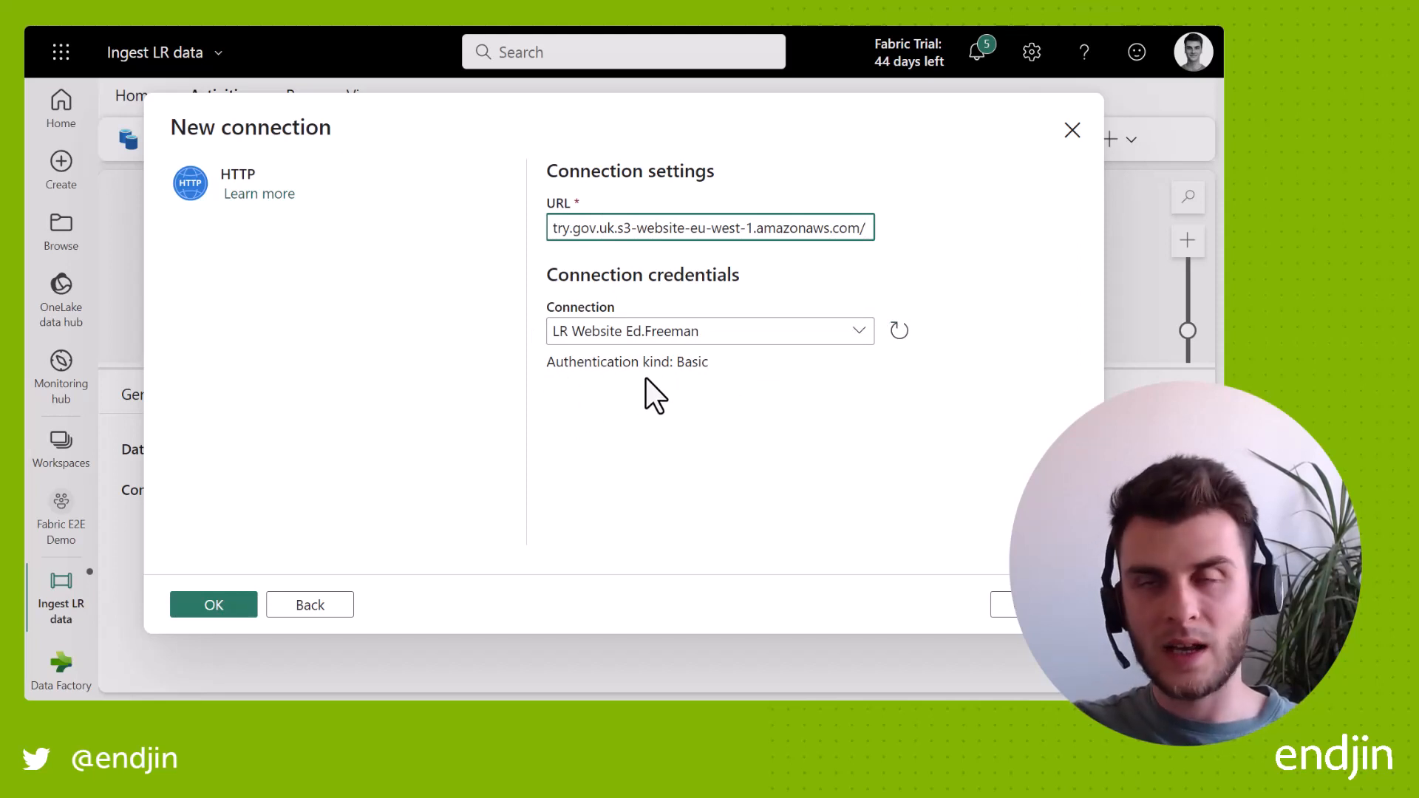
mouse_move(1028, 168)
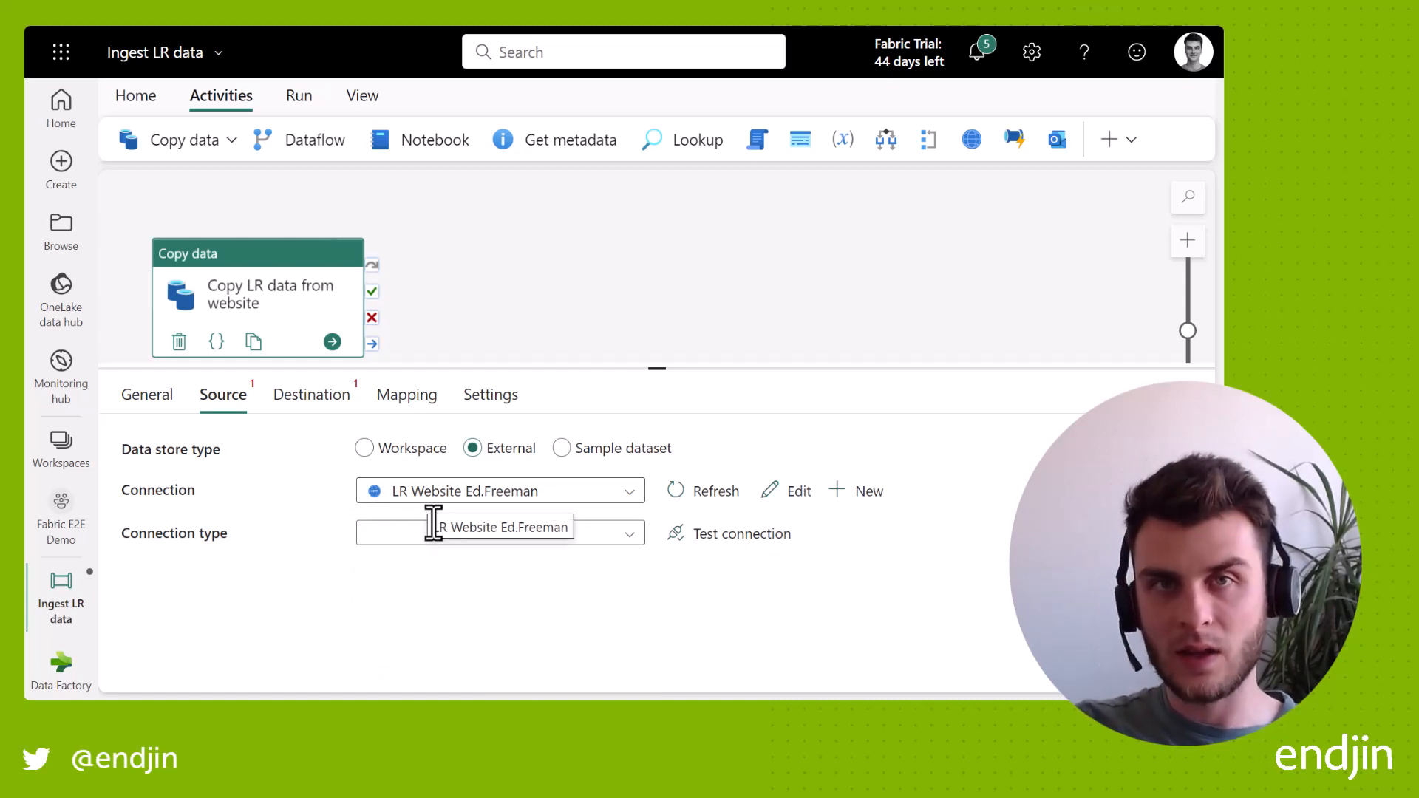
- Set the source connection type to HTTP with relative URL pp-complete.csv
click(499, 532)
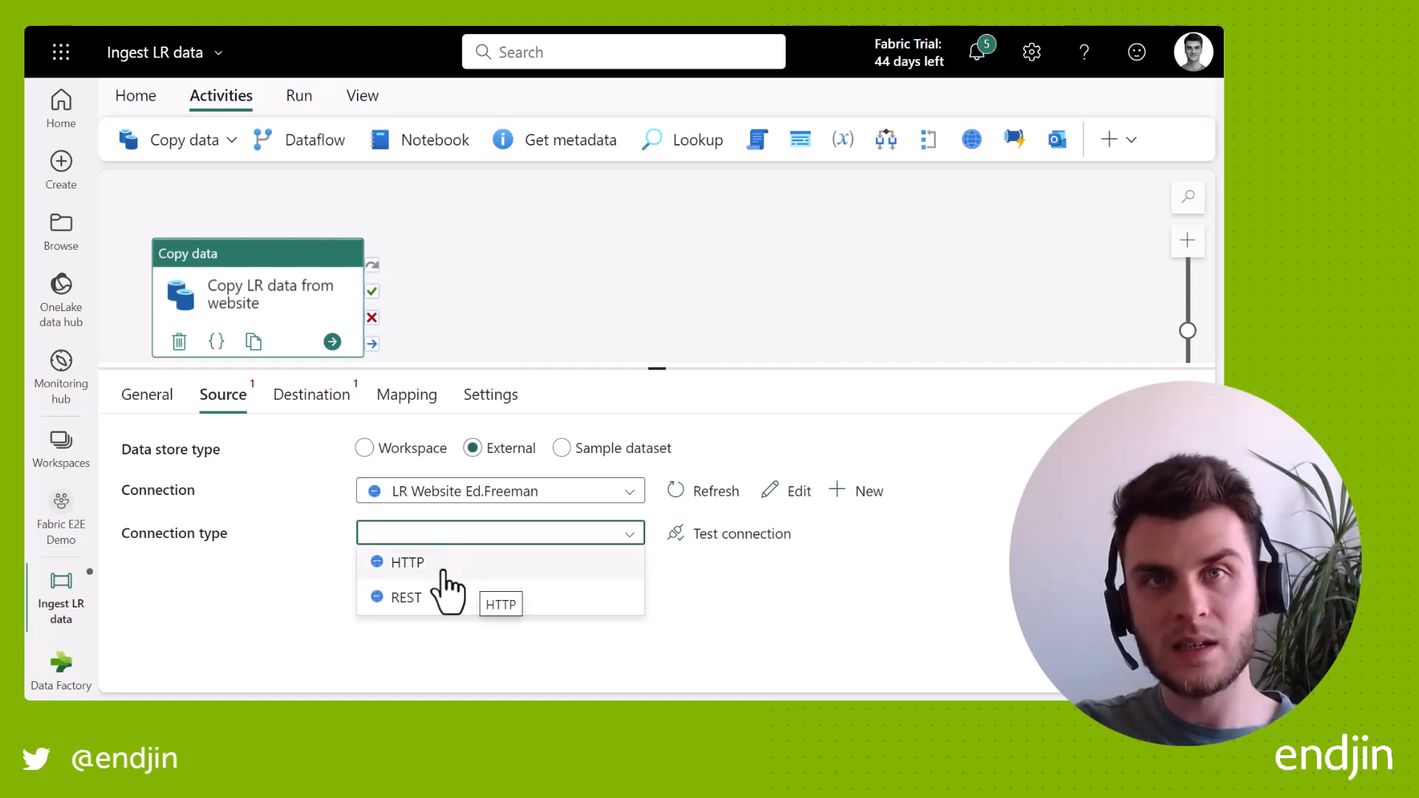
click(406, 562)
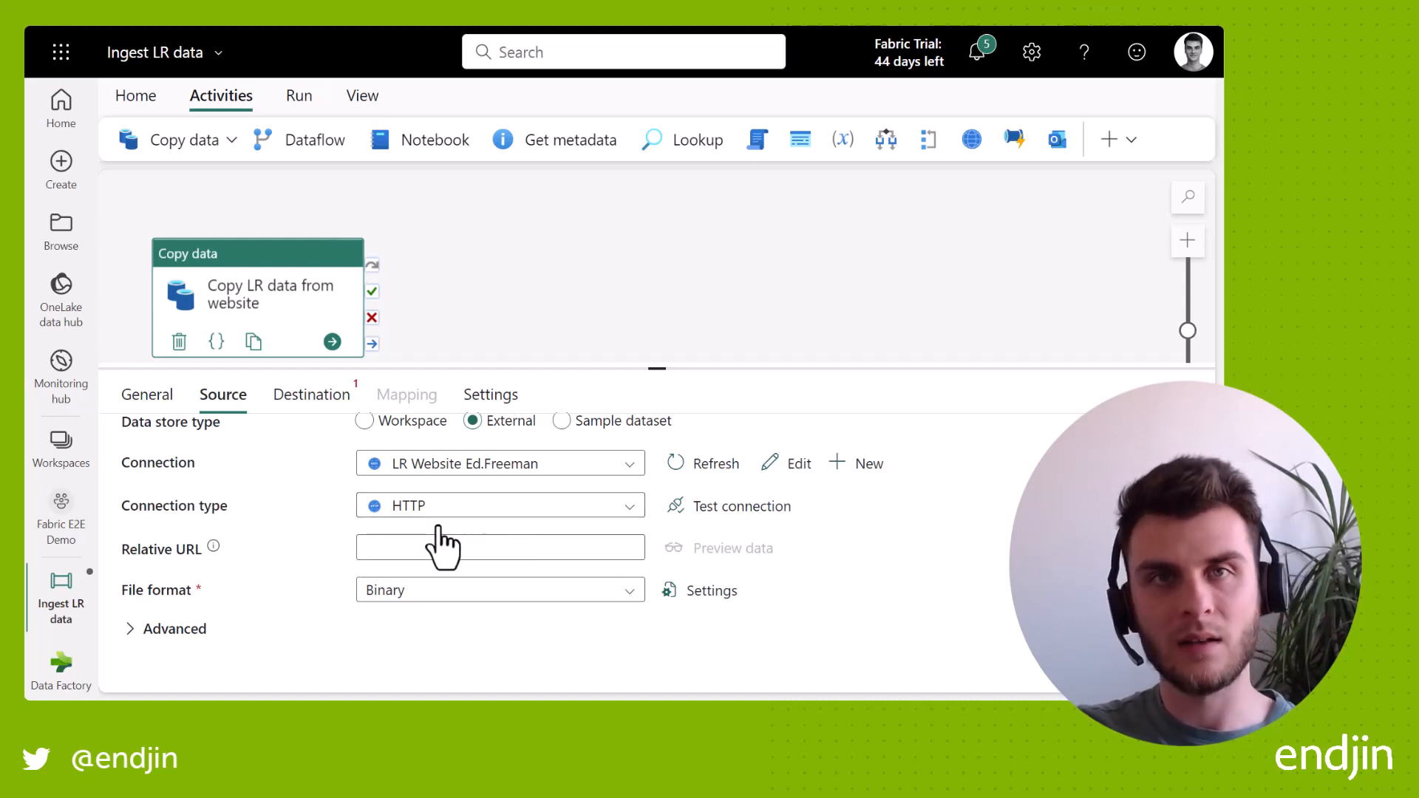
click(499, 547)
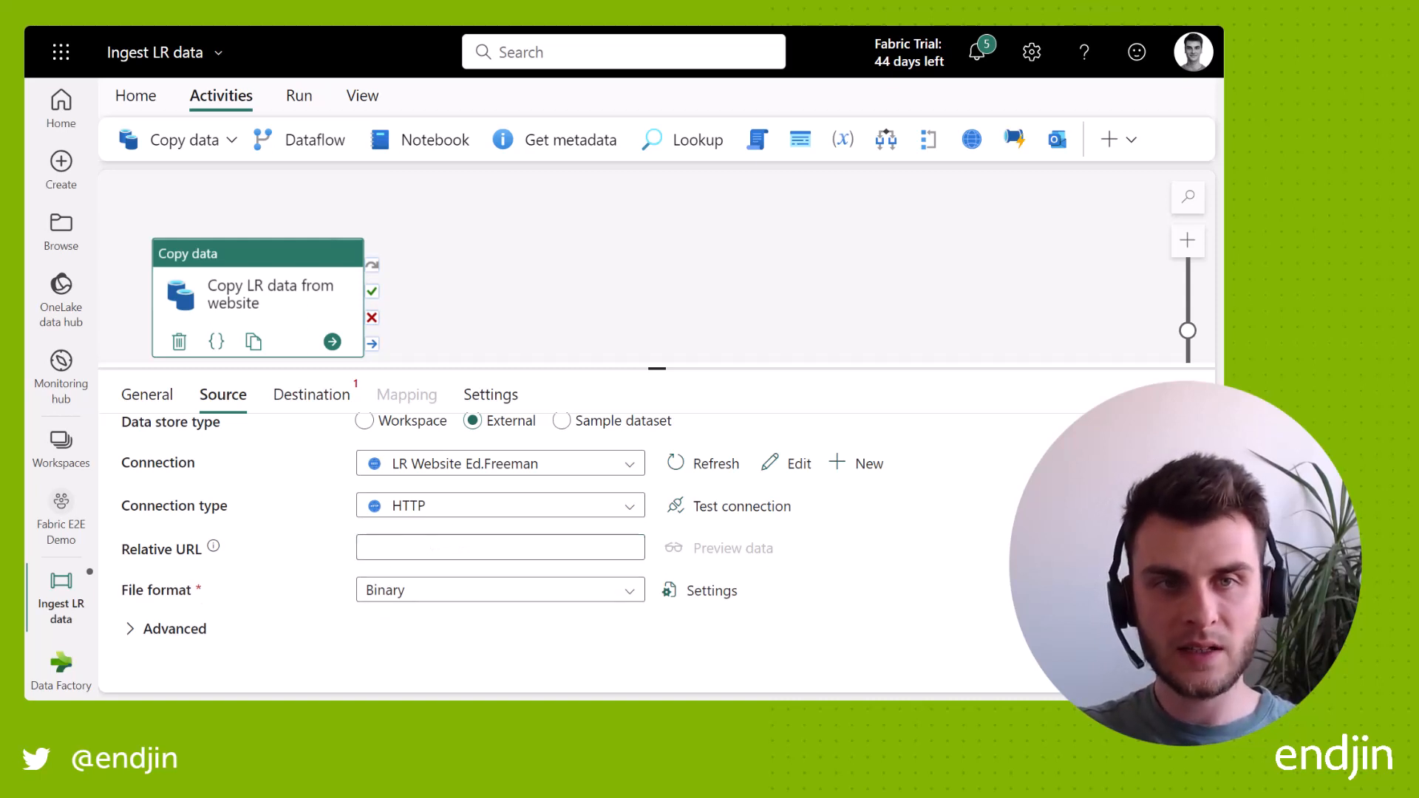
mouse_move(435, 485)
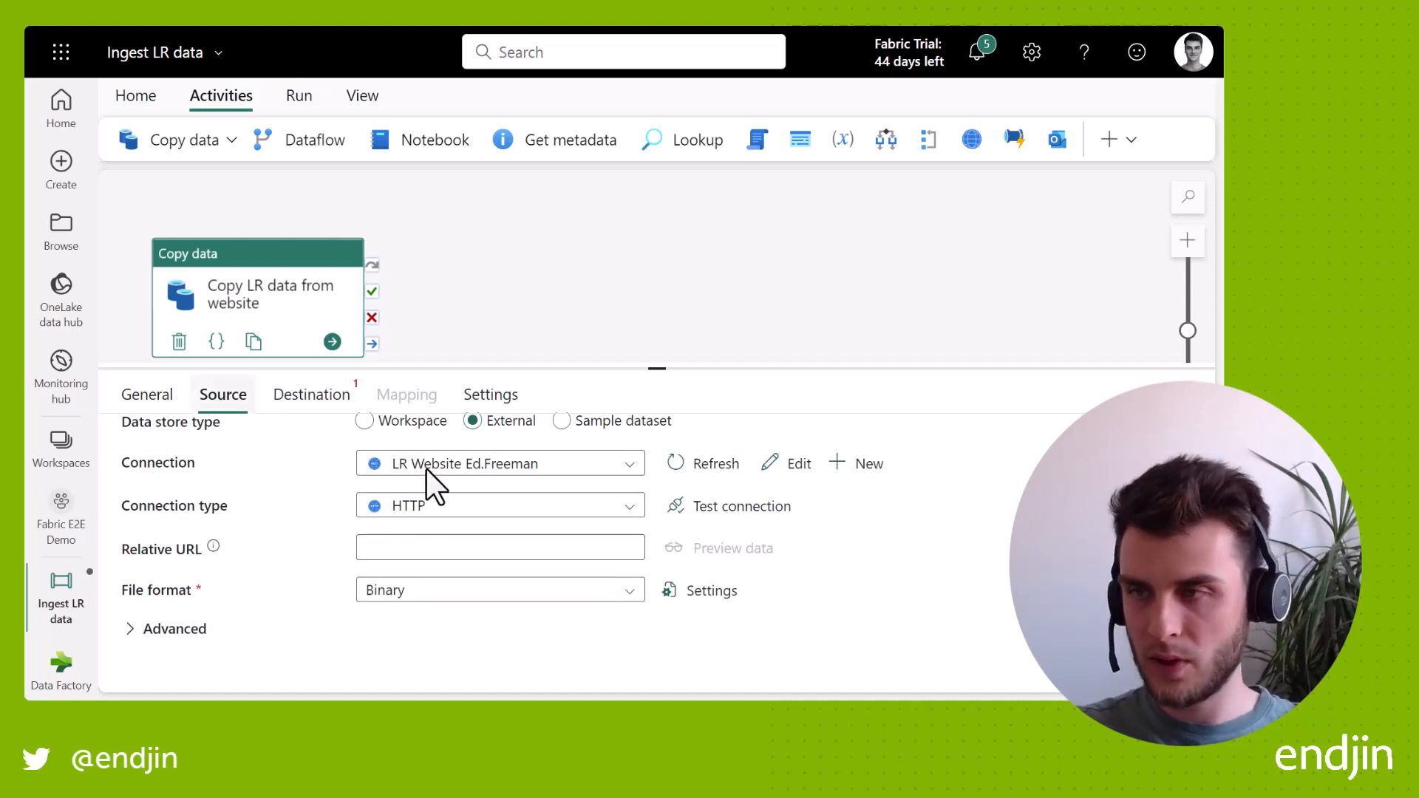
click(499, 547)
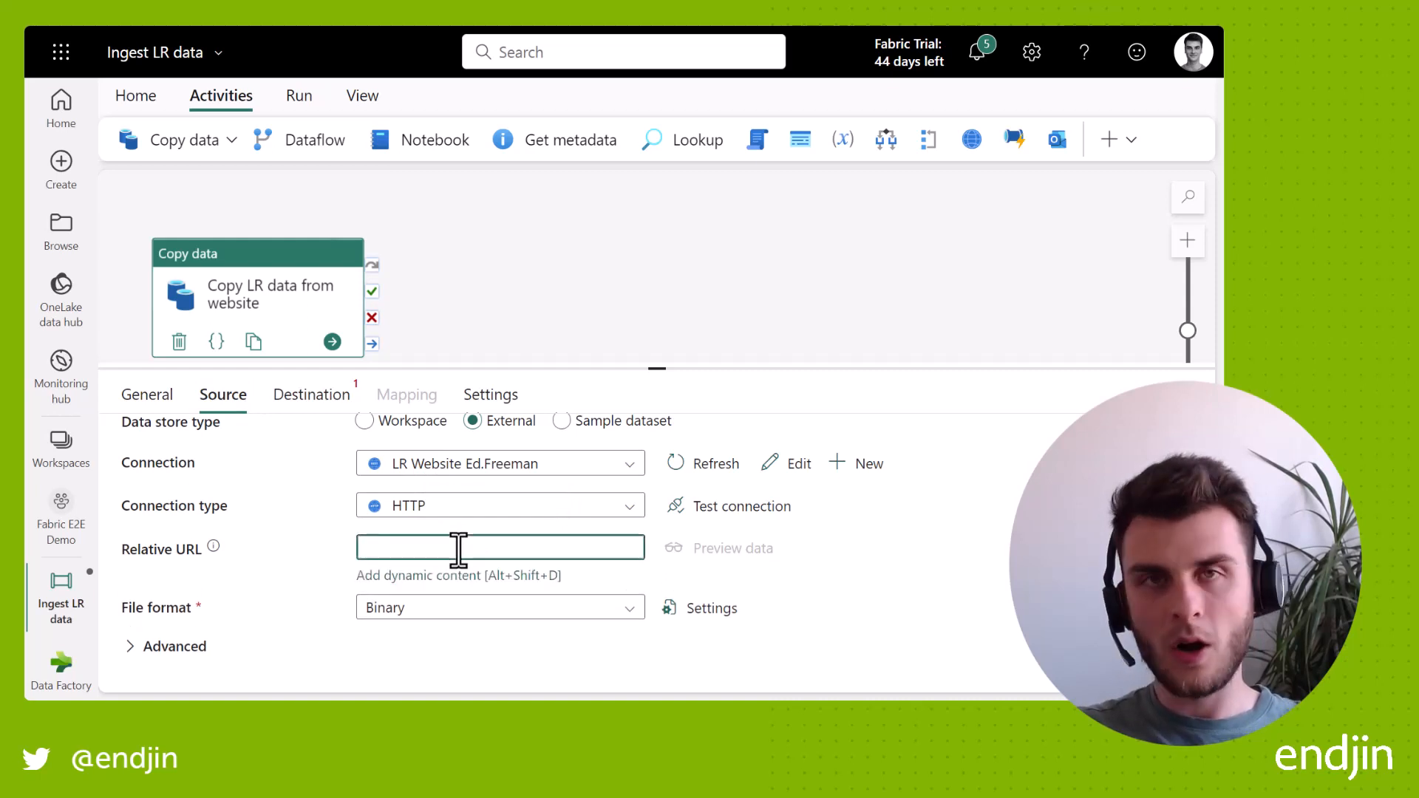
text(pp-complete.csv)
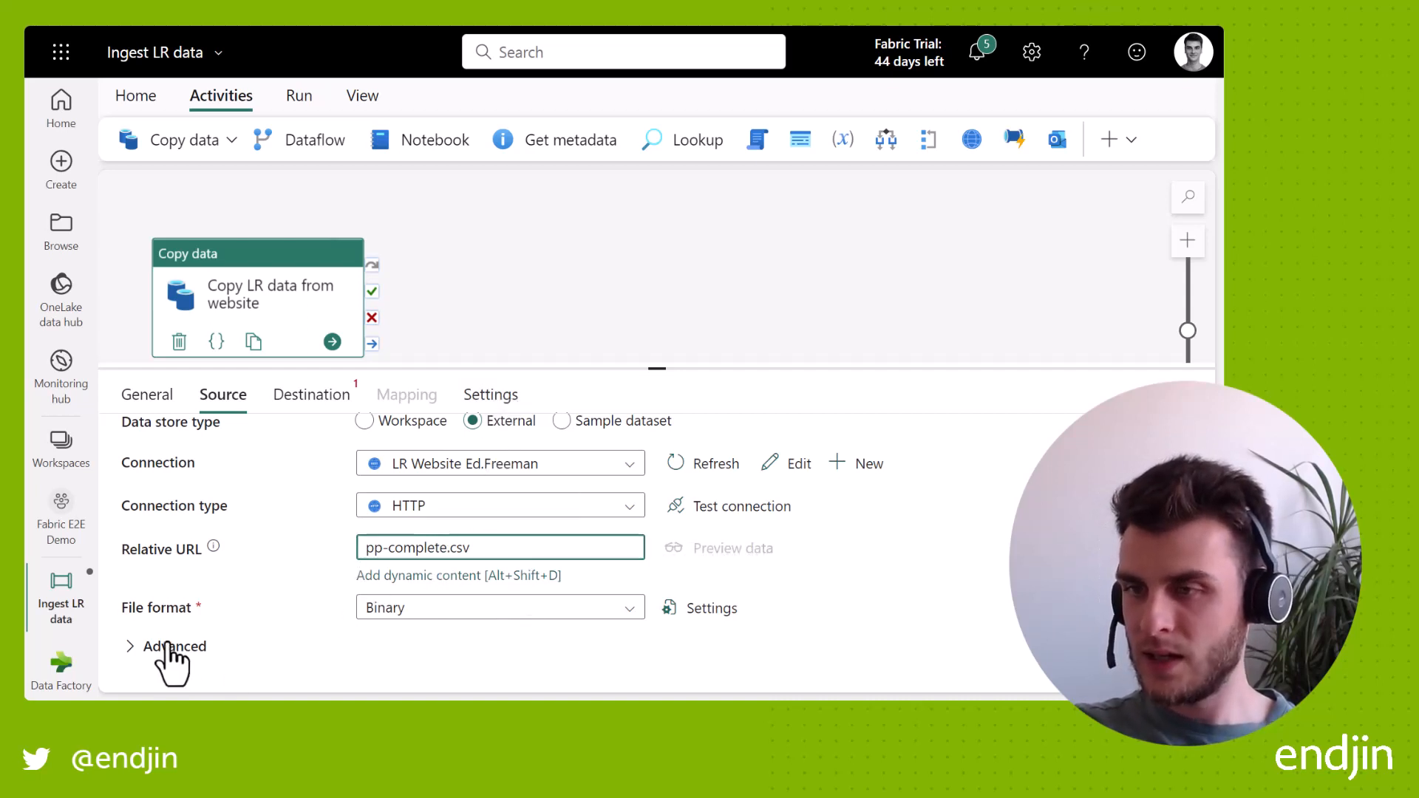
- Expand the Advanced settings and test that the source connection succeeds
click(172, 646)
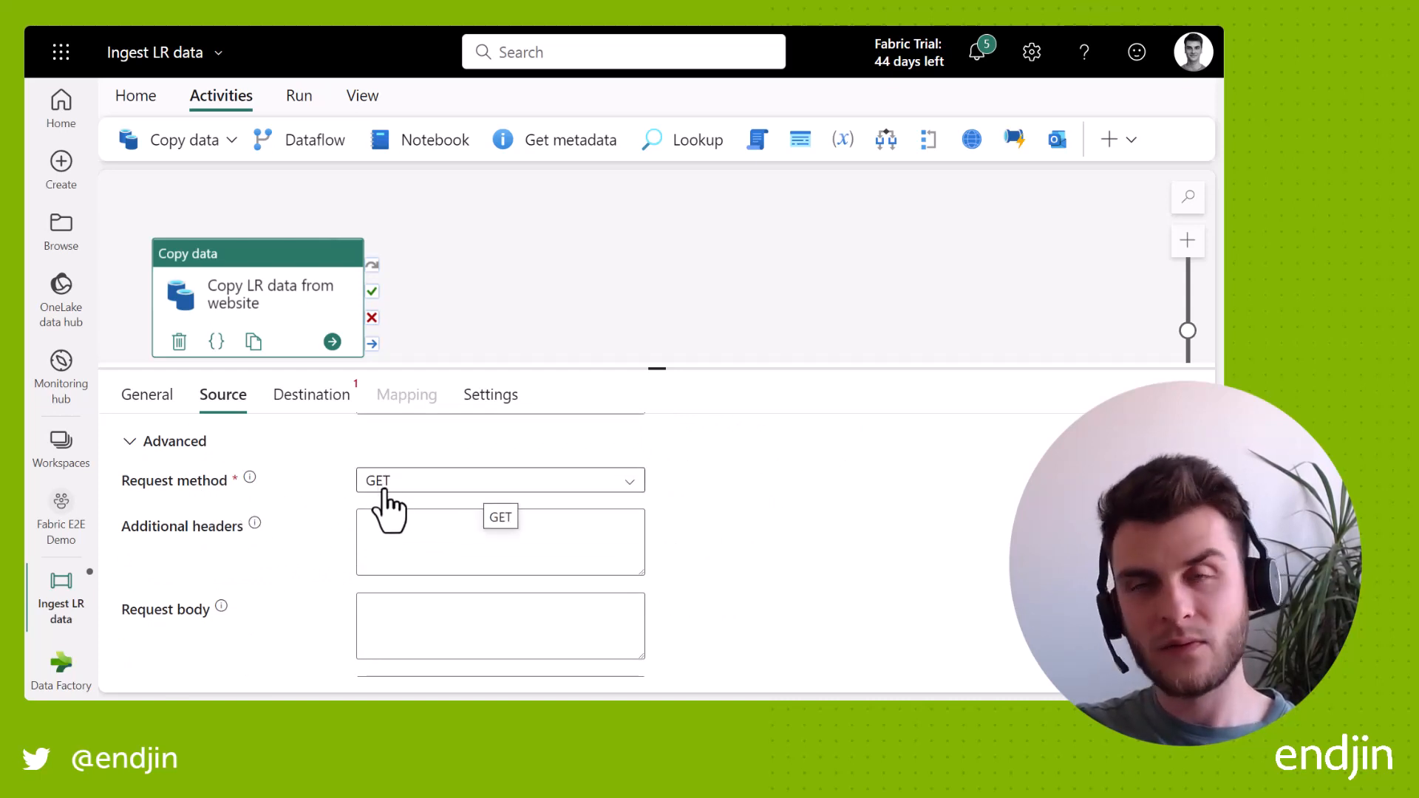
scroll(down, 3)
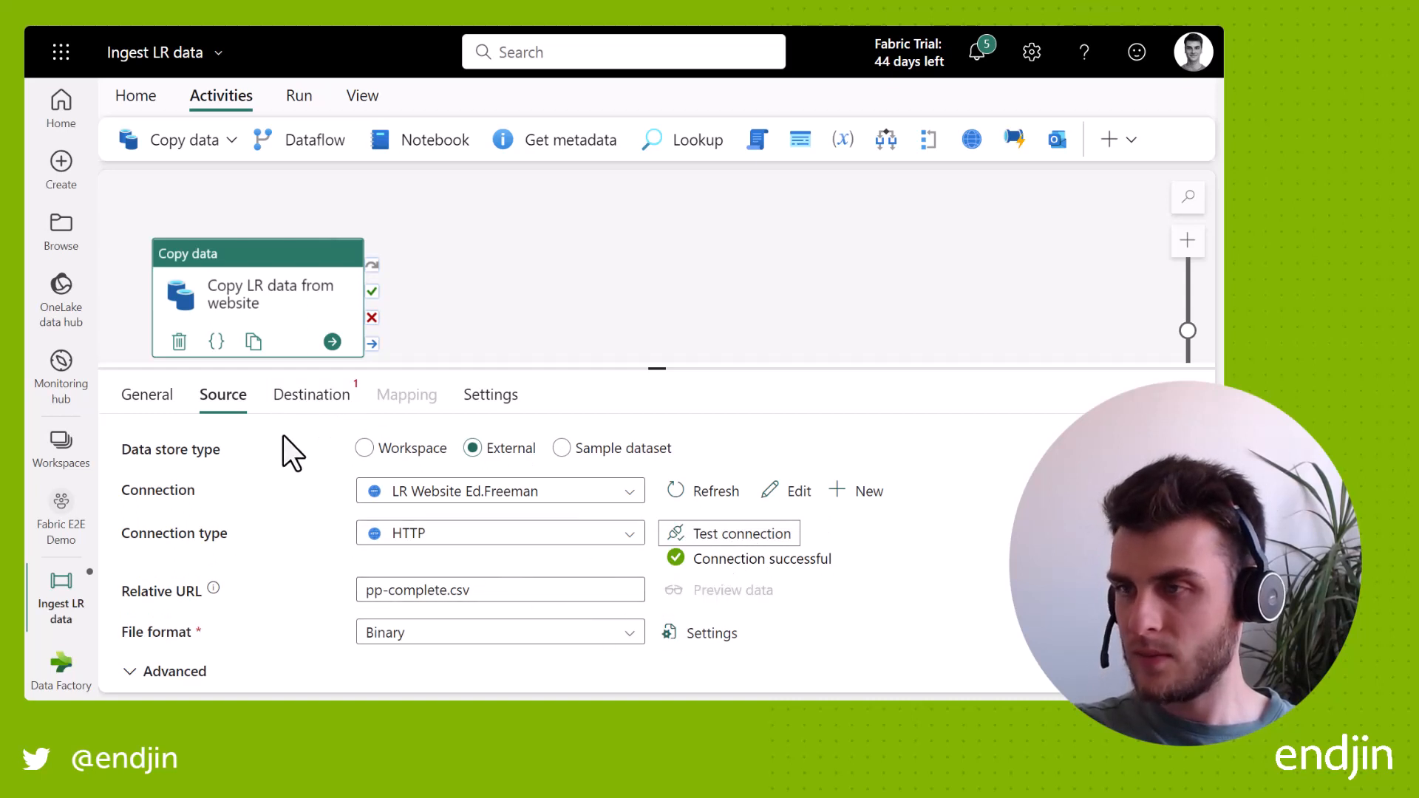
- Switch to the Destination settings and start creating a new workspace lakehouse
click(312, 394)
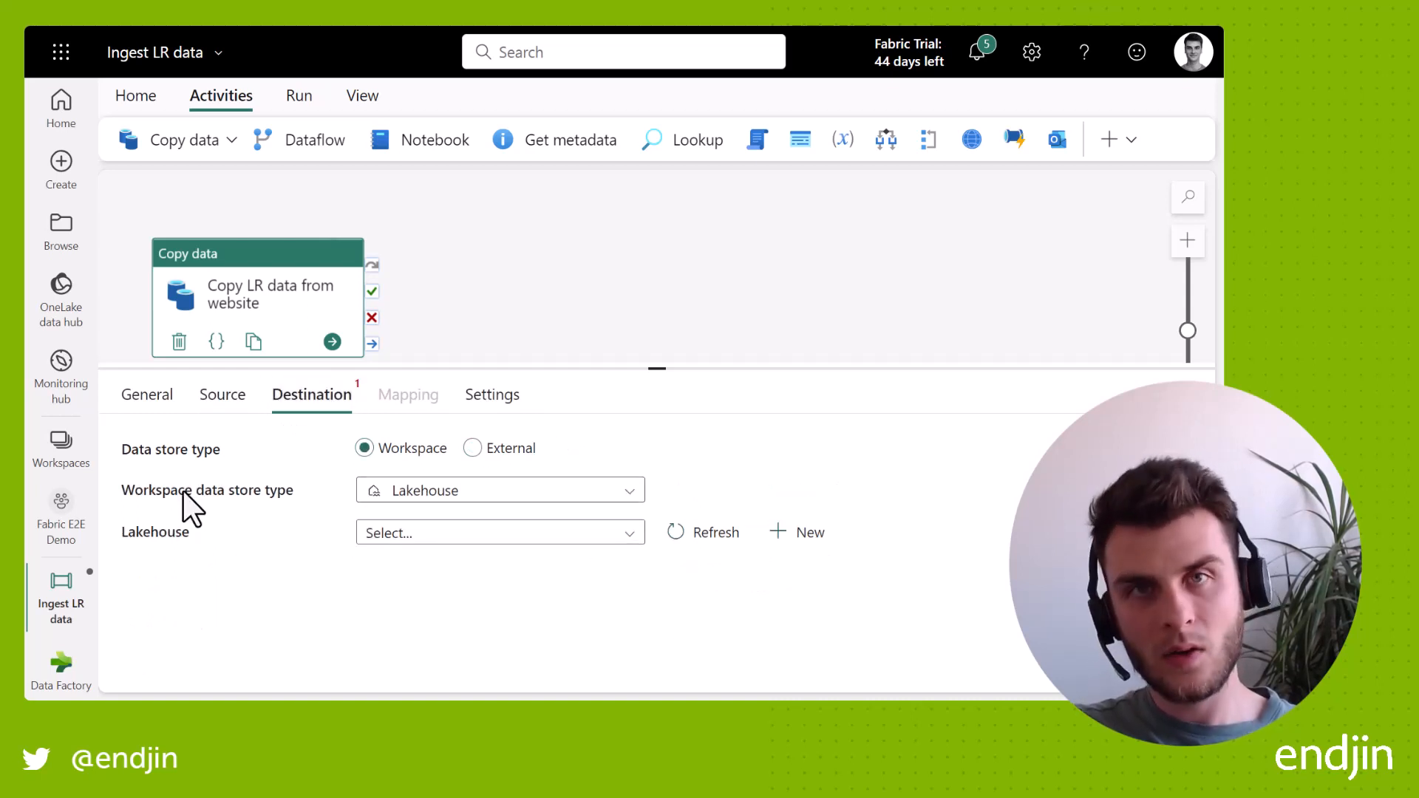
mouse_move(277, 551)
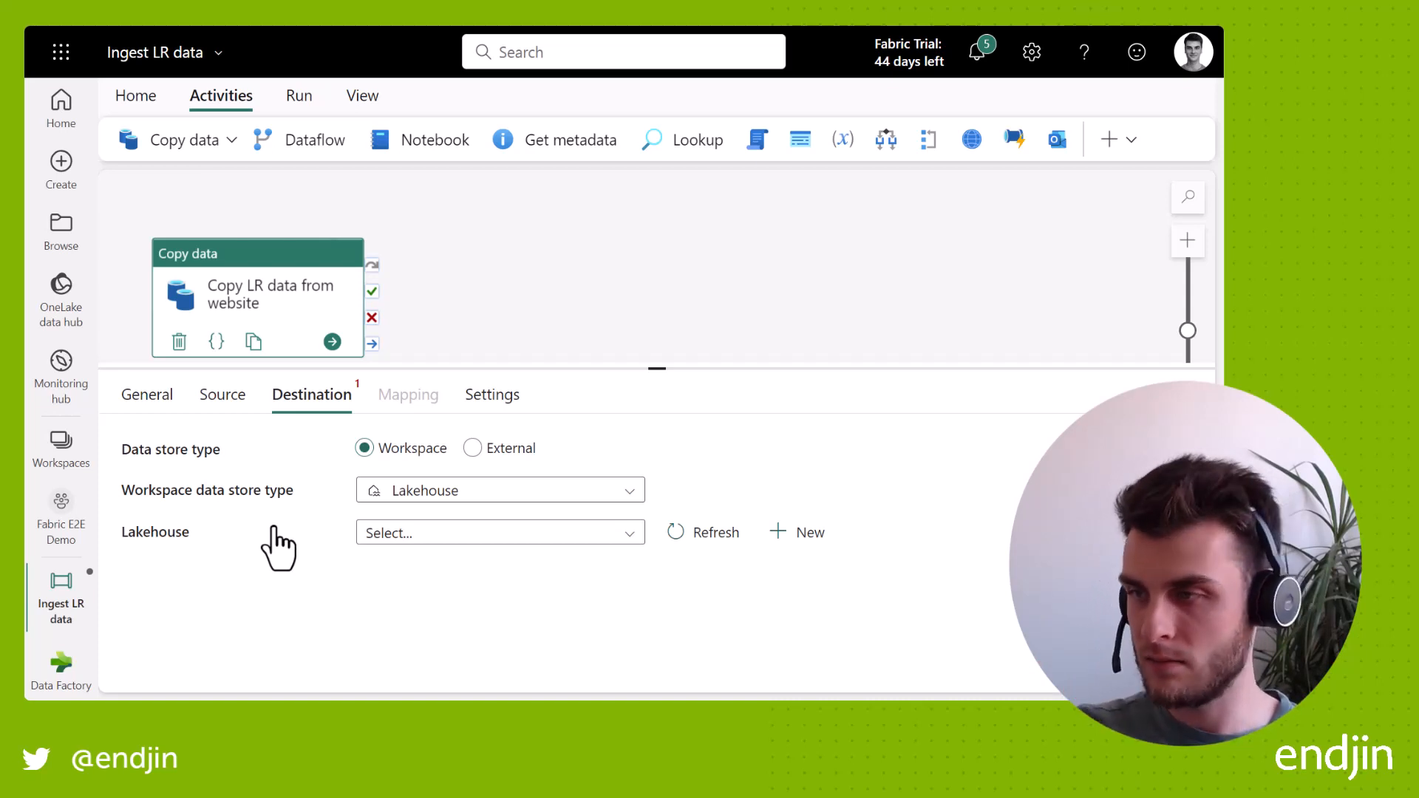
click(500, 533)
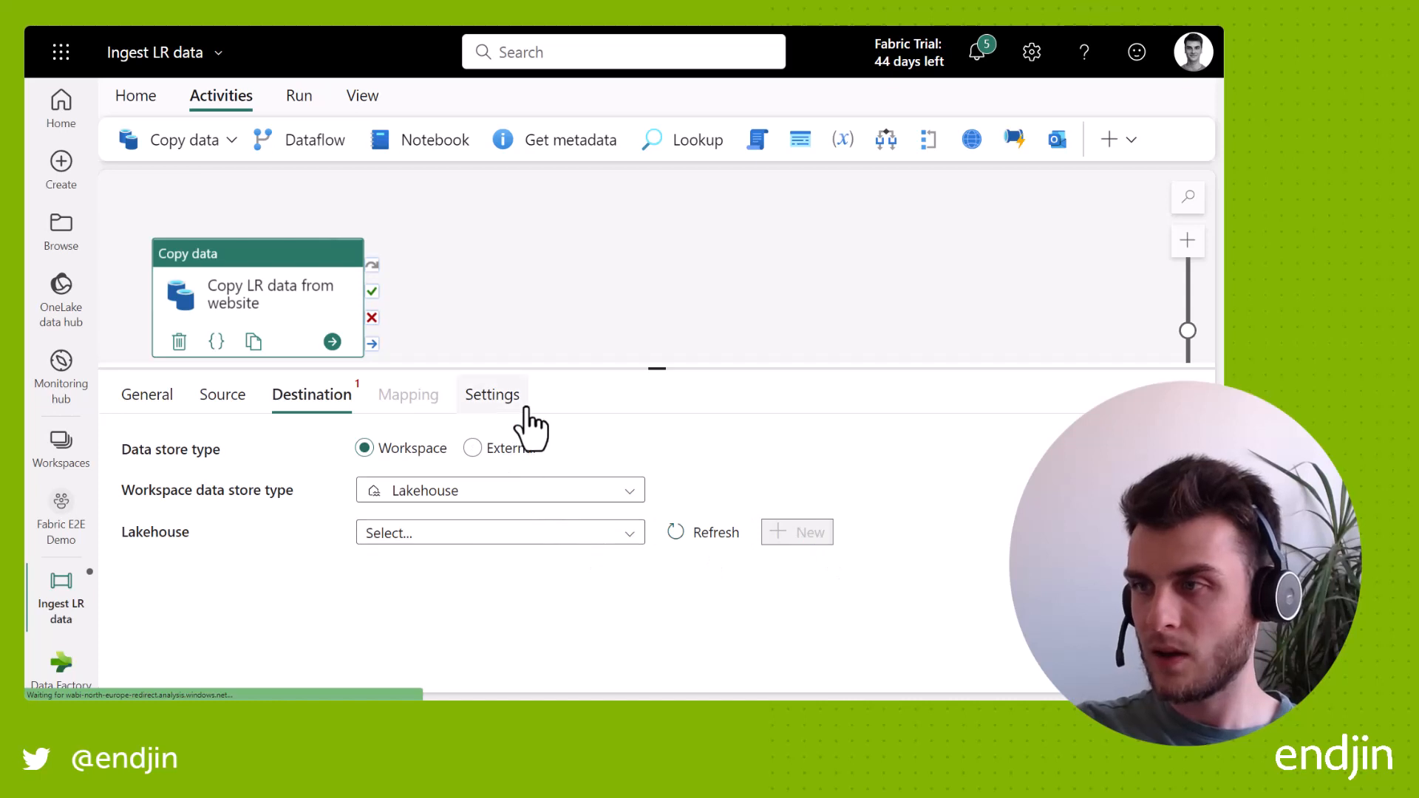
mouse_move(631, 400)
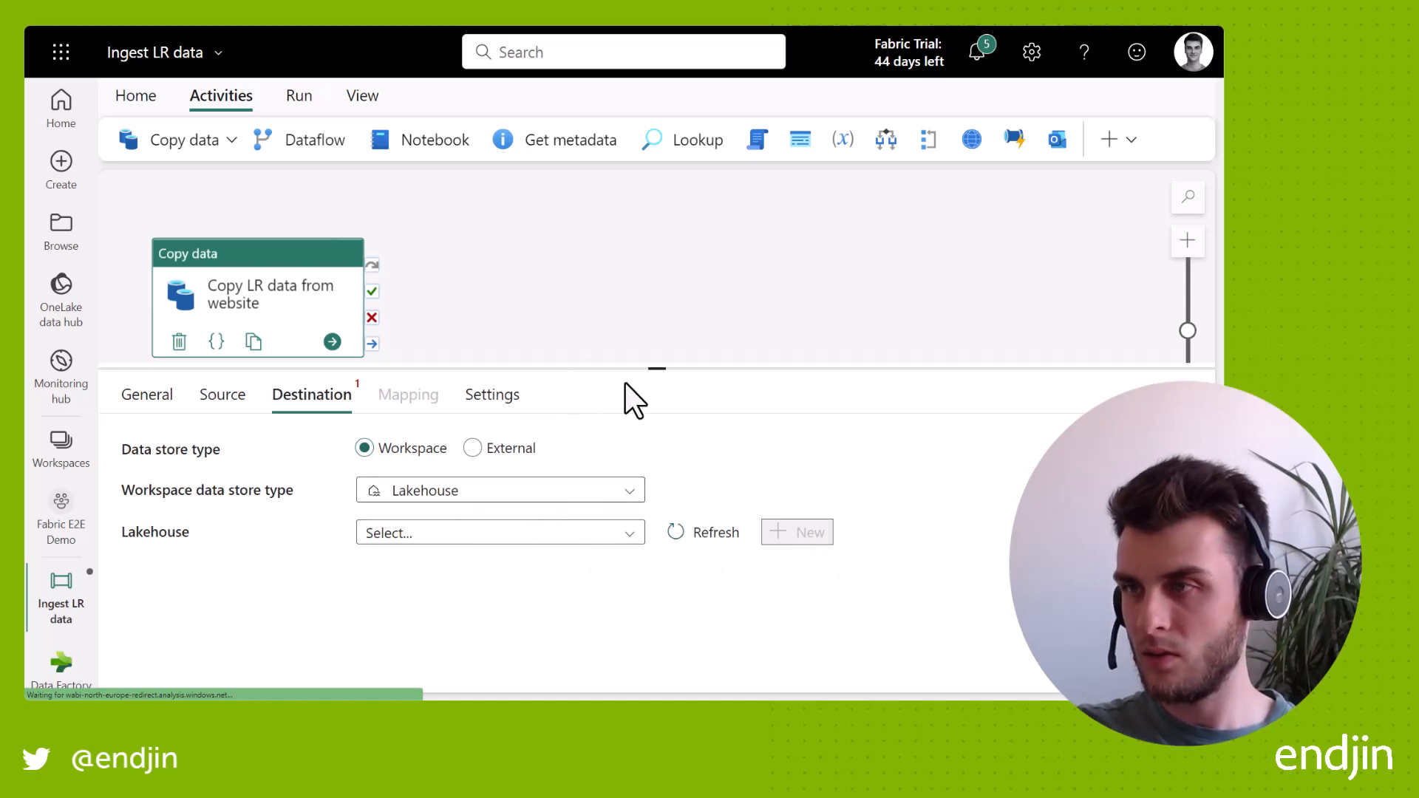
mouse_move(622, 402)
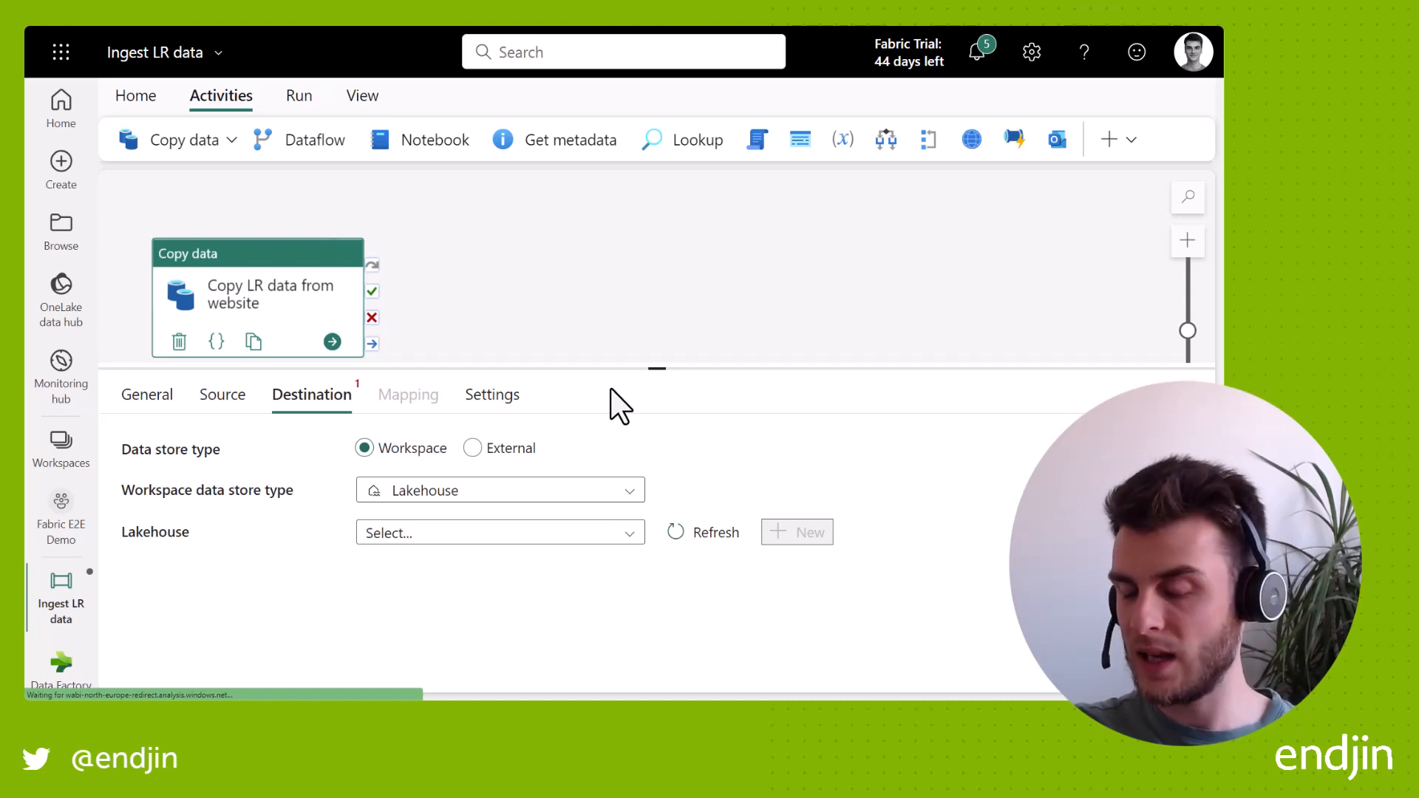
- Create a new lakehouse named BRONZE_Demo_LR
click(797, 531)
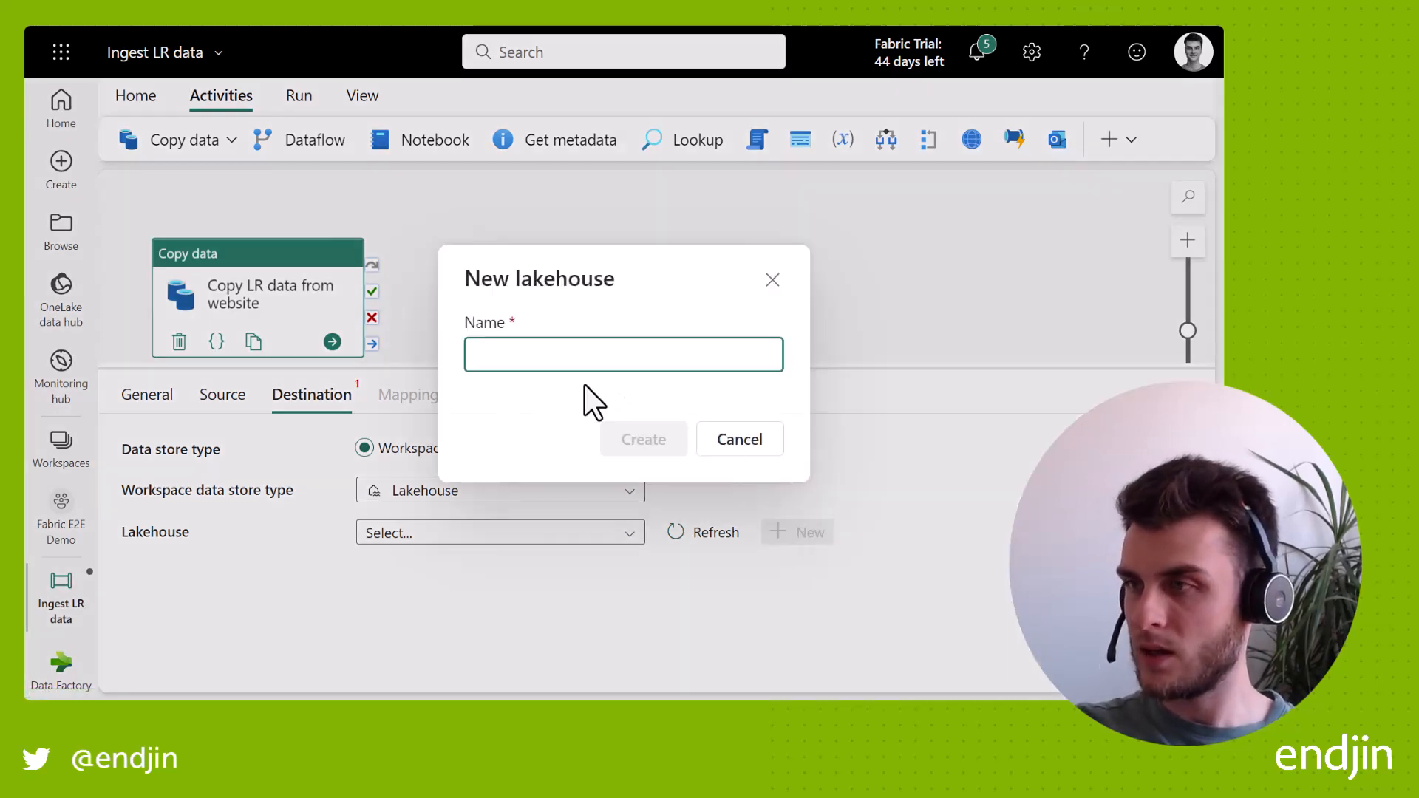
click(623, 353)
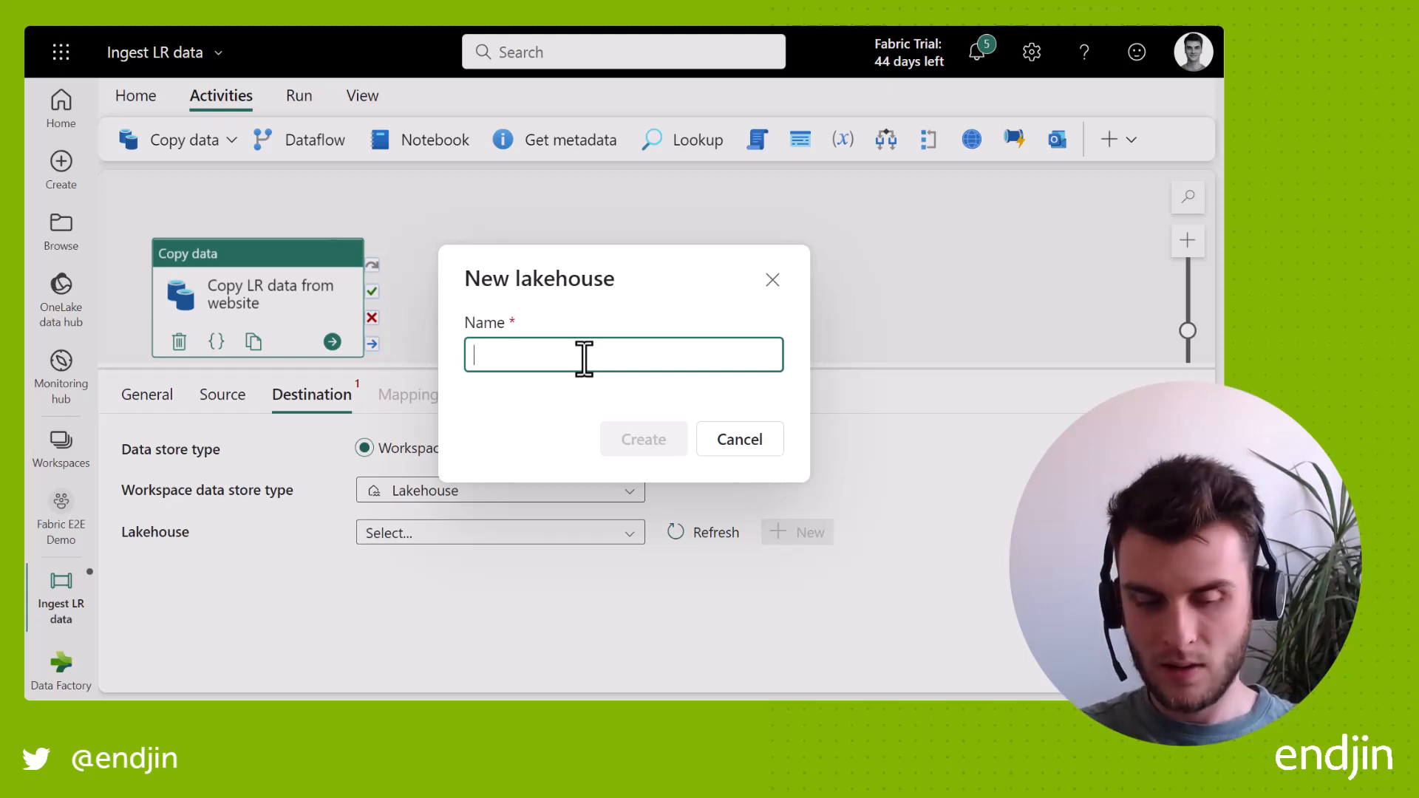
text(B)
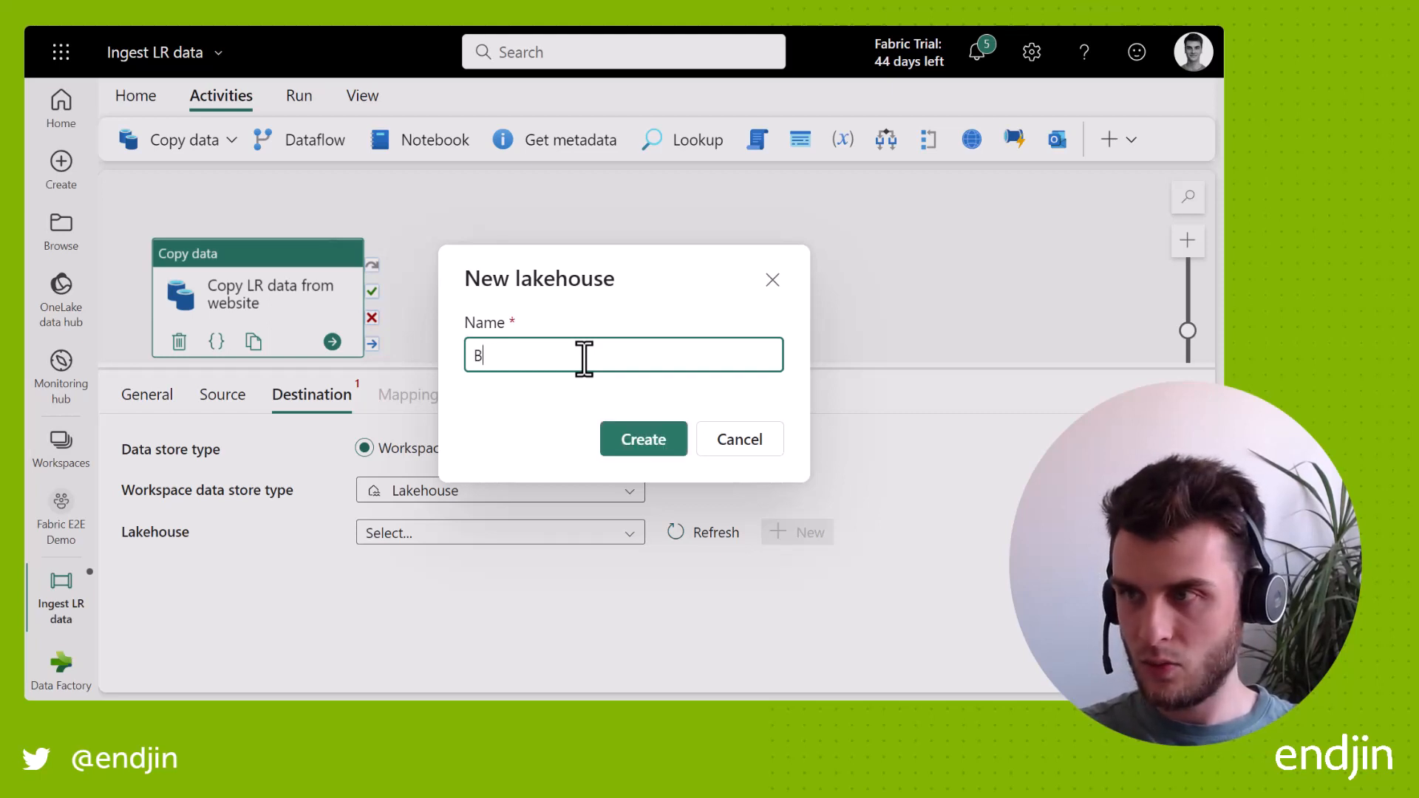
text(RONZE_Dem)
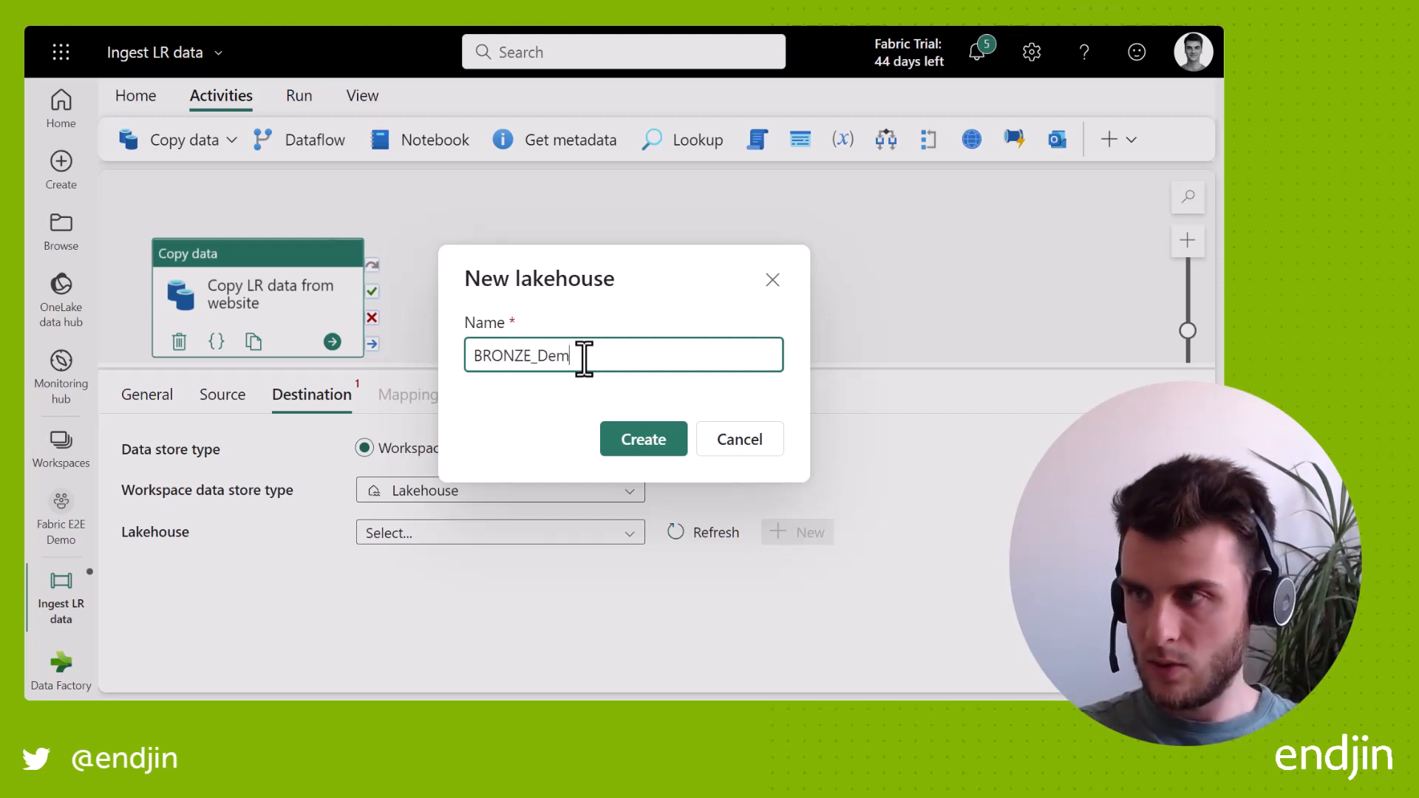
text(o_LR)
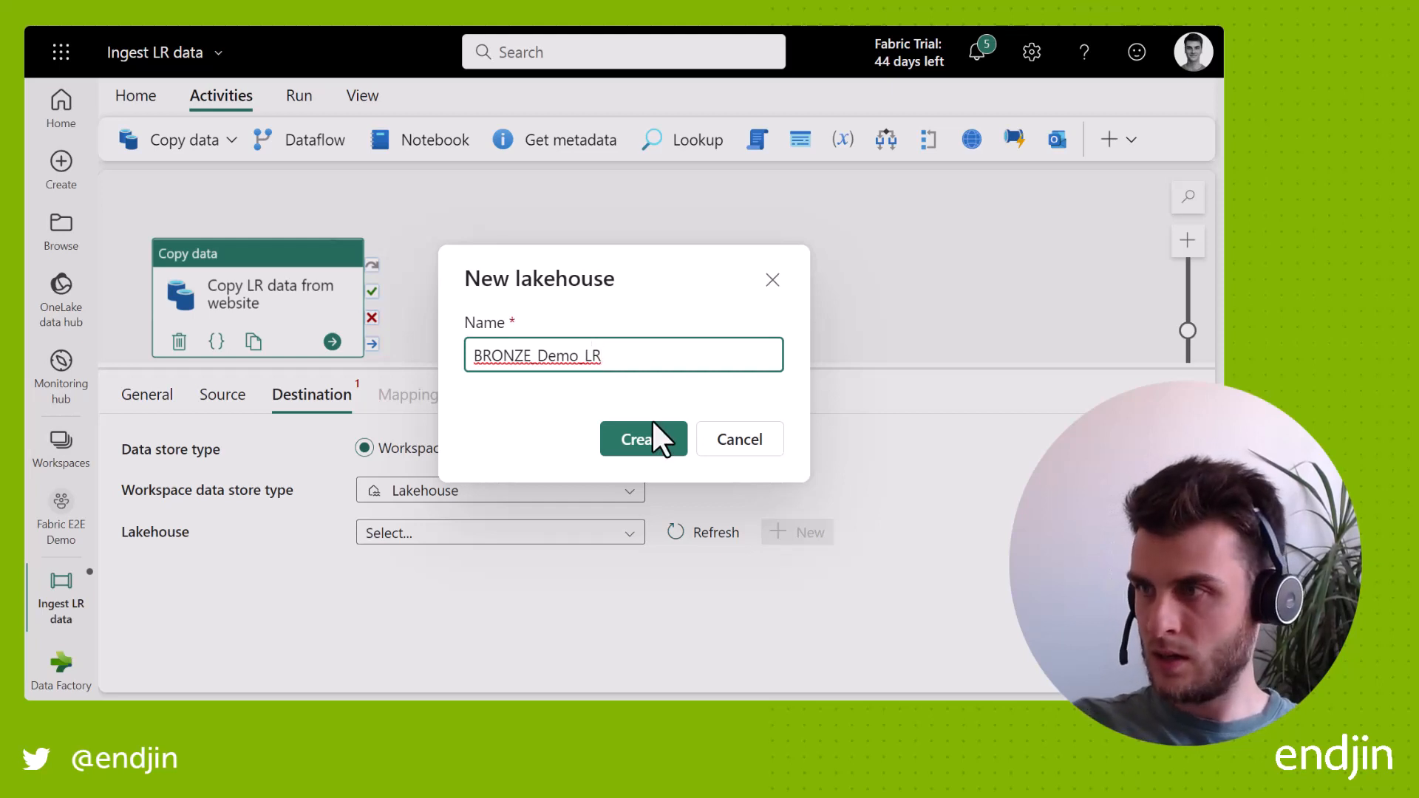
click(644, 439)
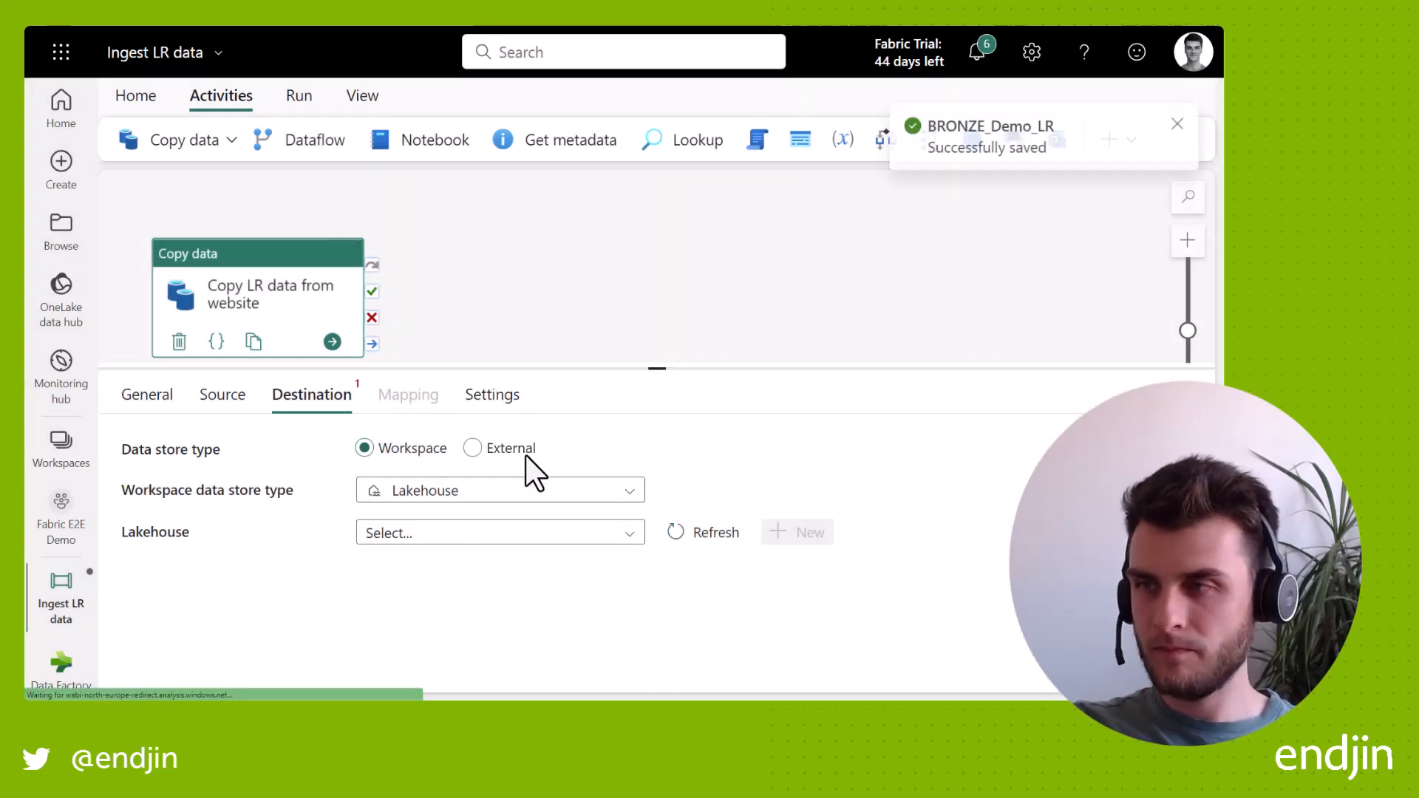
- Target lakehouse BRONZE_Demo_LR with Files as root folder and focus the directory path
click(499, 532)
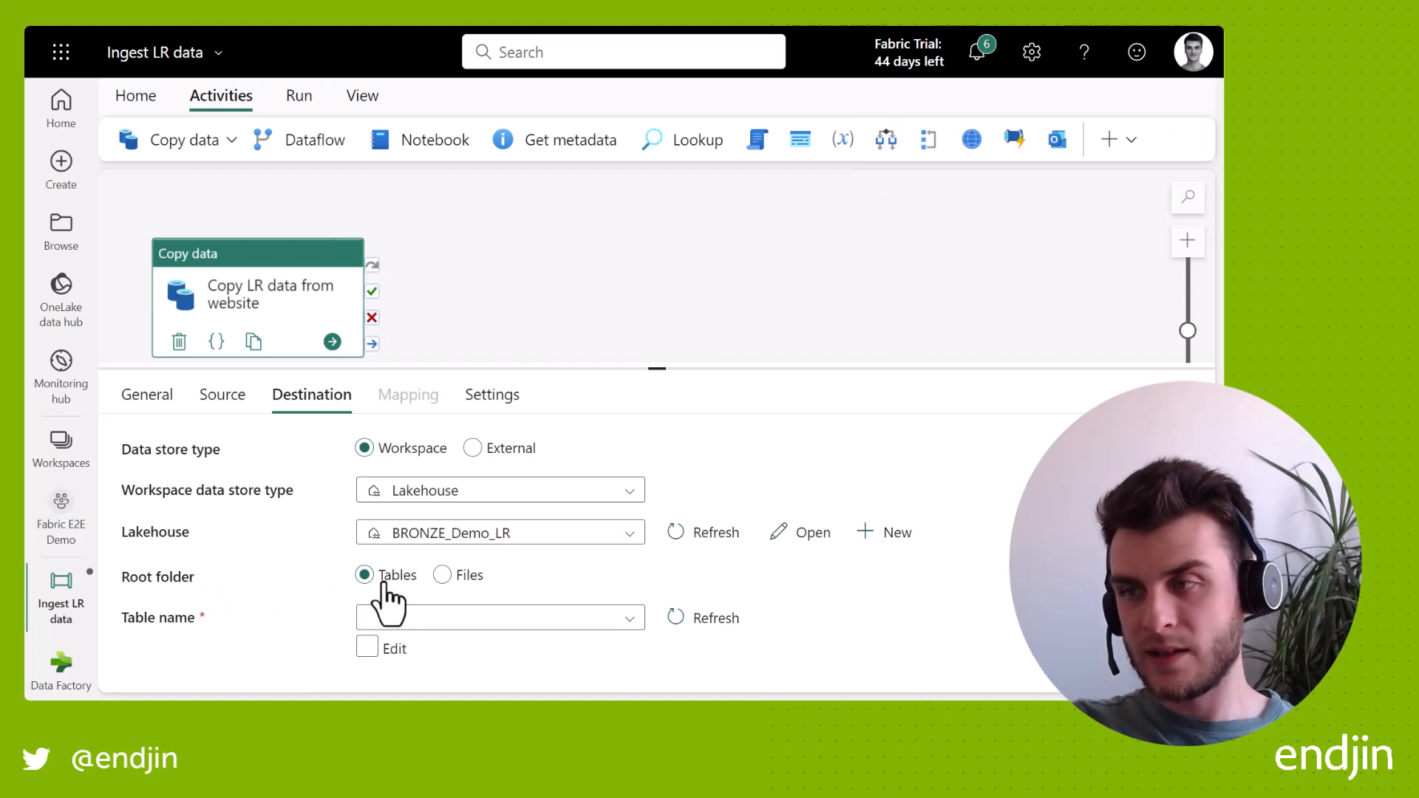
click(443, 575)
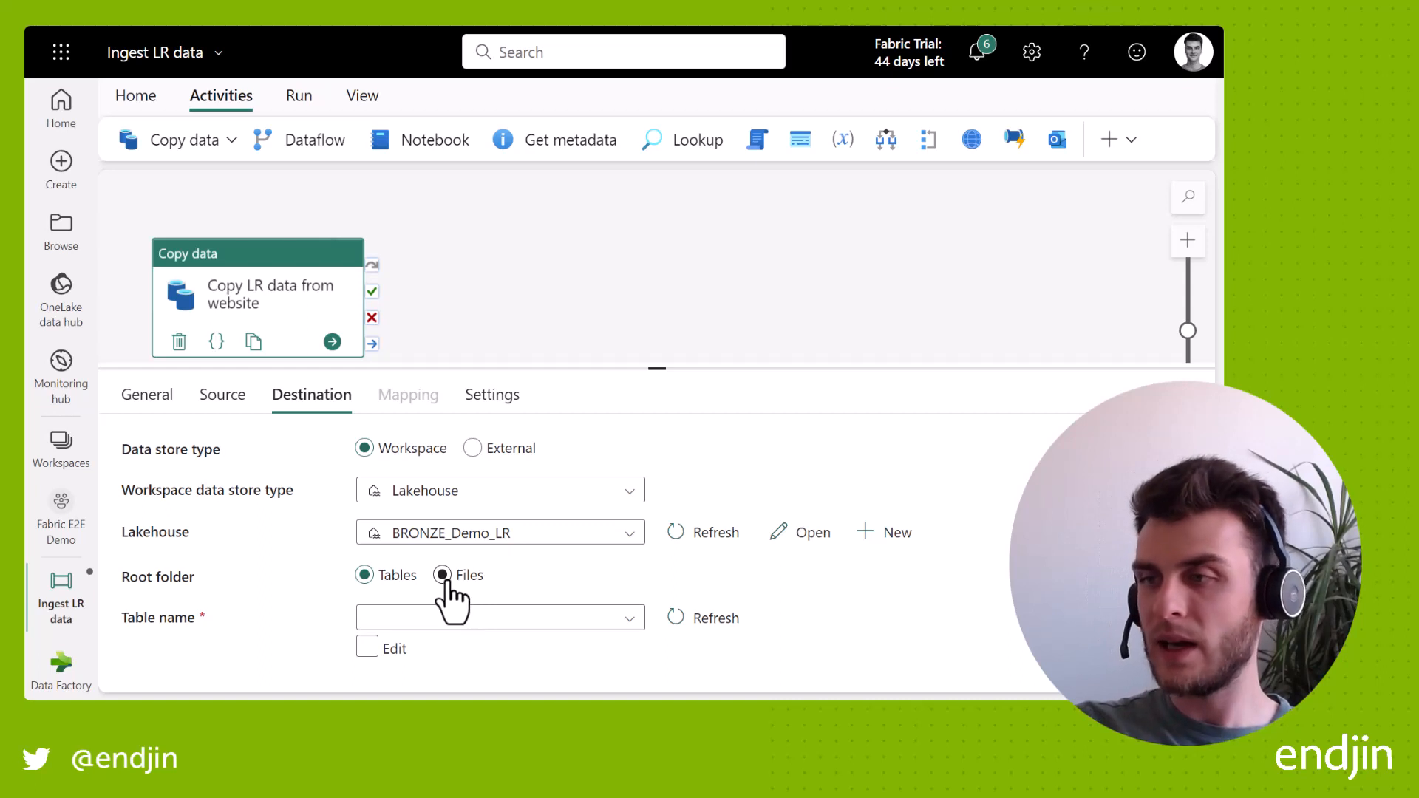
click(442, 575)
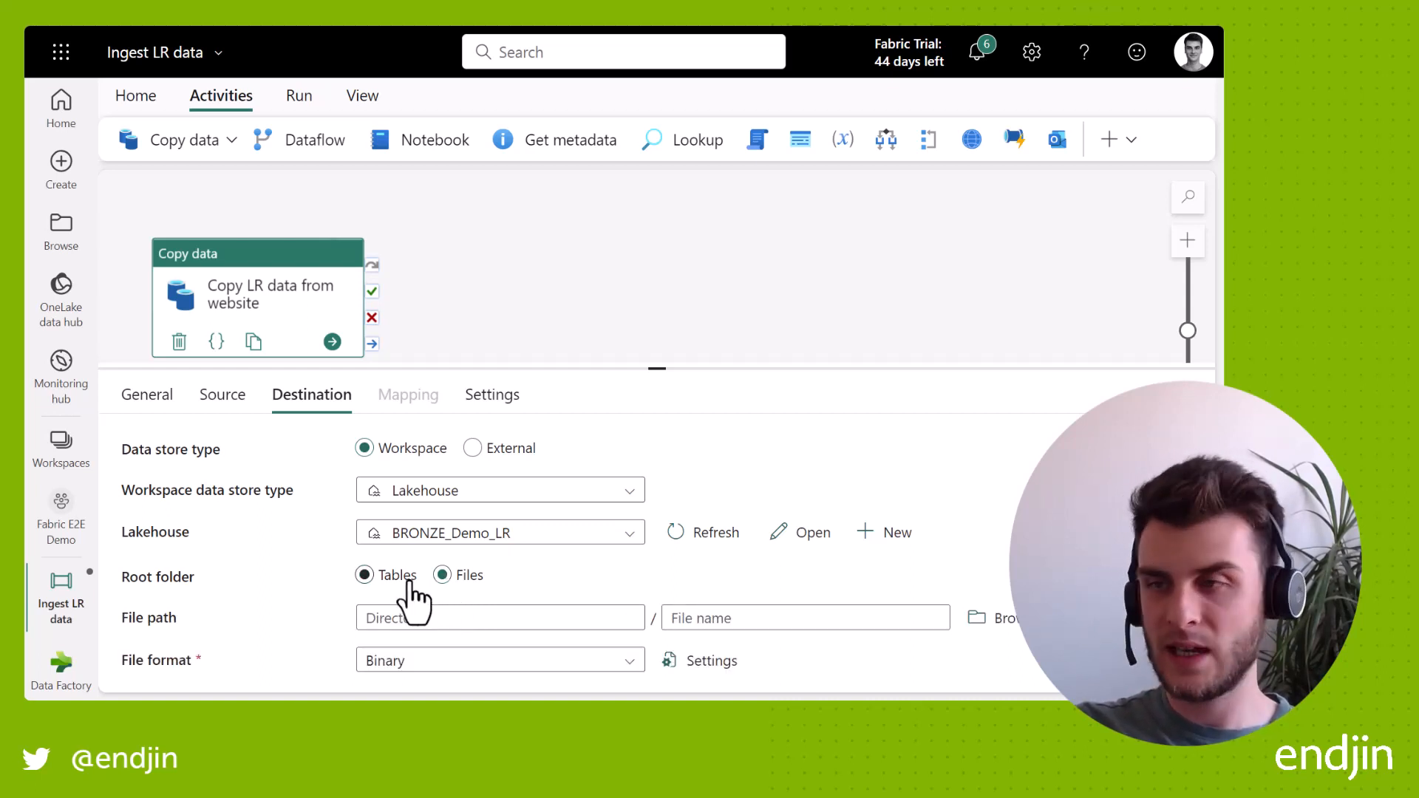
click(442, 575)
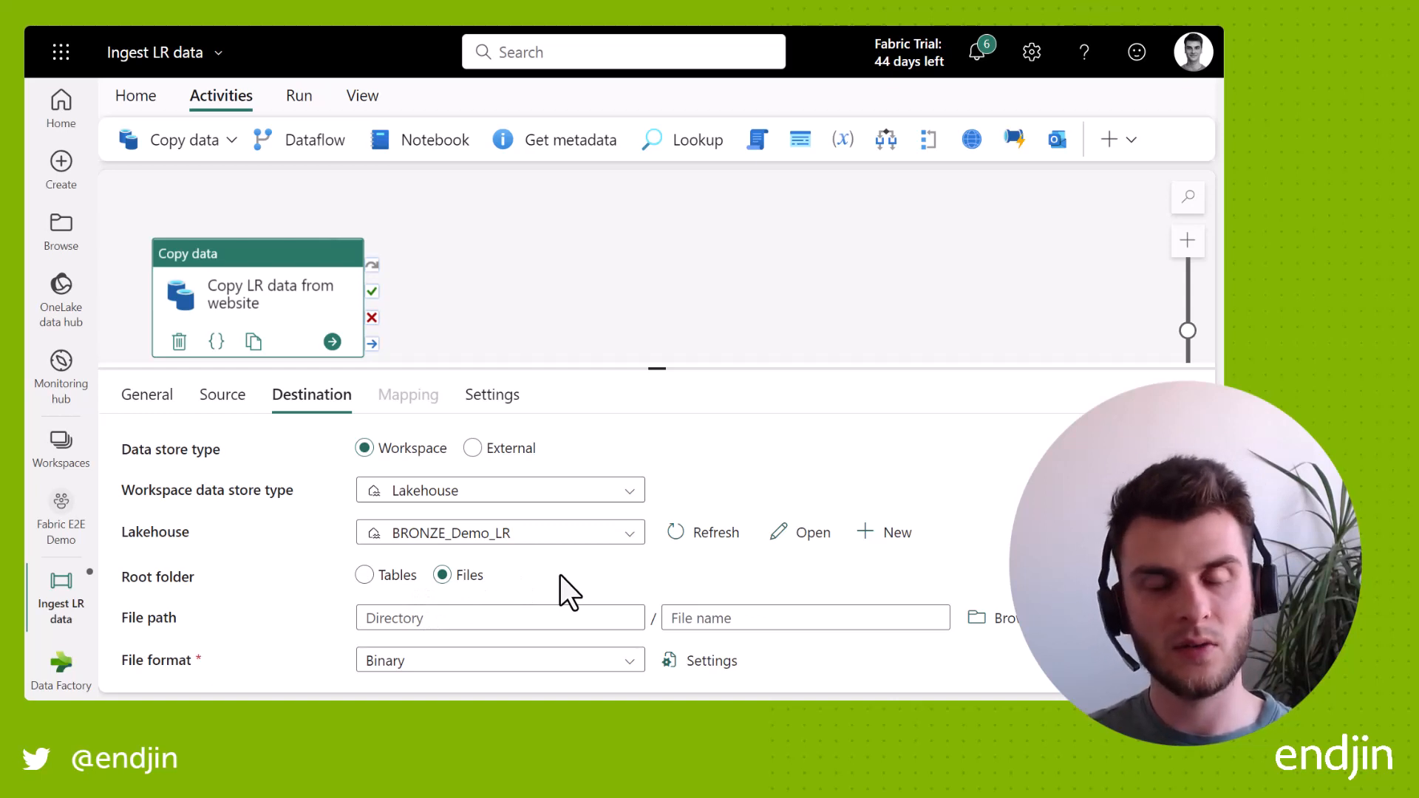
mouse_move(529, 615)
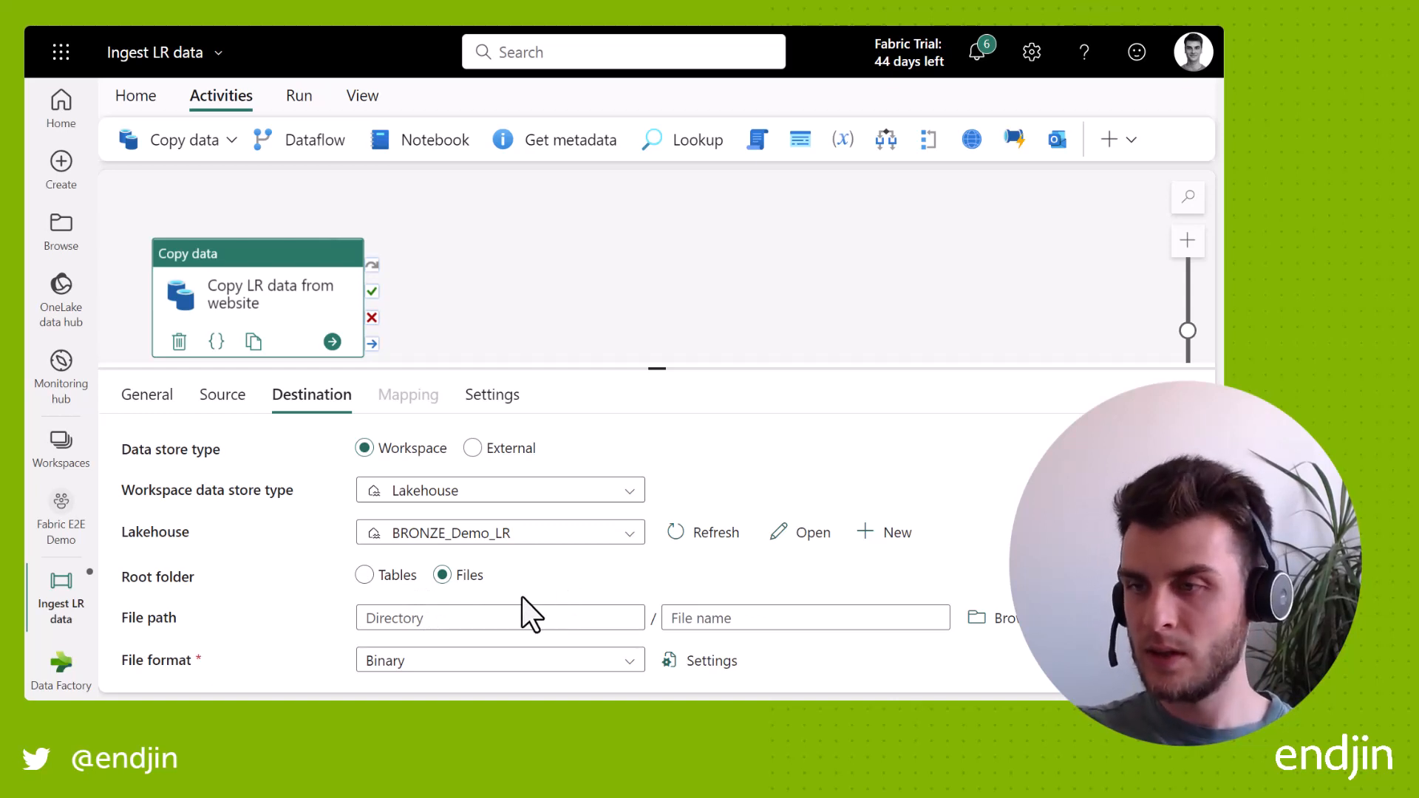
click(500, 618)
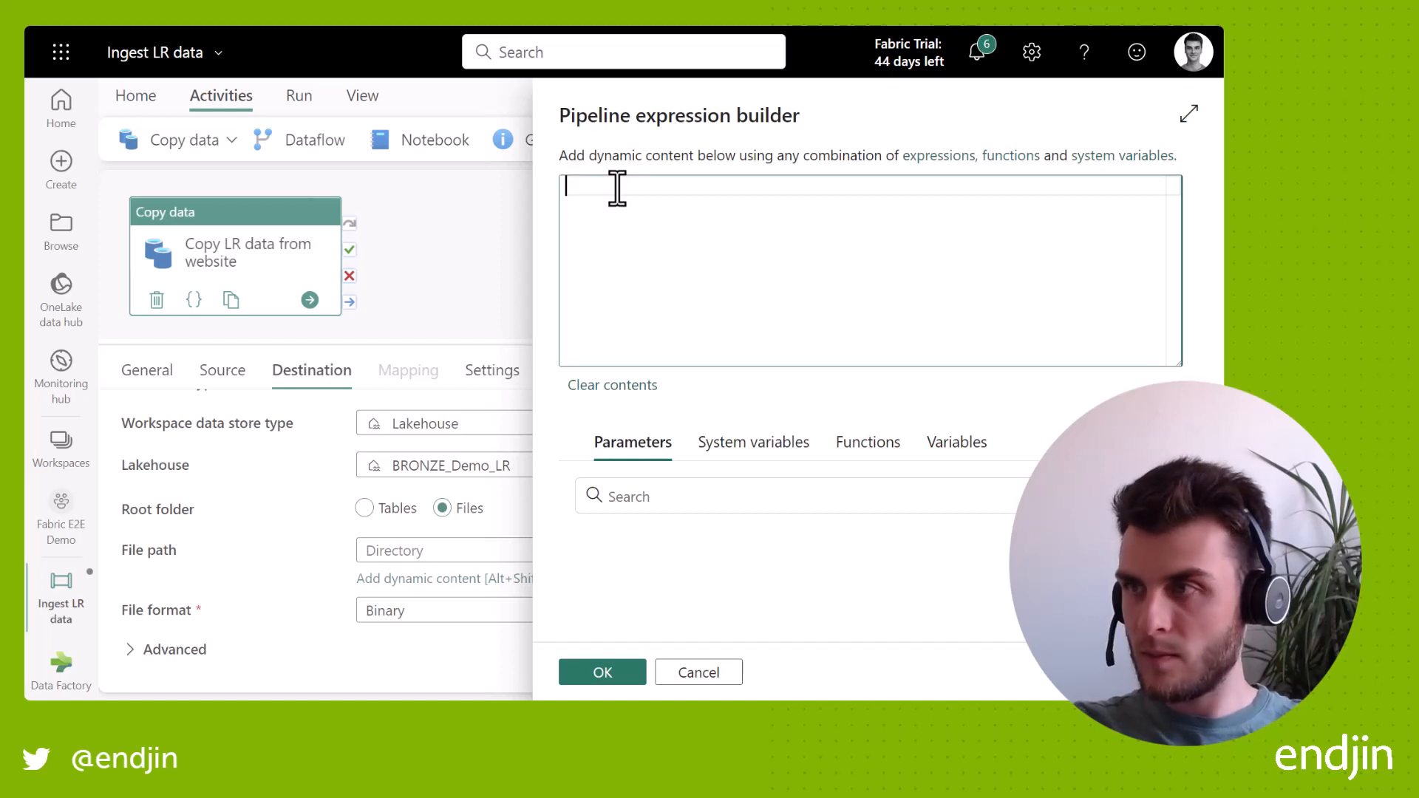
- Enter directory raw/land_registry/price_paid_data/upload_year=@{utcNow('yyyy')}, checking utcnow under Functions, and confirm
text(raw/land_registry/price_paid_data/upload_year=@{utcNow('yyyy')})
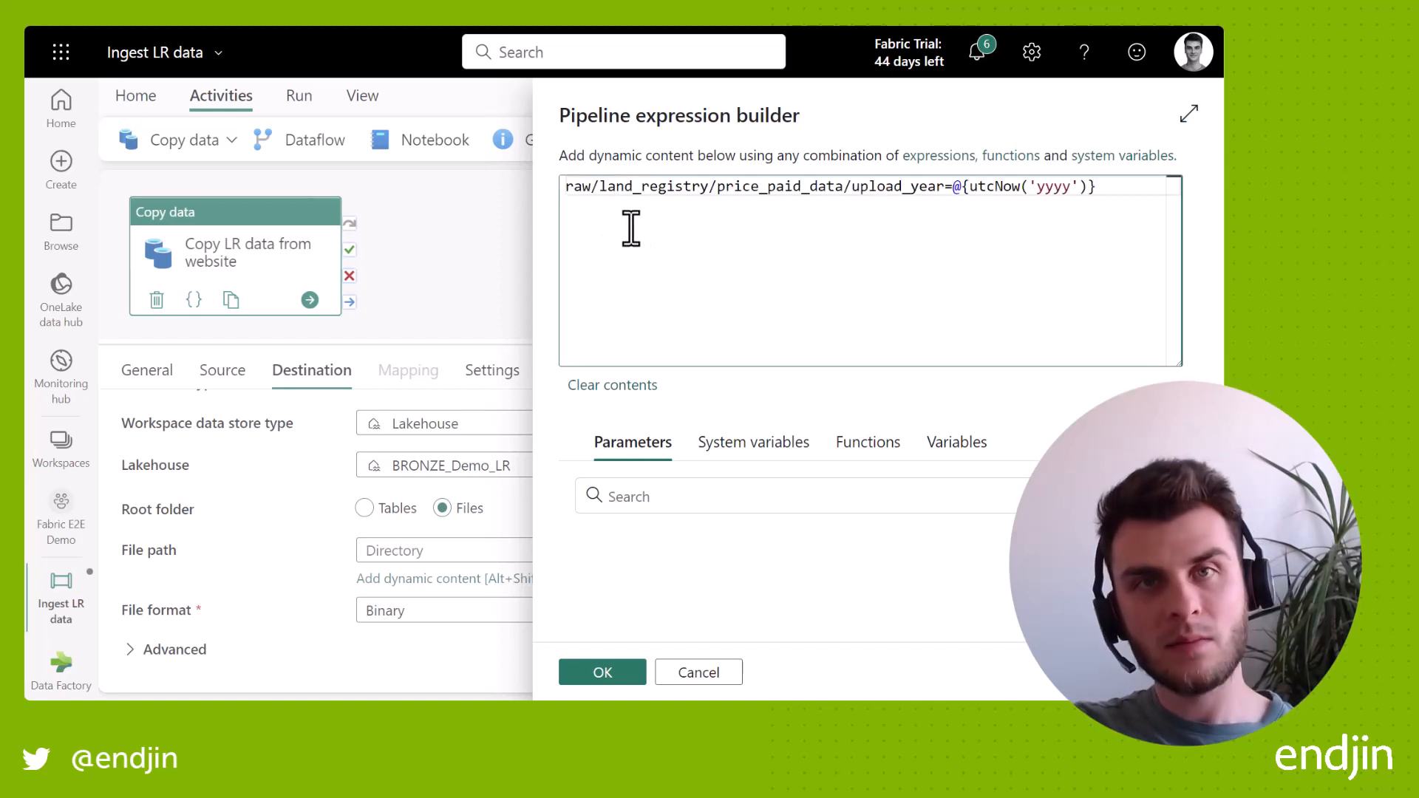
double_click(578, 186)
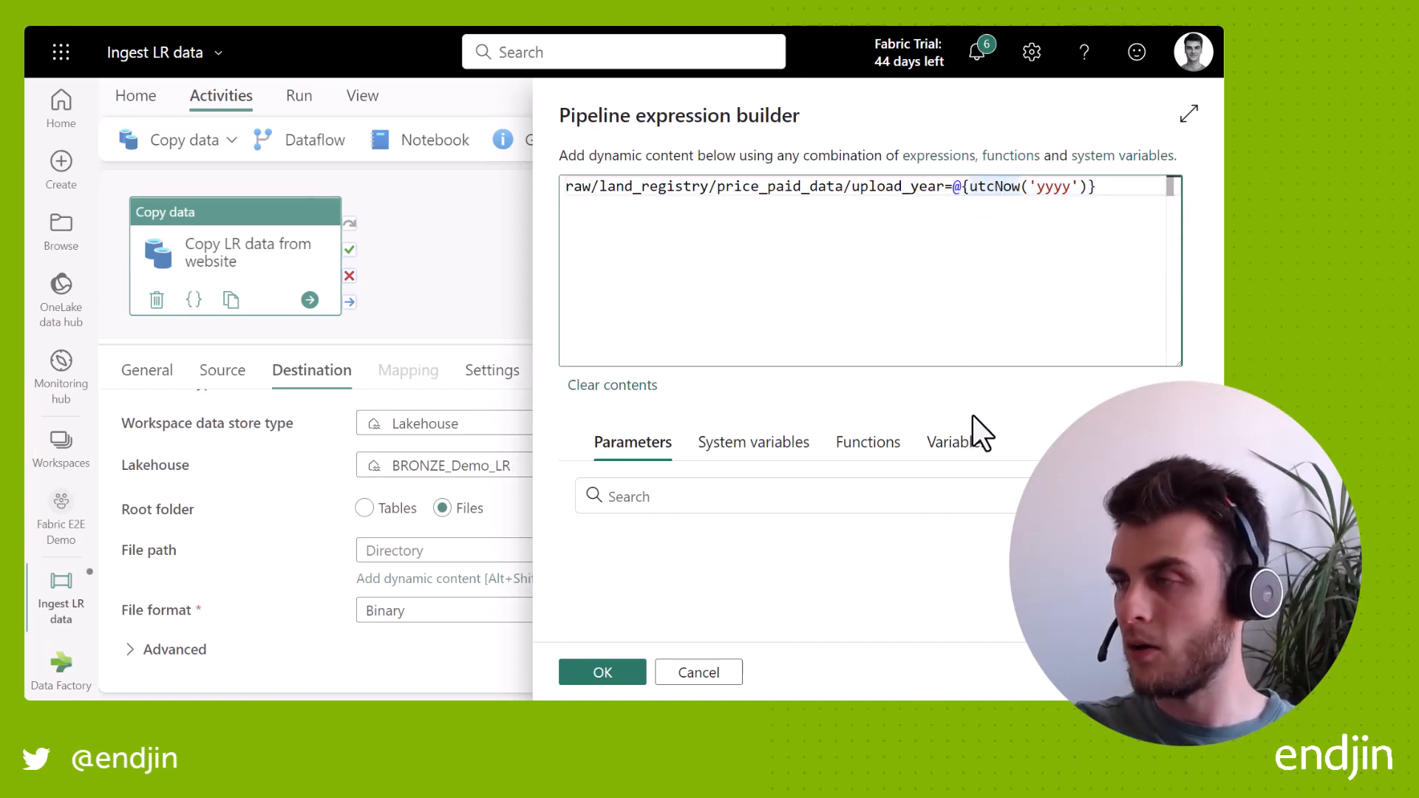
click(865, 443)
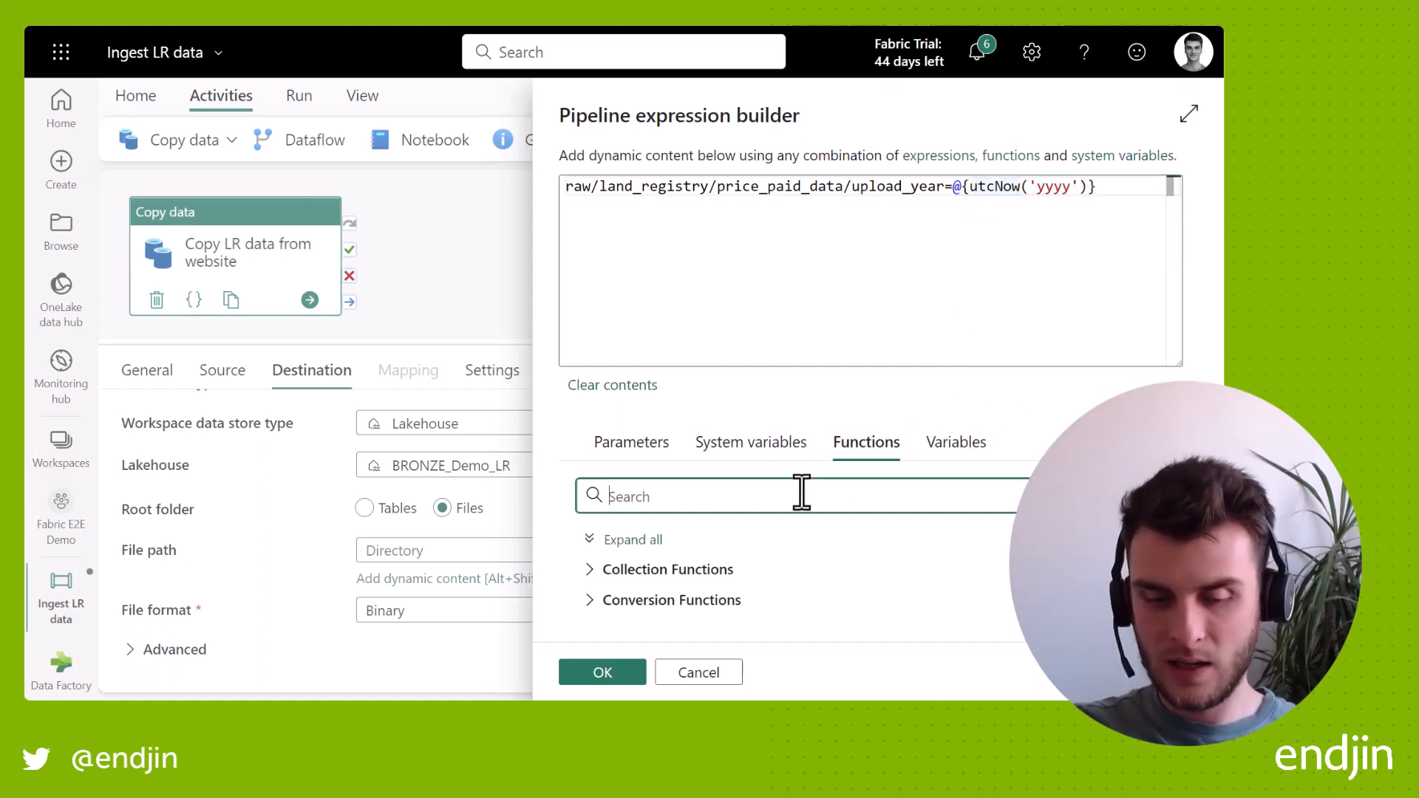
text(utcnow)
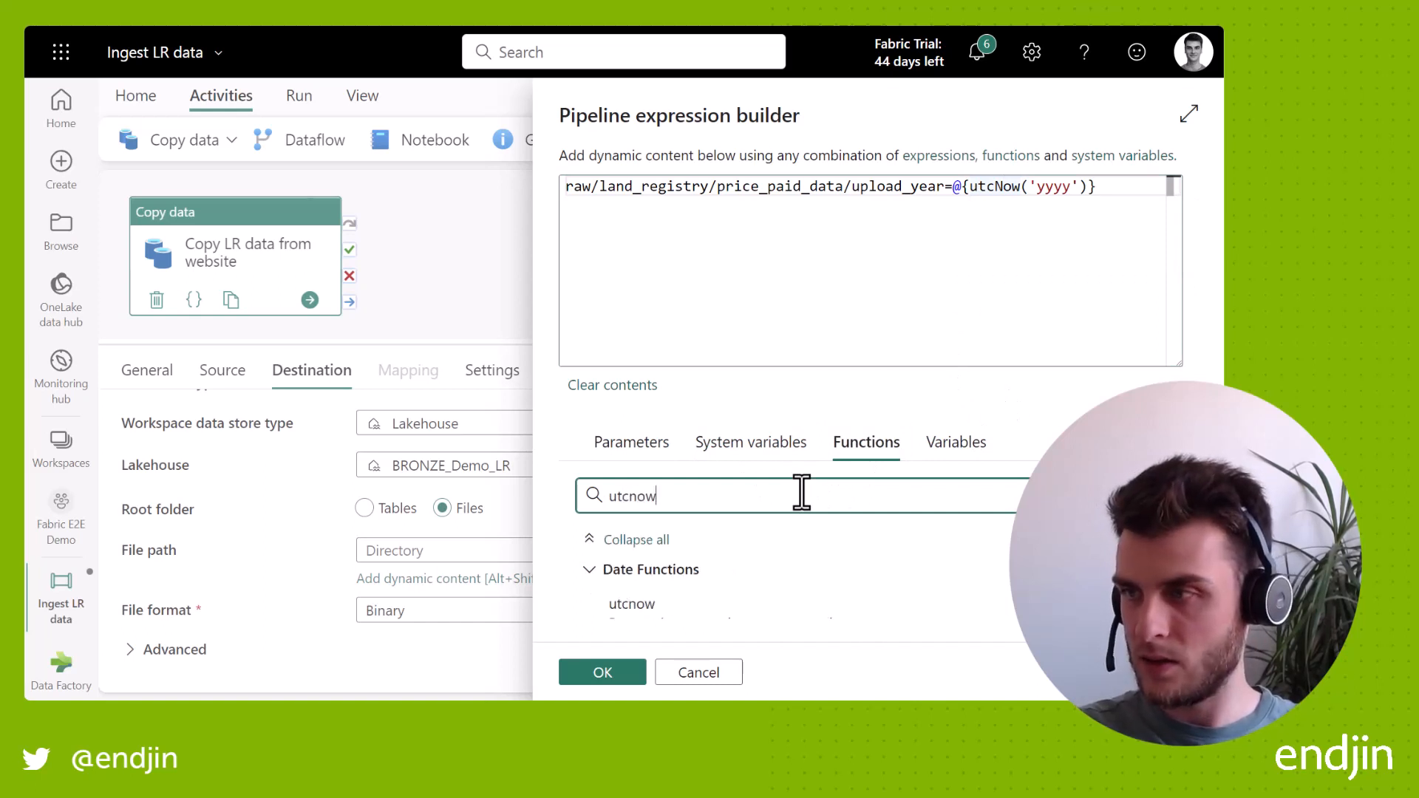
mouse_move(631, 586)
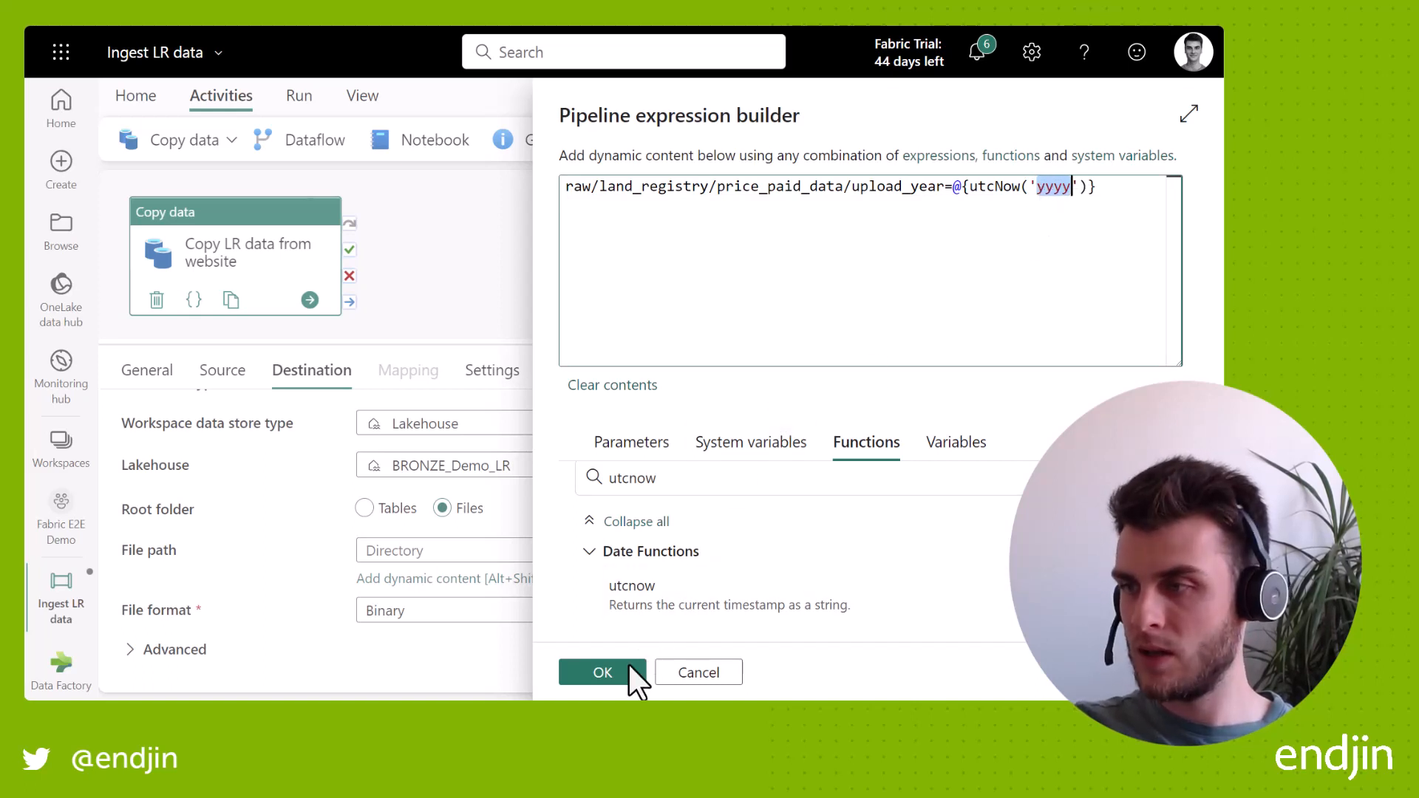
click(602, 672)
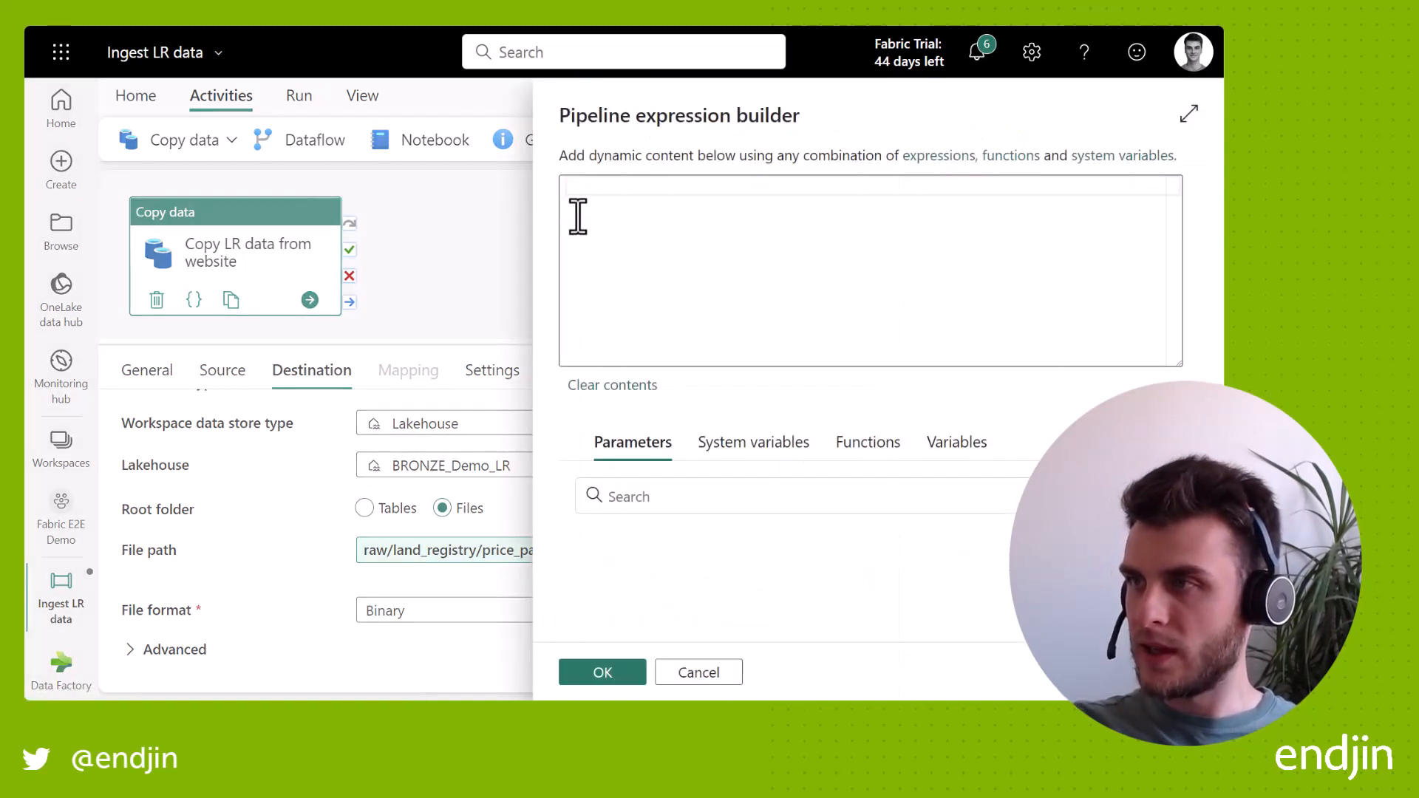
- Enter the file name expression pp_complete_@{utcNow('yyyyMMddTHHmmssZ')}.csv and confirm it
text(pp_complete_@{utcNow('yyyyMMddTHHmmssZ')}.csv)
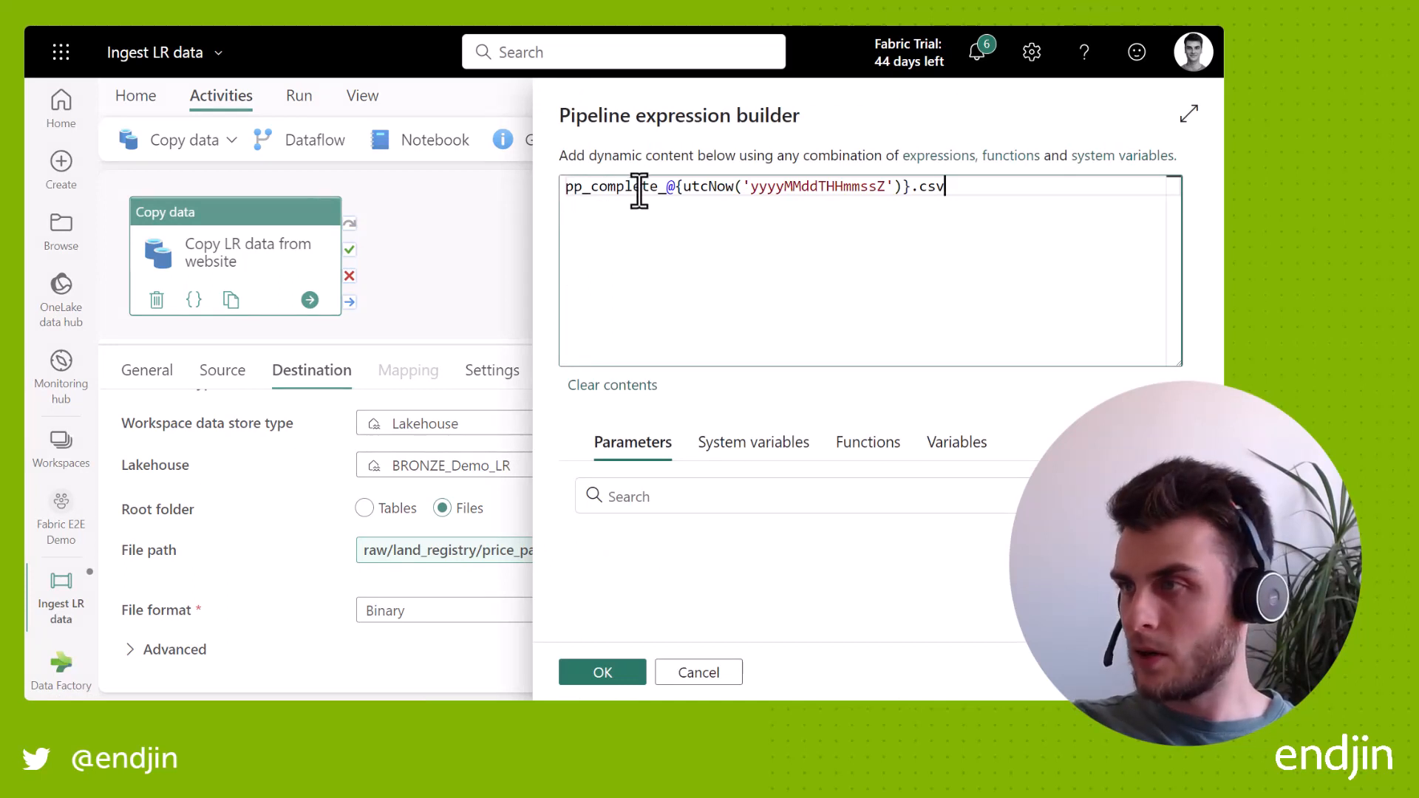
drag(665, 187, 896, 187)
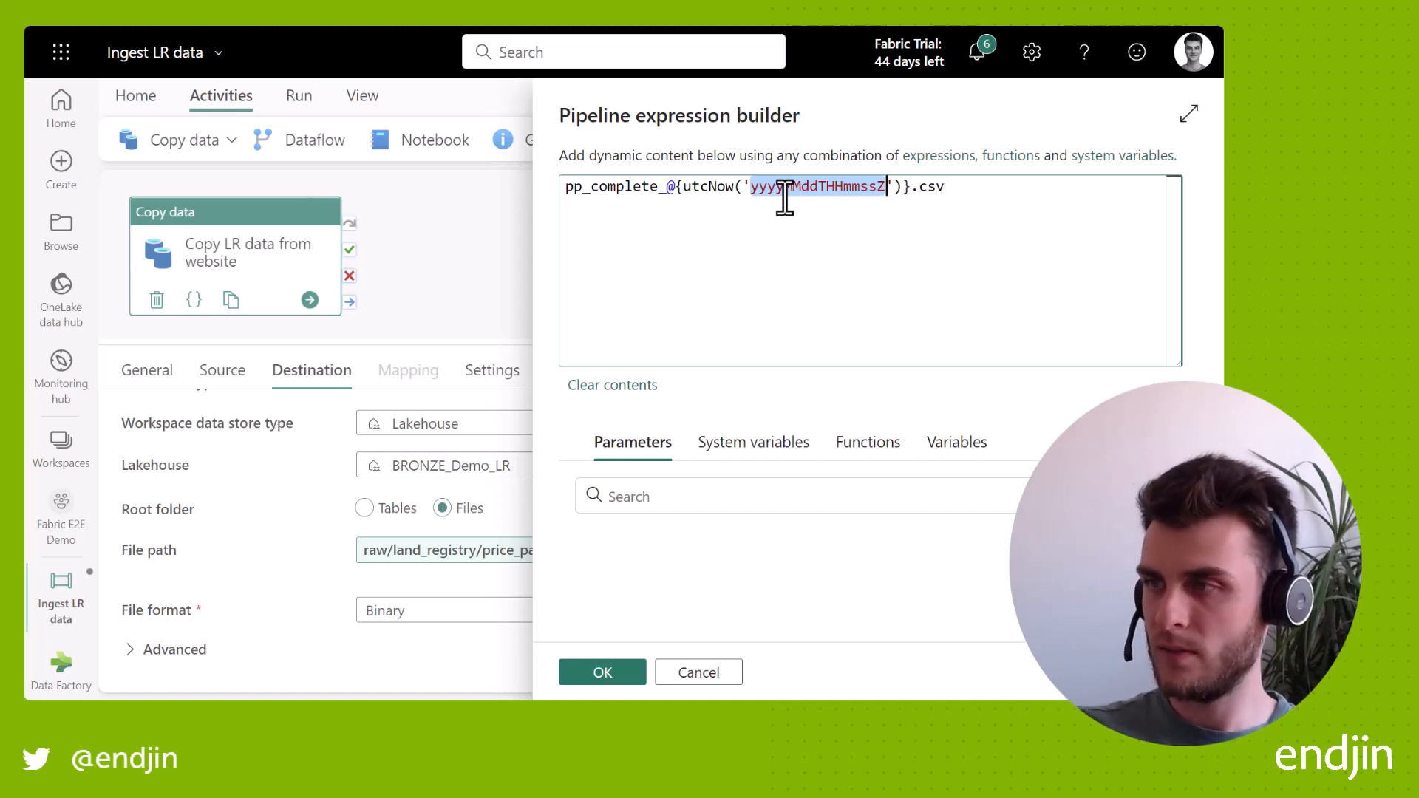
click(602, 671)
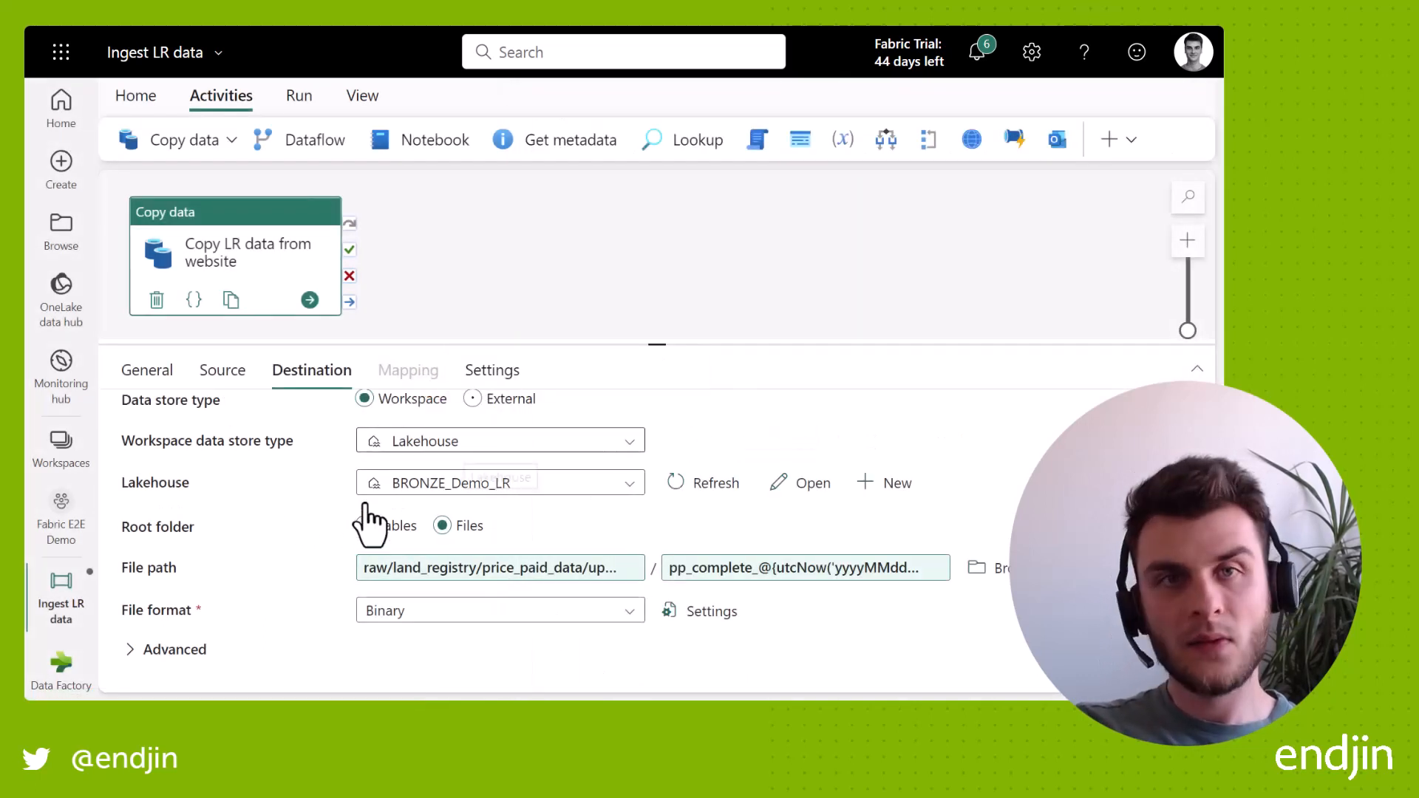
- Try a custom intelligent throughput optimization of 2, then revert it to Auto
click(491, 370)
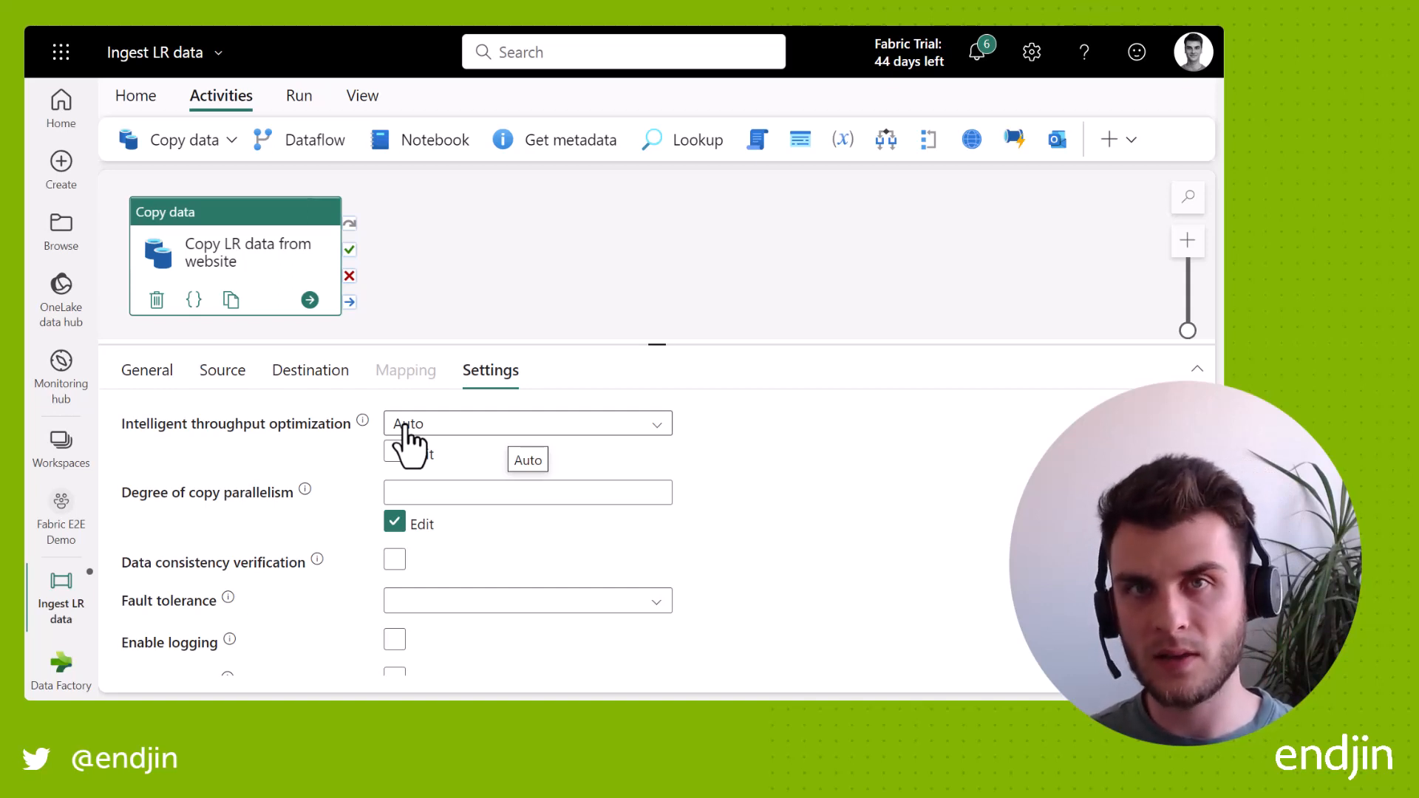
click(526, 424)
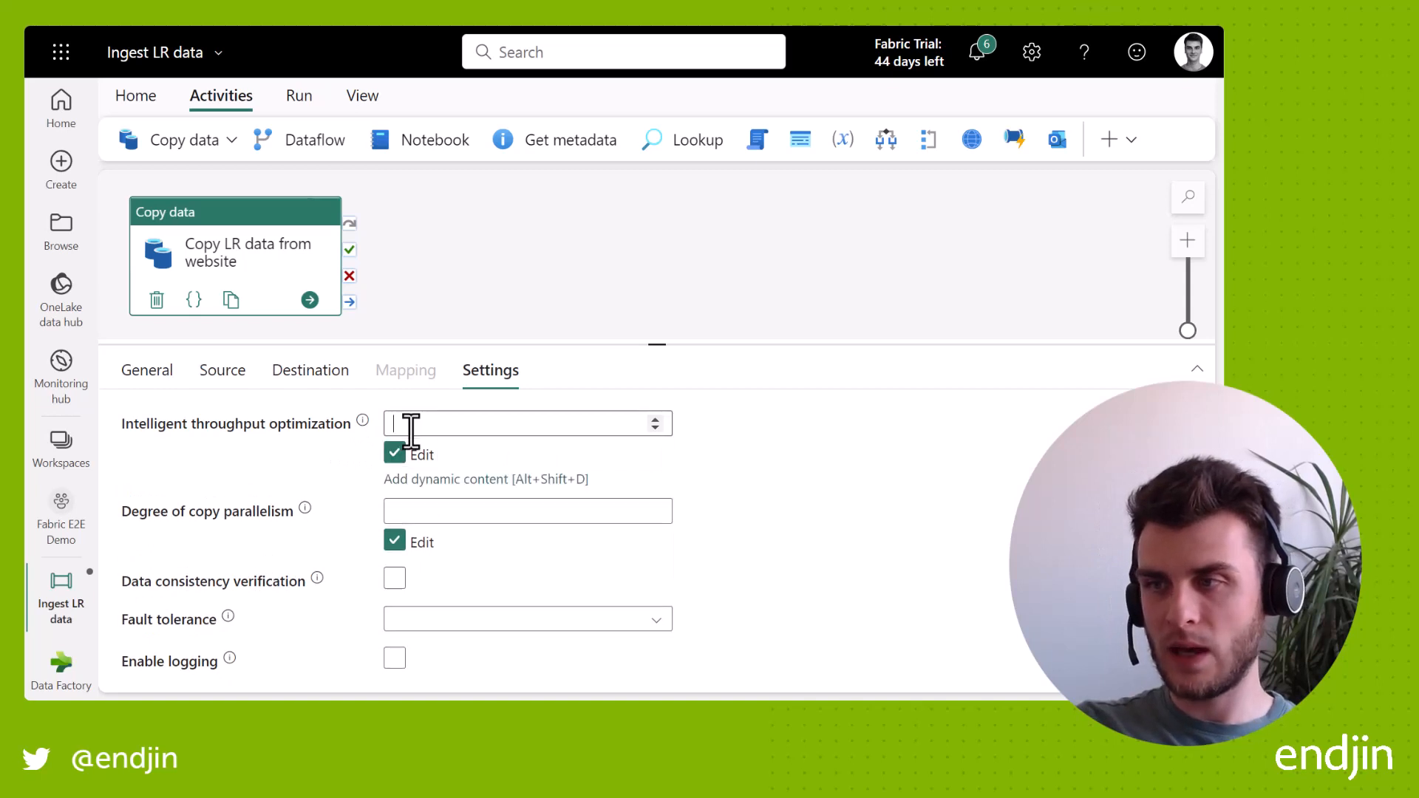
text(2)
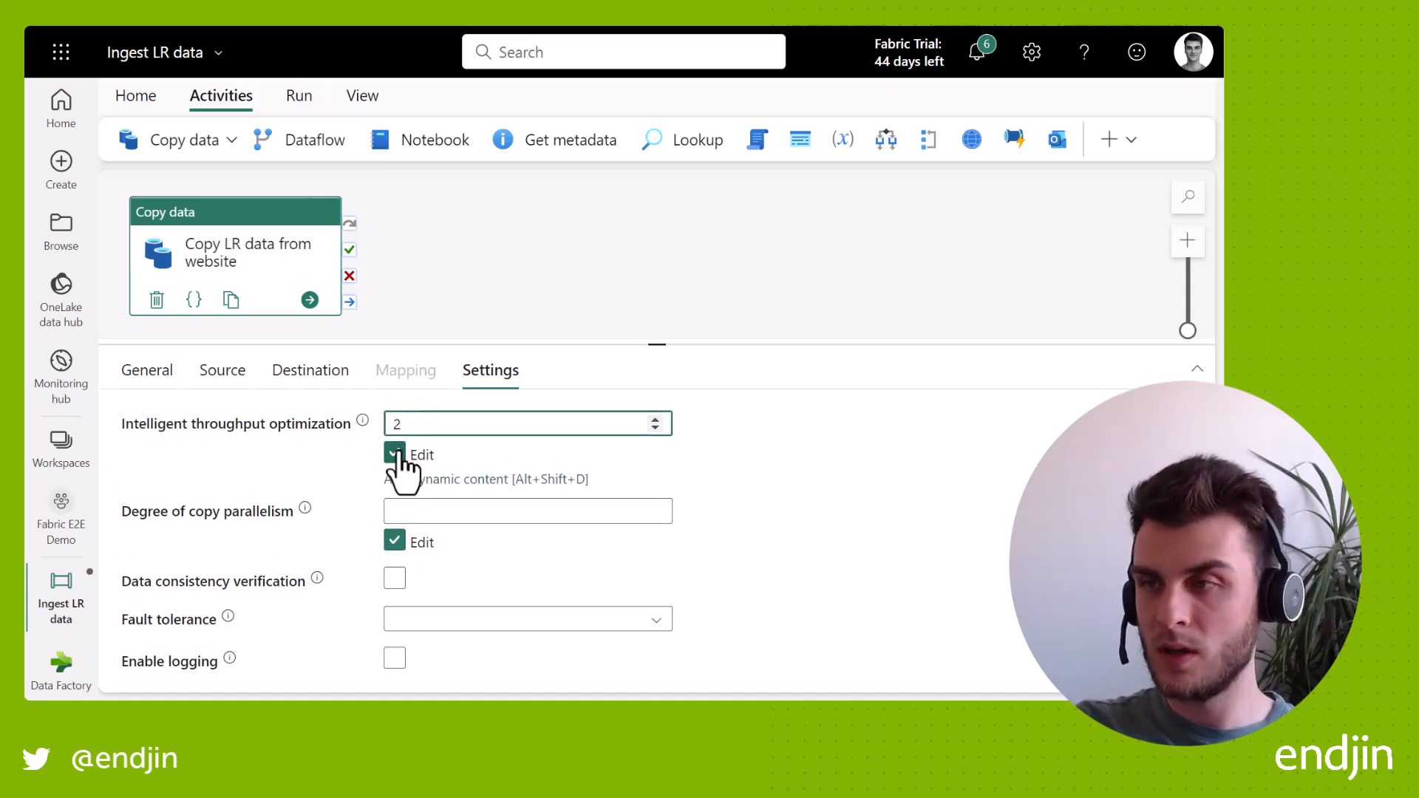
click(395, 454)
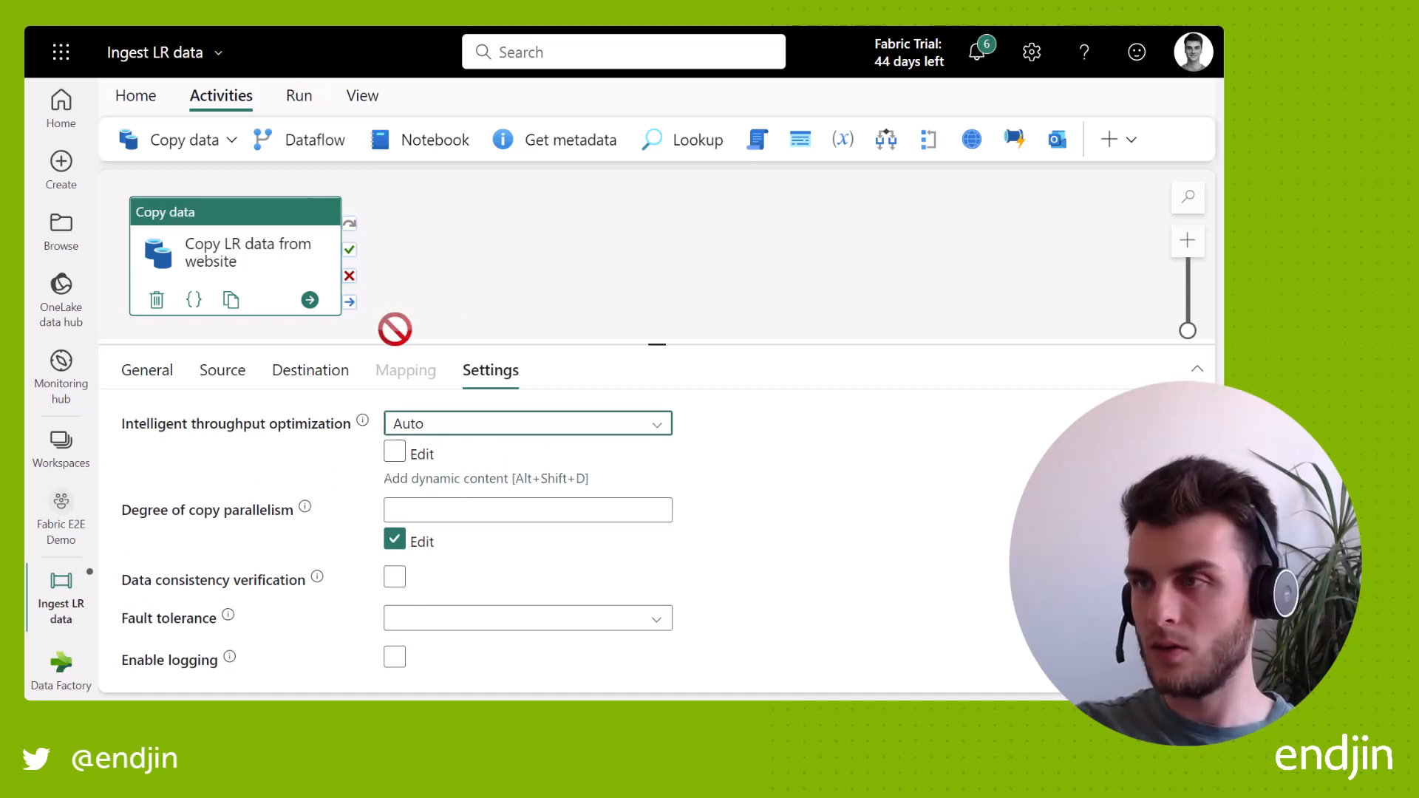
mouse_move(426, 277)
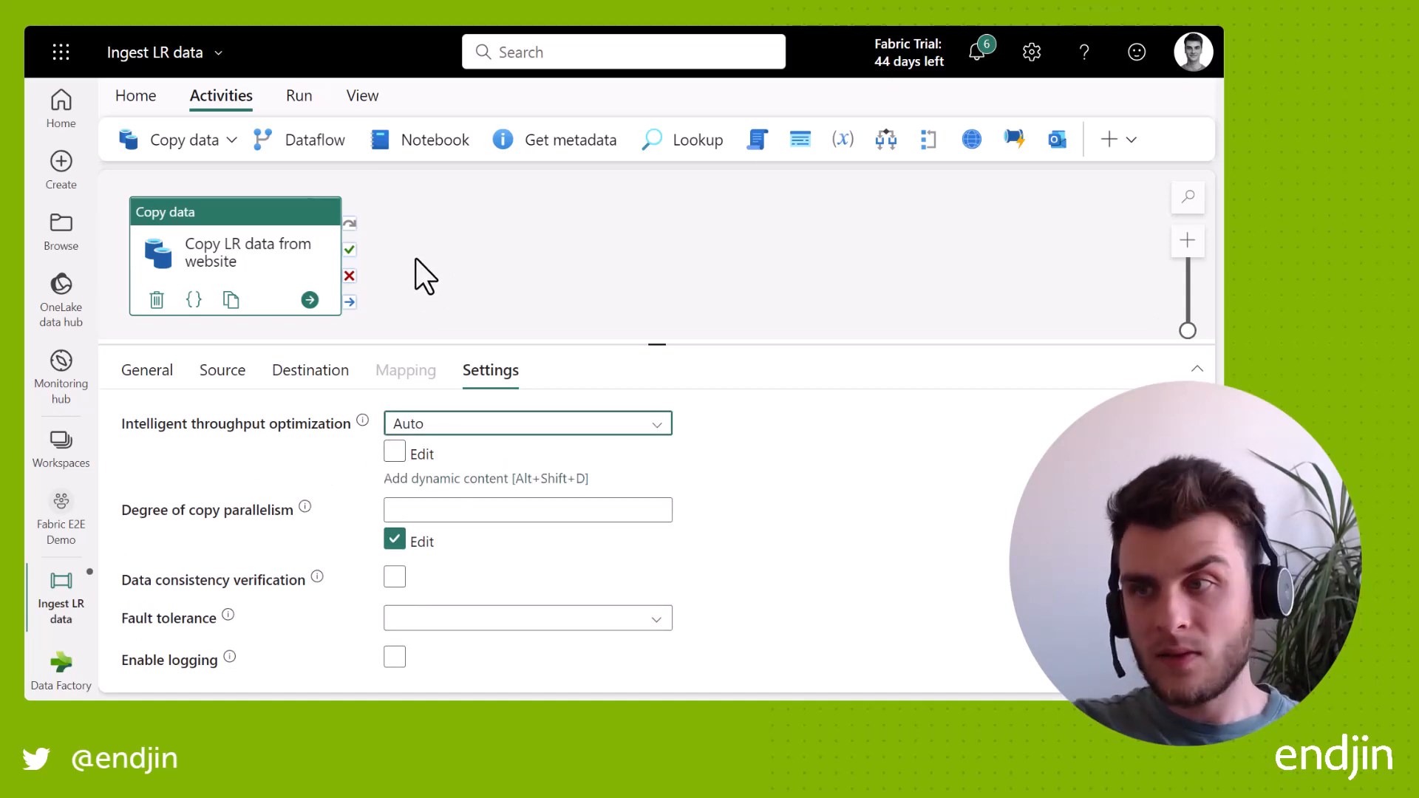
mouse_move(286, 108)
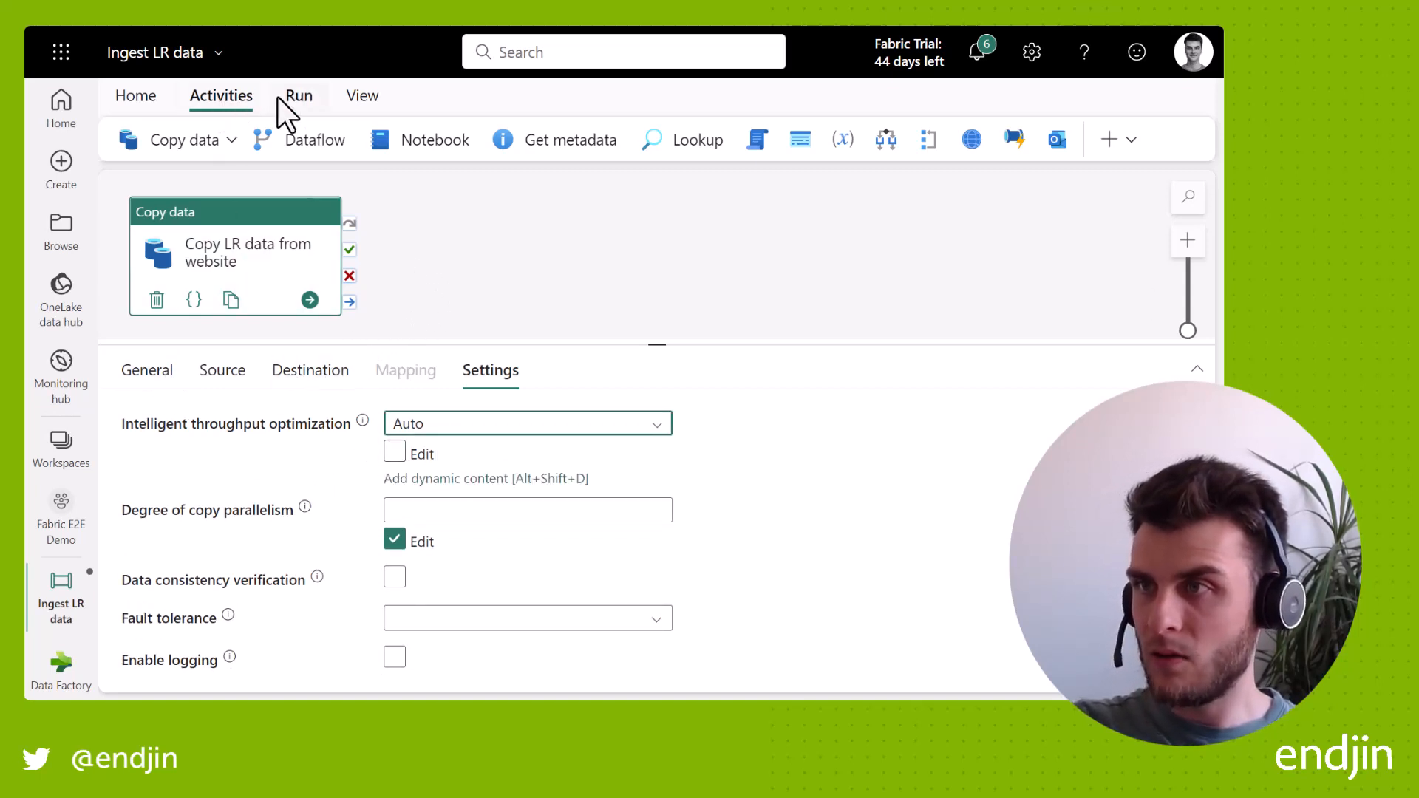
- Run the Ingest LR data pipeline and refresh its Output activity status
click(297, 94)
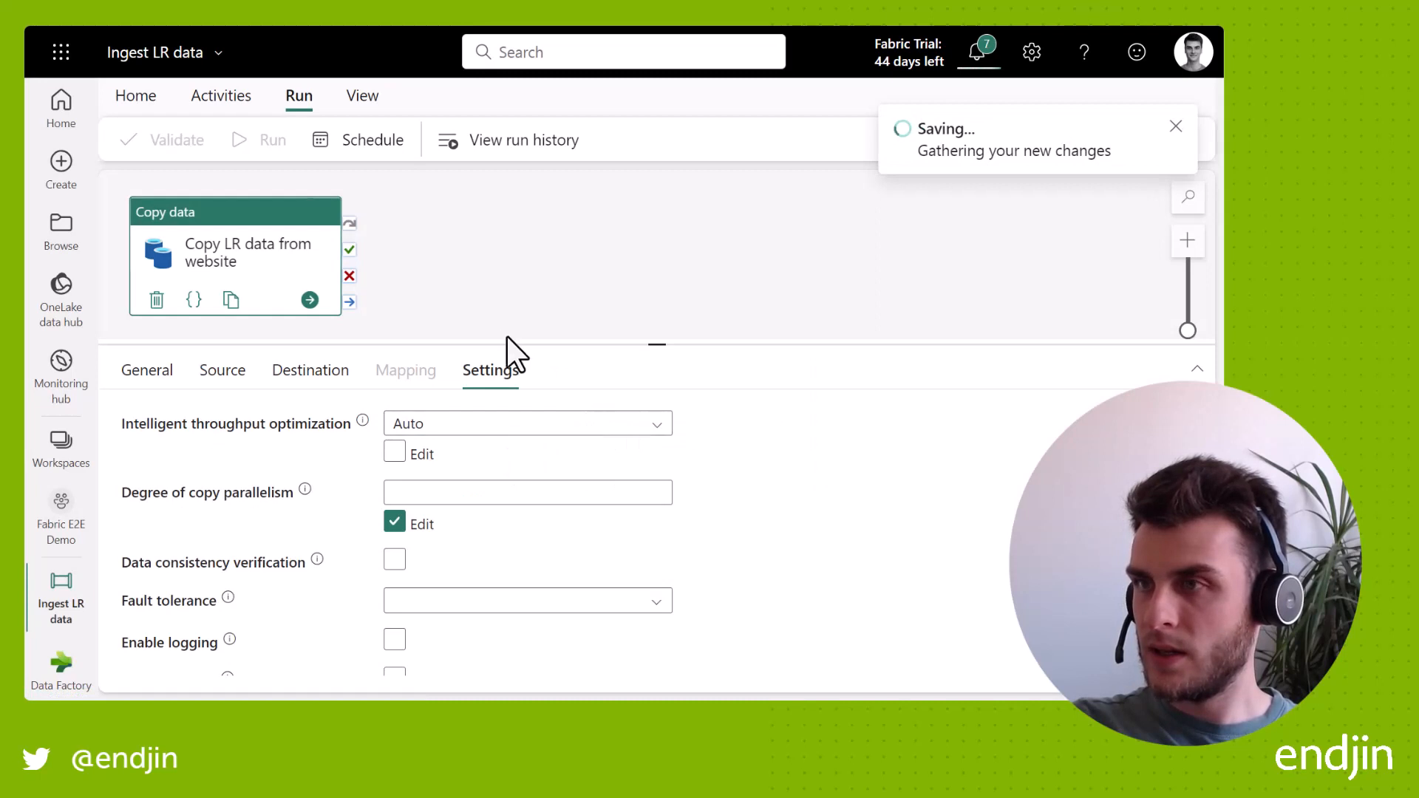
mouse_move(475, 303)
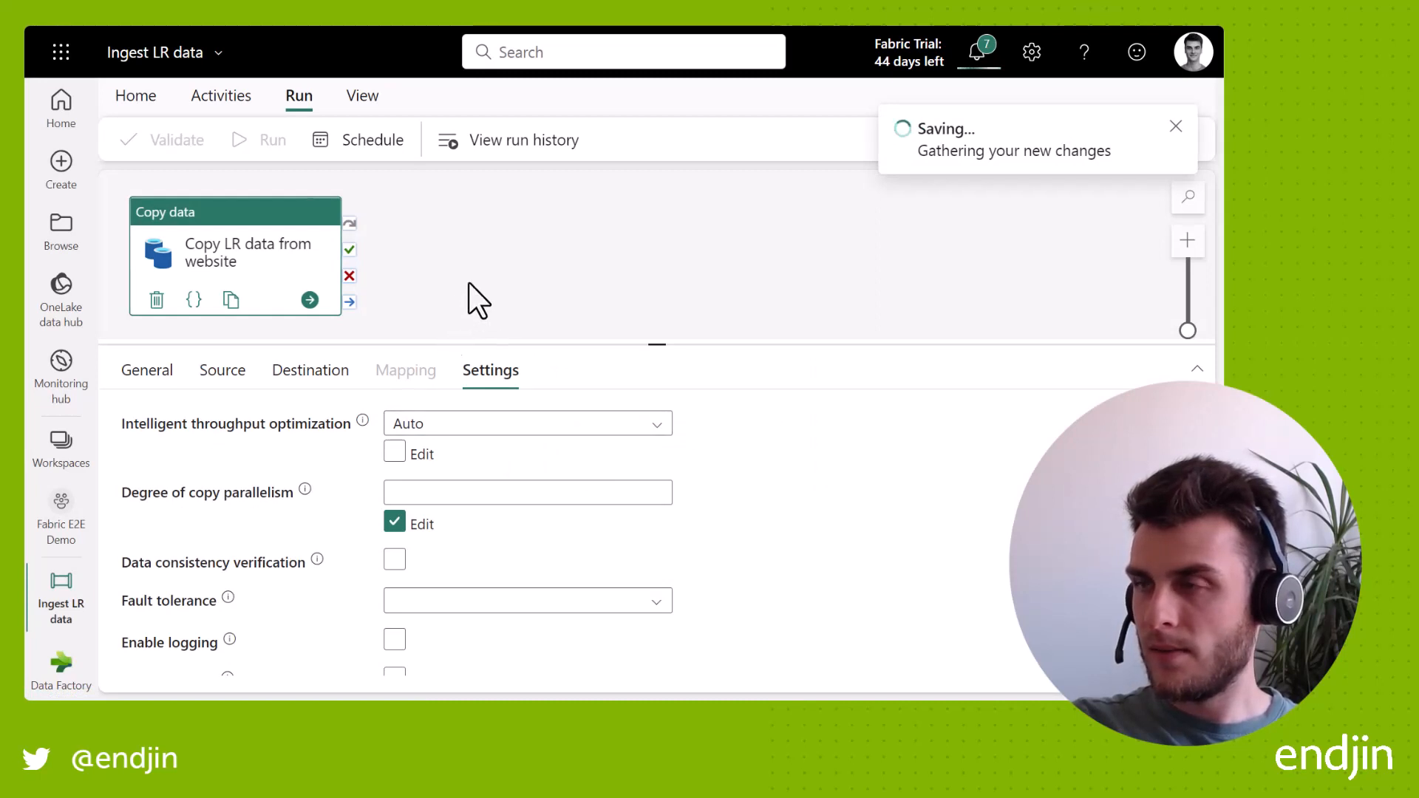
click(272, 139)
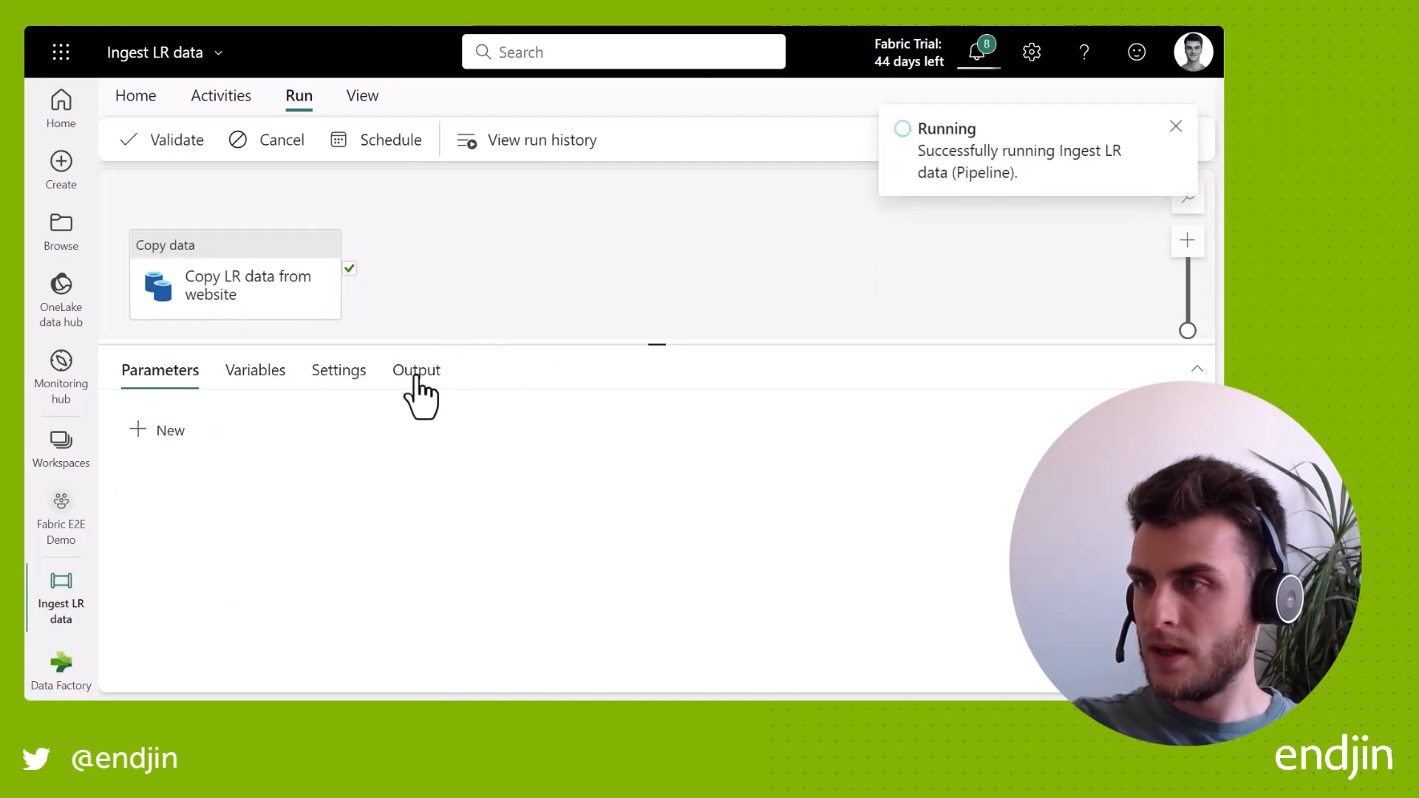
click(416, 370)
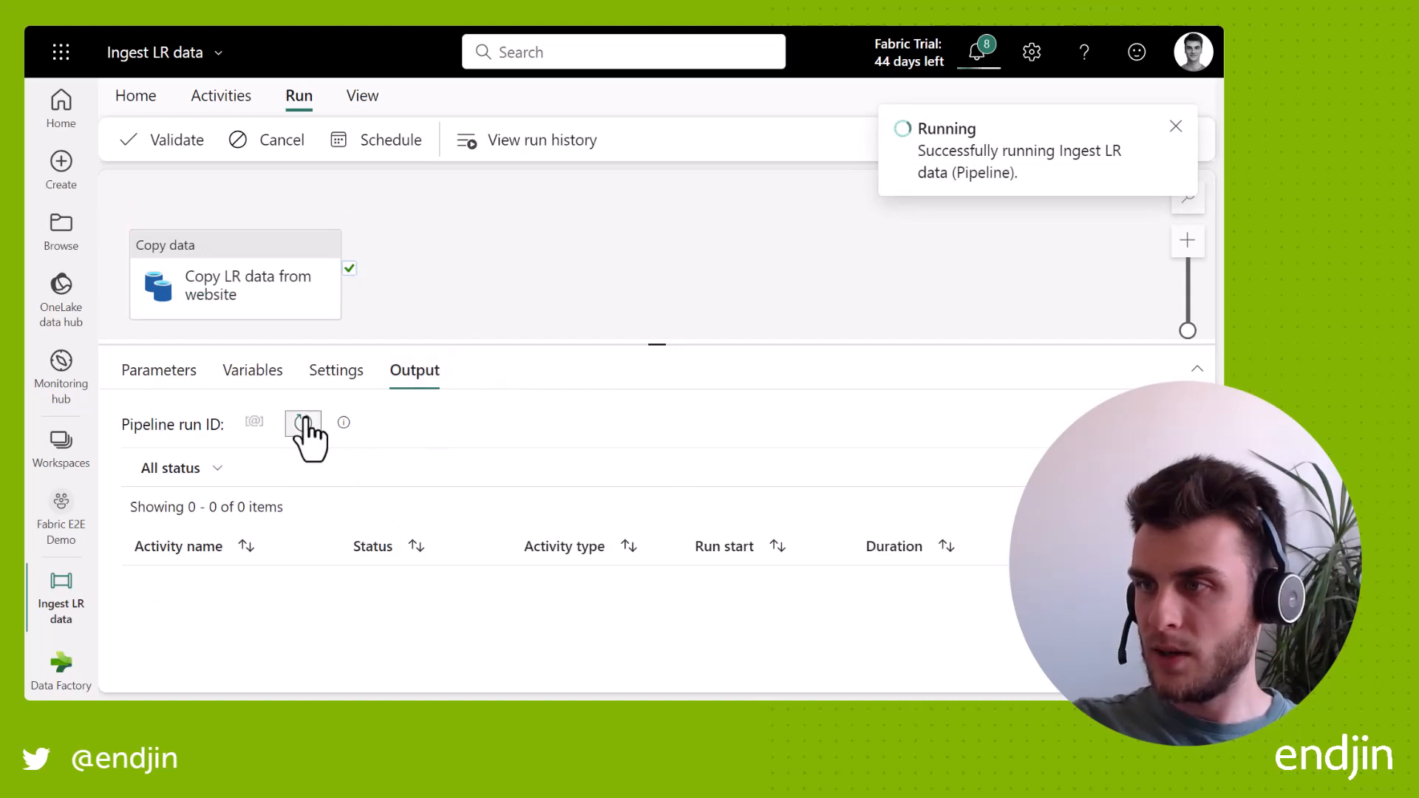
click(303, 423)
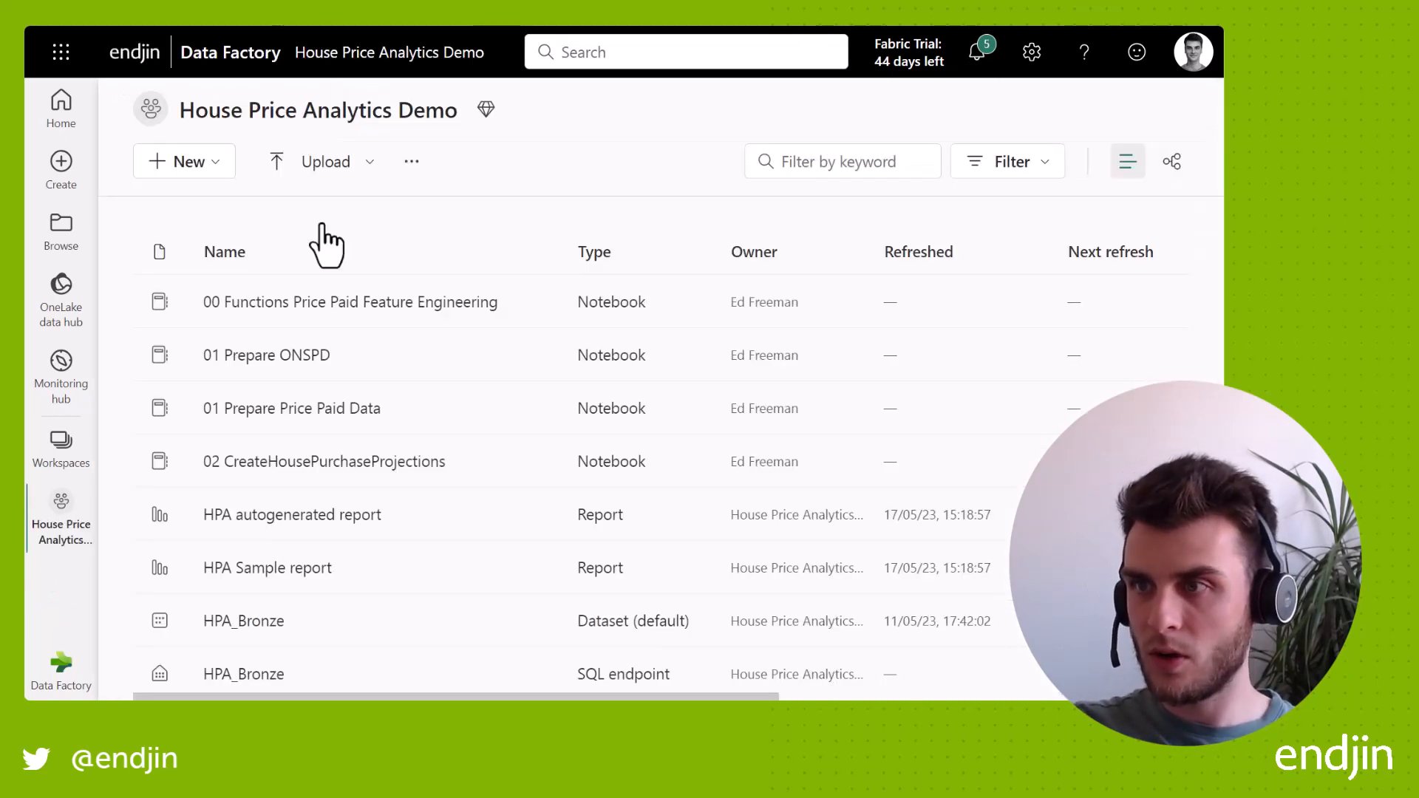
- Open the Ingest Price Paid Data from Land Registry pipeline and review its IngestTypeSwitcher cases
scroll(down, 3)
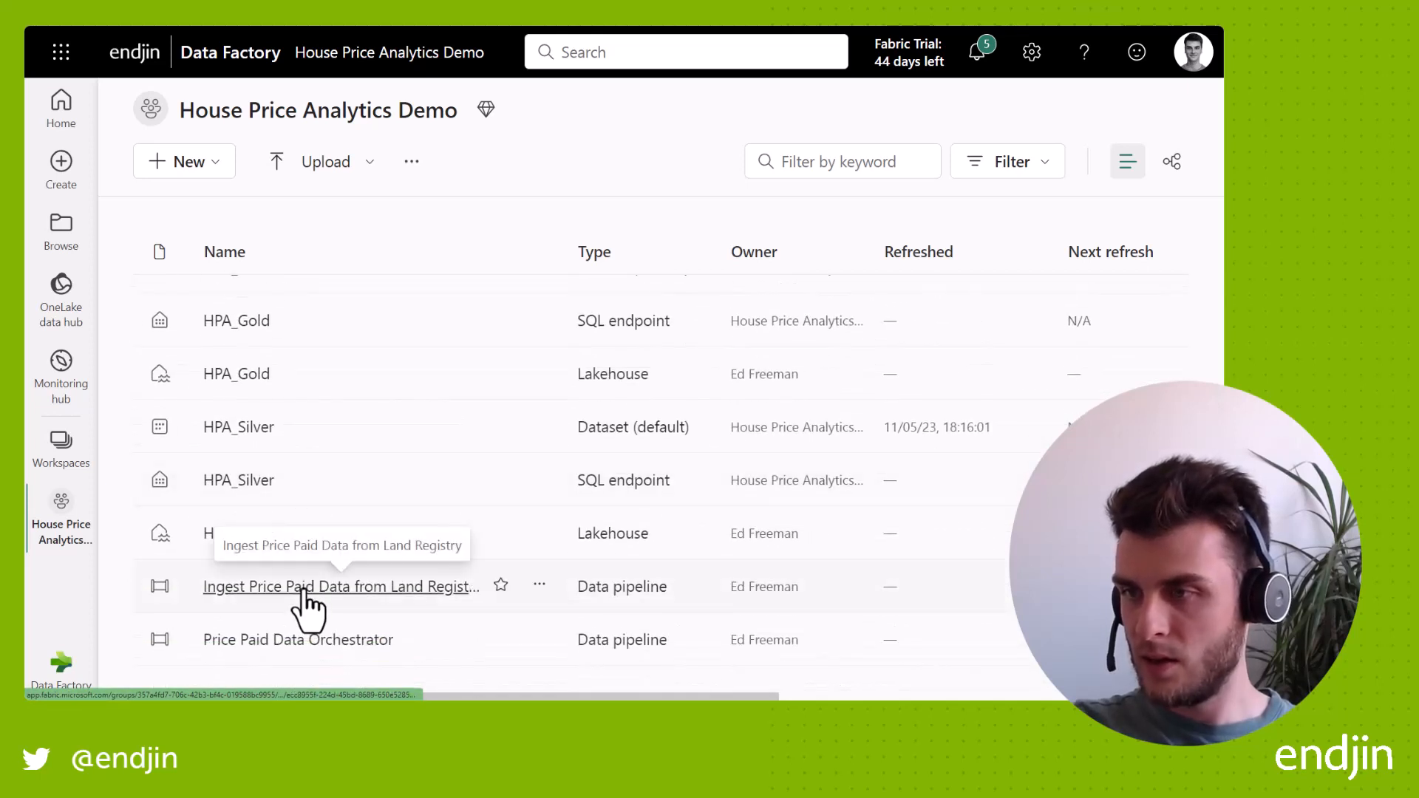
click(340, 586)
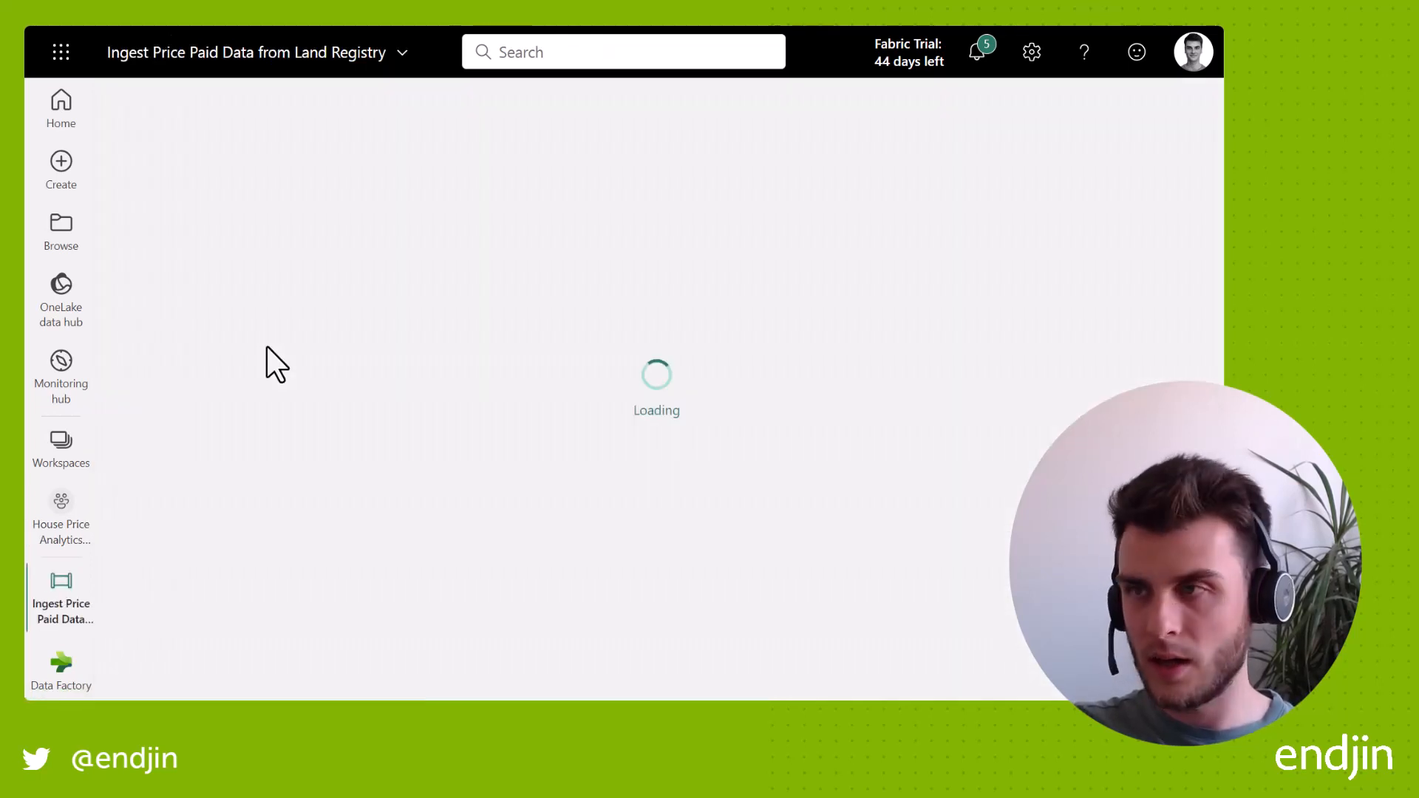
mouse_move(461, 390)
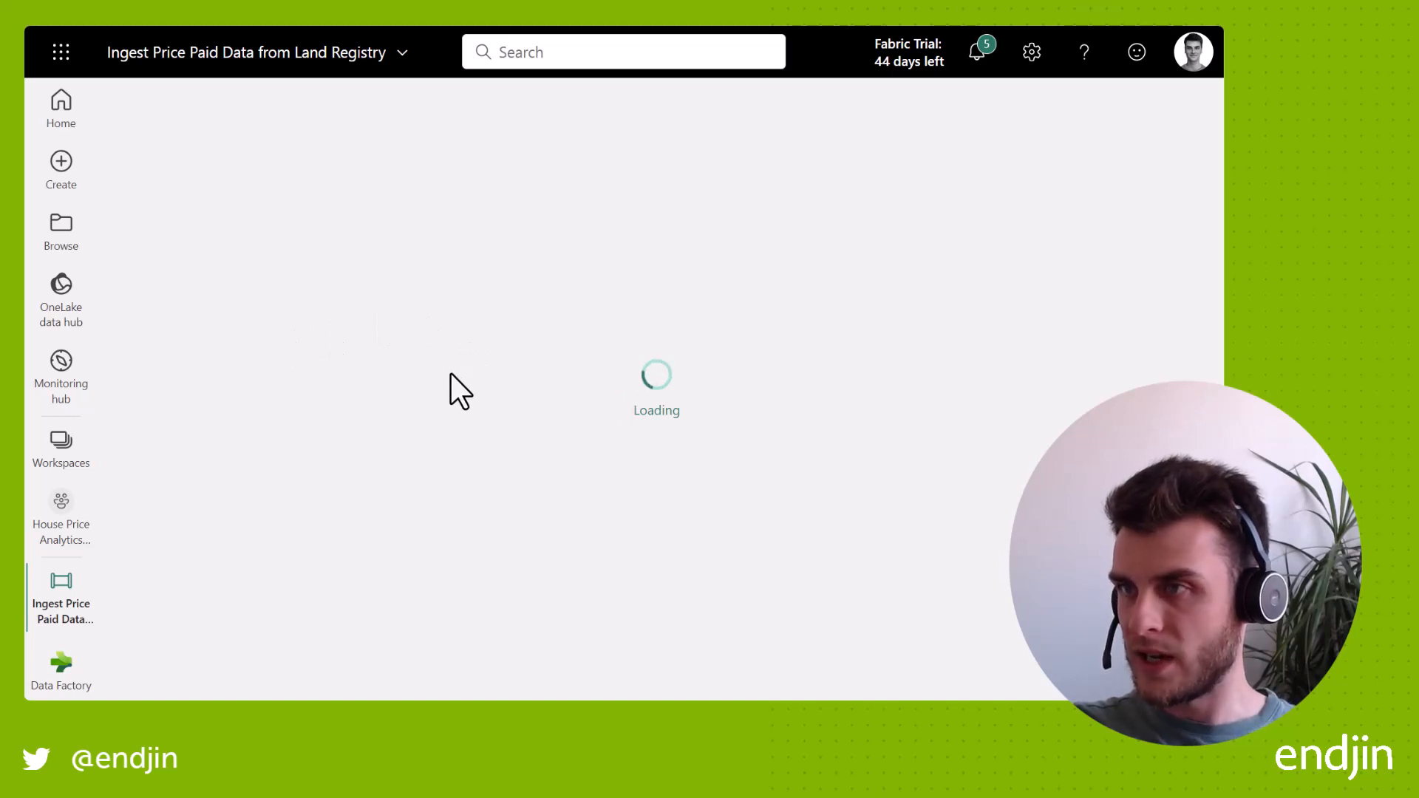
mouse_move(451, 398)
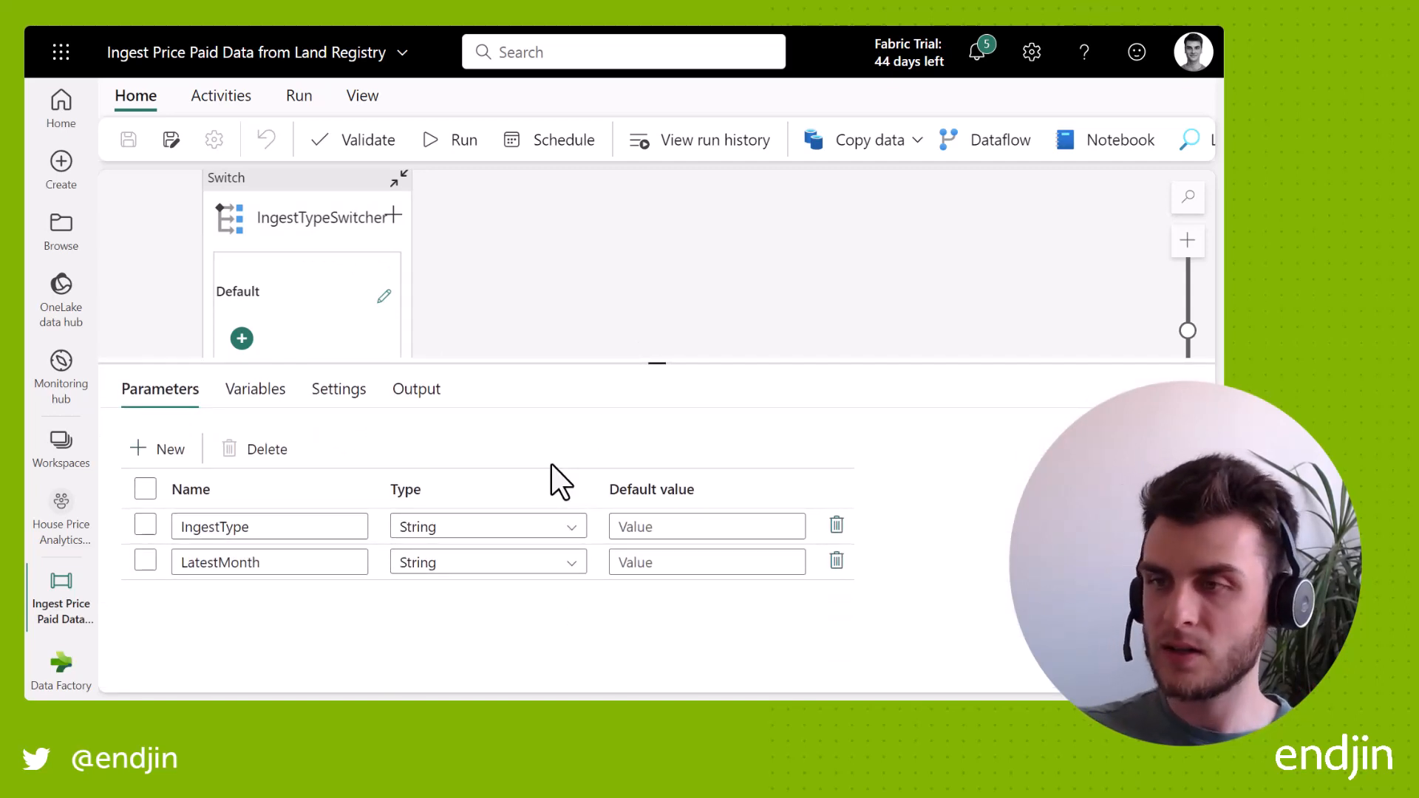
click(269, 527)
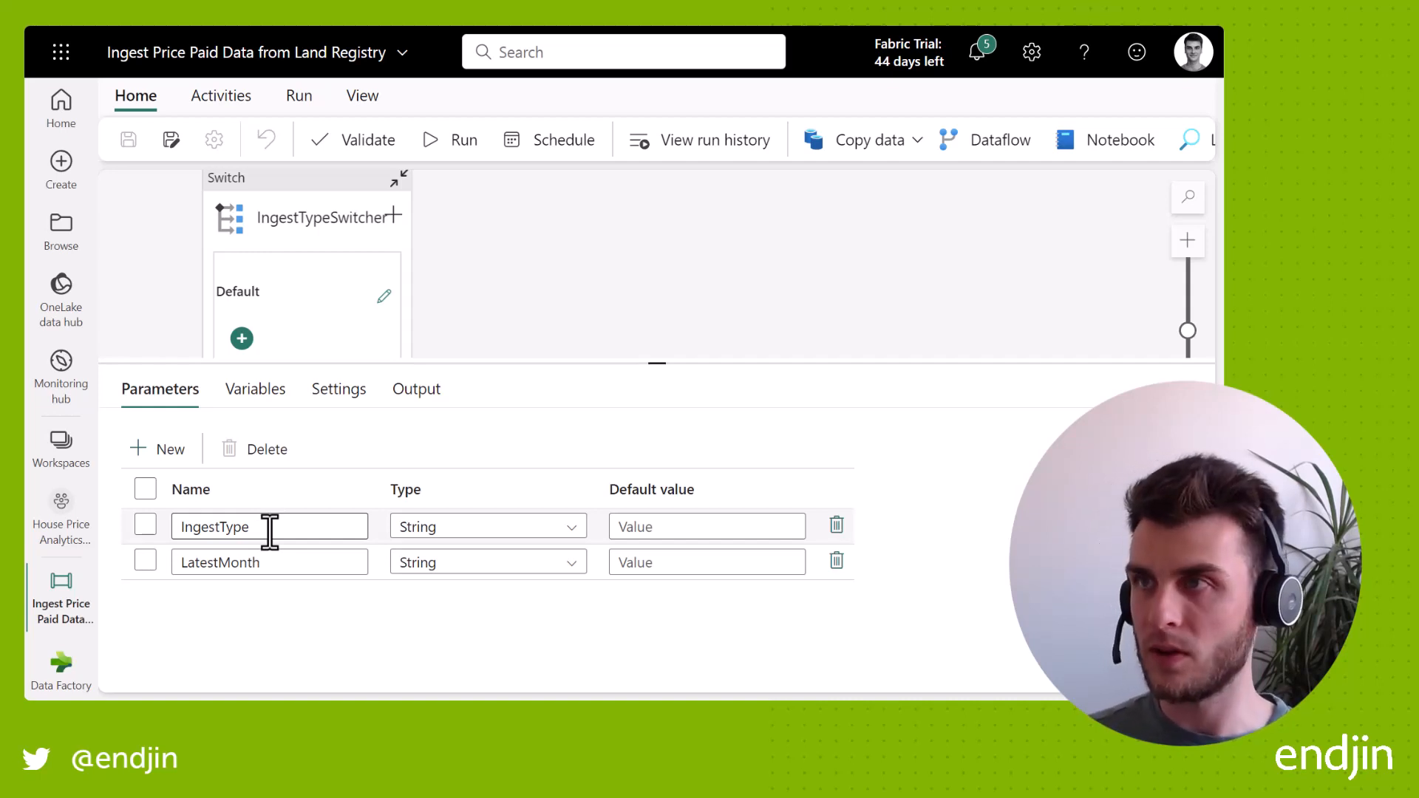
mouse_move(299, 561)
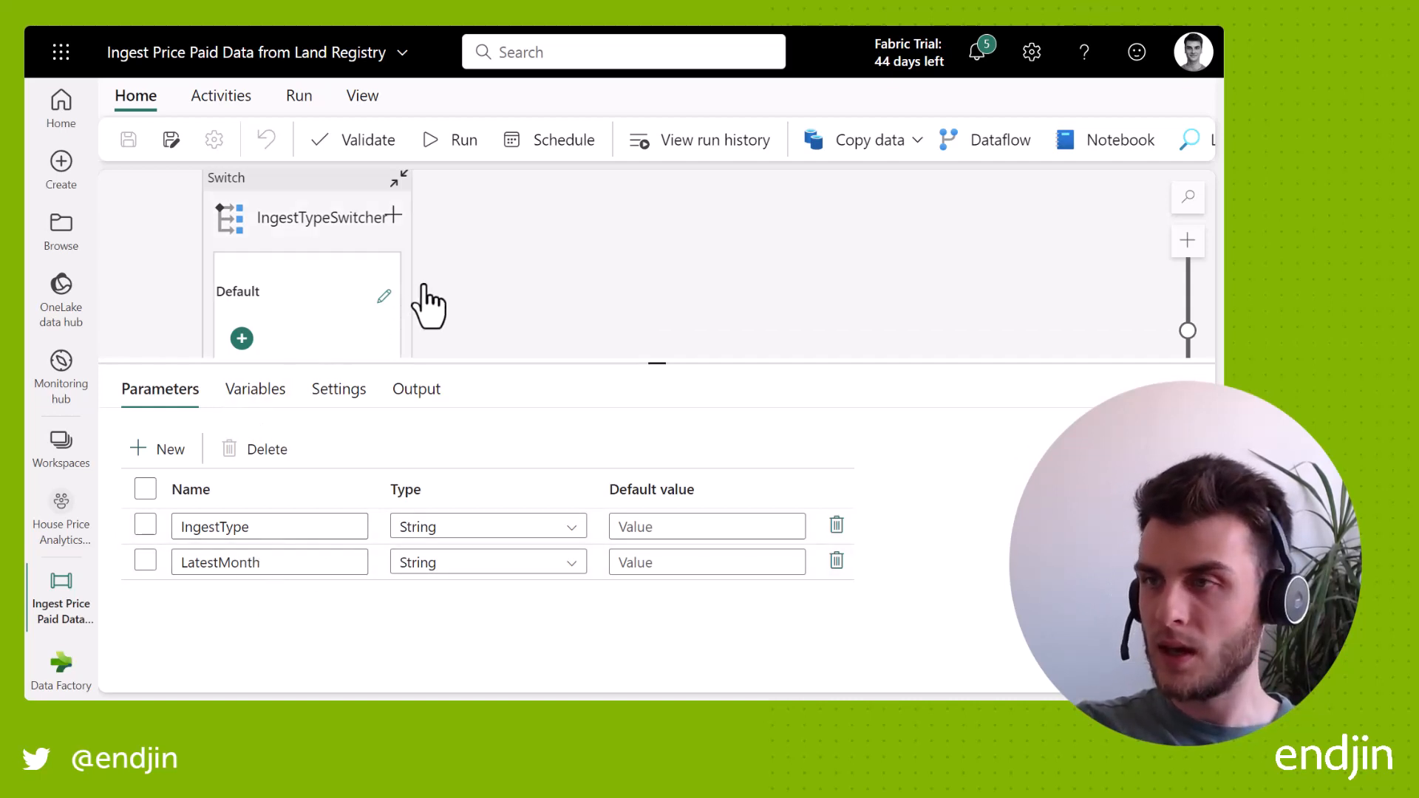
mouse_move(315, 264)
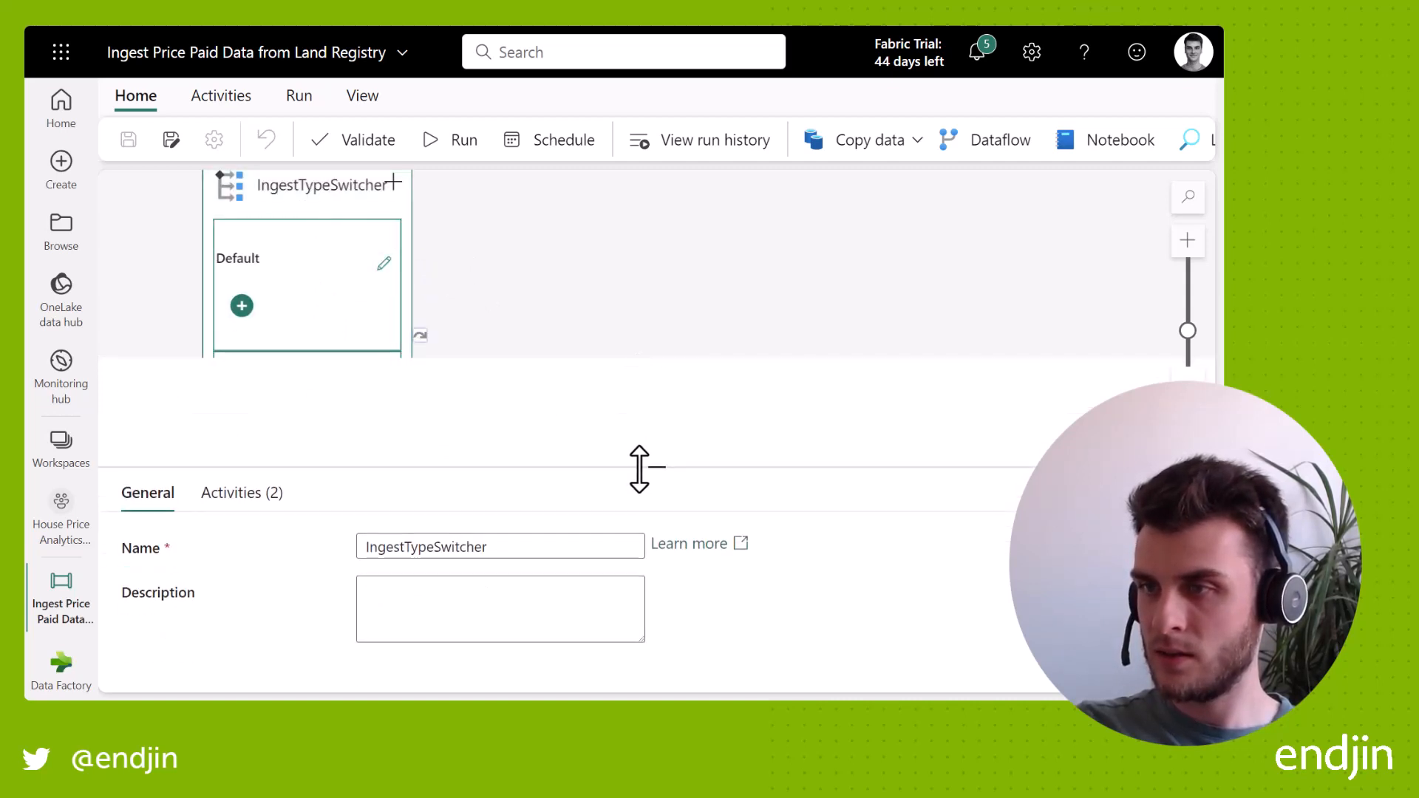
click(231, 493)
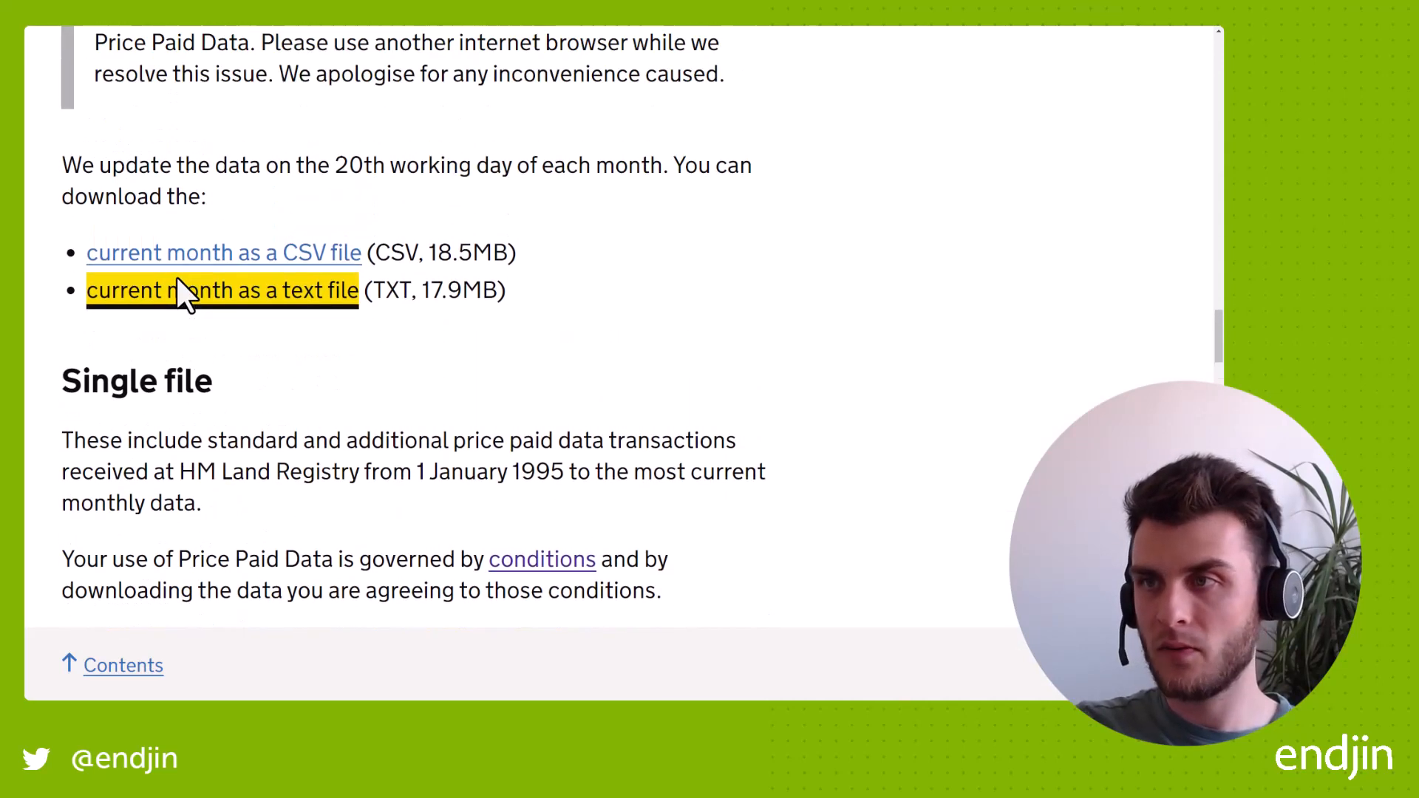
scroll(up, 3)
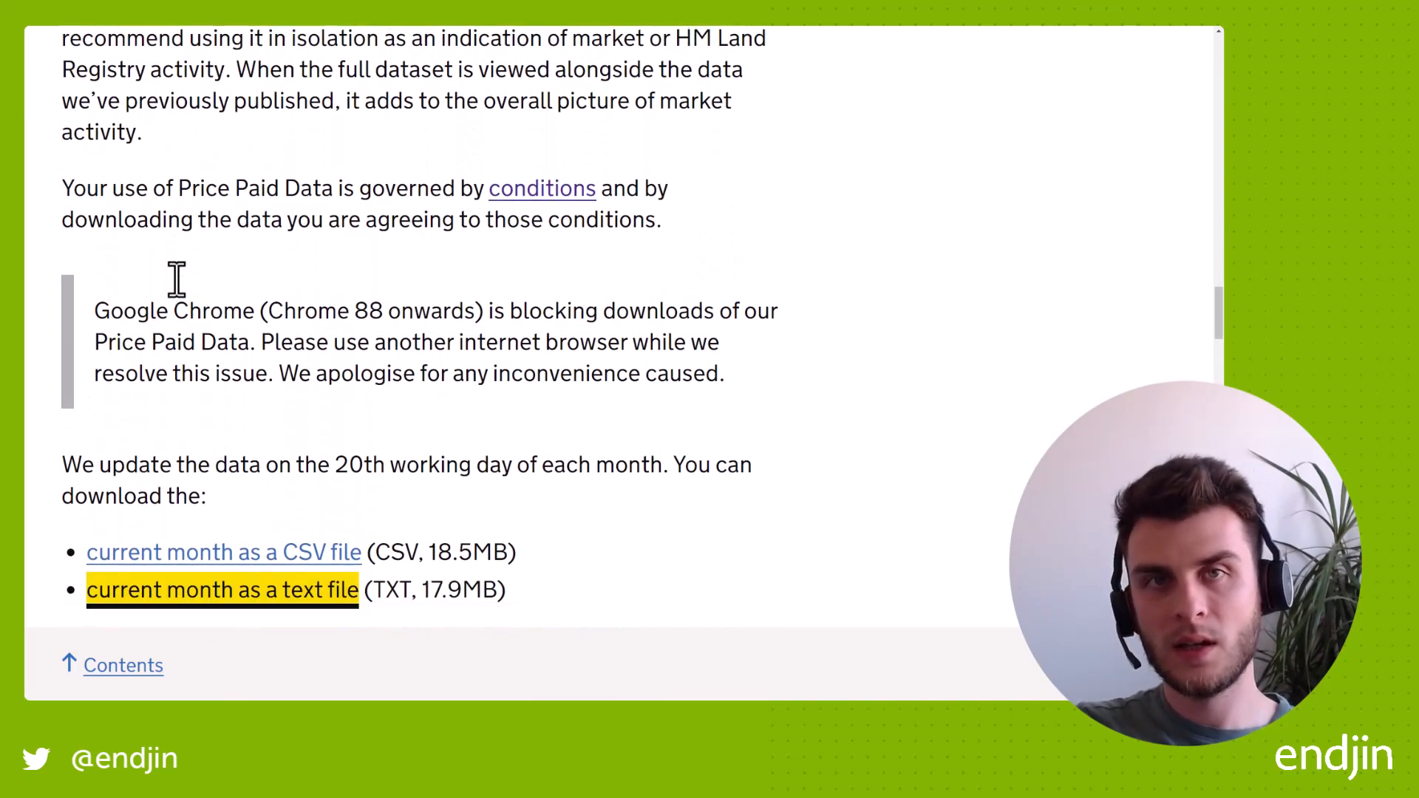
scroll(down, 3)
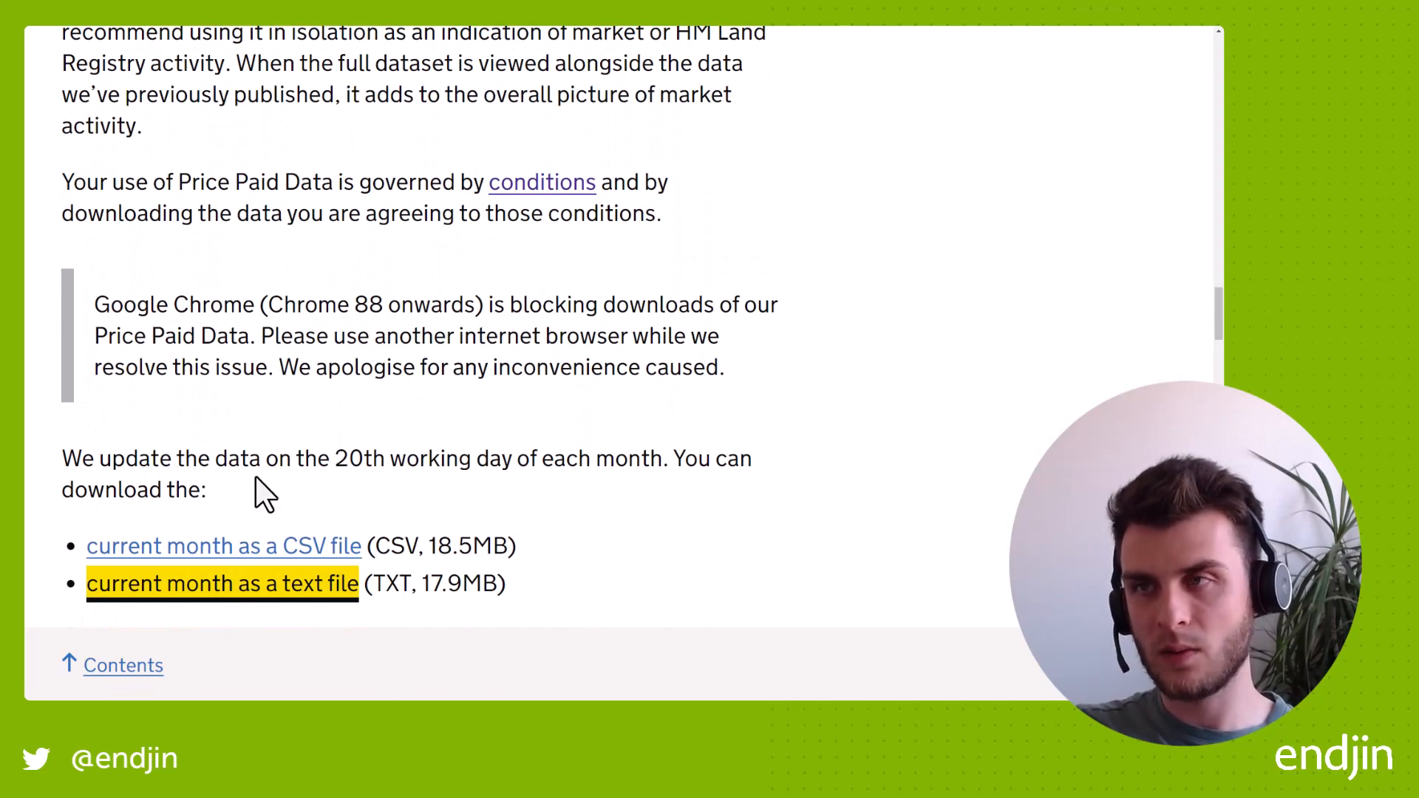
scroll(up, 3)
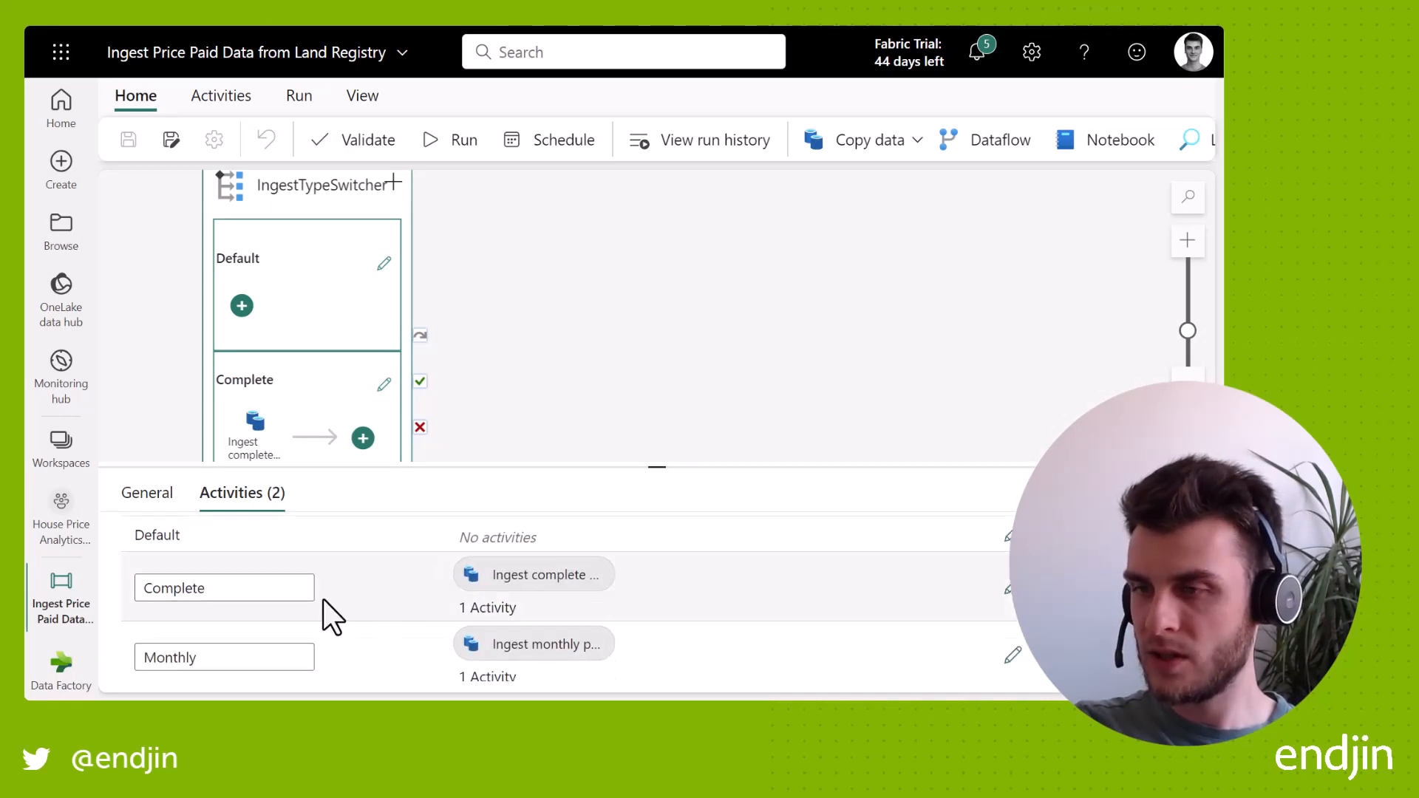
- Open the Monthly case's copy activity and review its HTTP source and HPA_Bronze destination
click(223, 647)
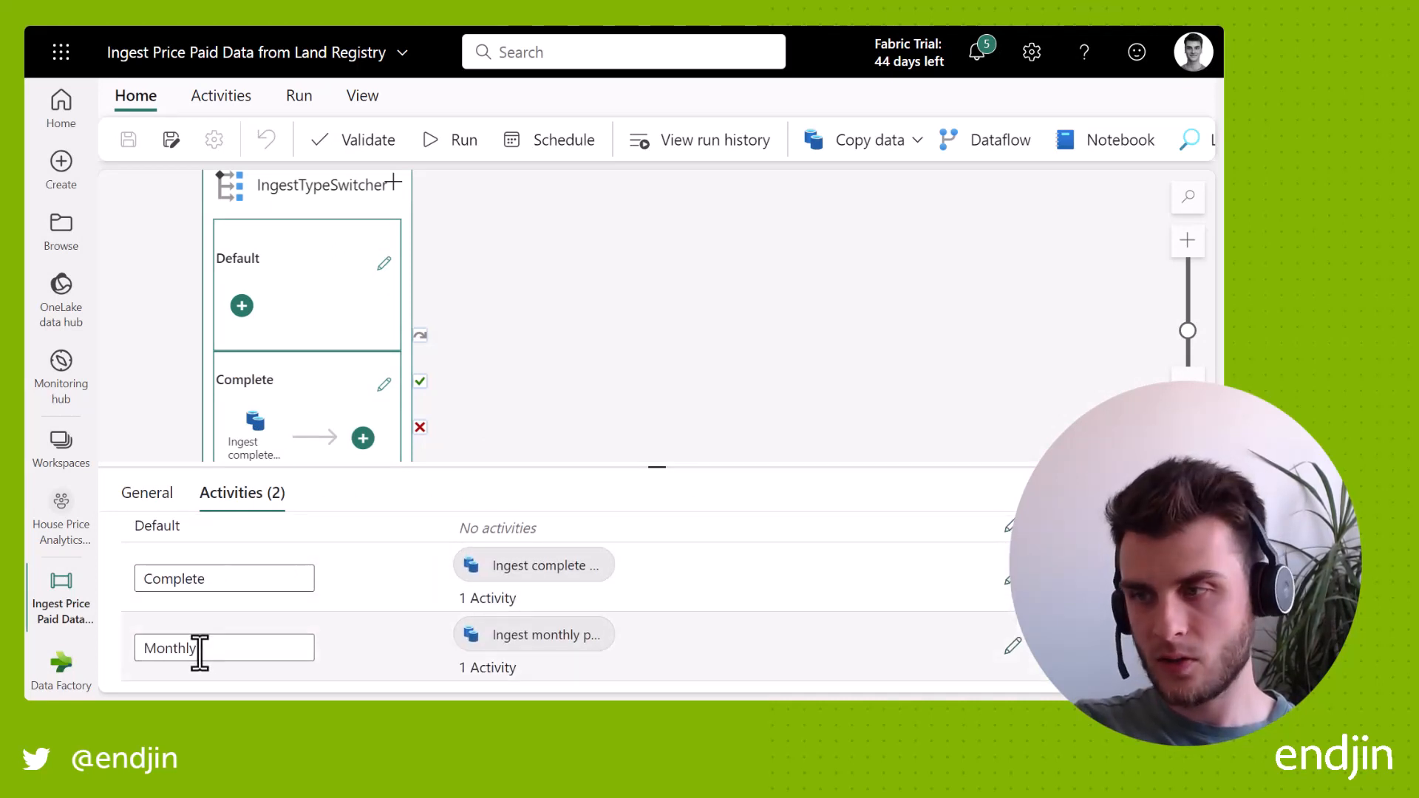
mouse_move(318, 630)
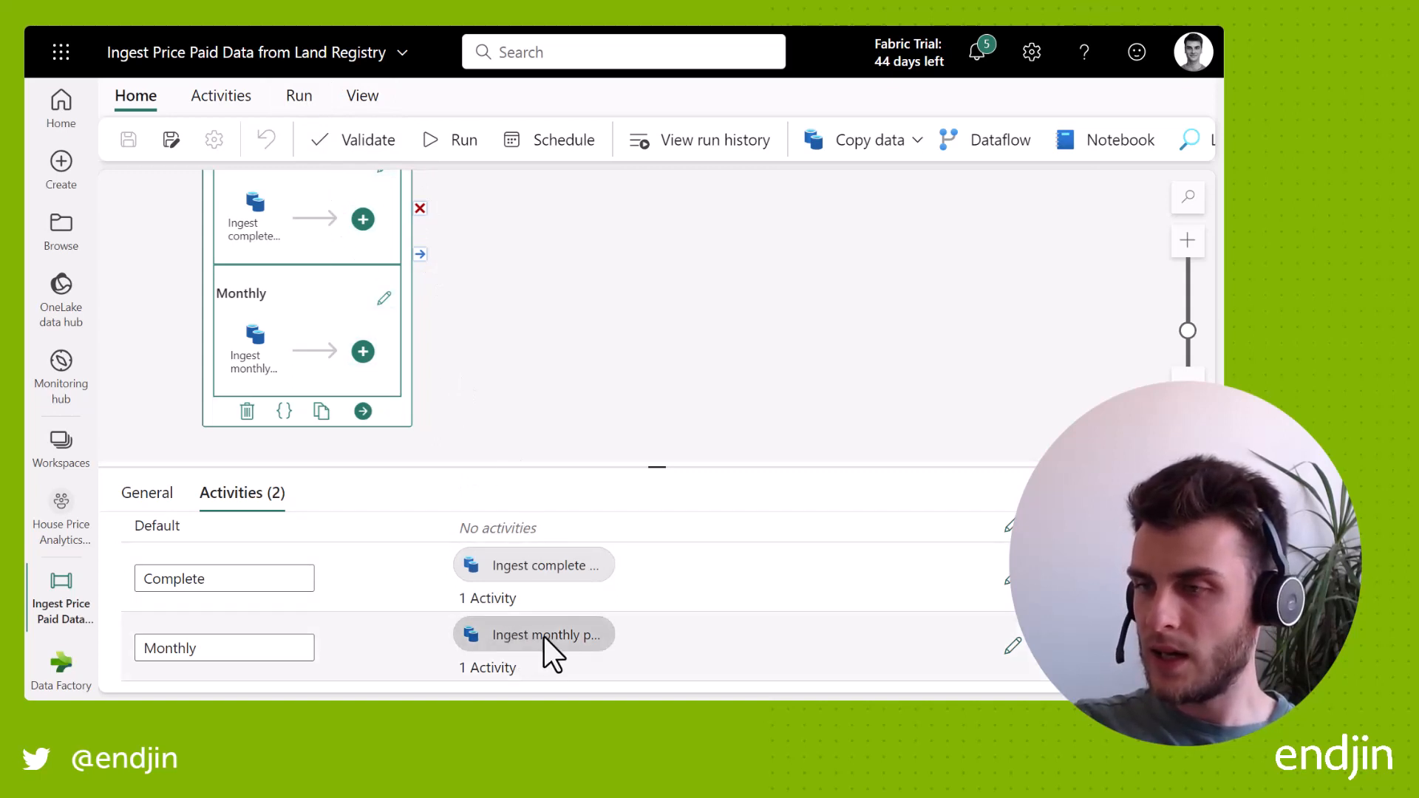
mouse_move(1013, 646)
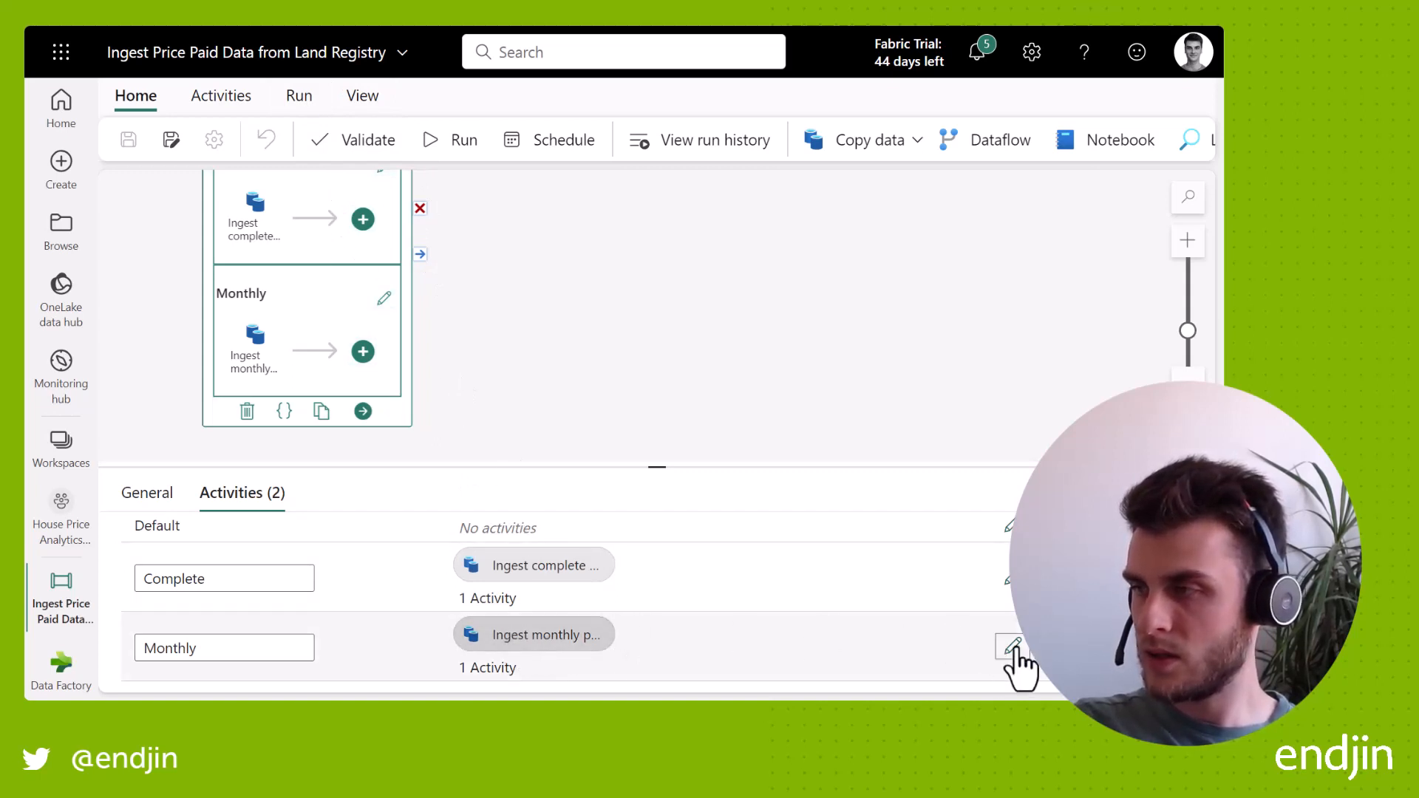
click(1012, 645)
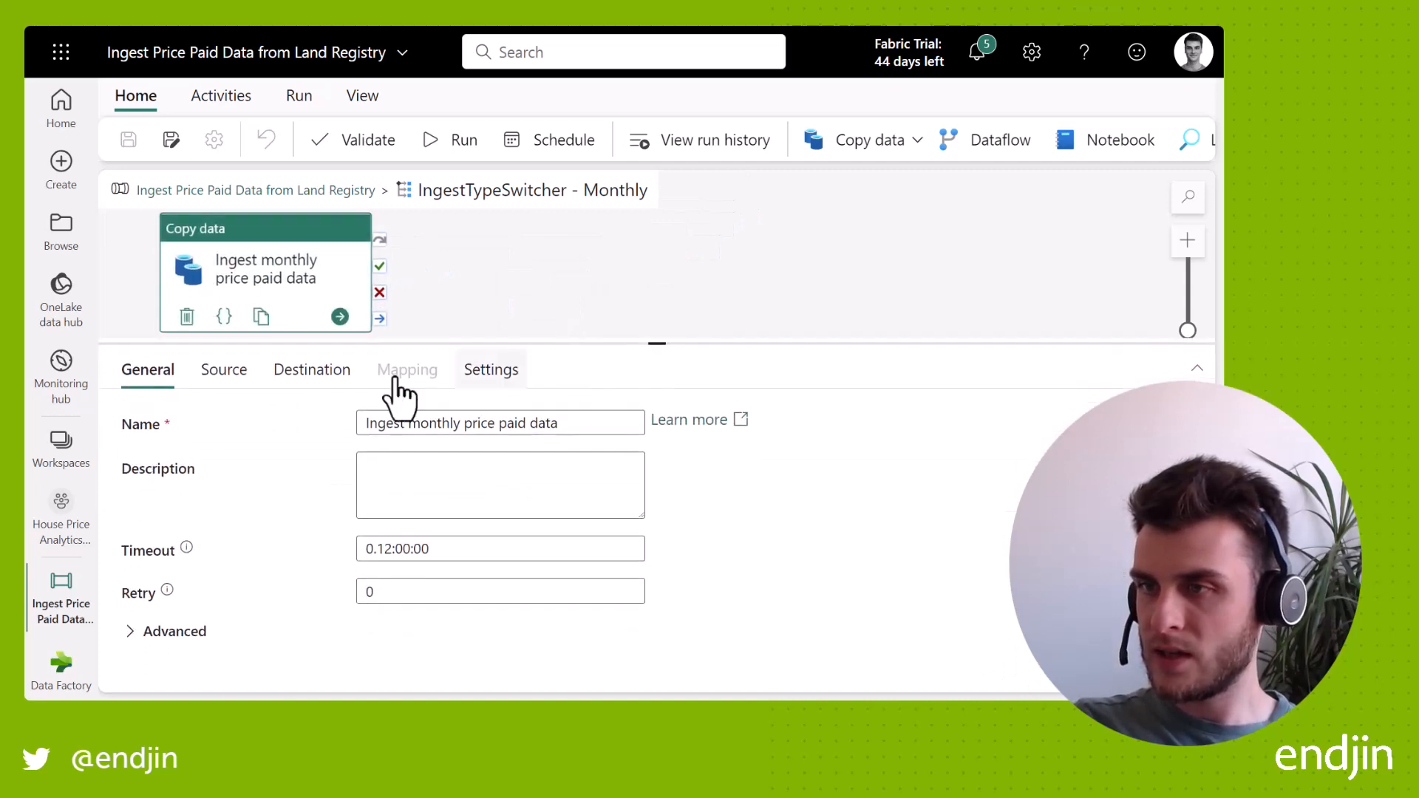
click(224, 370)
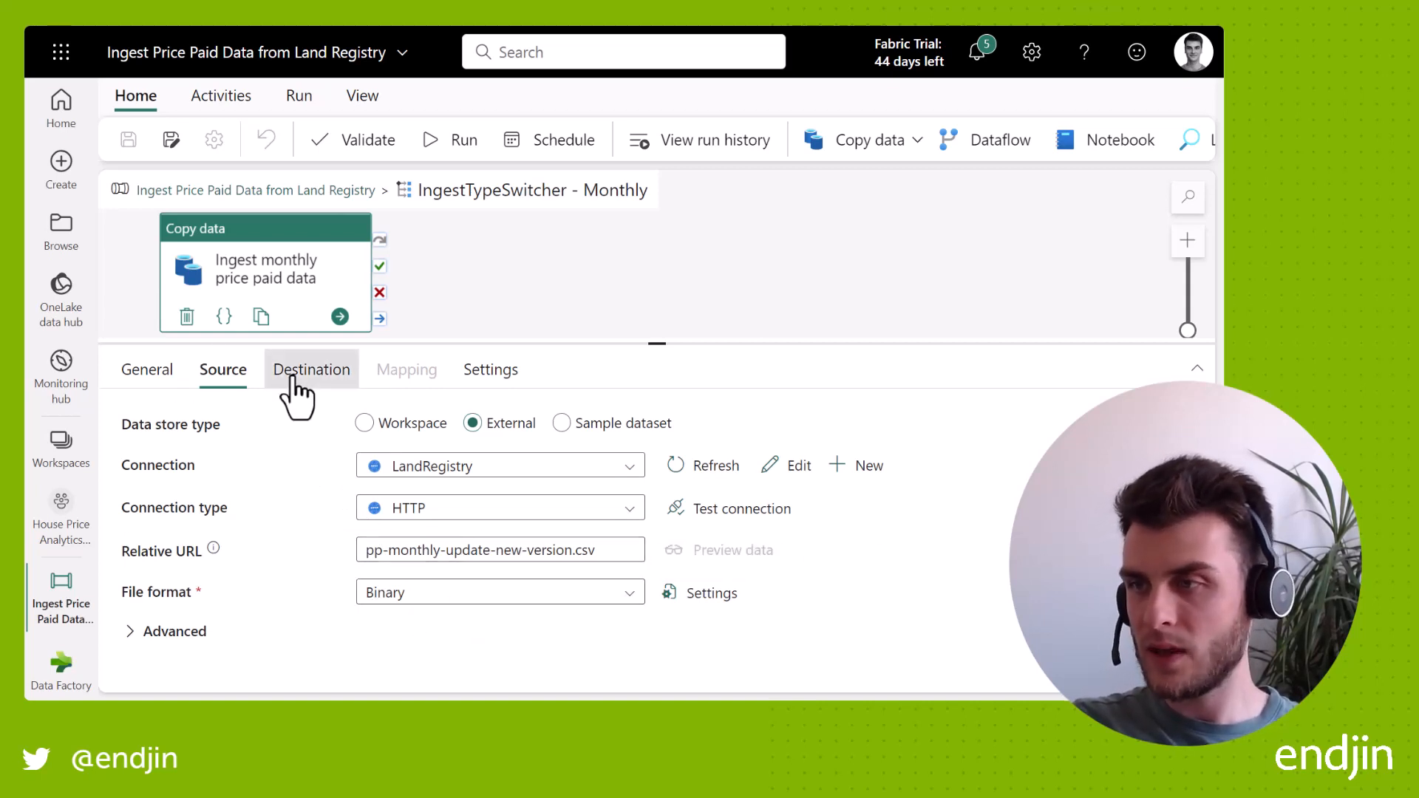
click(312, 369)
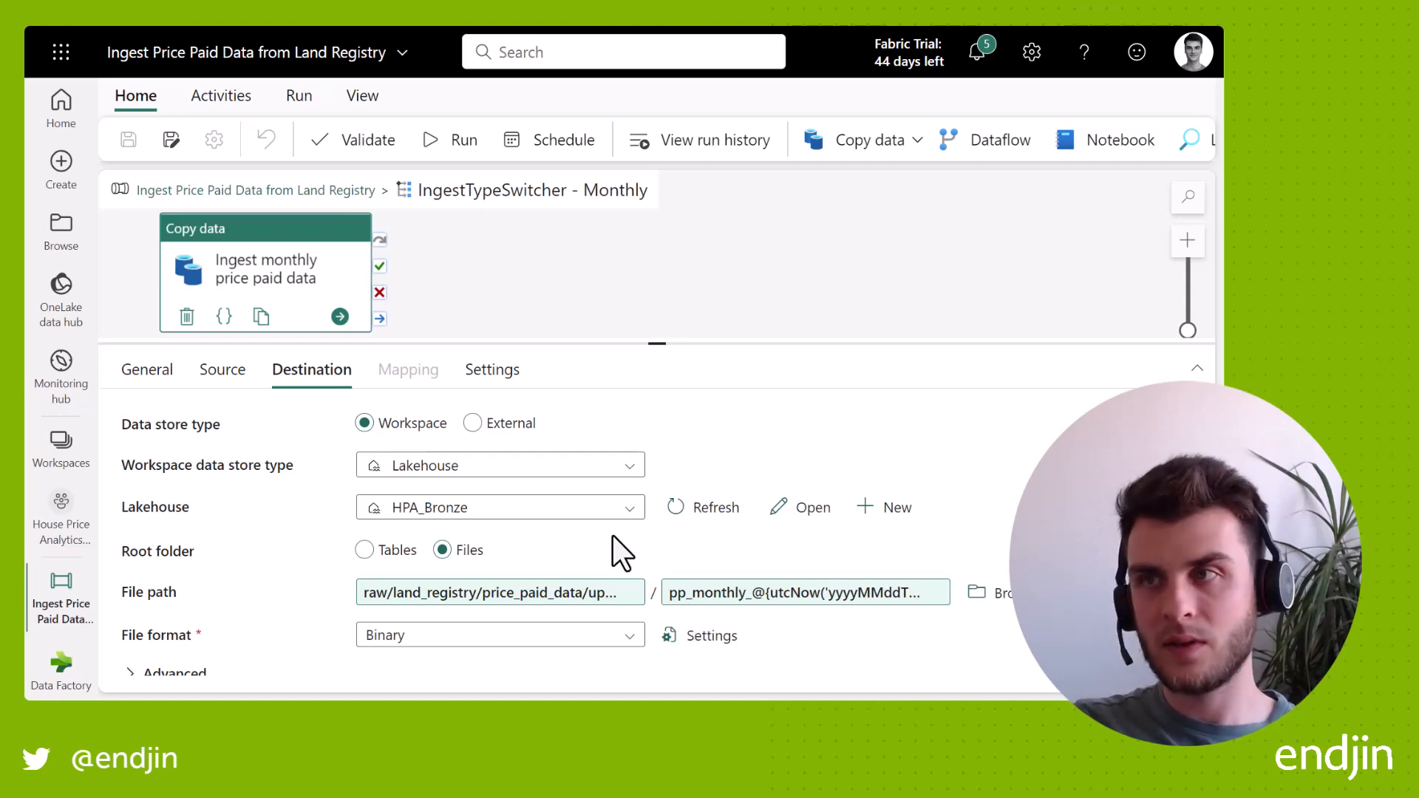
mouse_move(473, 312)
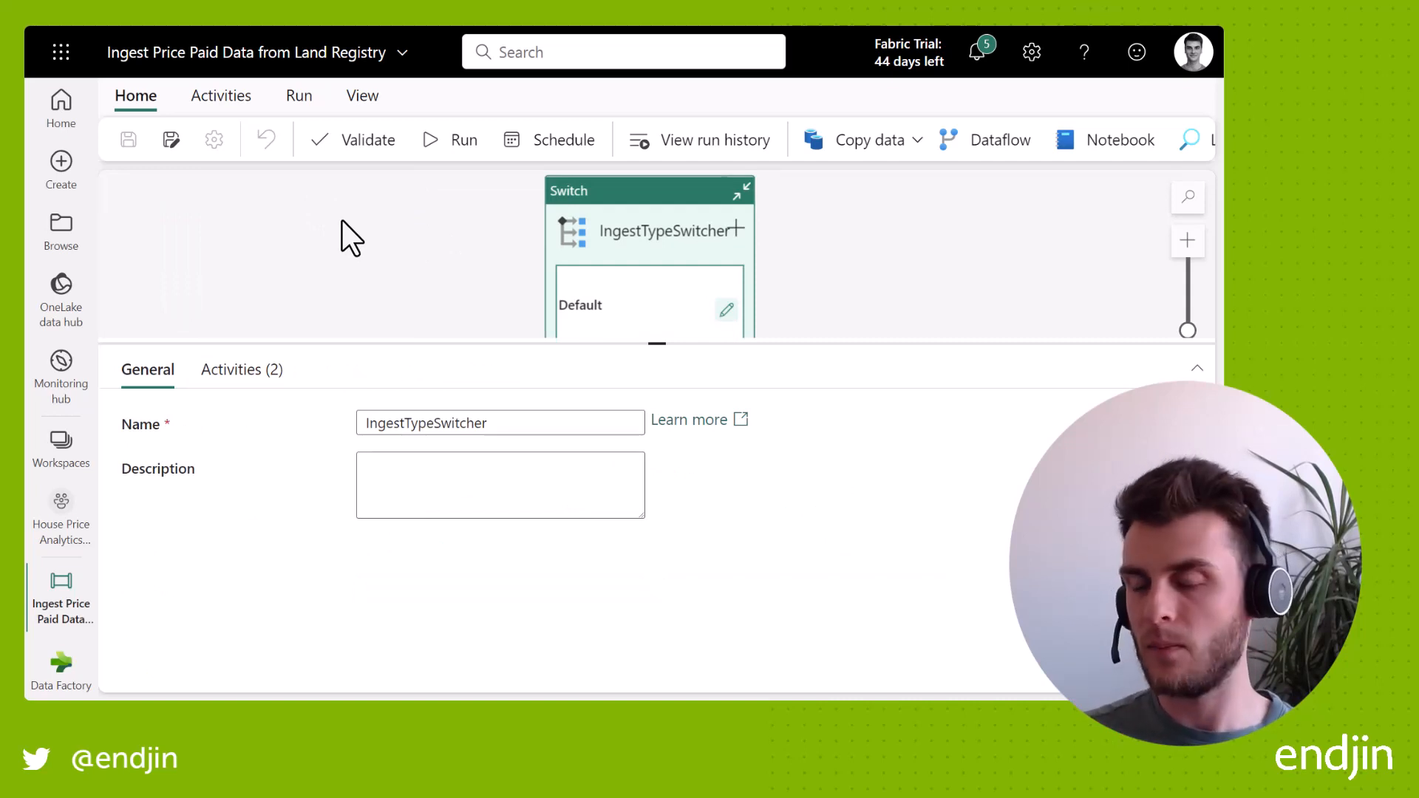
mouse_move(302, 234)
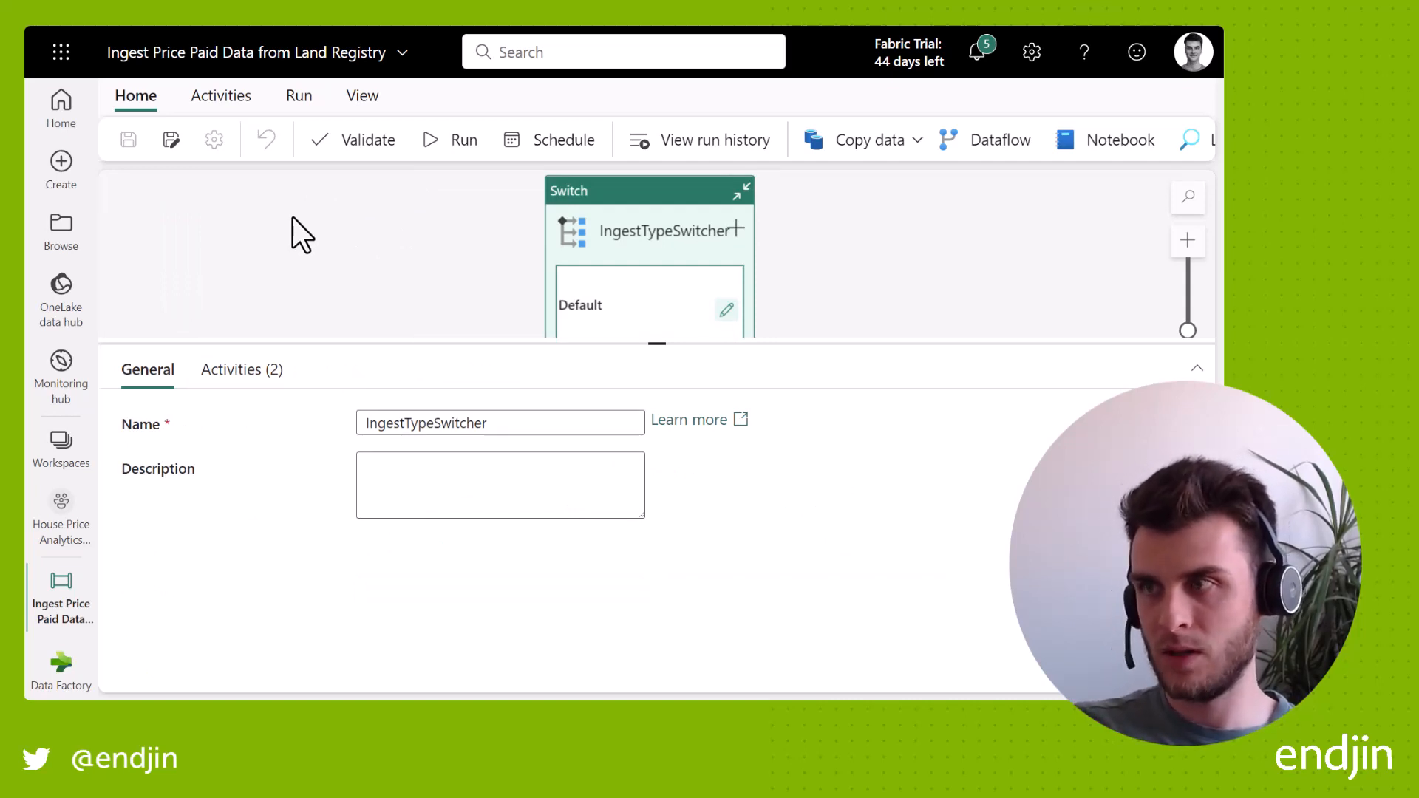
- Inspect the Copy LR data from website run details showing 4.944 GB read and written
click(450, 139)
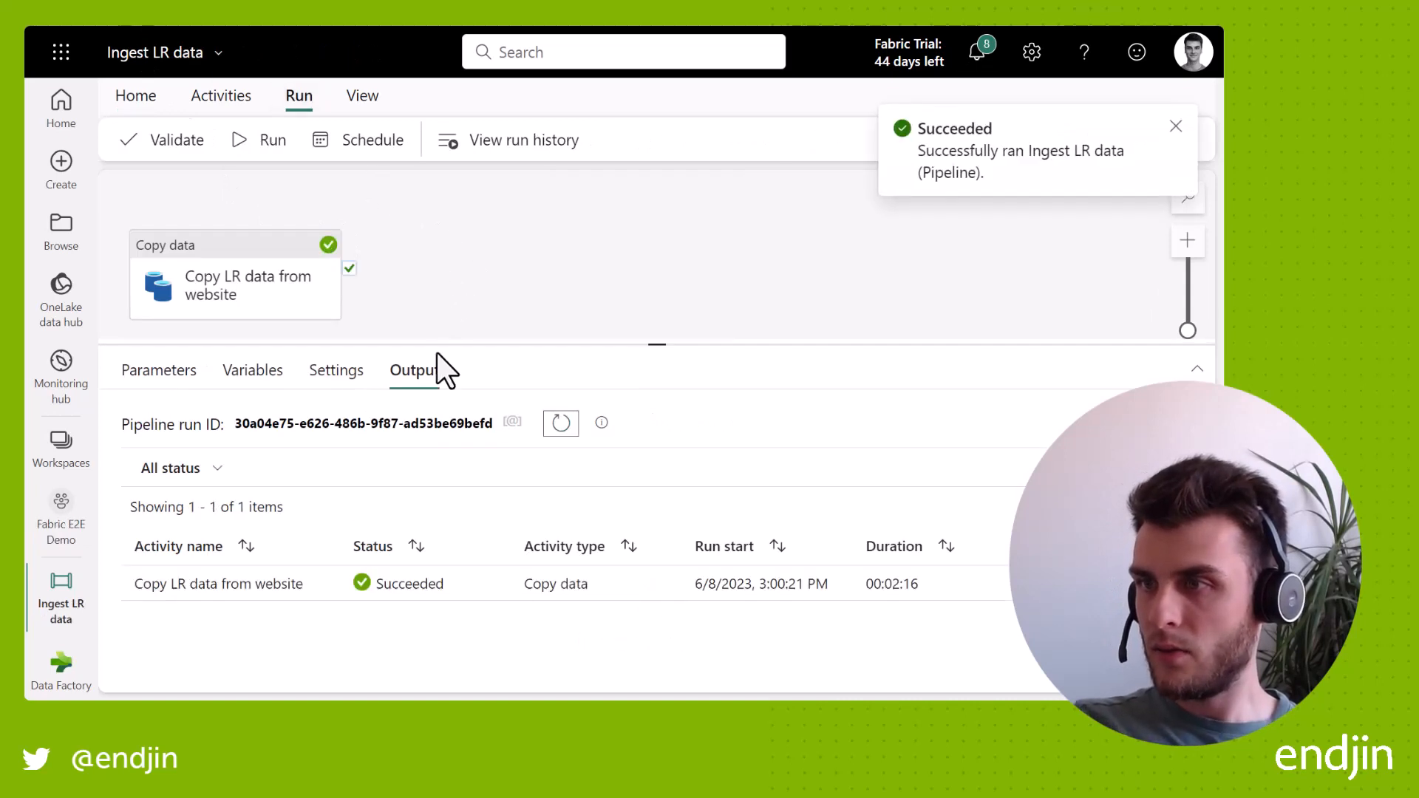
mouse_move(623, 615)
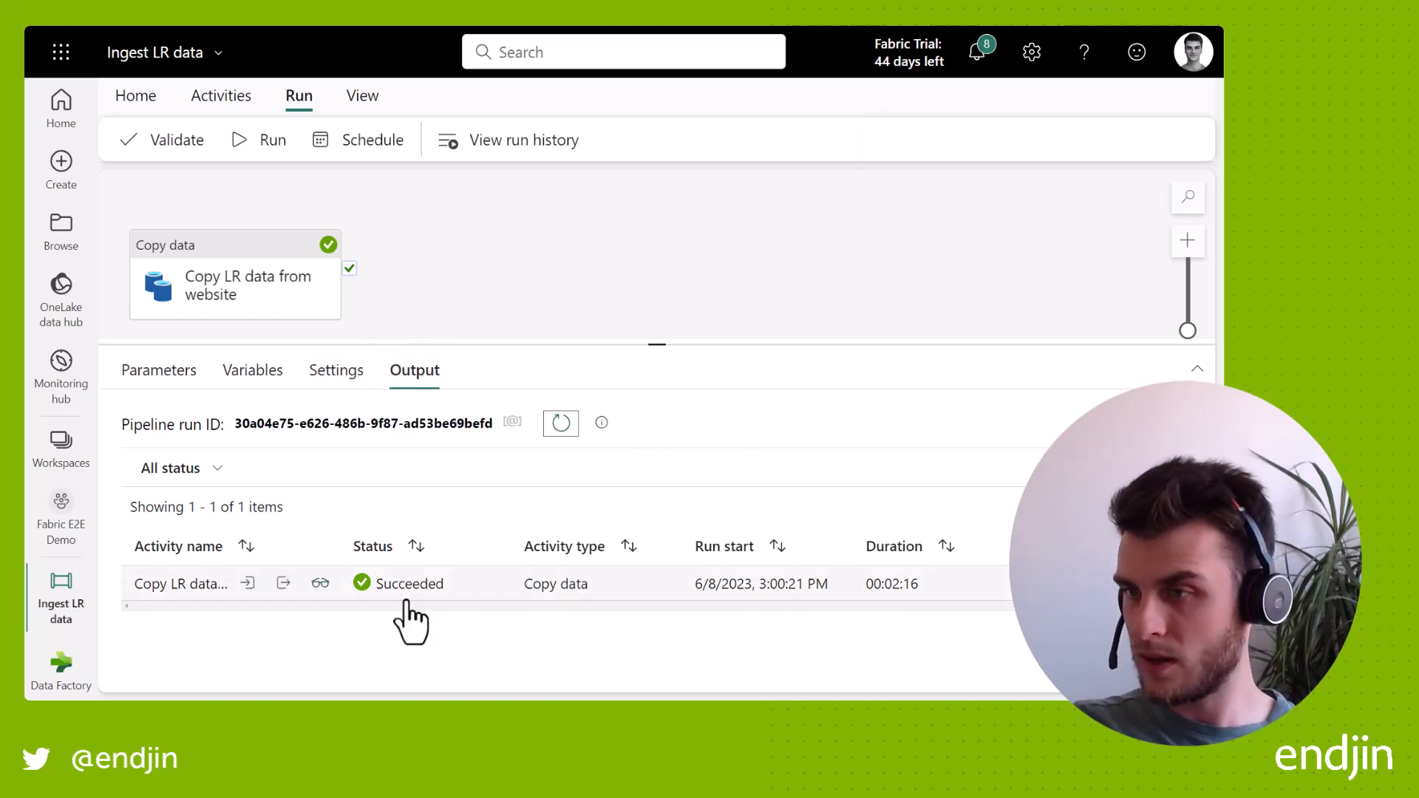
click(320, 582)
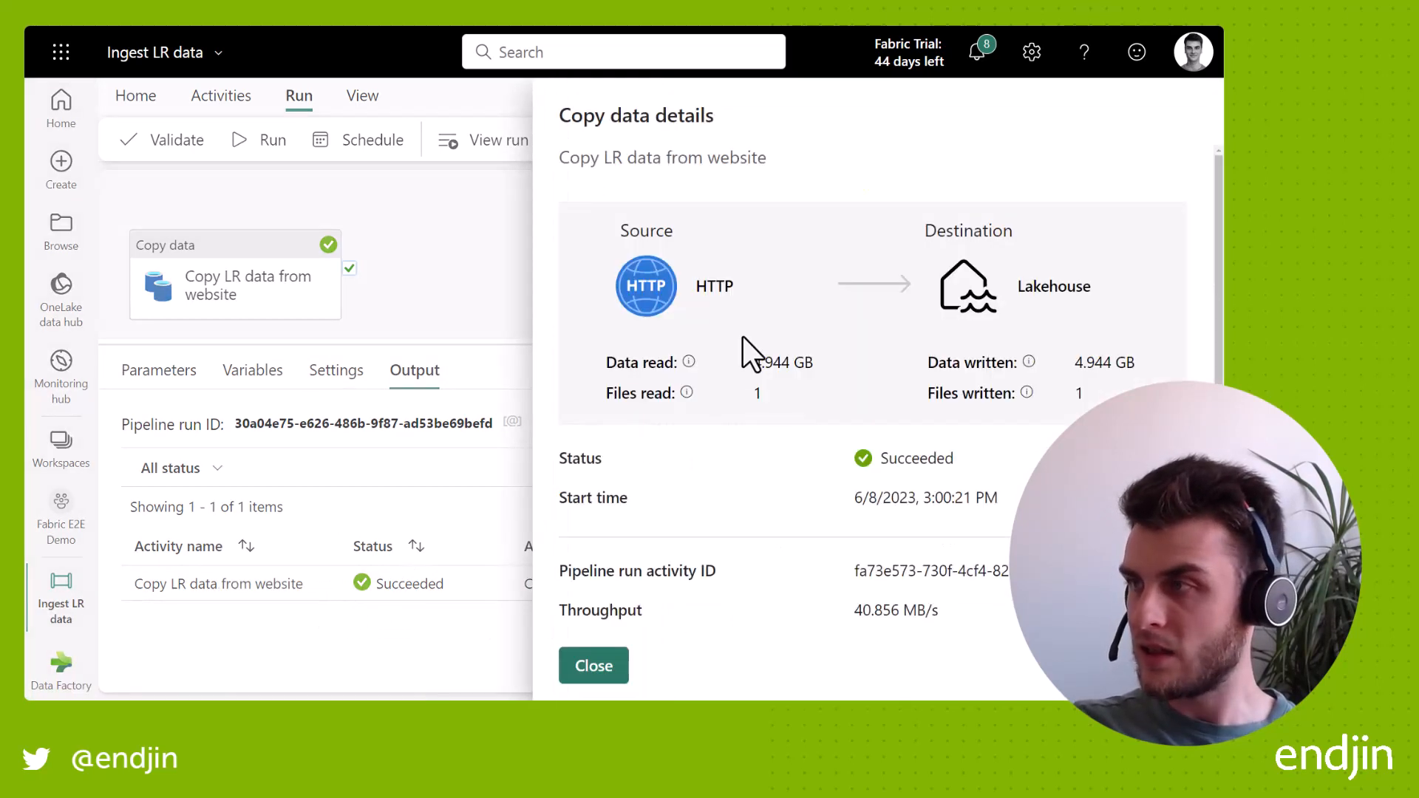
mouse_move(760, 384)
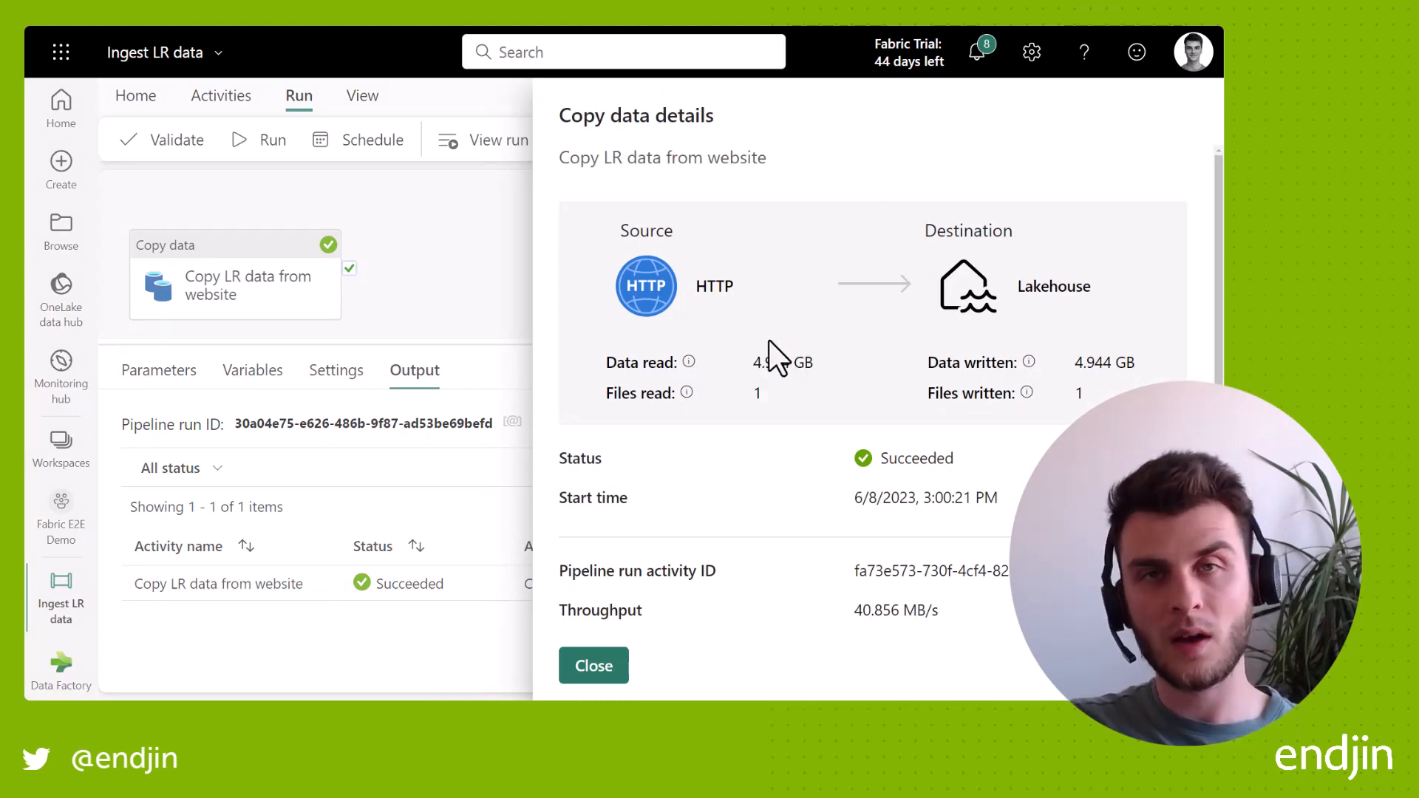
scroll(down, 3)
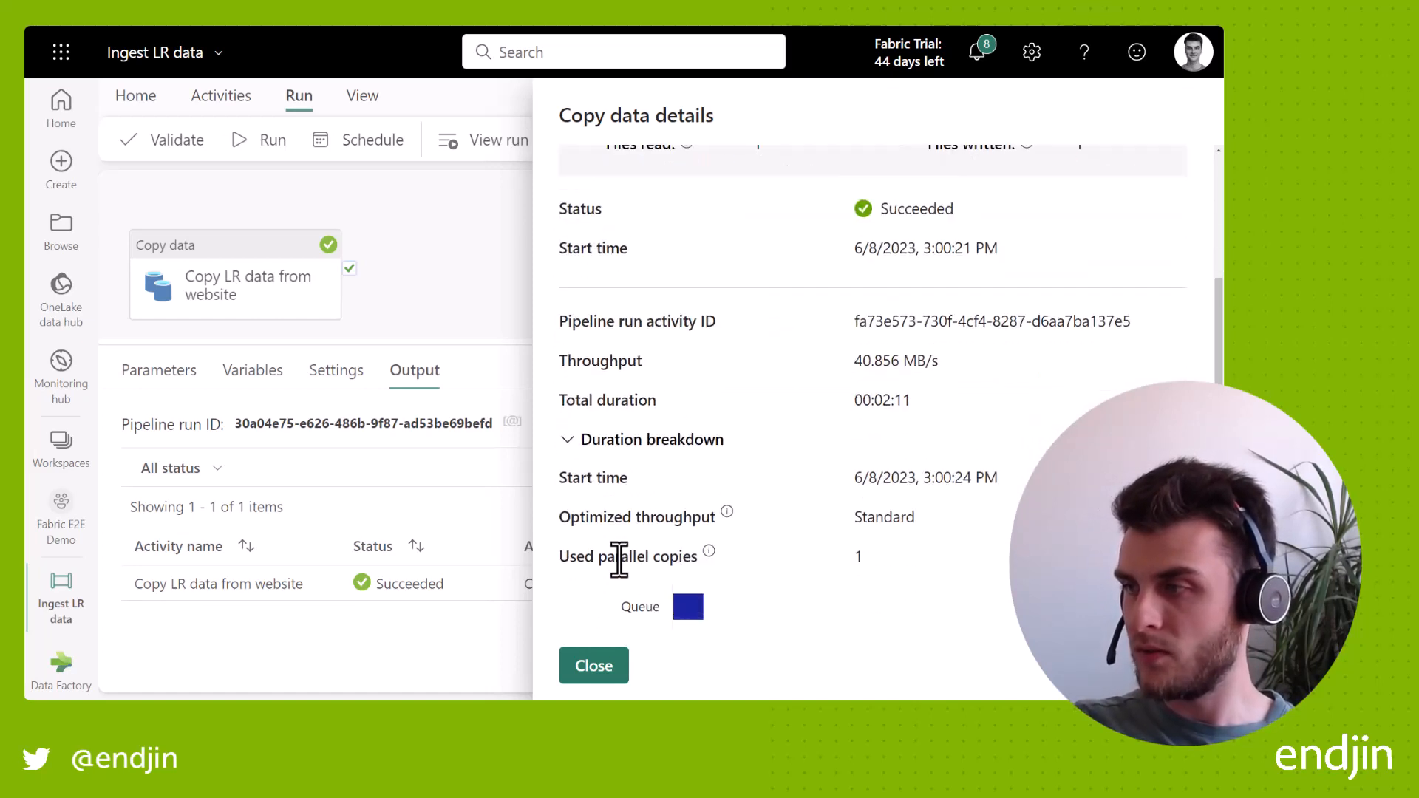
scroll(down, 3)
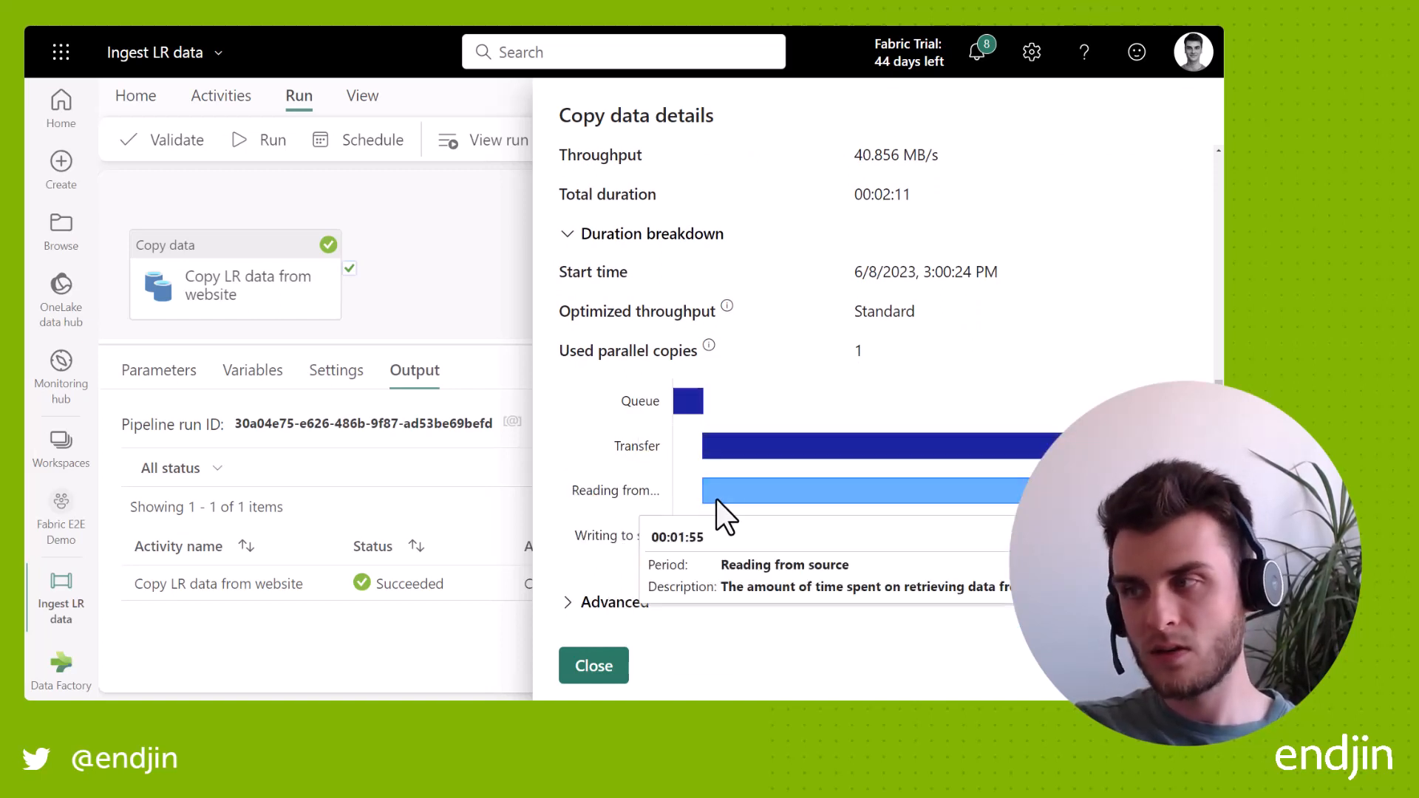
mouse_move(951, 534)
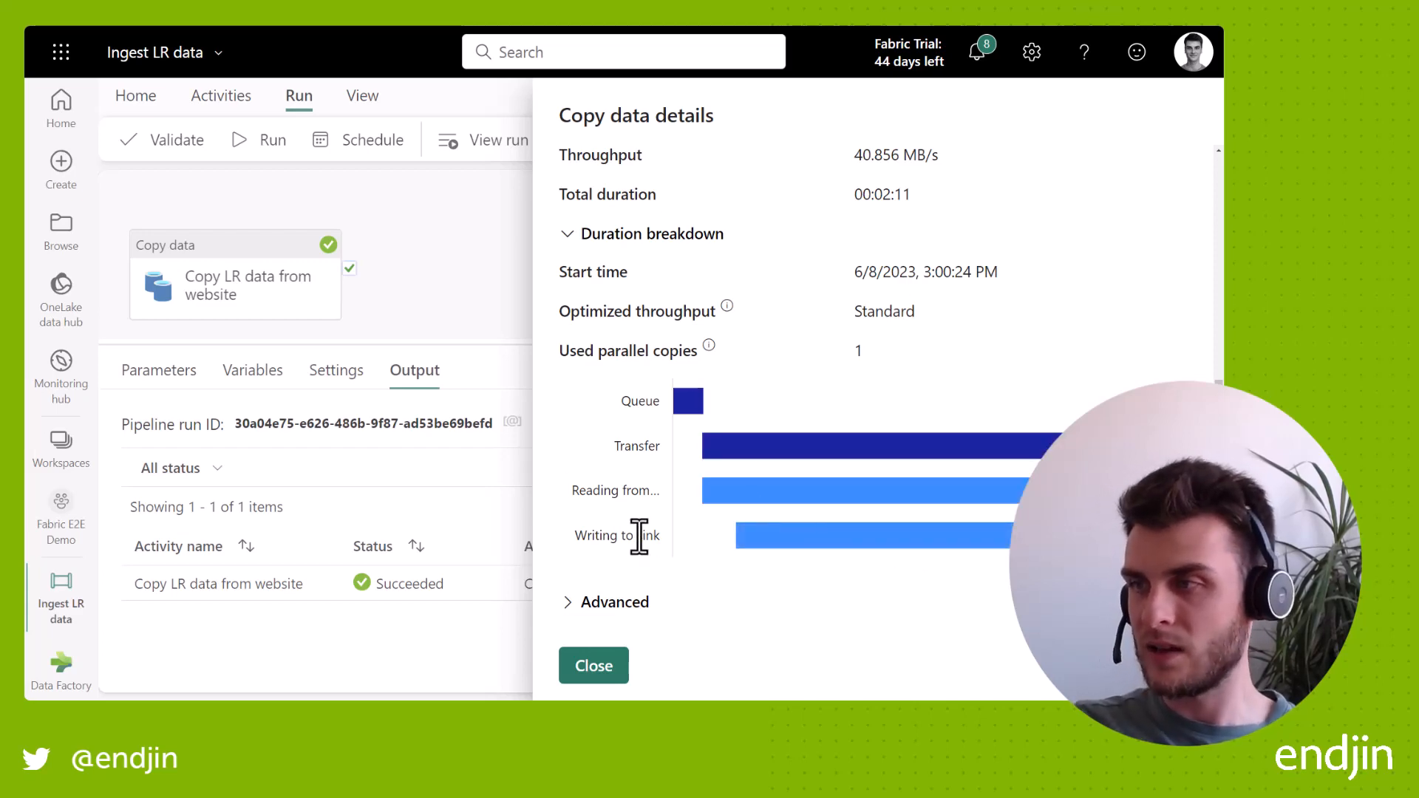
click(593, 665)
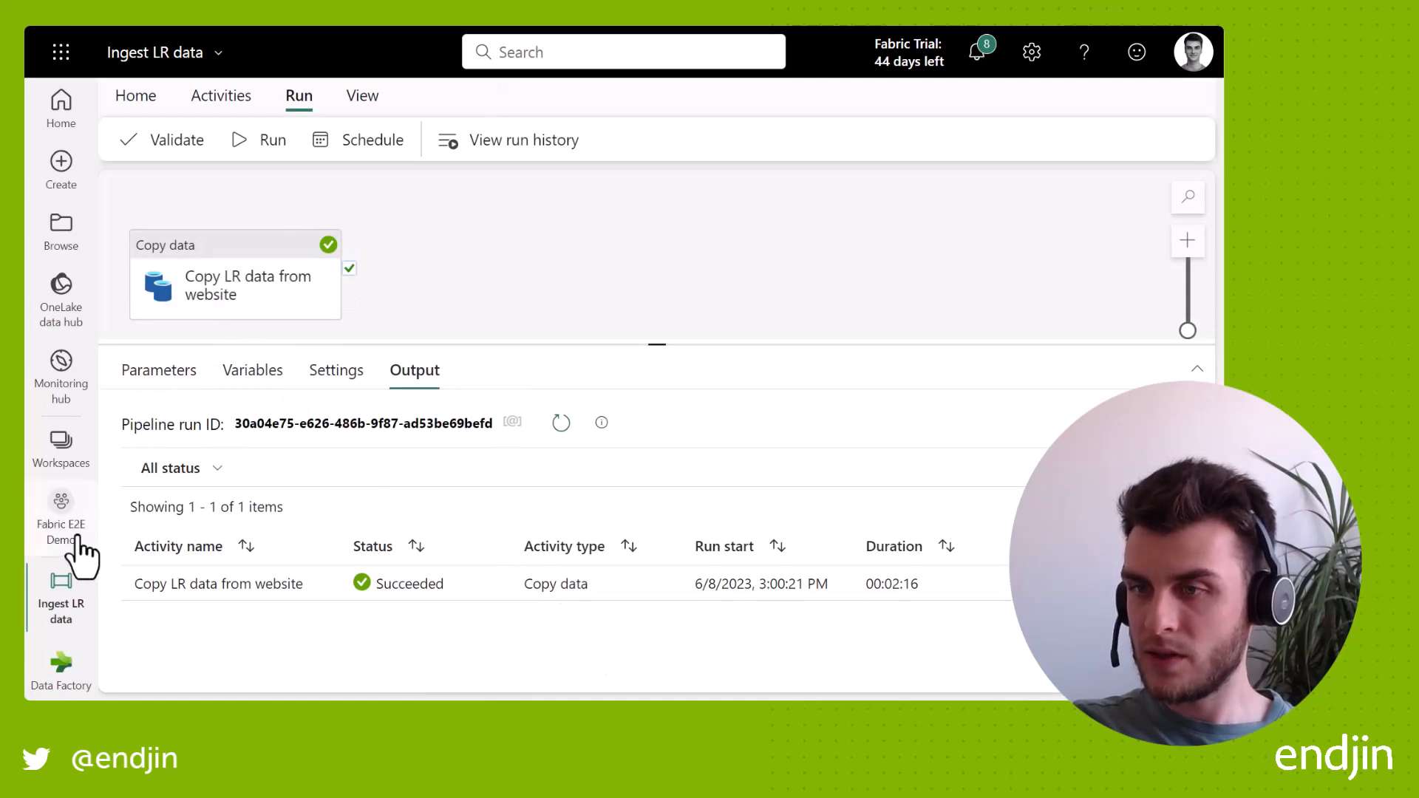
- Navigate to the Fabric E2E Demo workspace item list
click(61, 516)
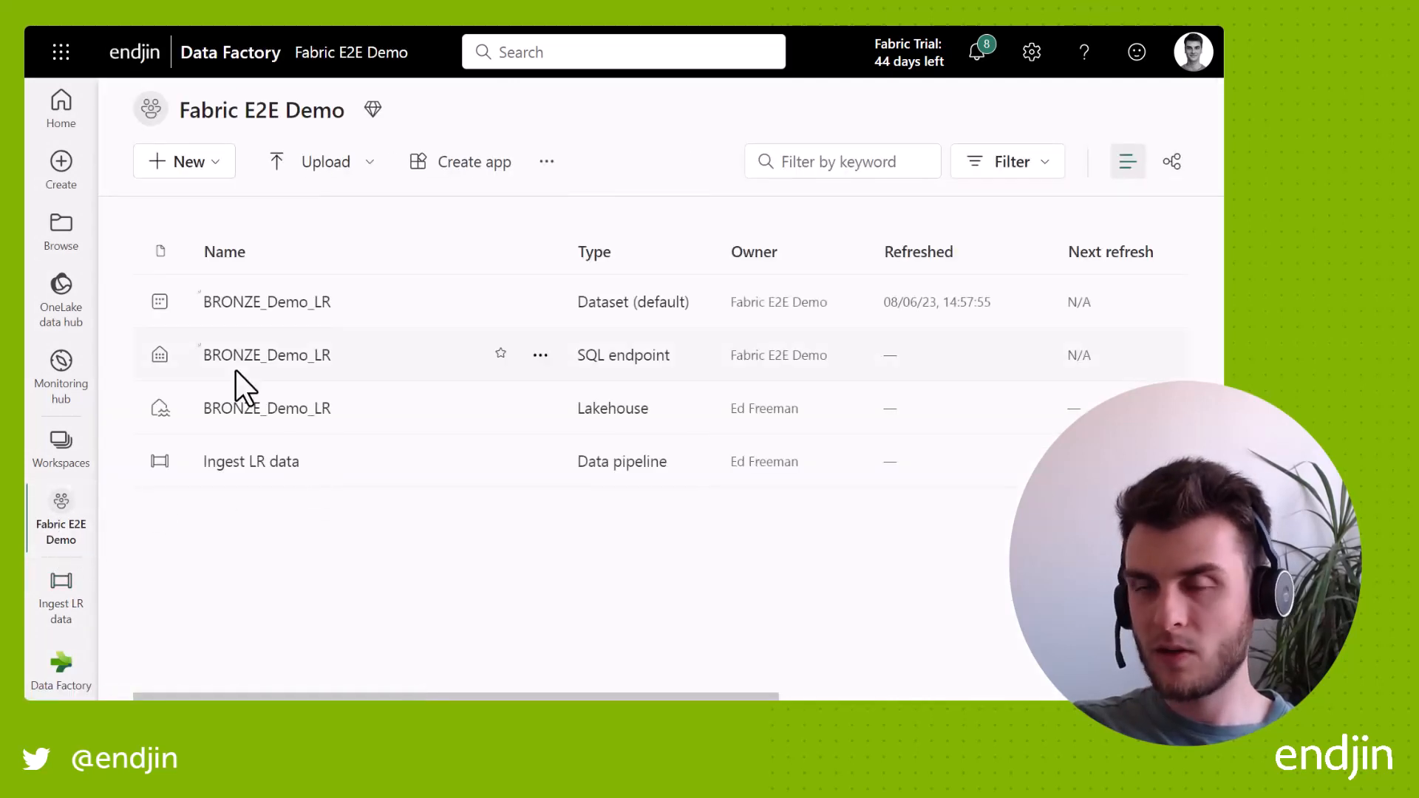
mouse_move(380, 453)
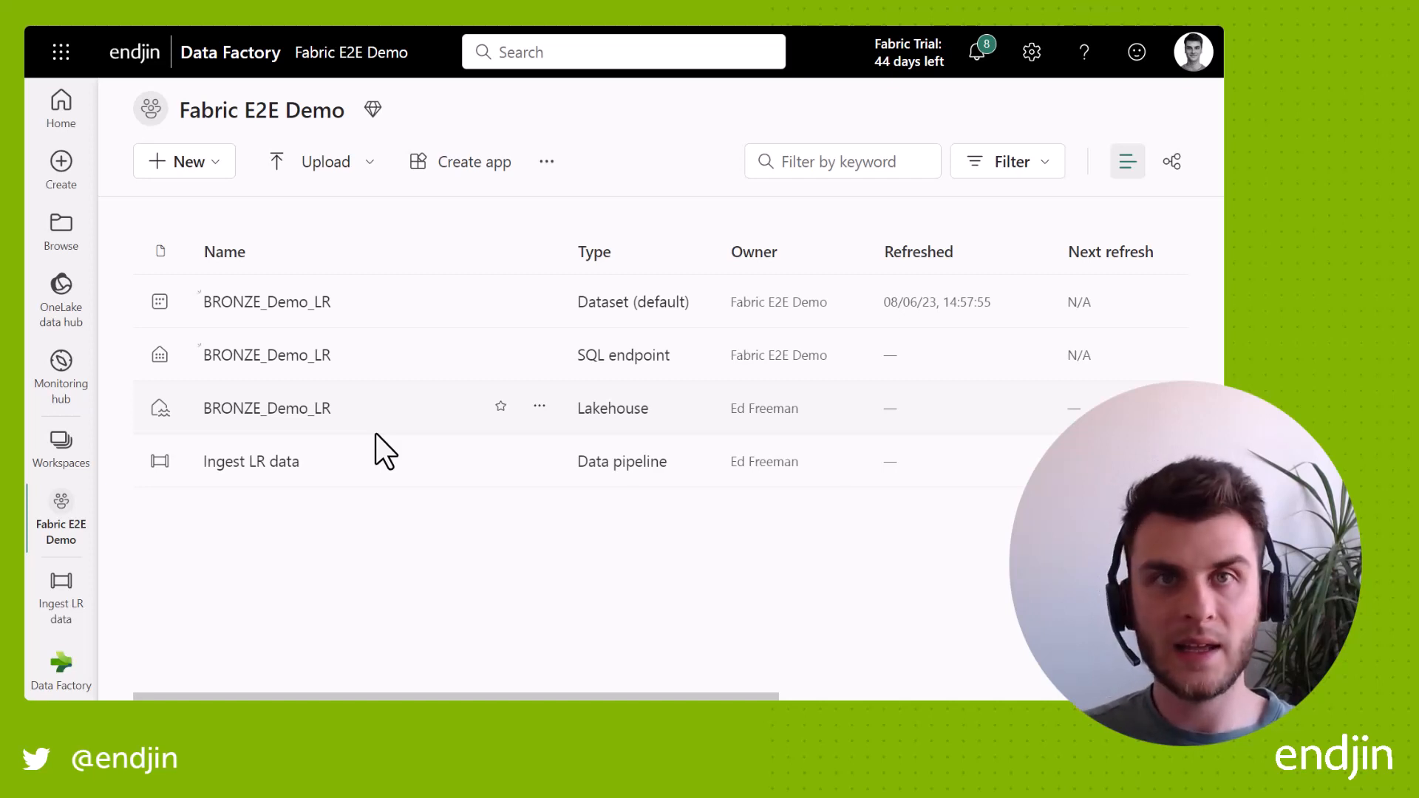
mouse_move(374, 451)
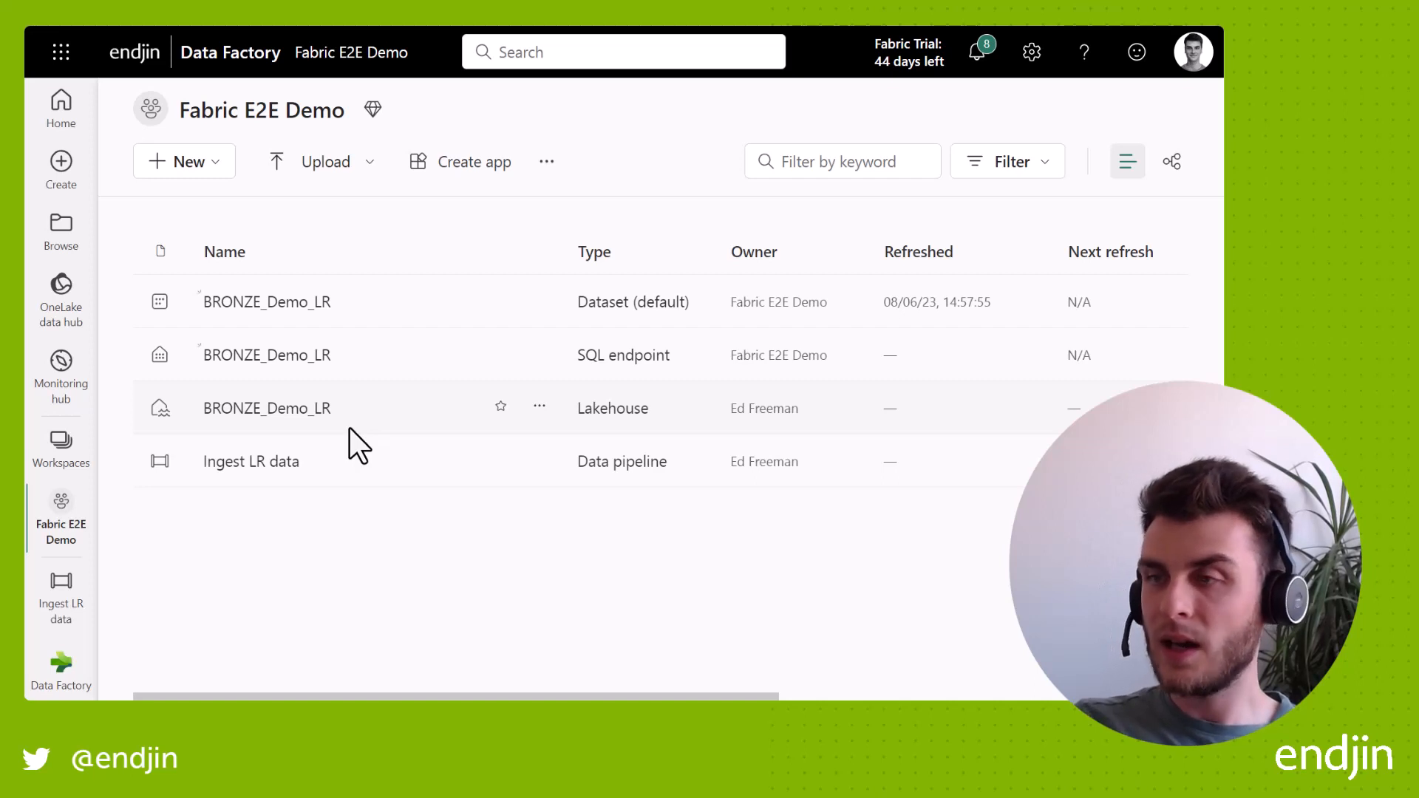
mouse_move(266, 355)
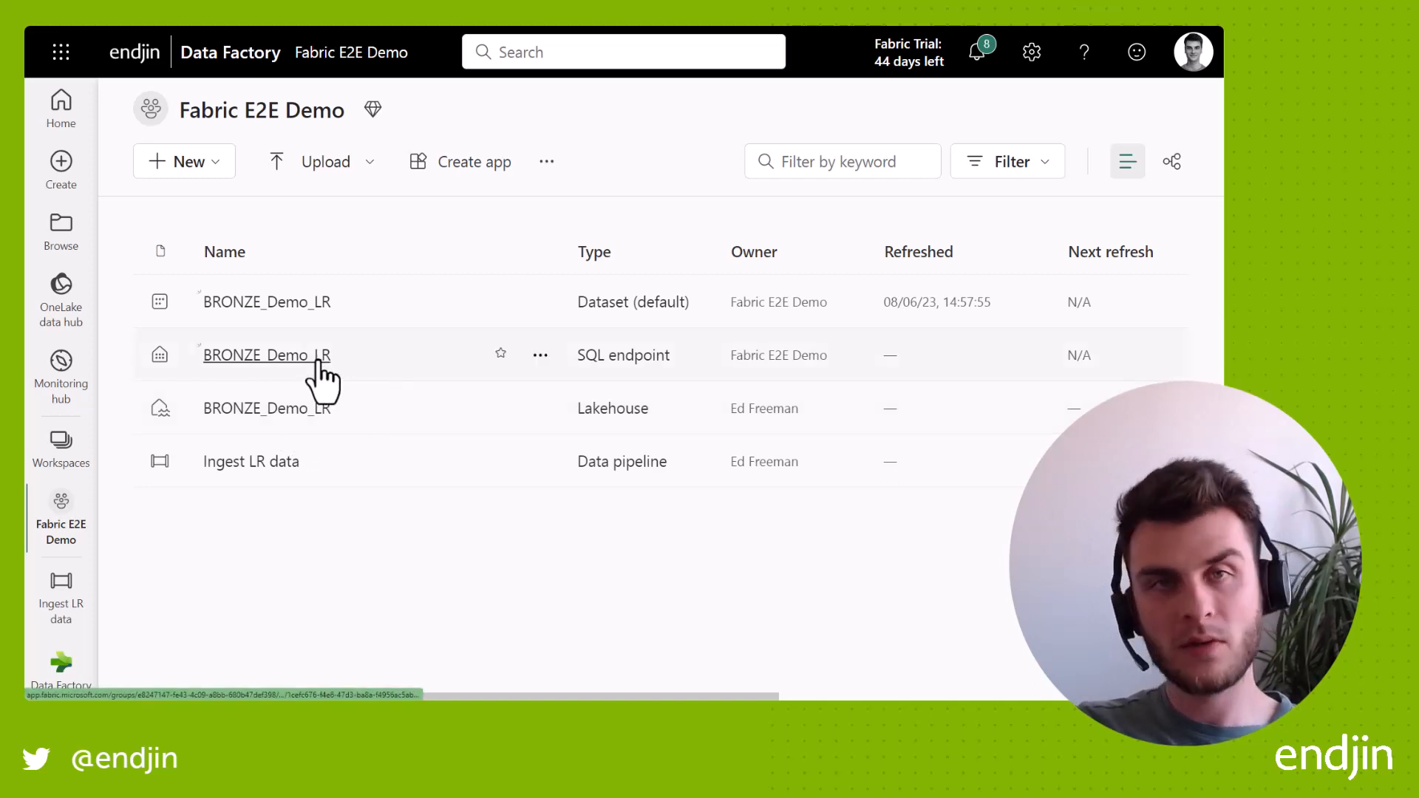
mouse_move(340, 320)
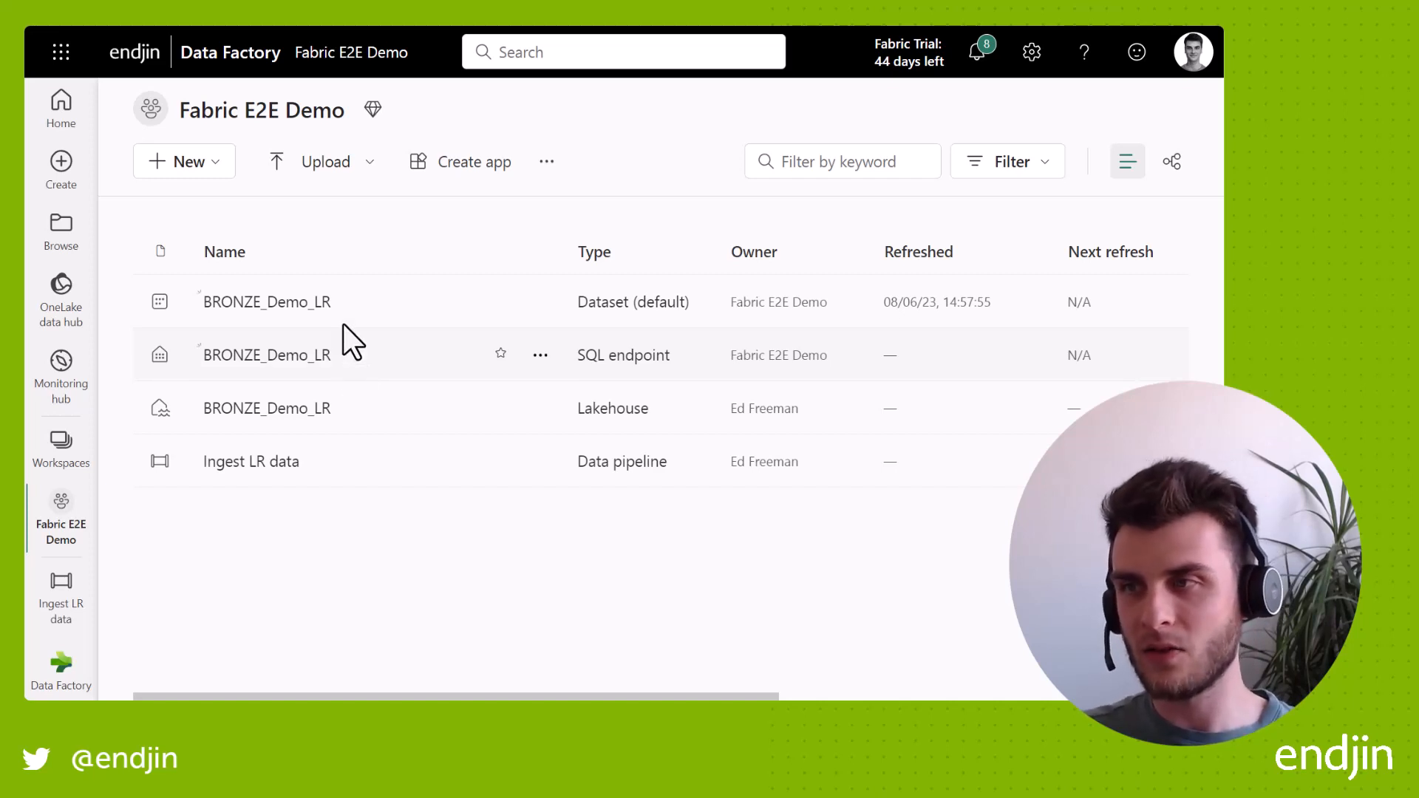
mouse_move(376, 352)
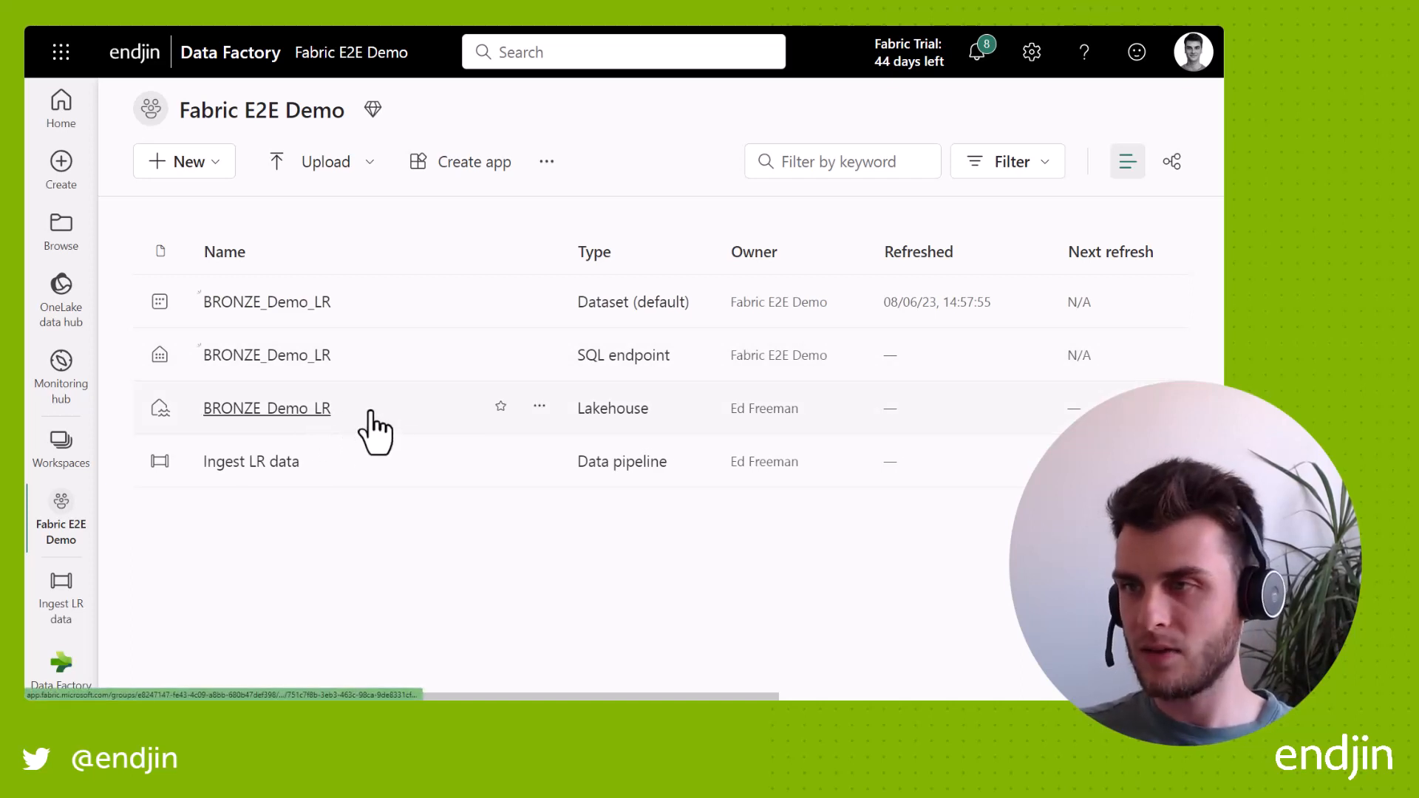
mouse_move(375, 379)
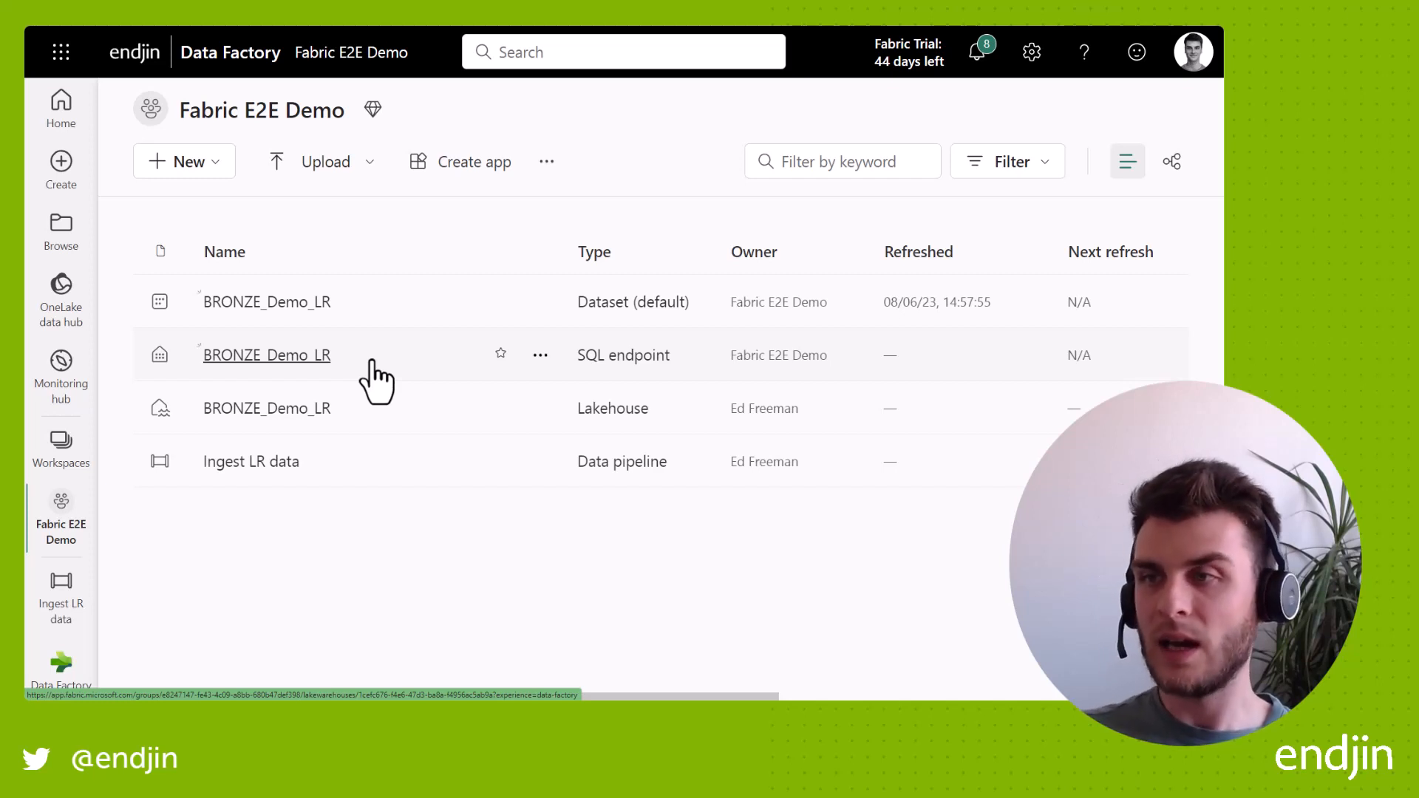
mouse_move(397, 380)
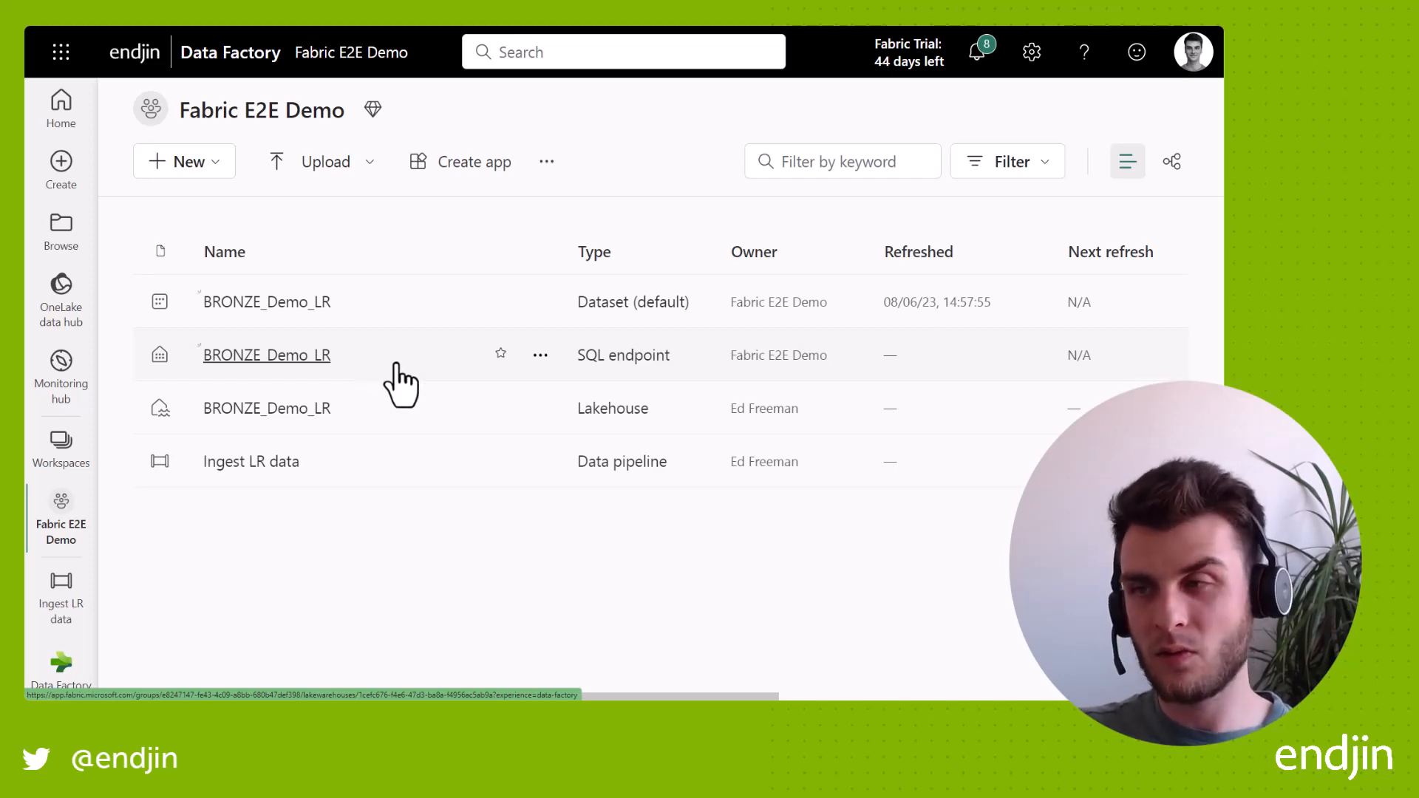
mouse_move(413, 385)
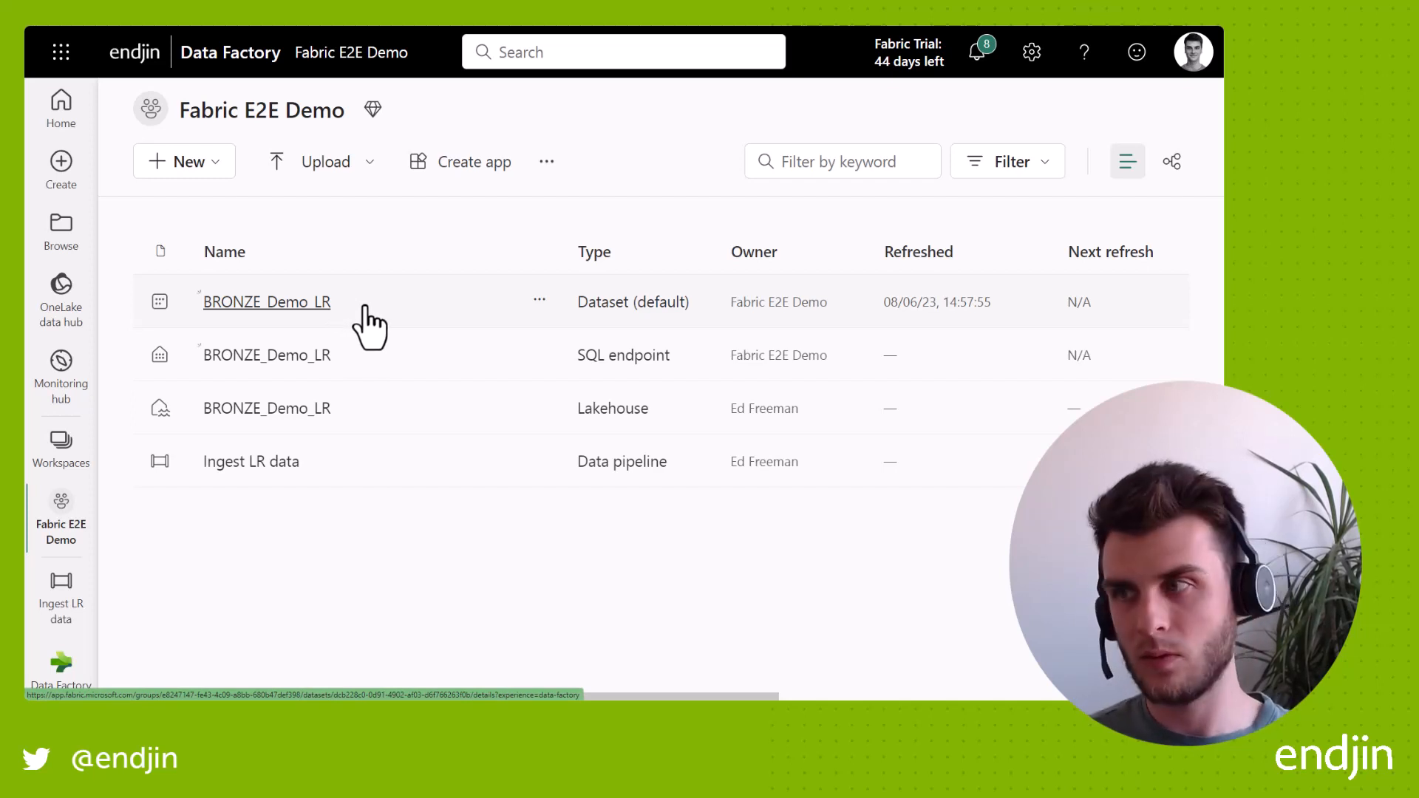
mouse_move(376, 378)
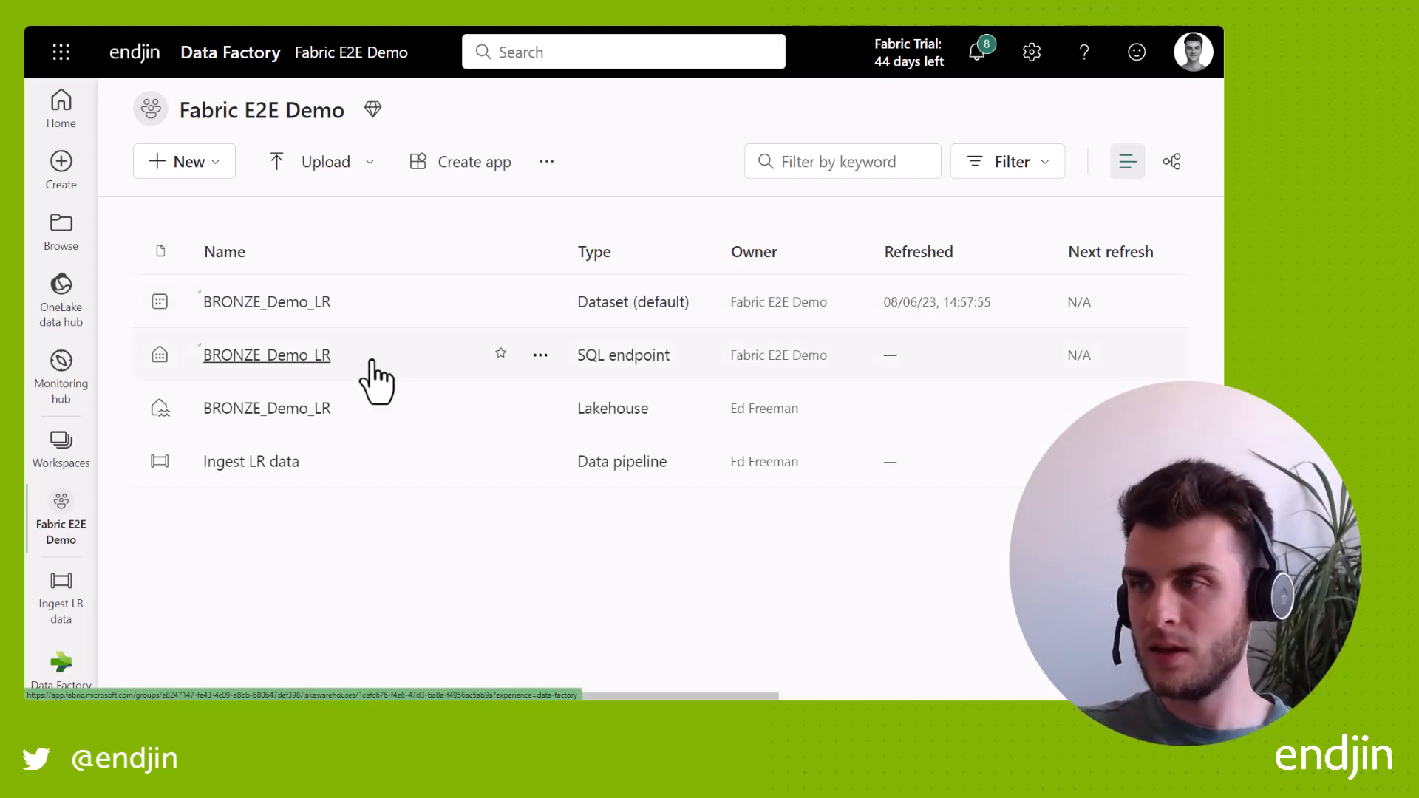
- Browse BRONZE_Demo_LR Files to raw/land_registry/price_paid_data/upload_year=2023 holding the 4.60 GB CSV
click(266, 355)
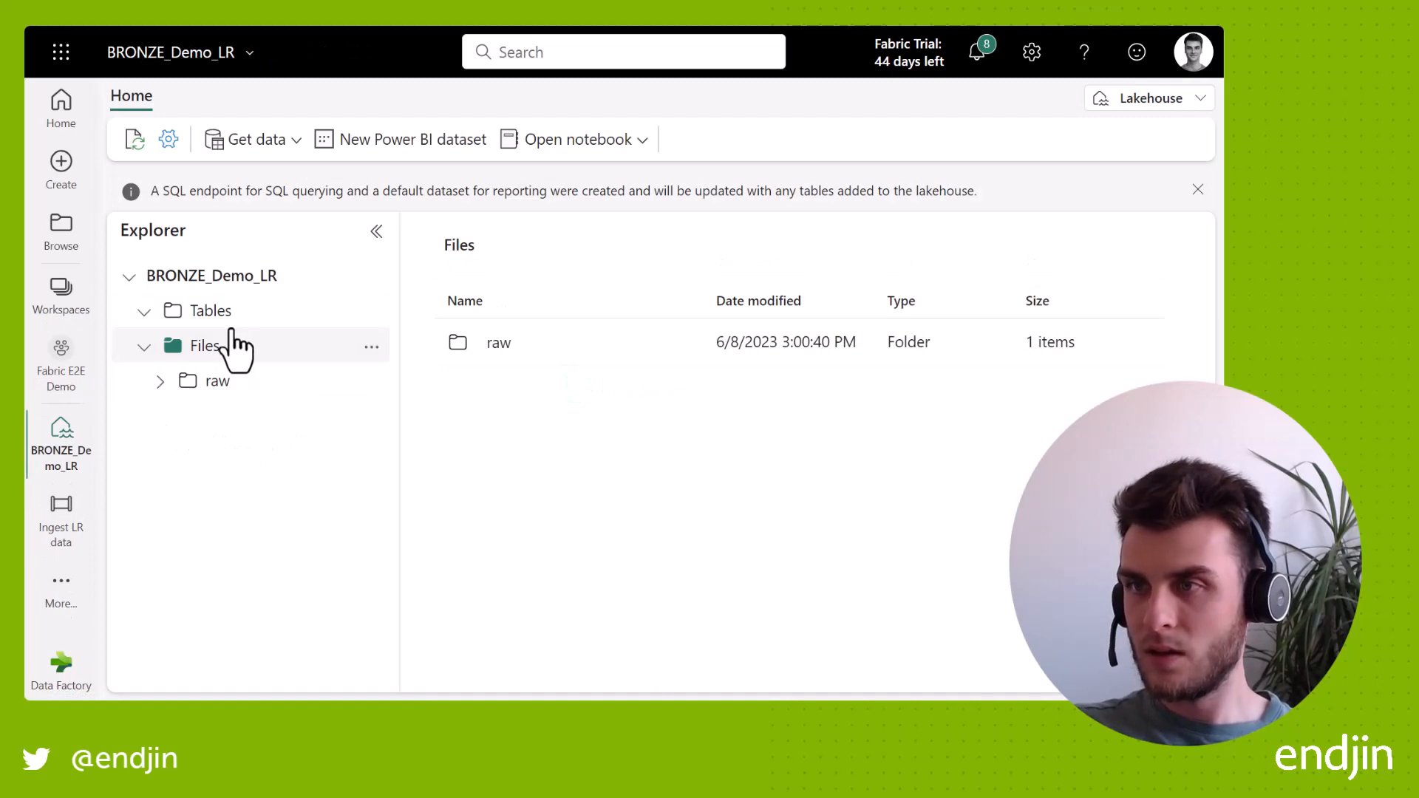
mouse_move(289, 310)
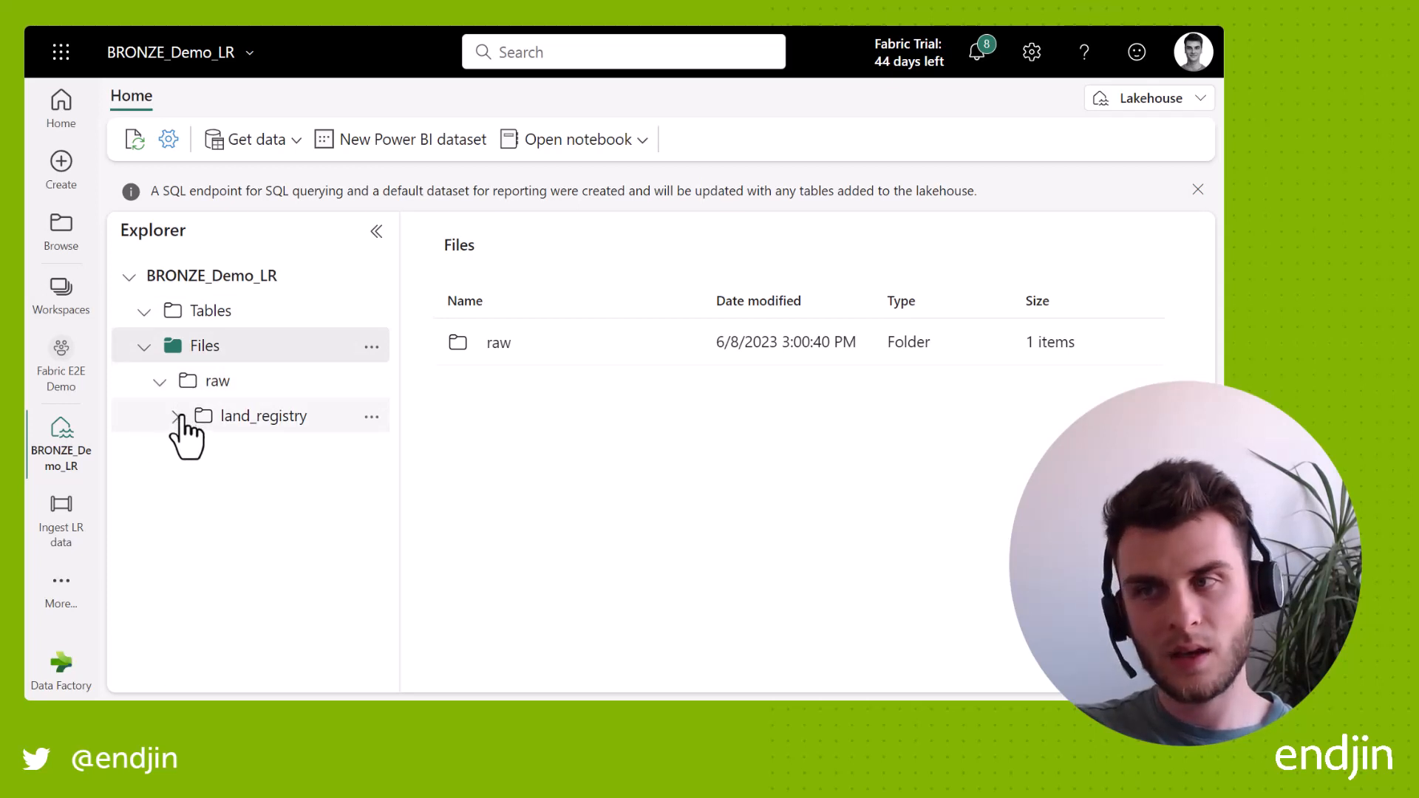
click(174, 415)
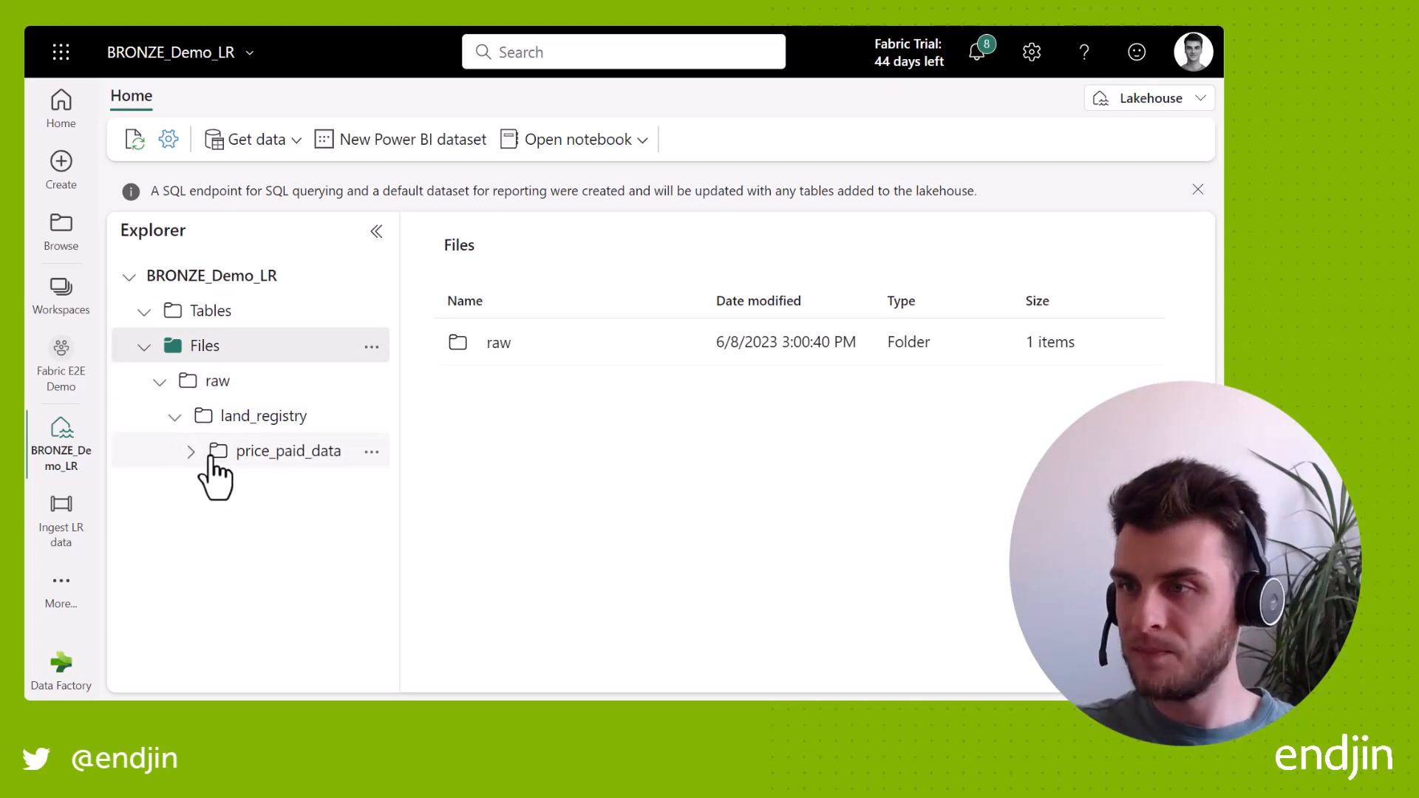
click(289, 451)
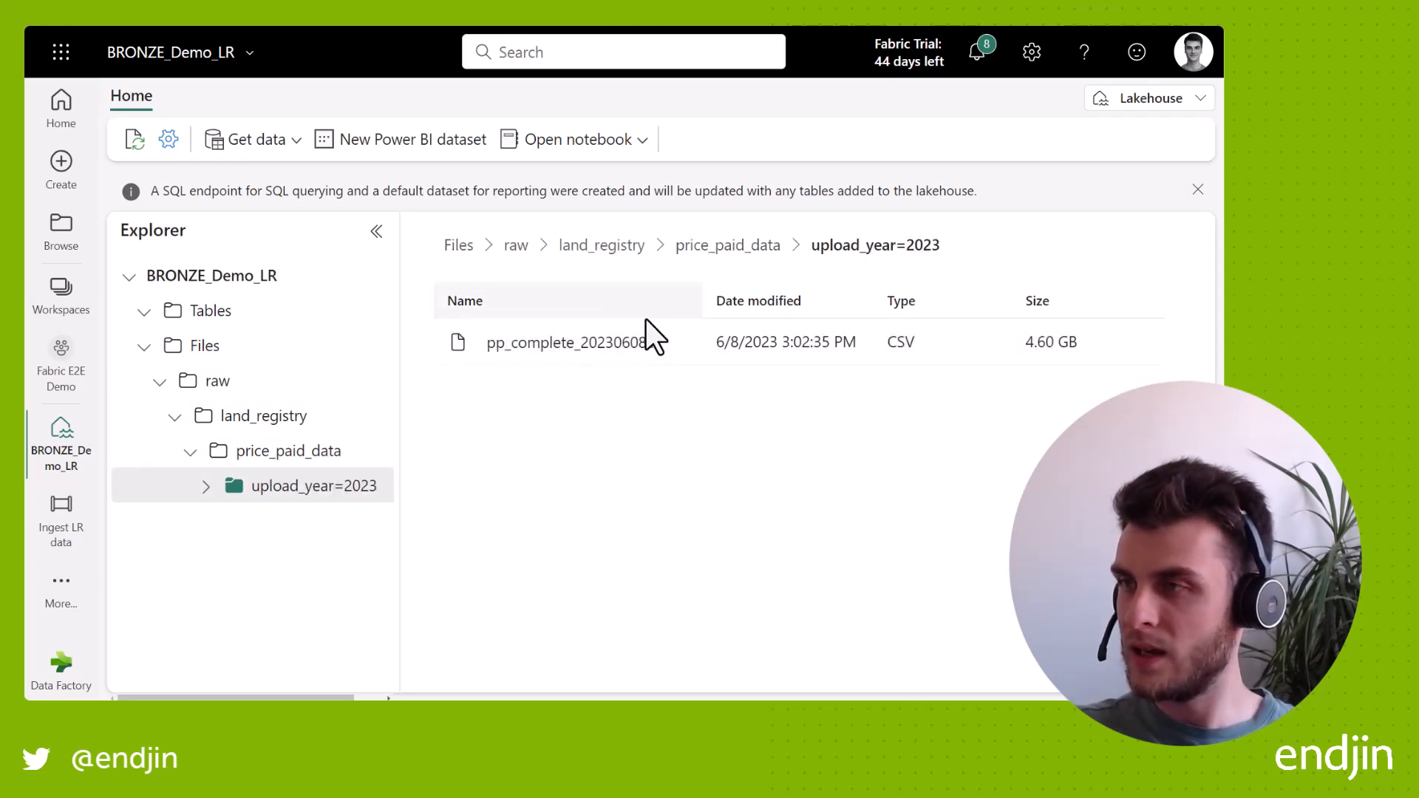
mouse_move(652, 353)
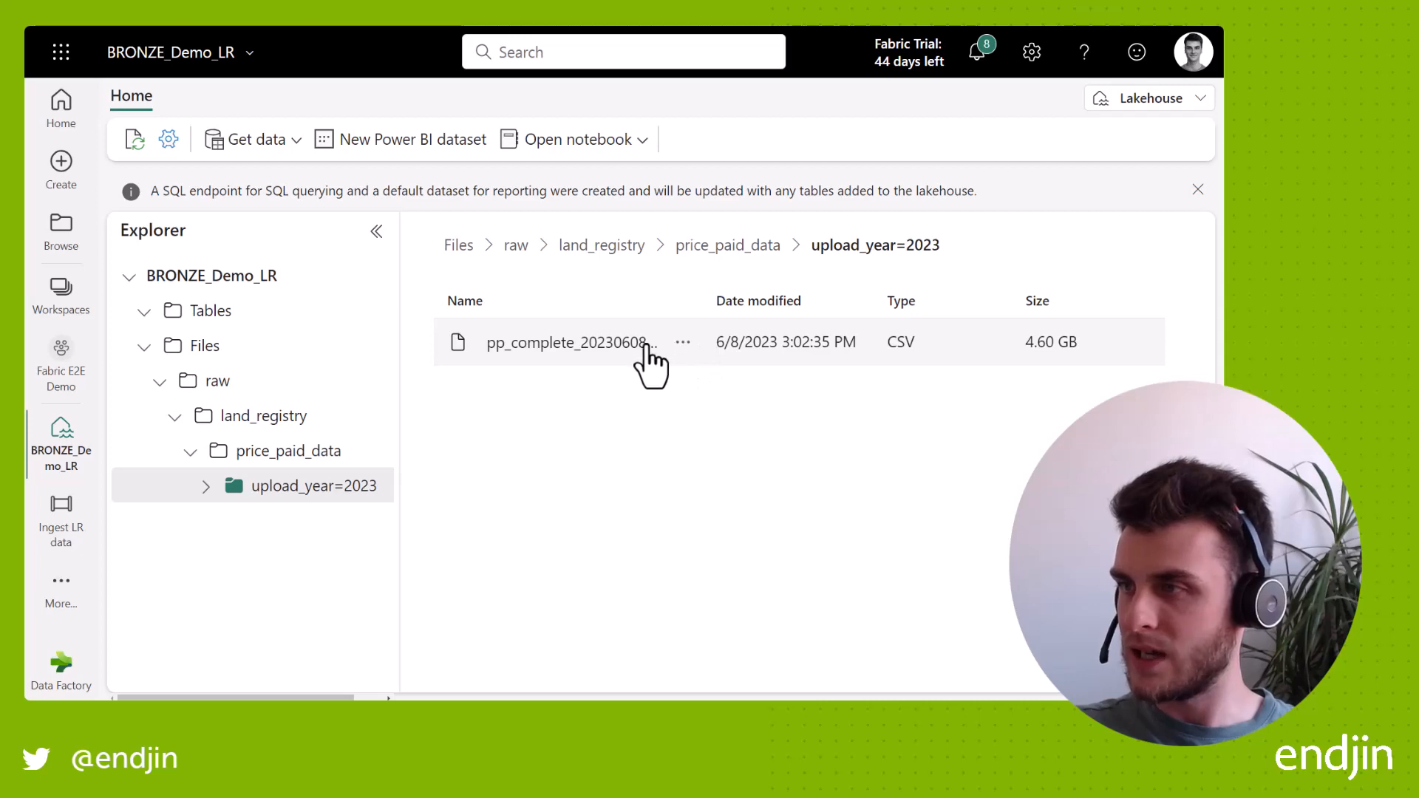
- Preview the landed pp_complete CSV and scan across its 1995 price paid rows
click(568, 342)
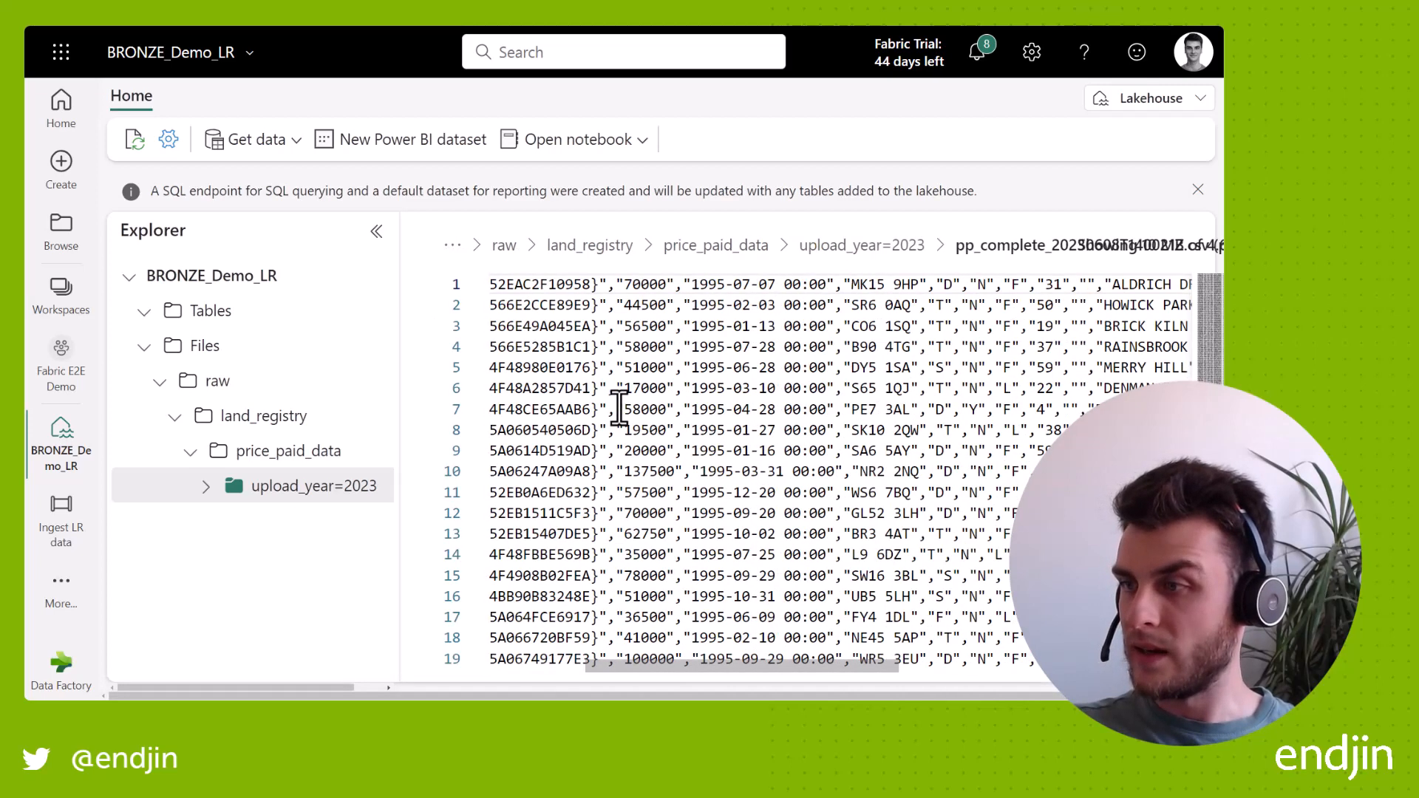
scroll(left, 3)
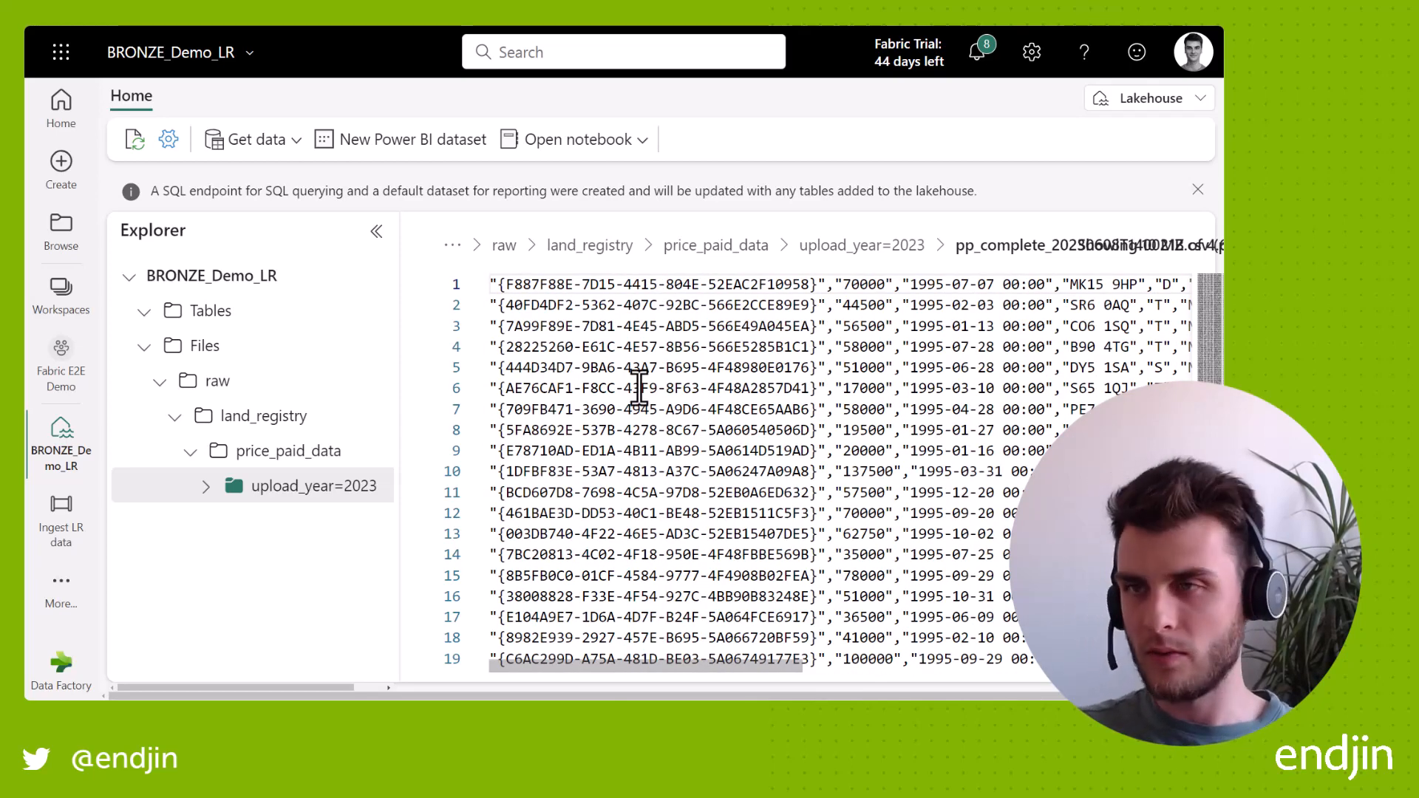
mouse_move(677, 596)
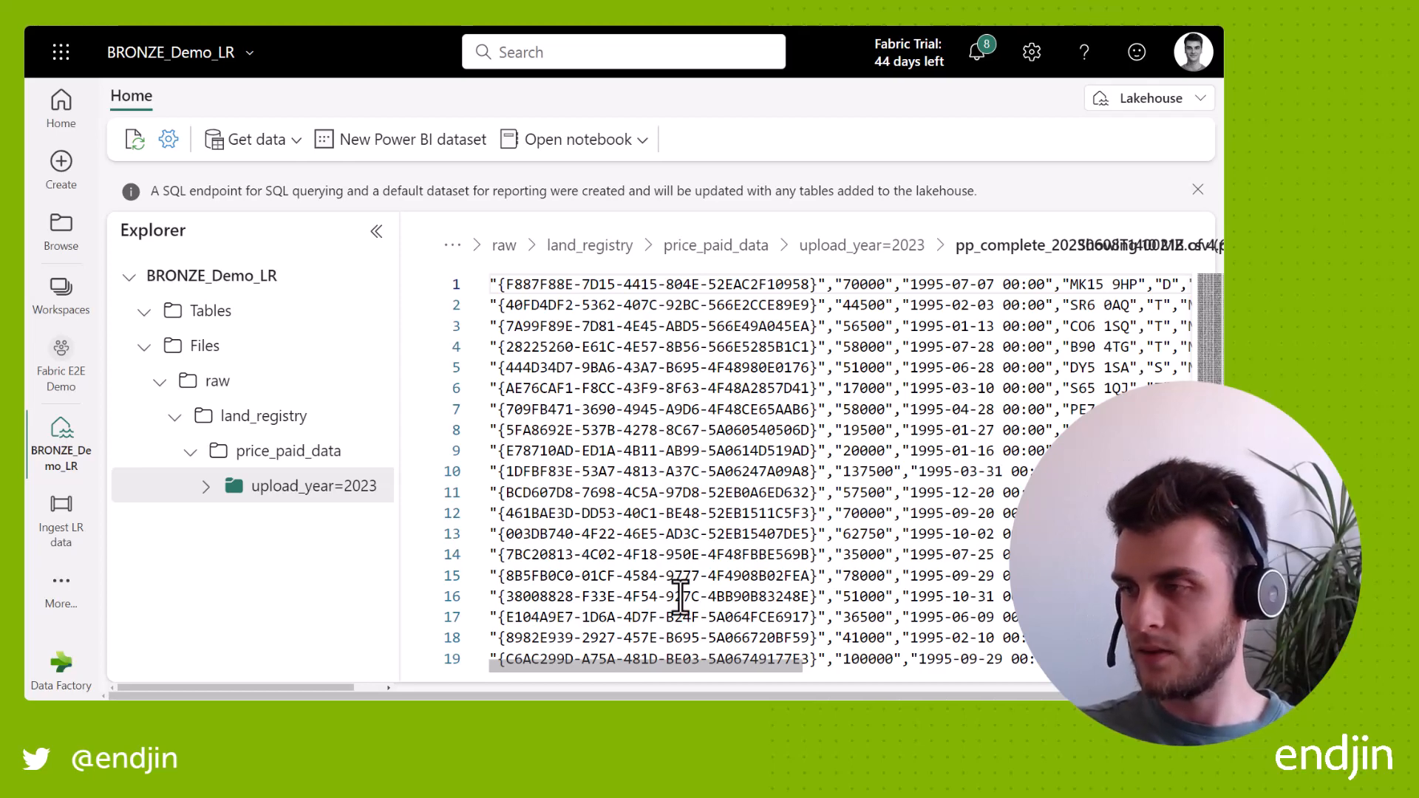
scroll(right, 3)
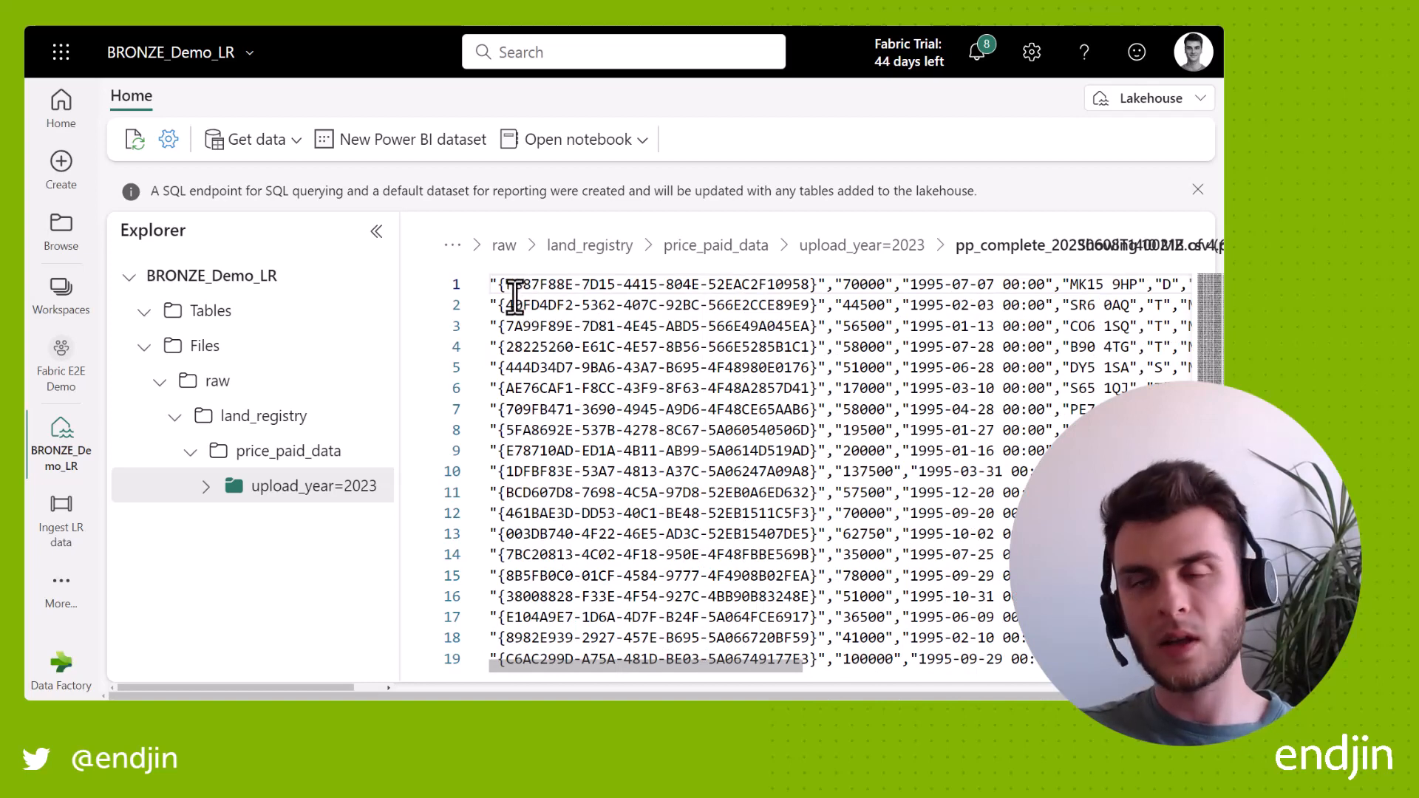
mouse_move(593, 304)
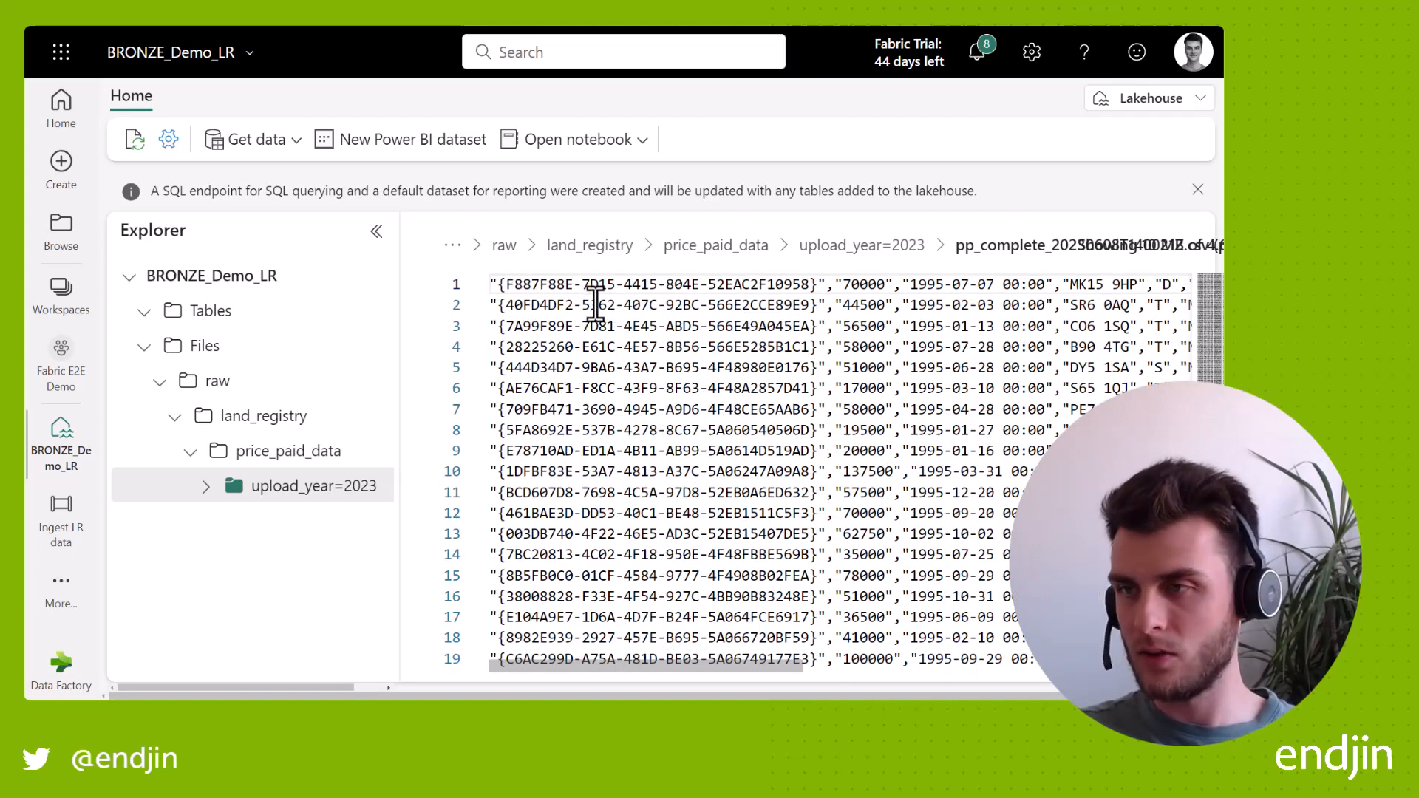